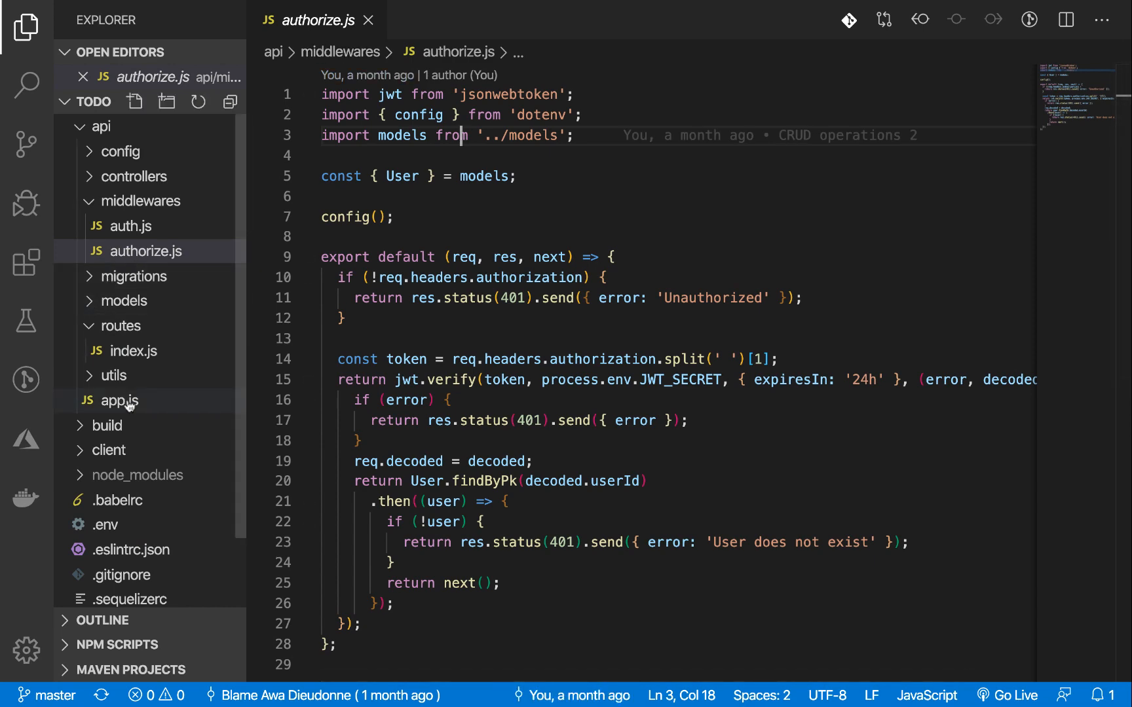
# Review the api routes index and authorize middleware, highlighting the Unauthorized error response and header check
pyautogui.click(134, 351)
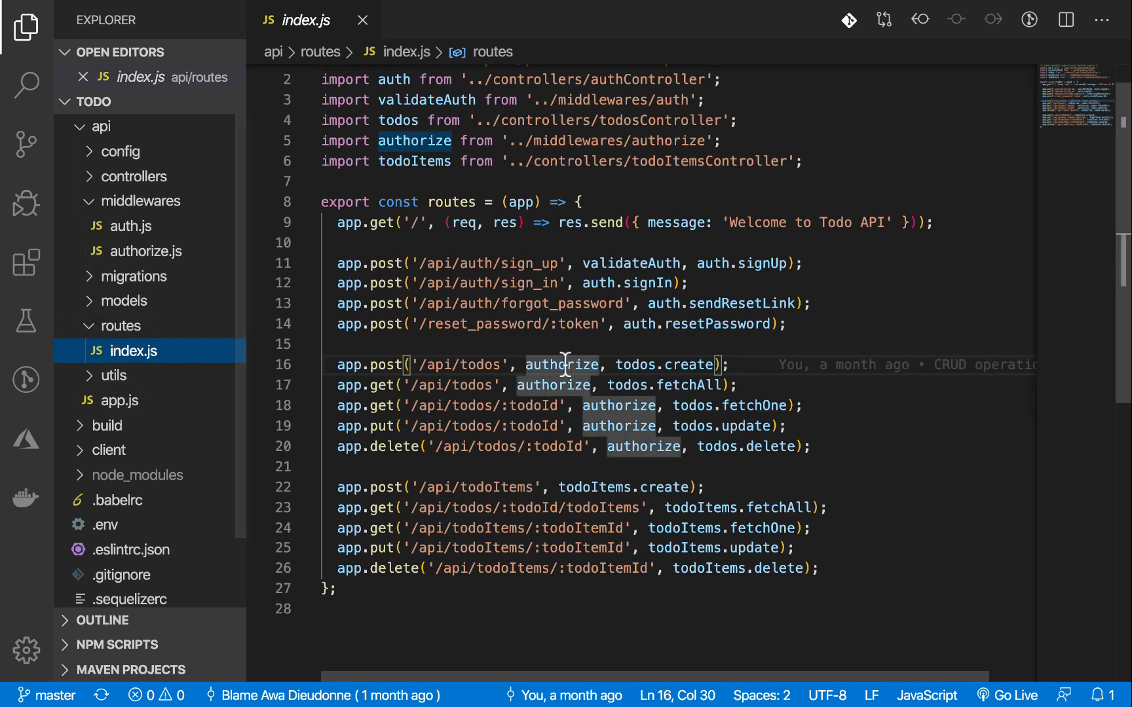
pyautogui.doubleClick(562, 365)
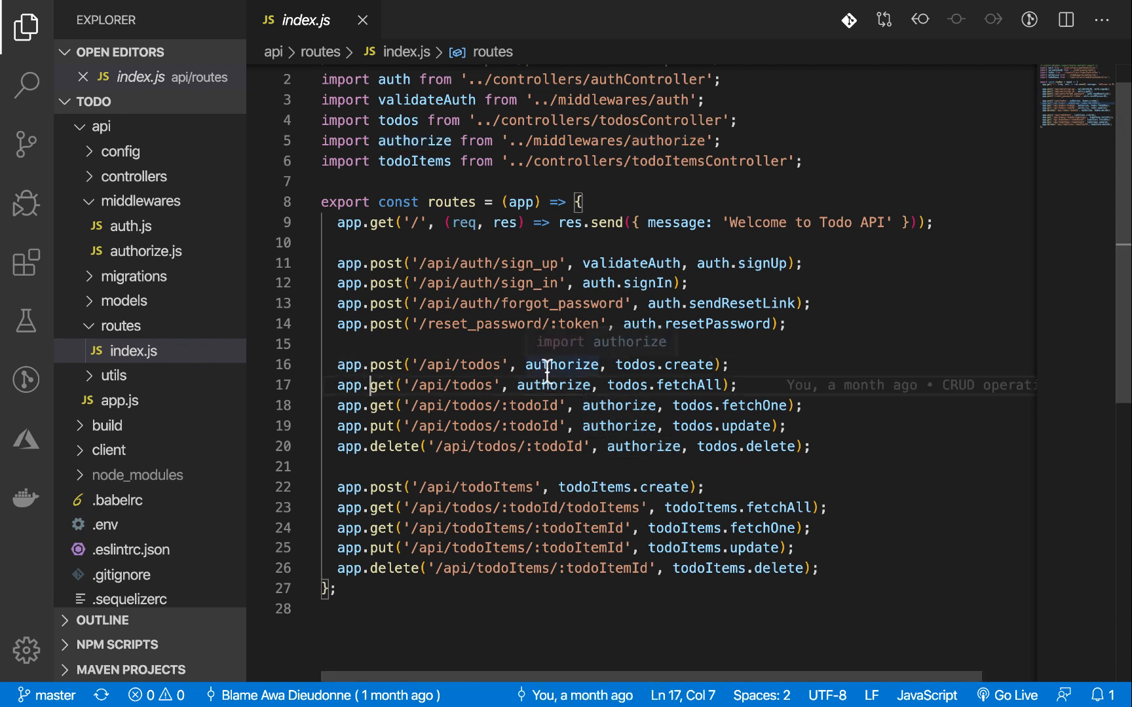
pyautogui.moveTo(562, 365)
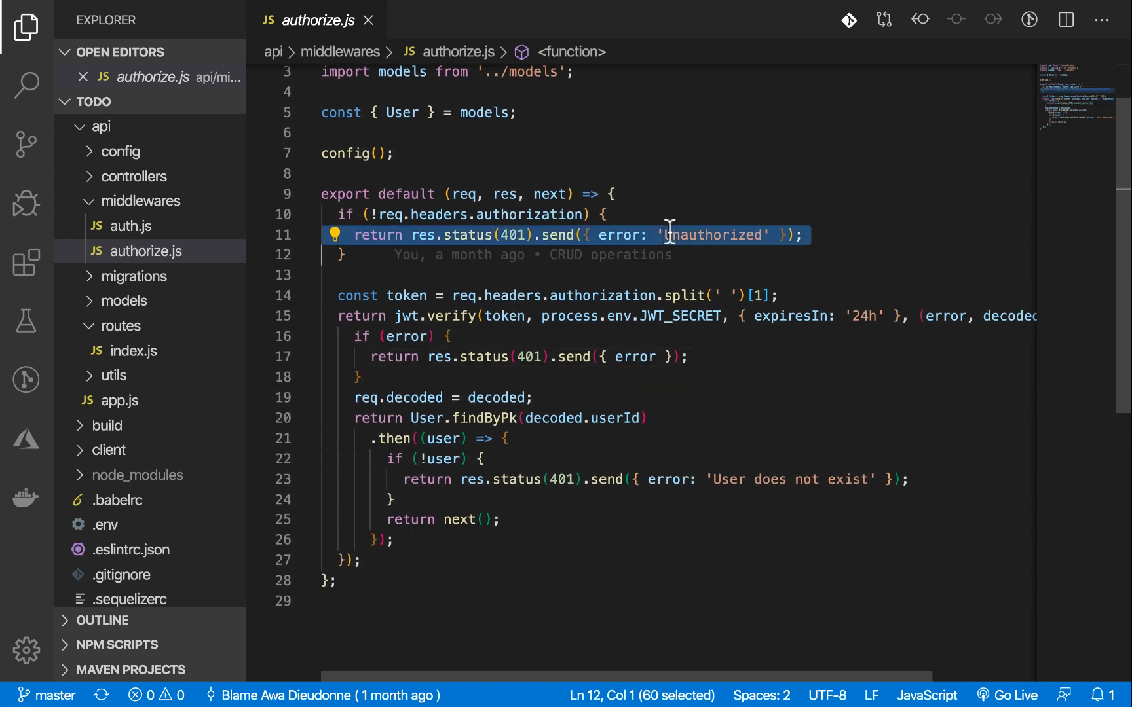
pyautogui.doubleClick(714, 236)
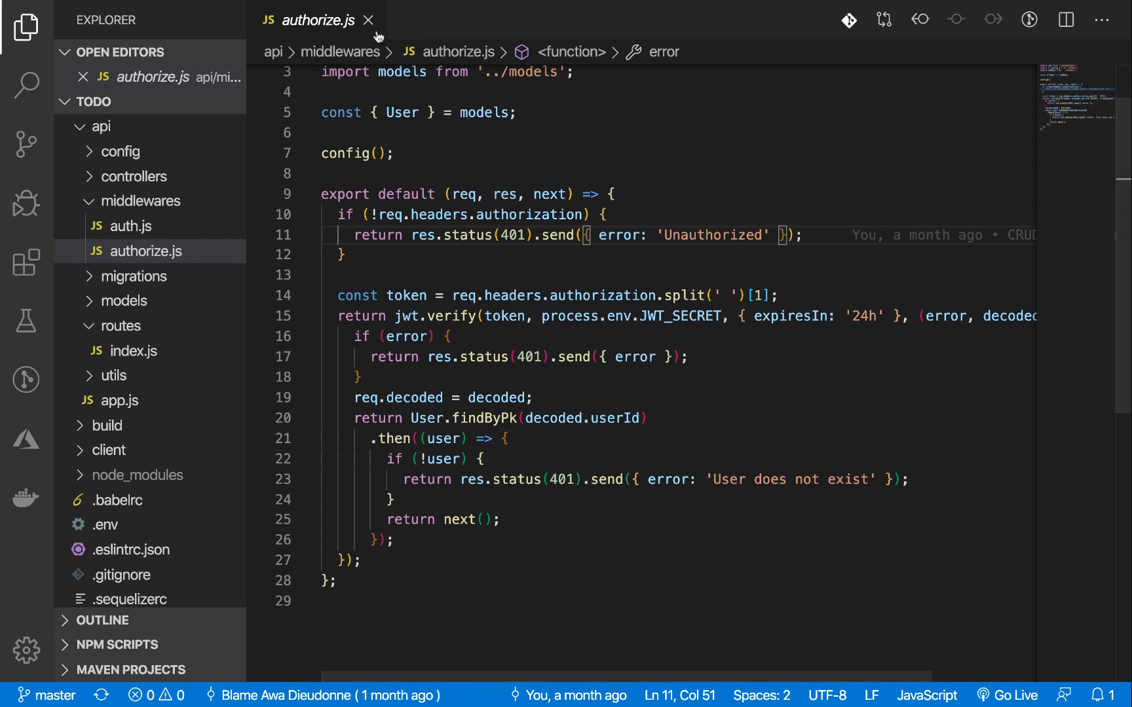
pyautogui.click(617, 236)
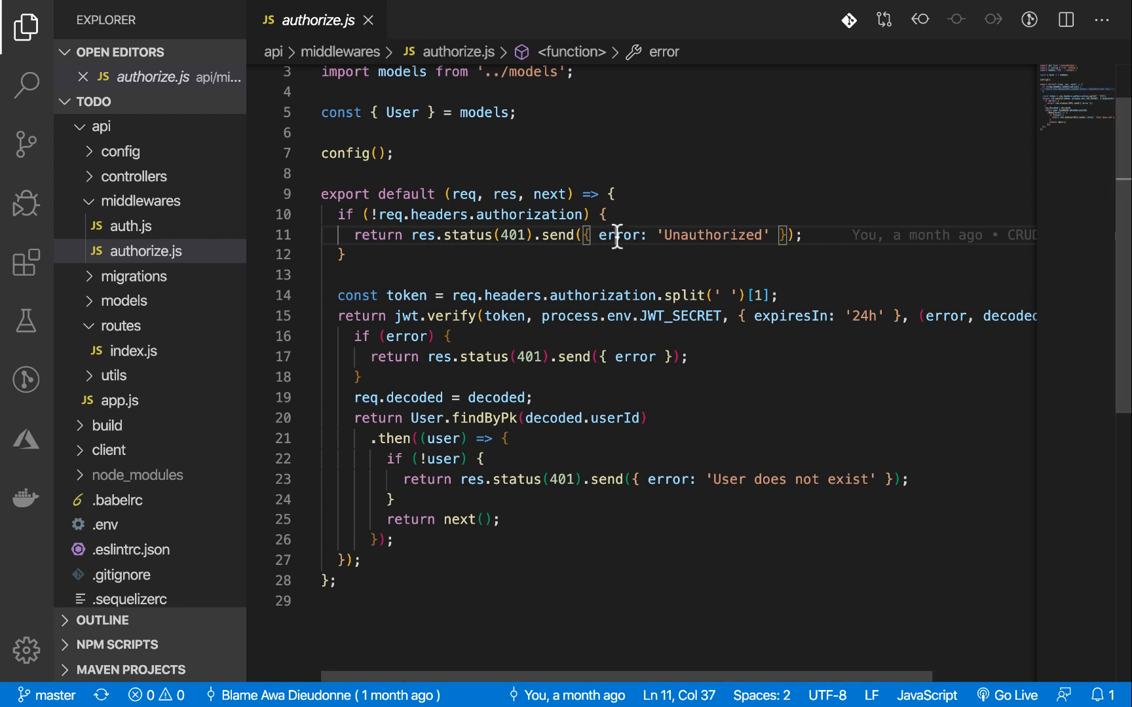
pyautogui.doubleClick(615, 236)
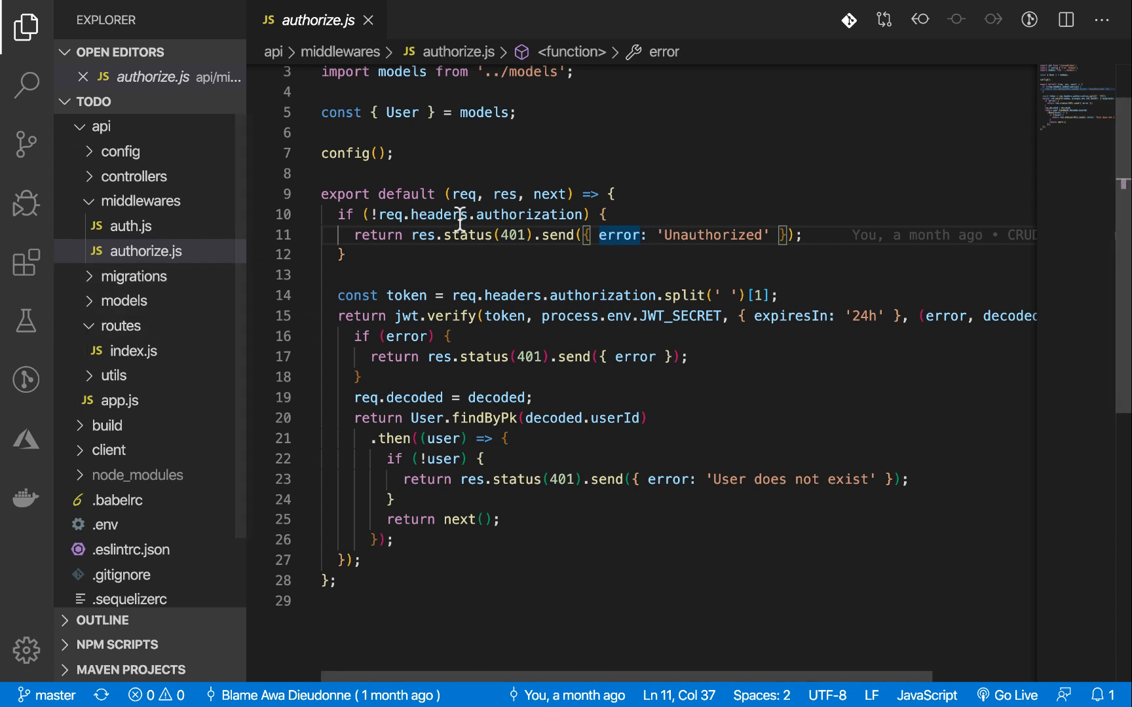
pyautogui.doubleClick(530, 215)
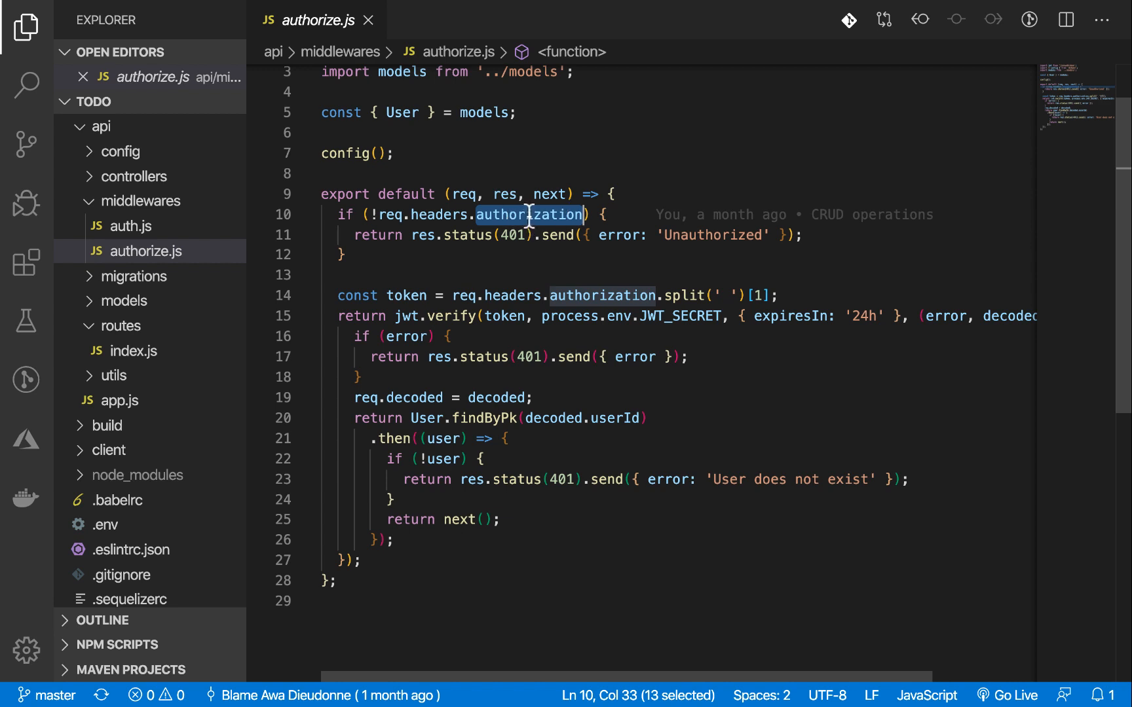
# Finish reviewing the error key, then collapse the middlewares and api folders
pyautogui.scroll(-3)
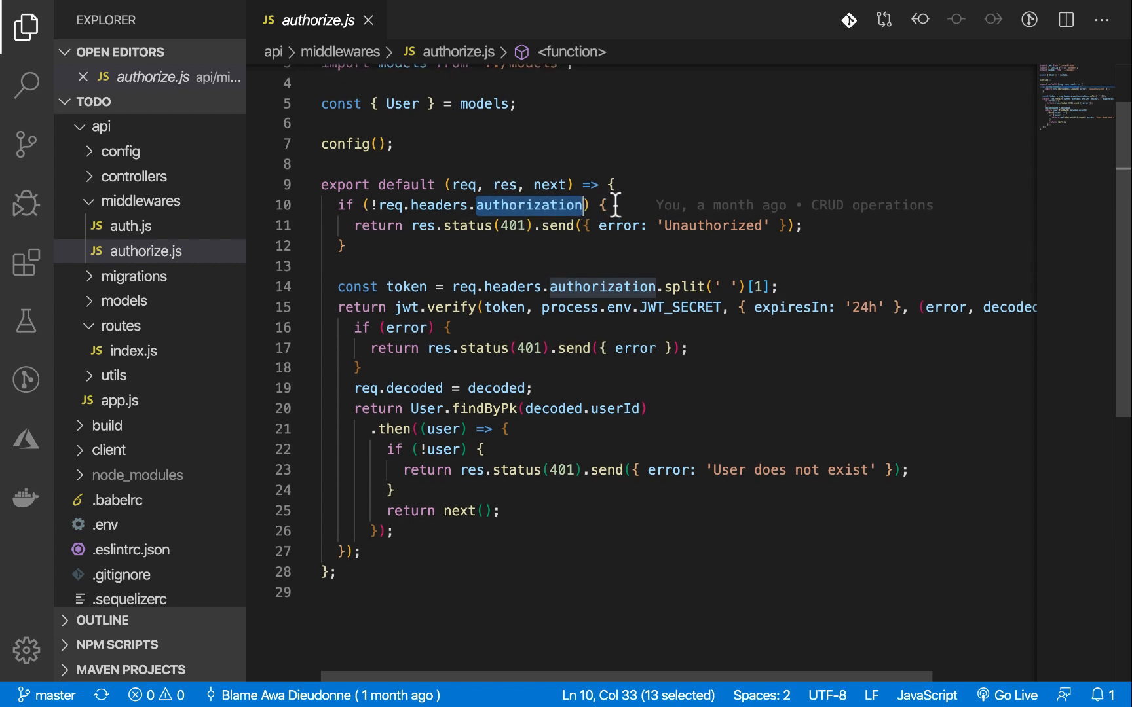
pyautogui.click(605, 206)
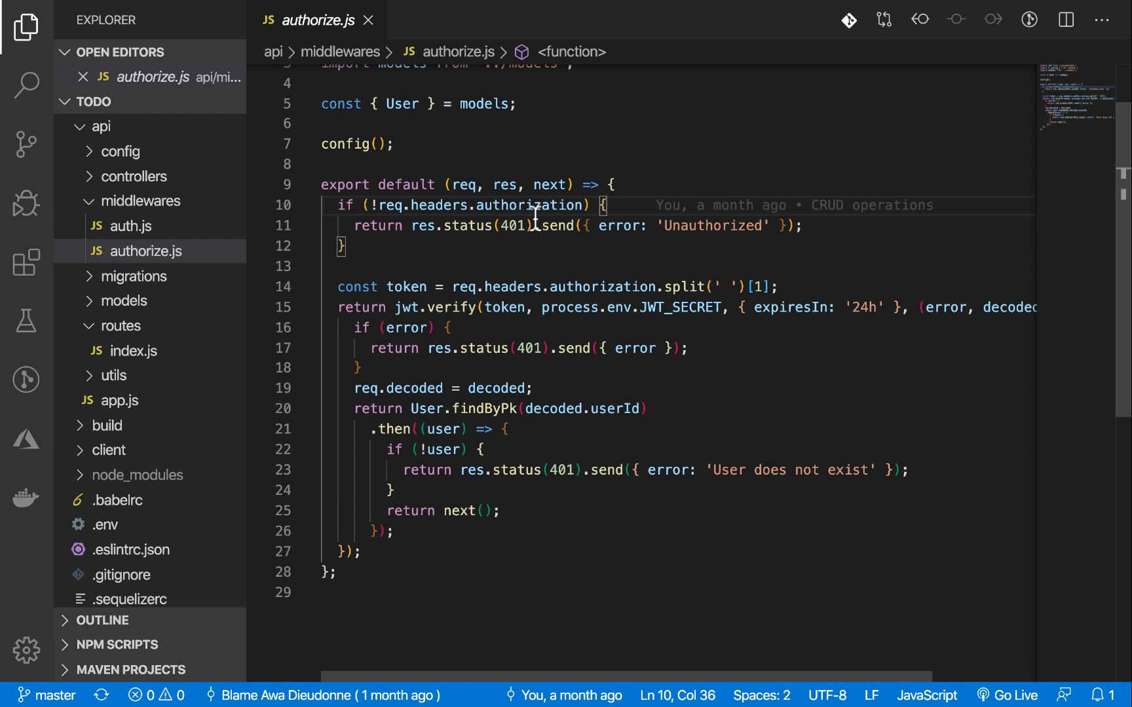
pyautogui.doubleClick(619, 227)
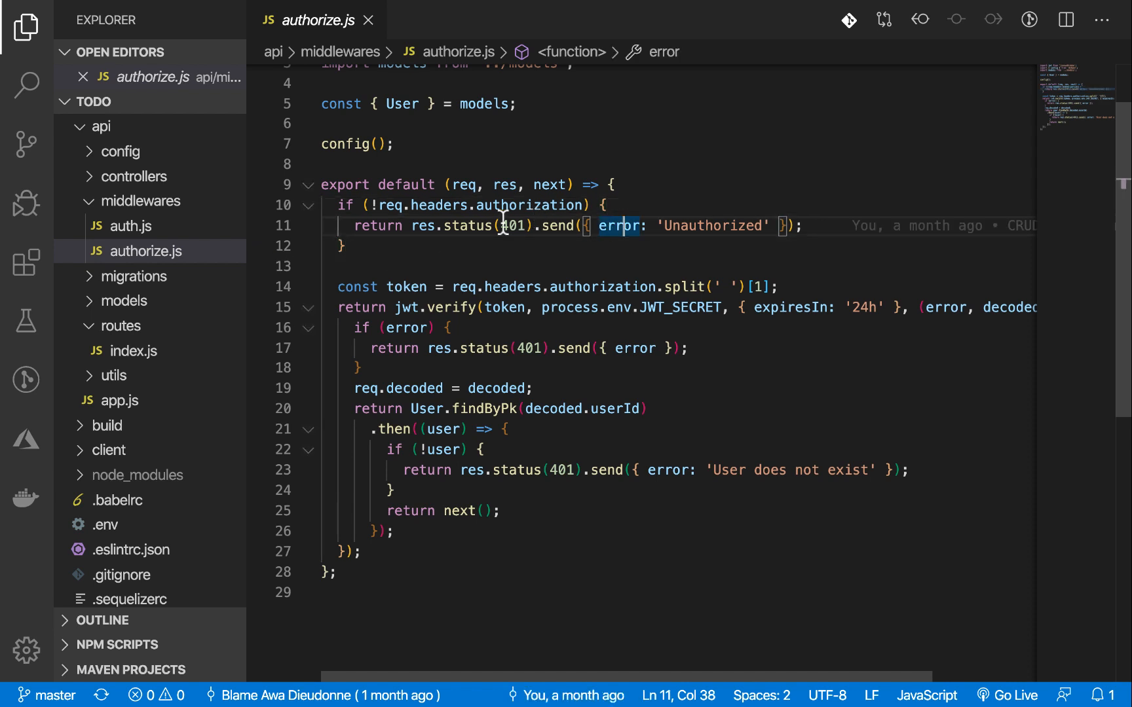
pyautogui.moveTo(136, 204)
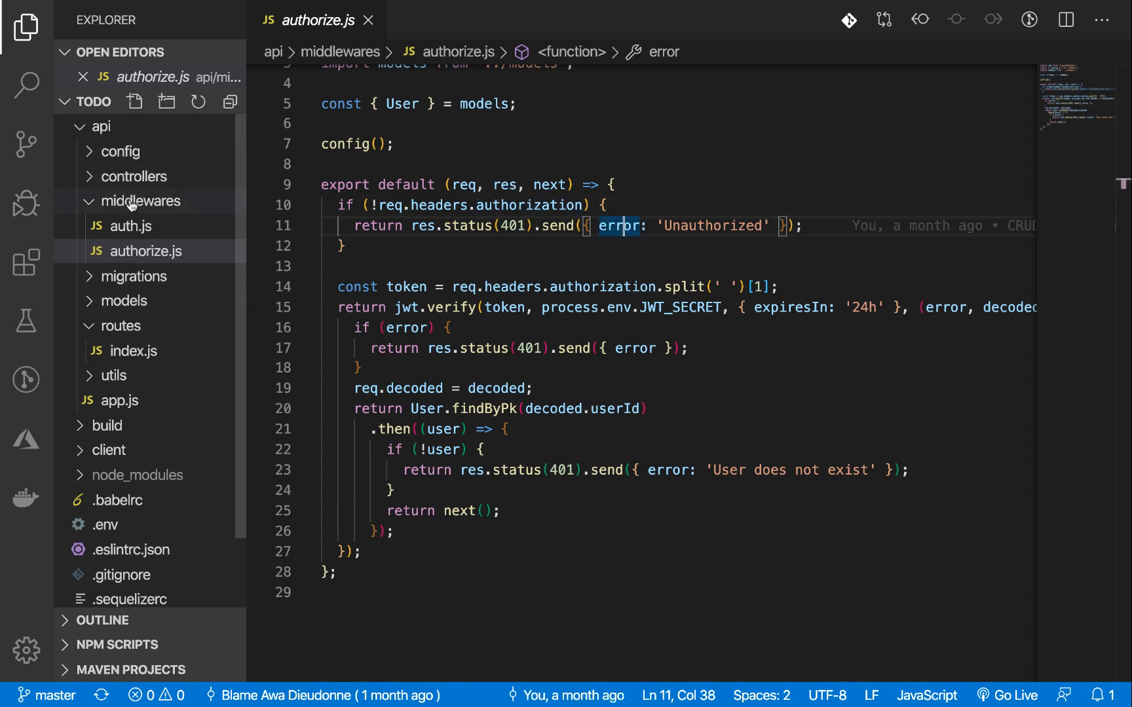
pyautogui.click(141, 202)
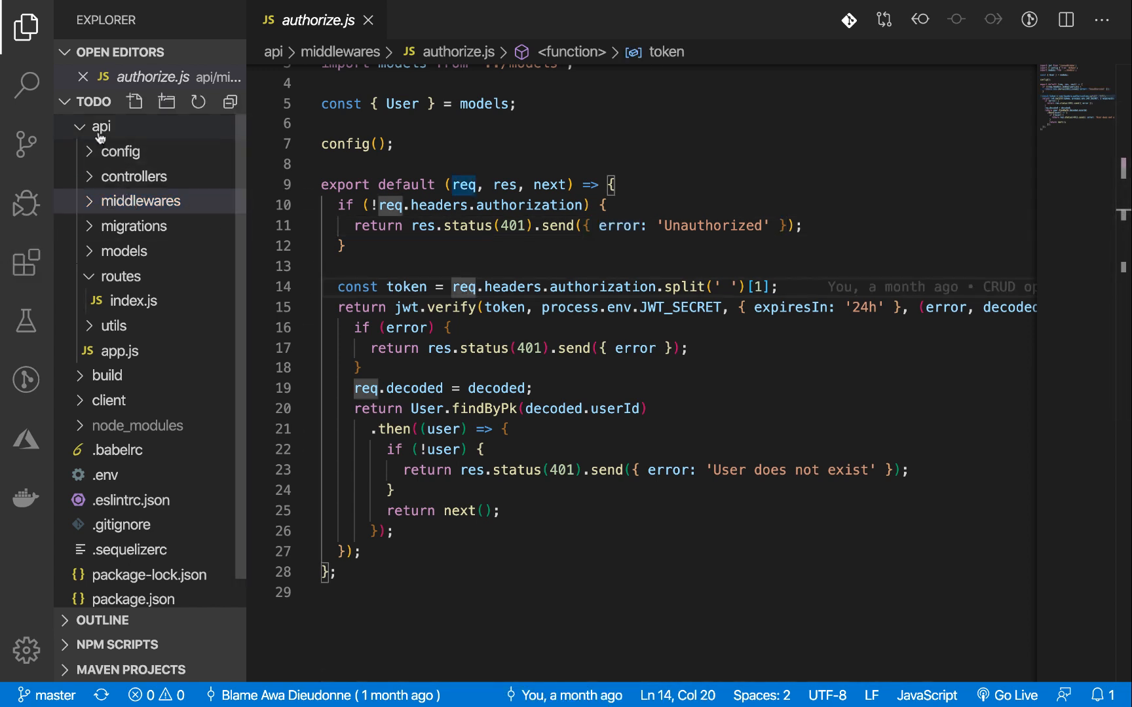
pyautogui.click(100, 127)
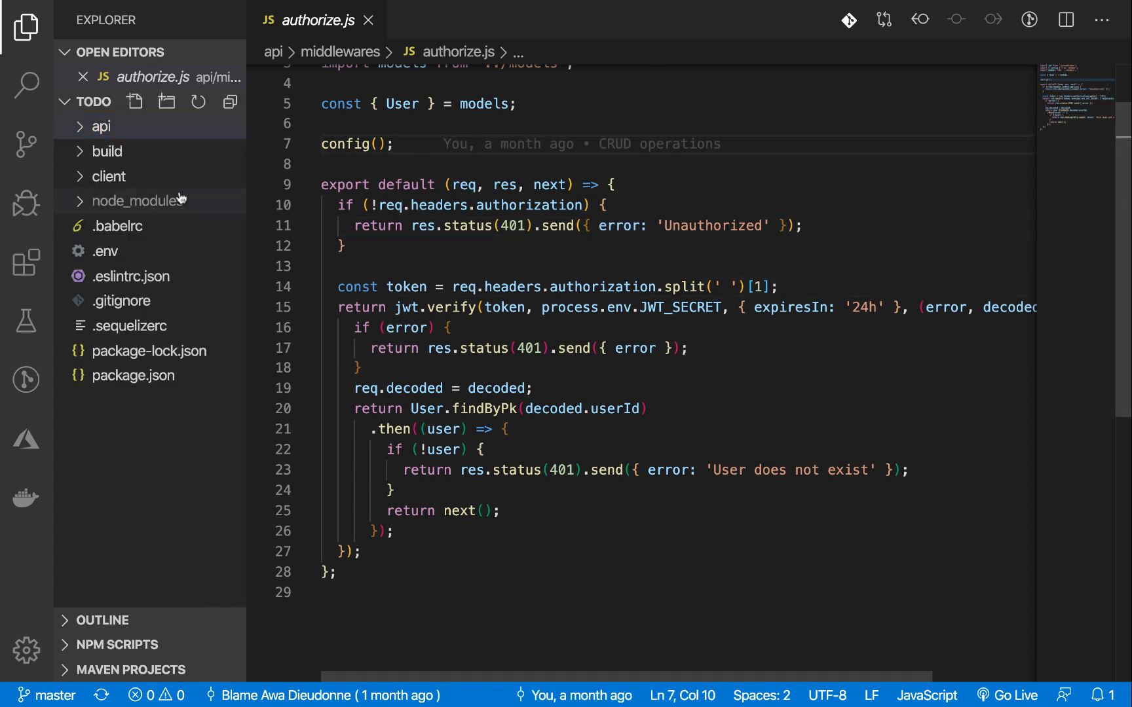
# Expand client and its src folder and close authorize.js
pyautogui.click(109, 175)
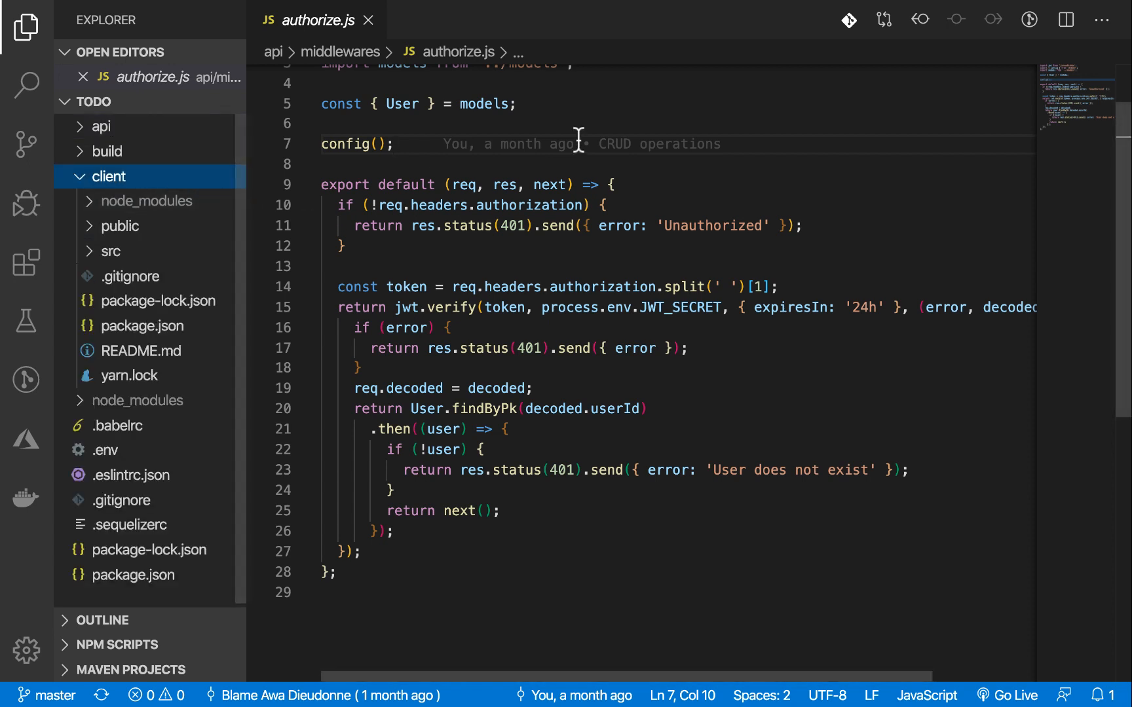
pyautogui.click(112, 252)
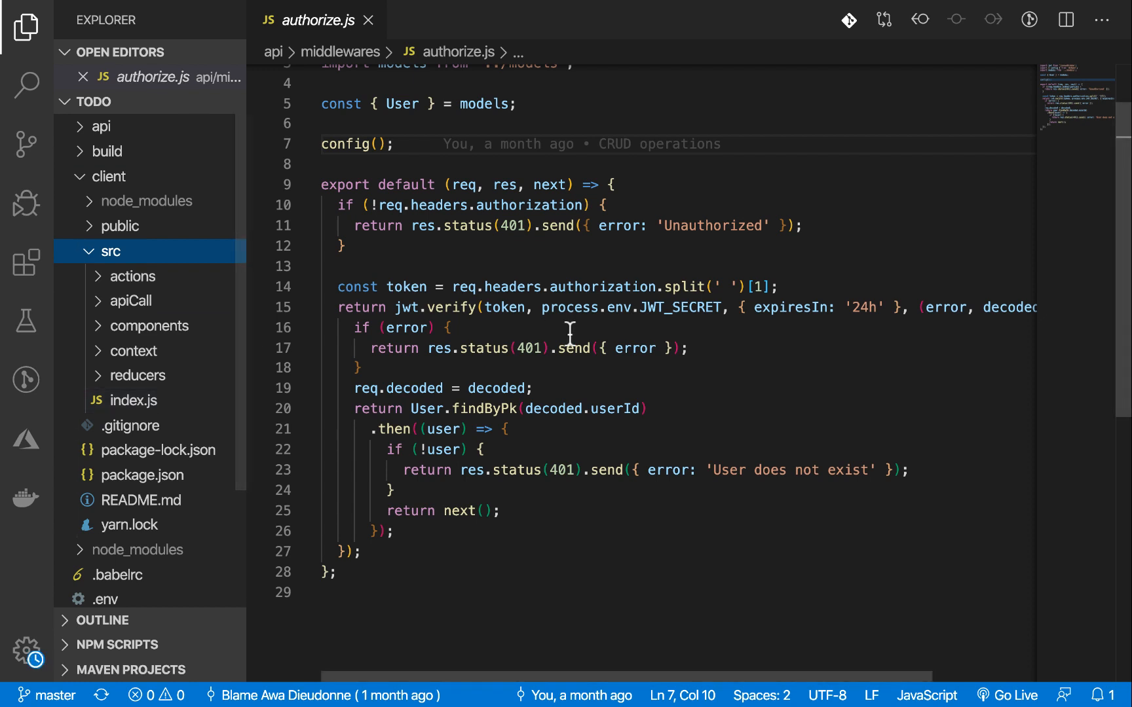
pyautogui.click(371, 20)
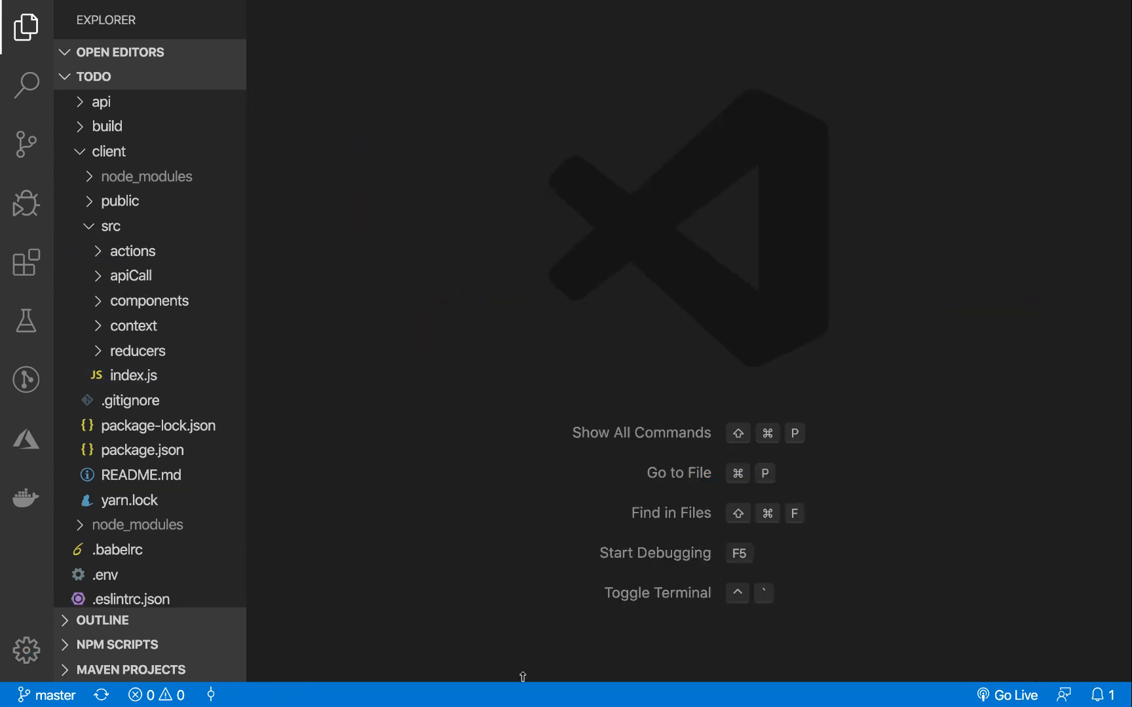
# Run npm i js-cookie jwt-decode in the integrated terminal and browse into client components
pyautogui.press('ctrl+`')
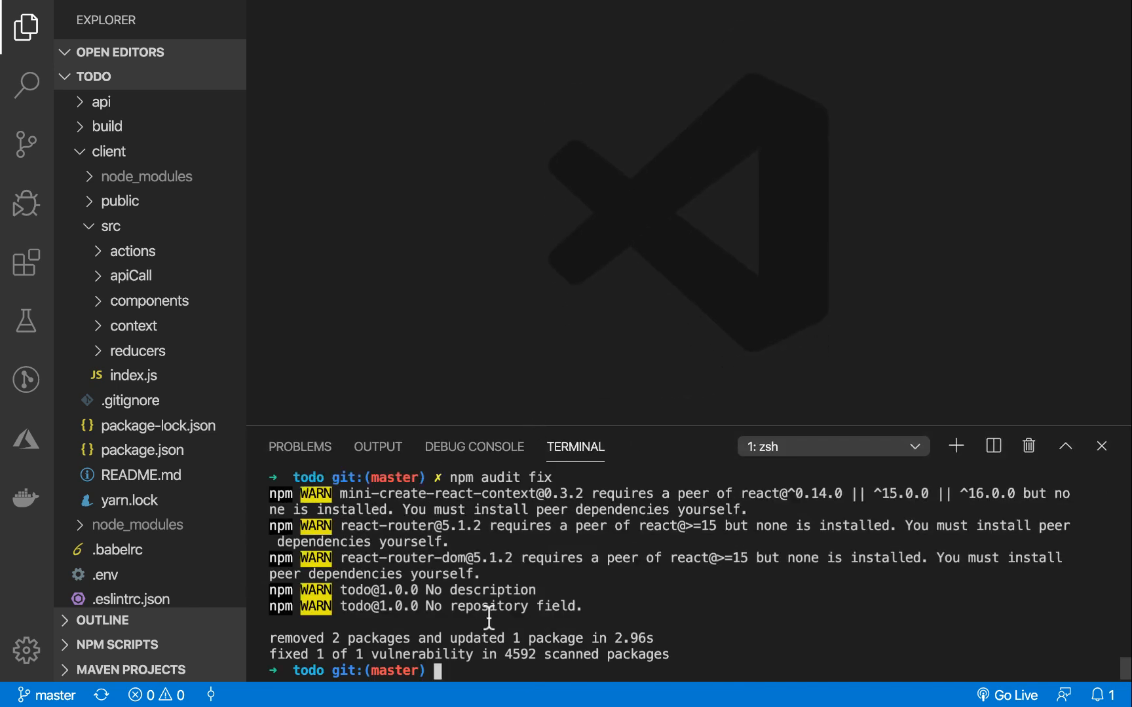
pyautogui.write('npm i js-cookie')
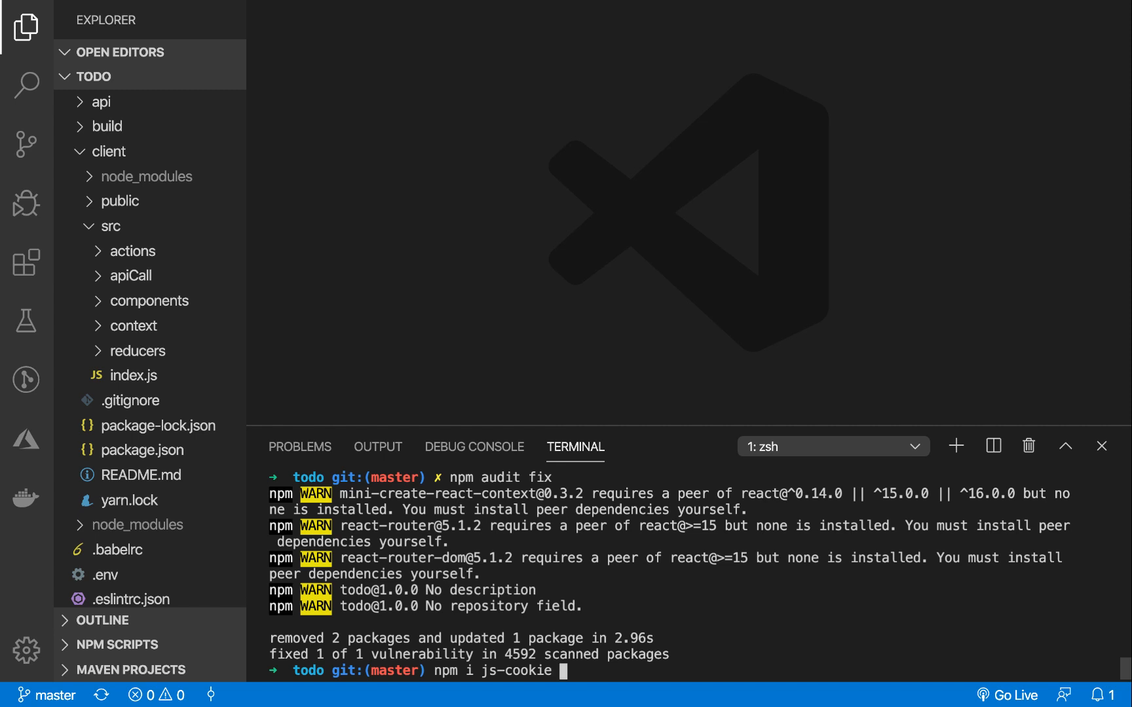
pyautogui.write('jw')
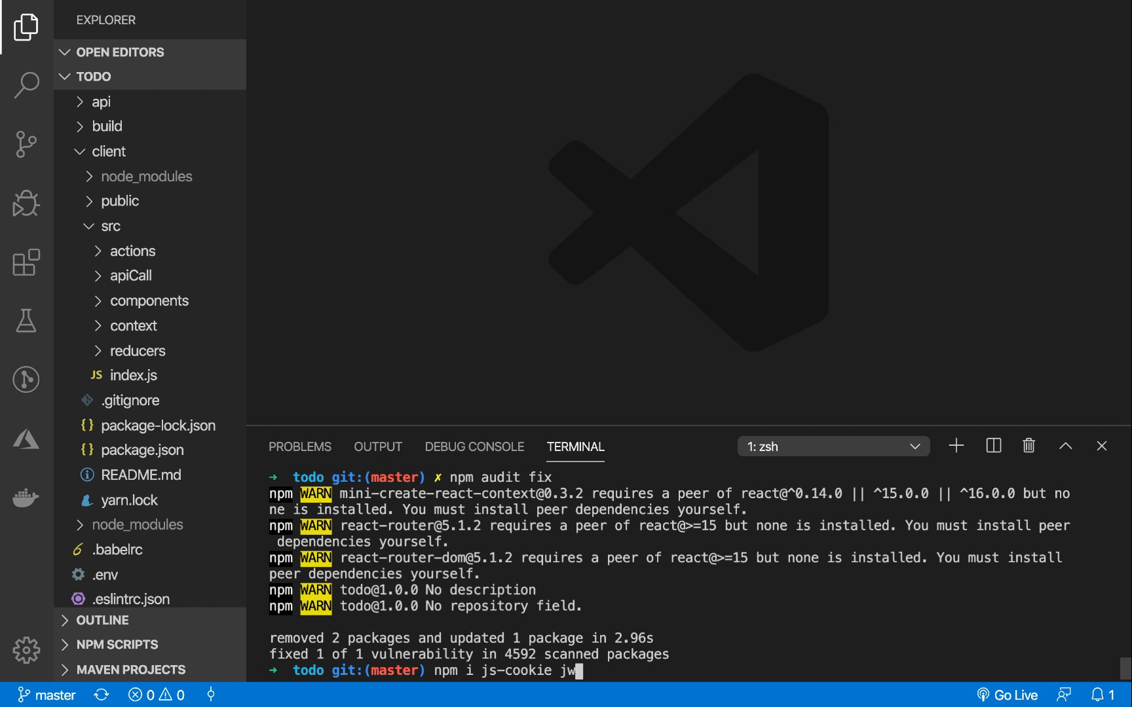
pyautogui.write('t-de')
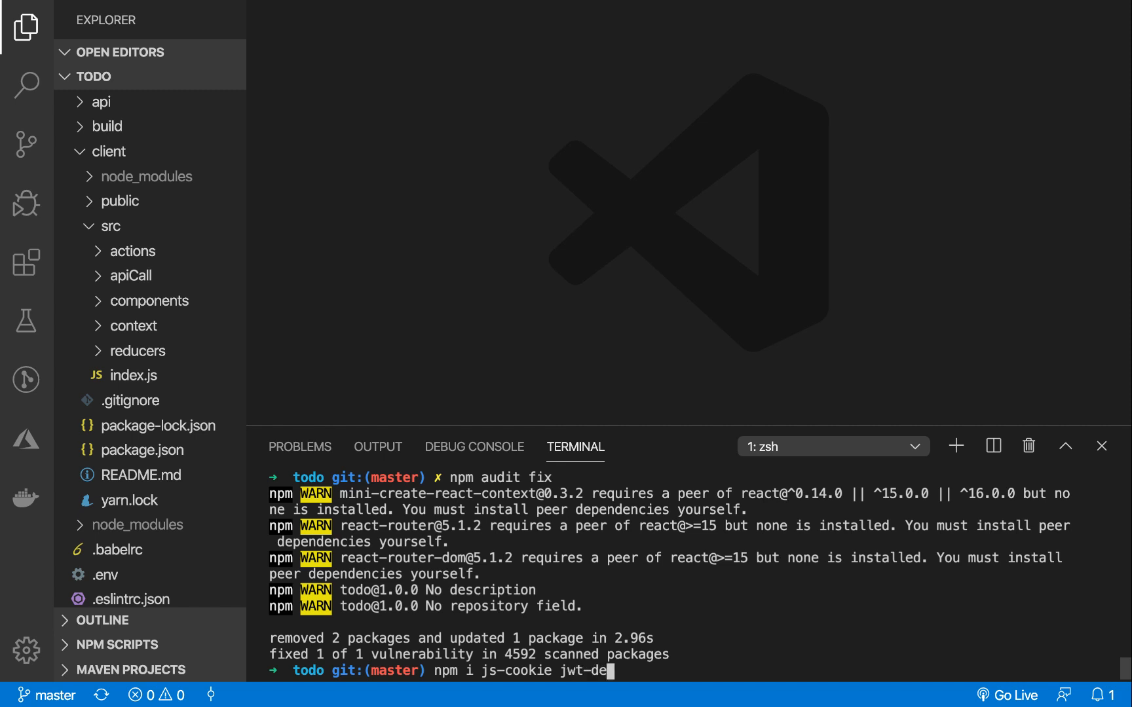
pyautogui.write('code')
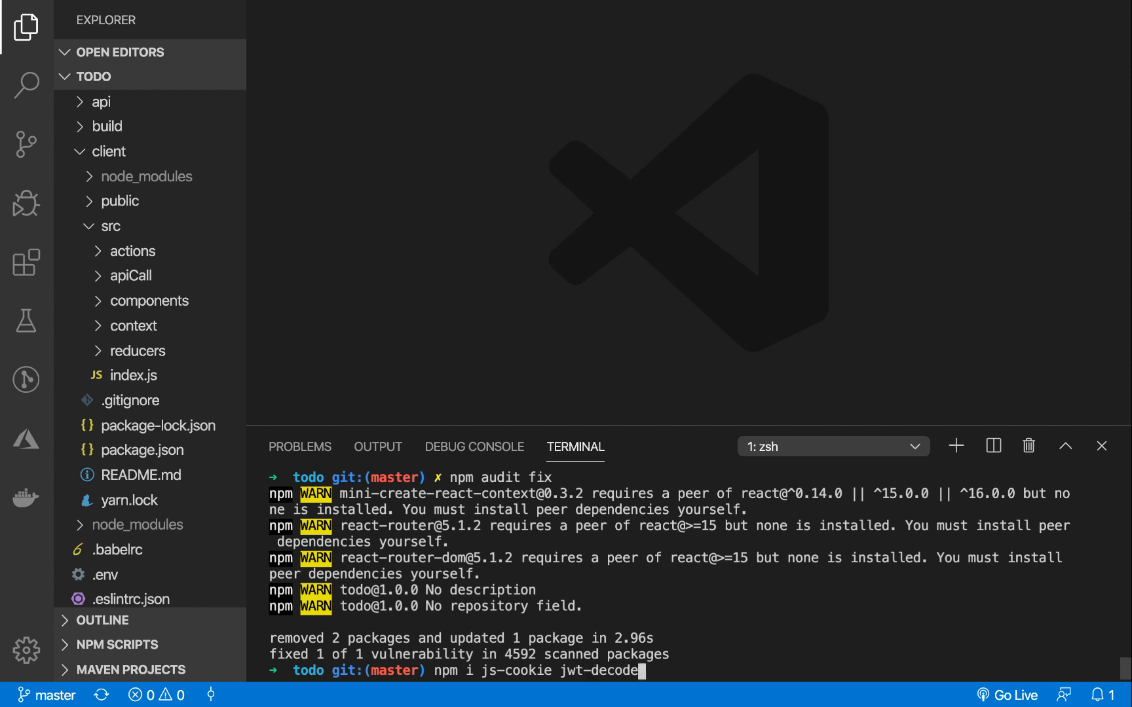
pyautogui.press('Enter')
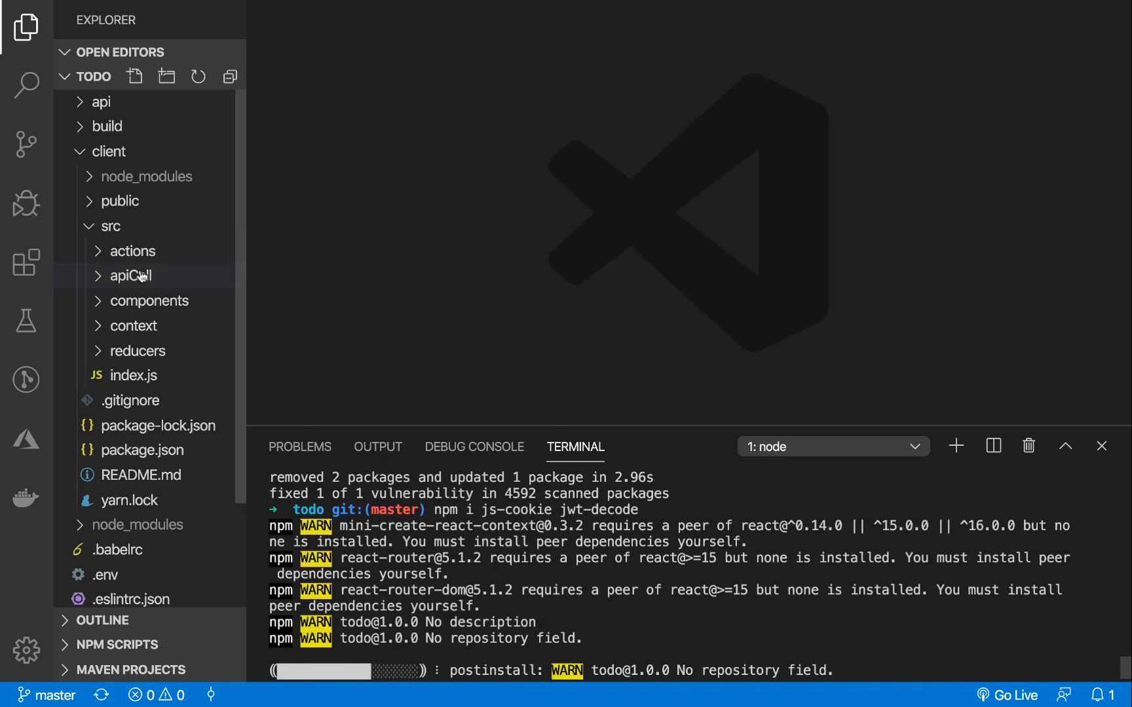
pyautogui.click(149, 301)
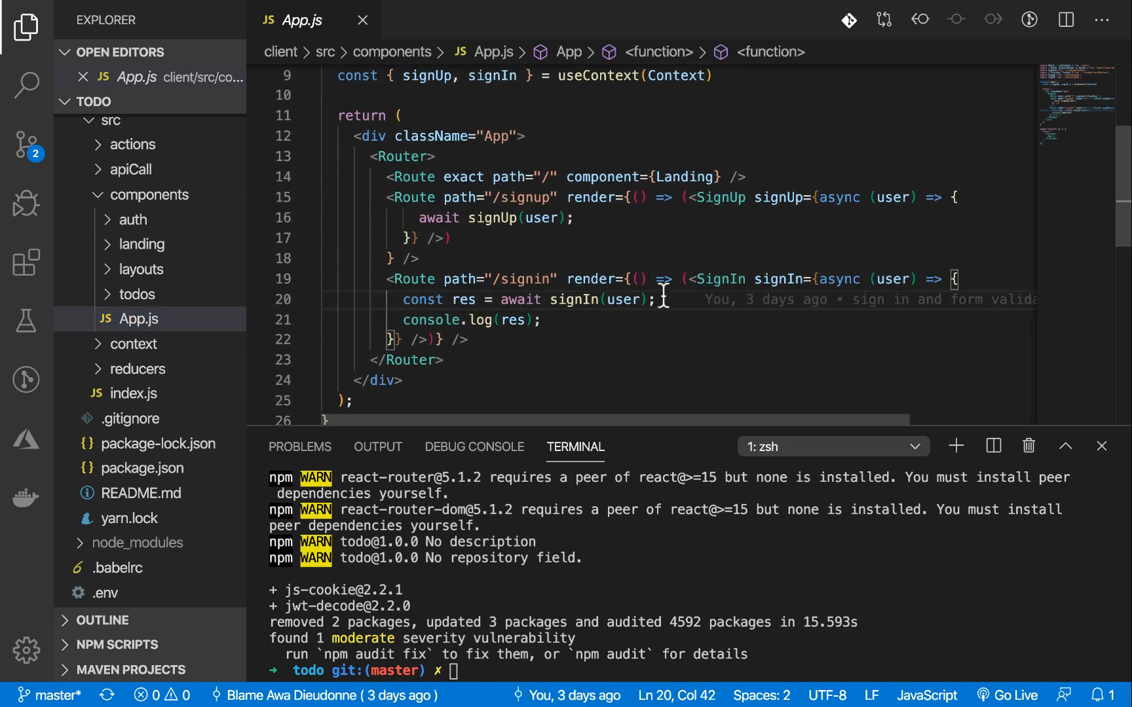
# Open client actions auth.js and inspect the signIn action's return res statement
pyautogui.click(546, 319)
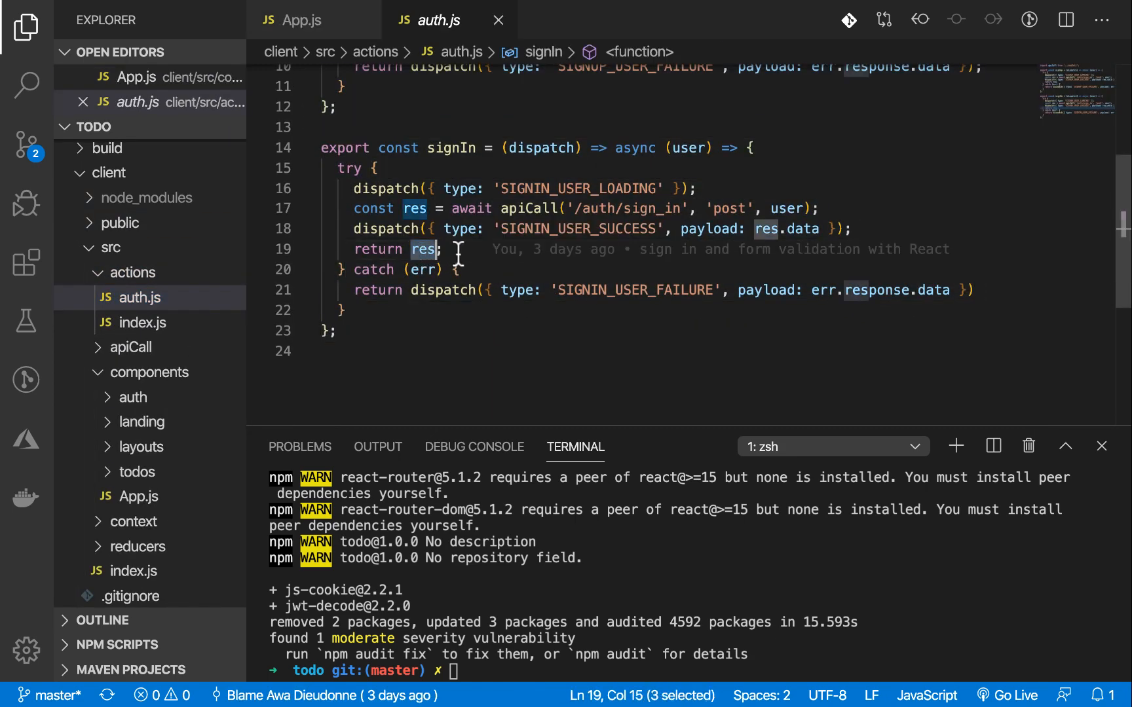
pyautogui.click(447, 249)
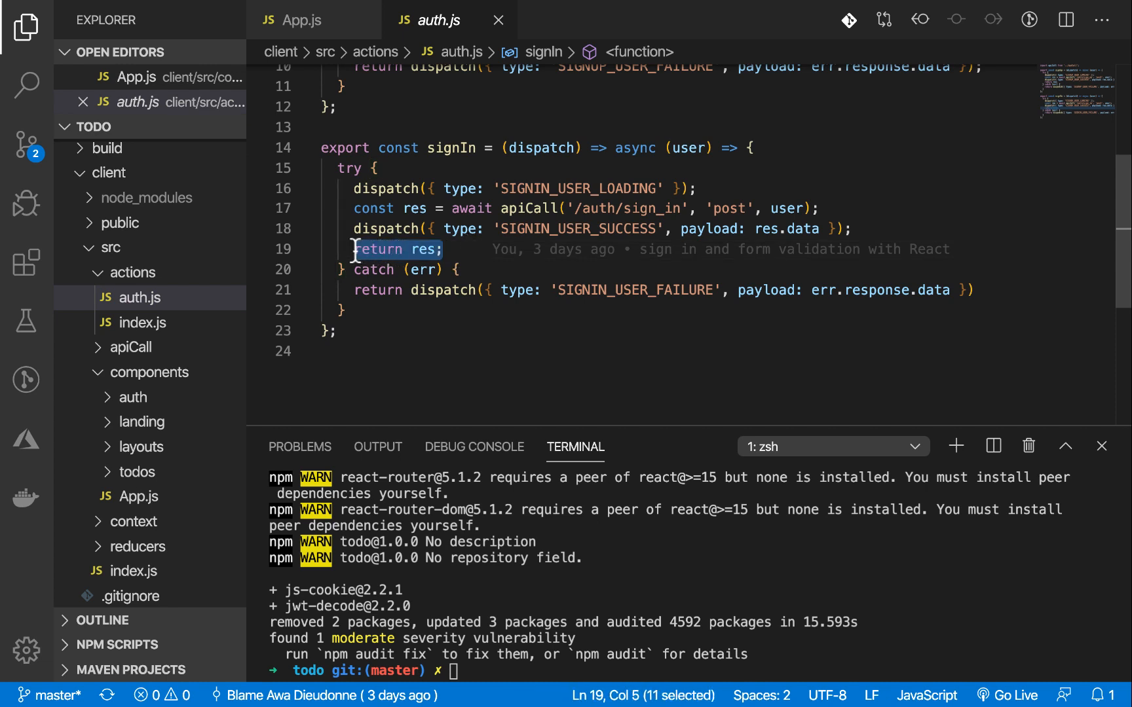
pyautogui.doubleClick(422, 249)
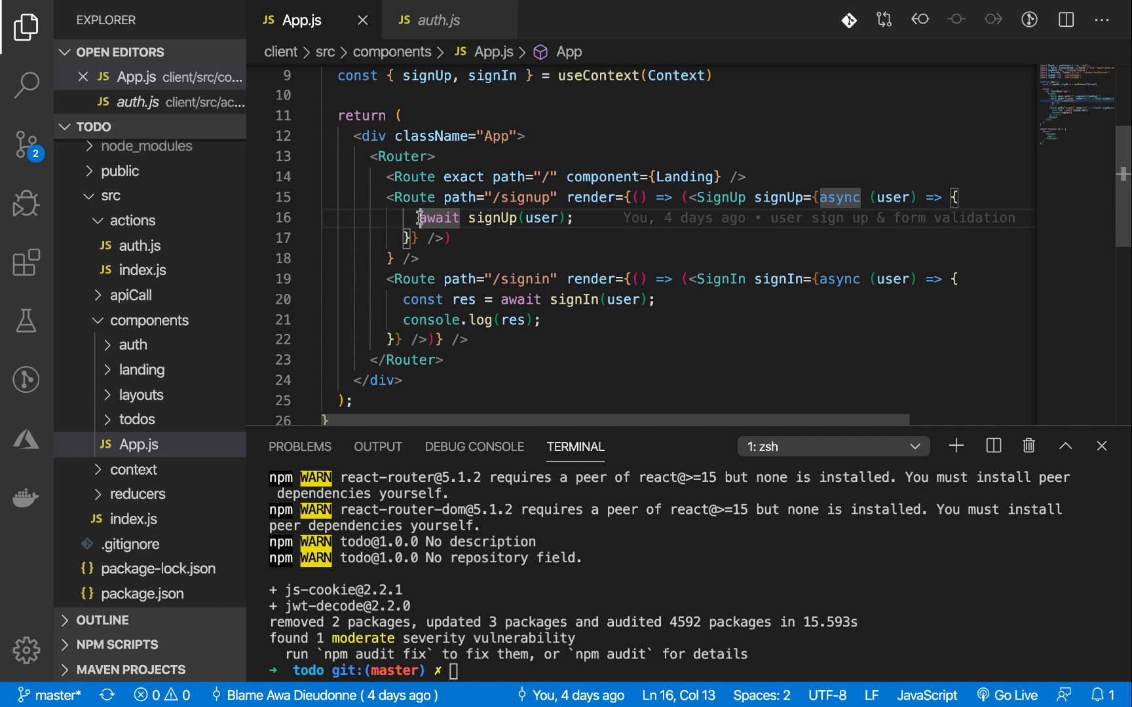
# In the signup handler capture res and begin Cookies.set('token', ) inside an if (res) block
pyautogui.write('const res =')
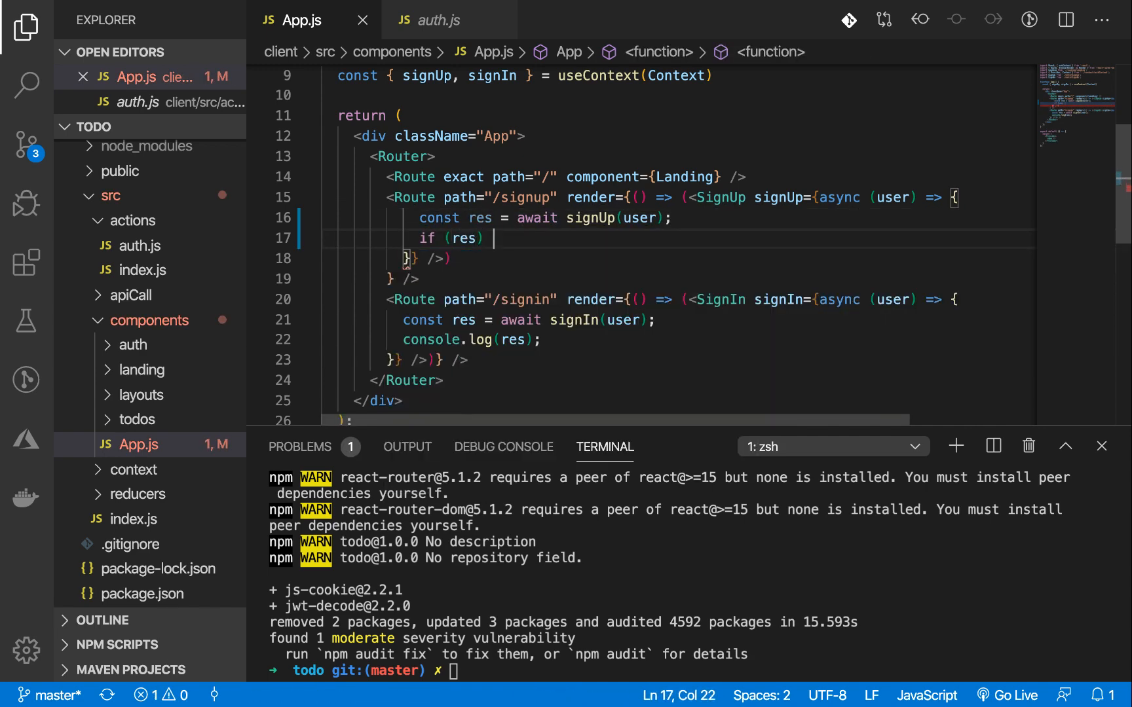
pyautogui.write('{')
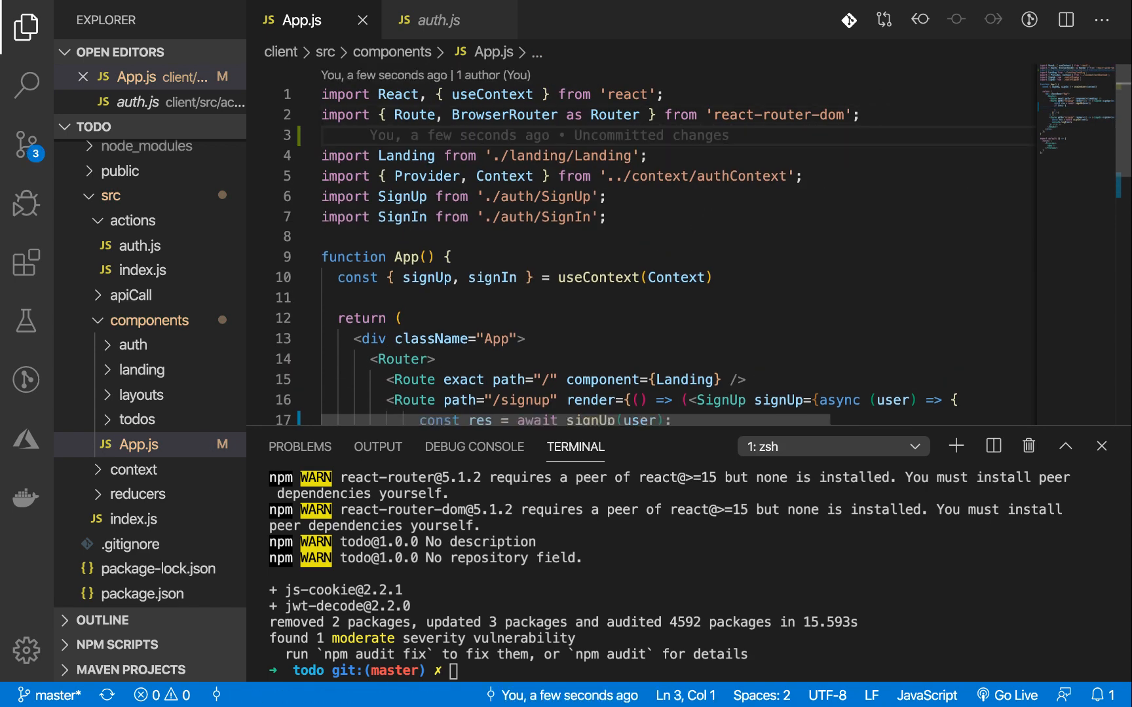
pyautogui.scroll(-3)
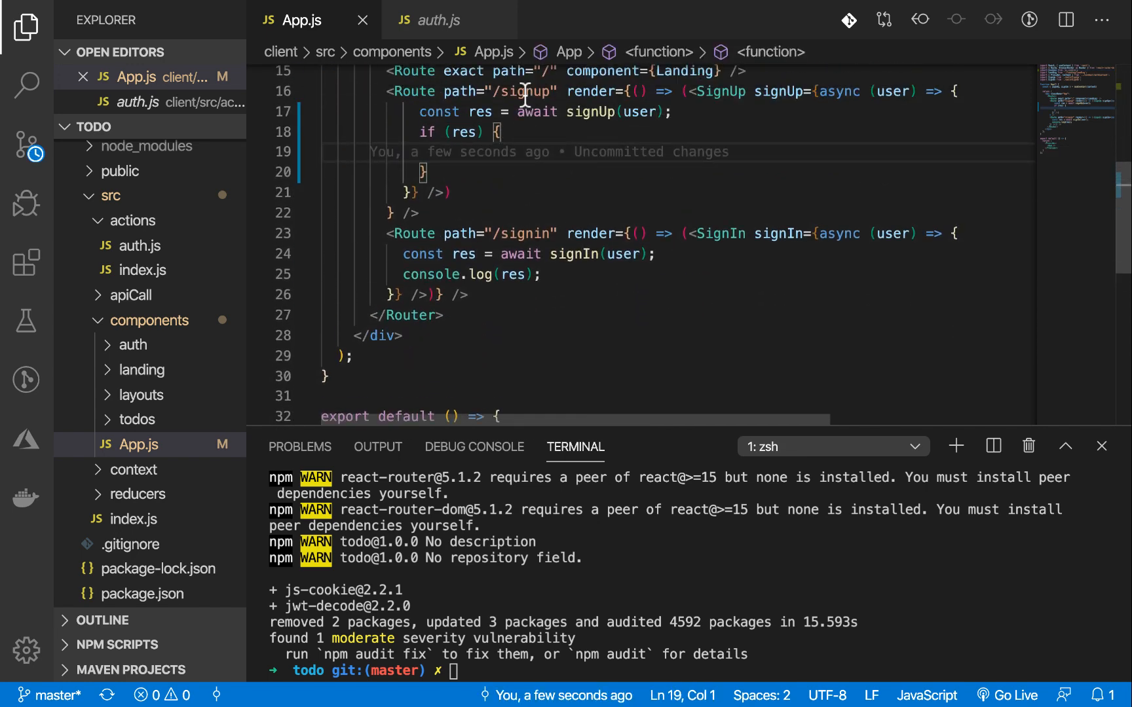
pyautogui.write('c')
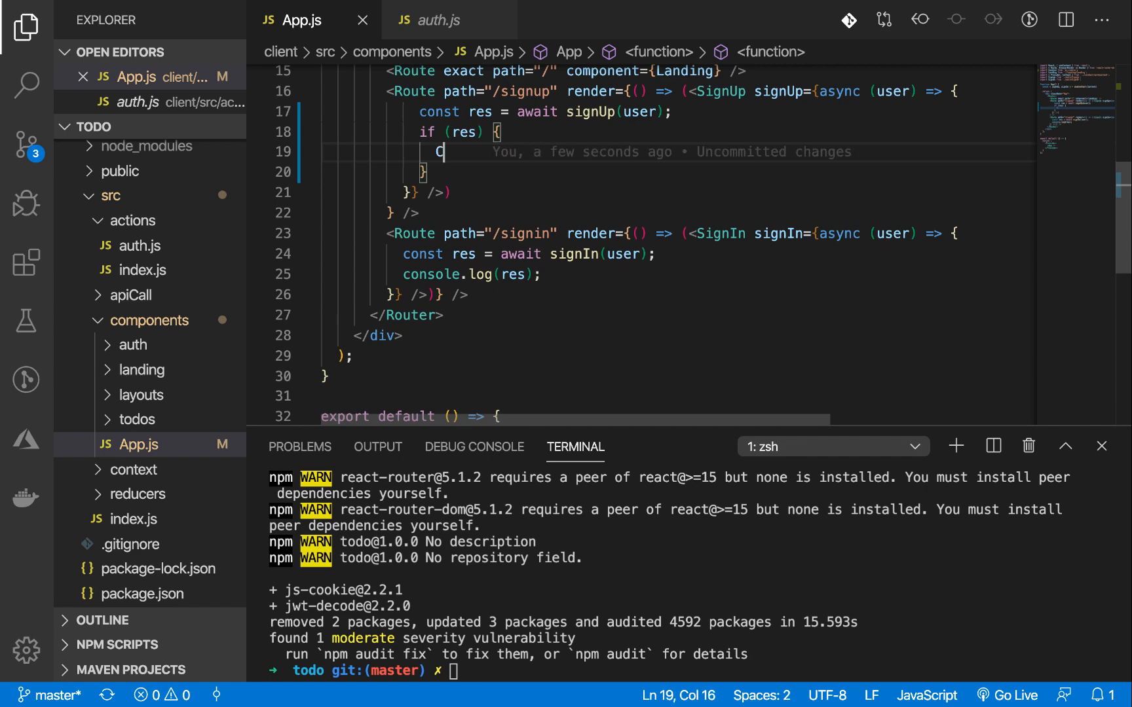
pyautogui.write('Cookies.')
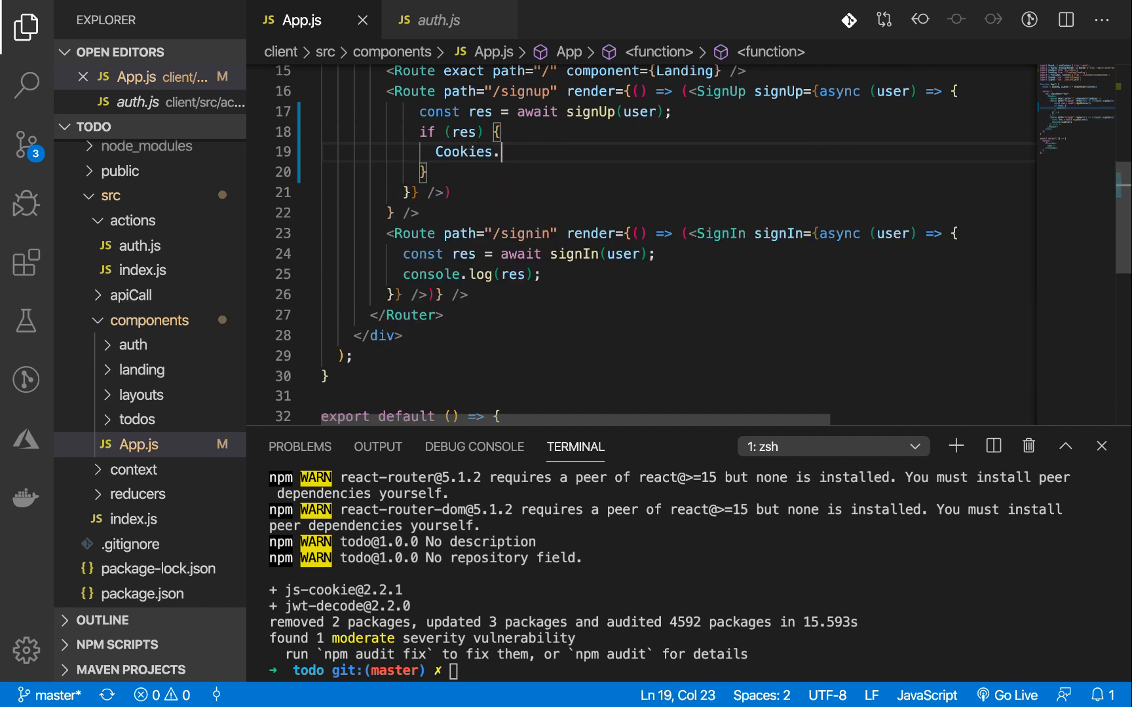
pyautogui.write('set()')
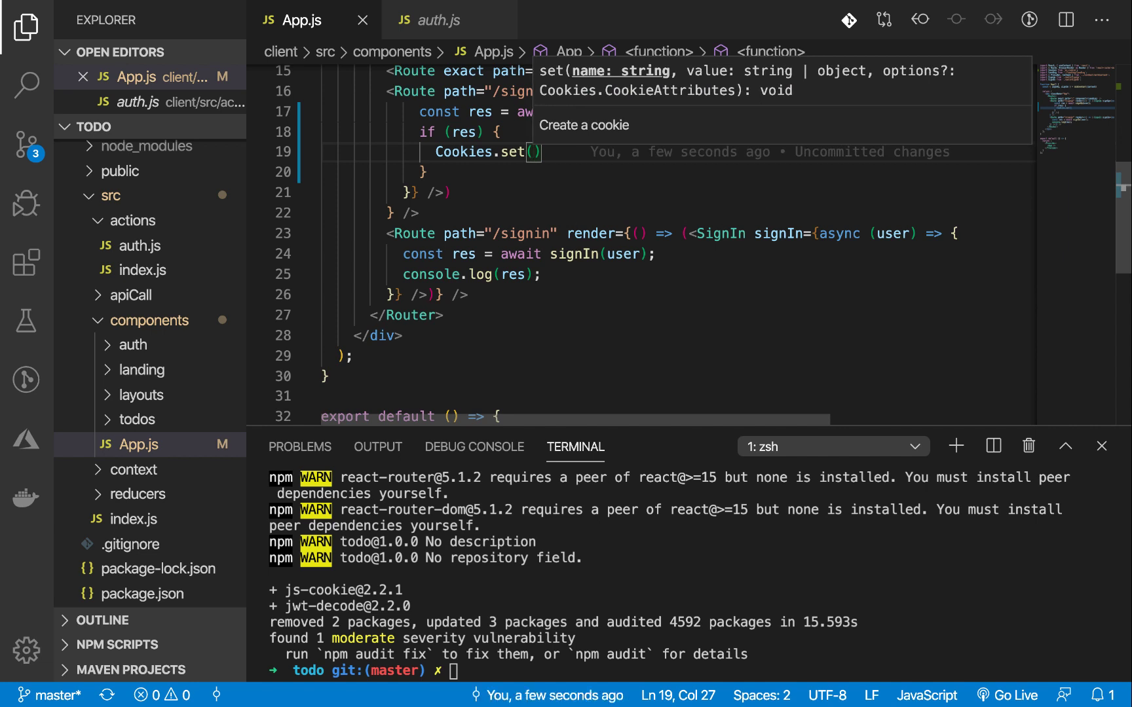
pyautogui.write("''")
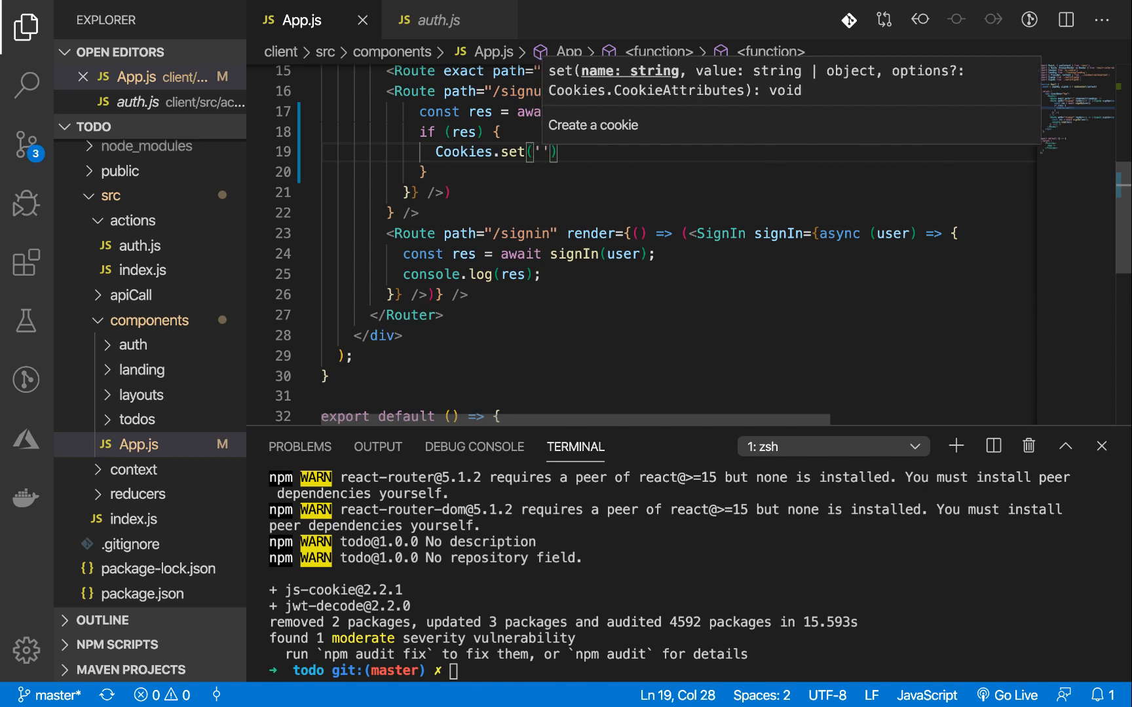
pyautogui.write('token')
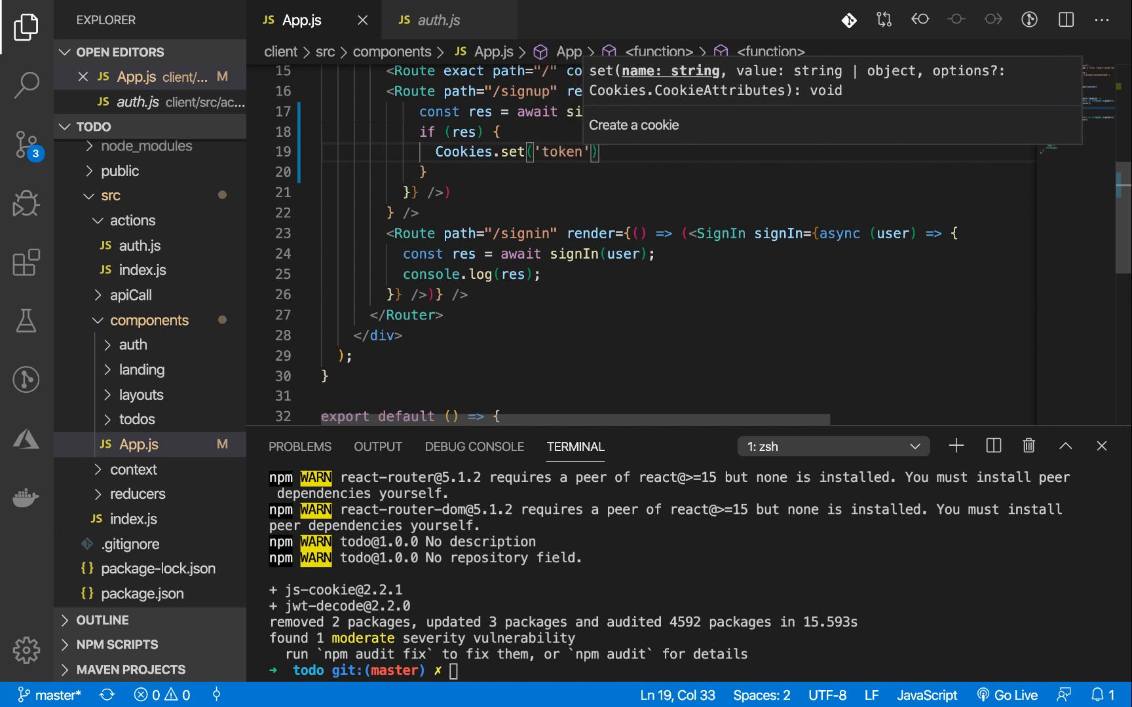
pyautogui.write(',')
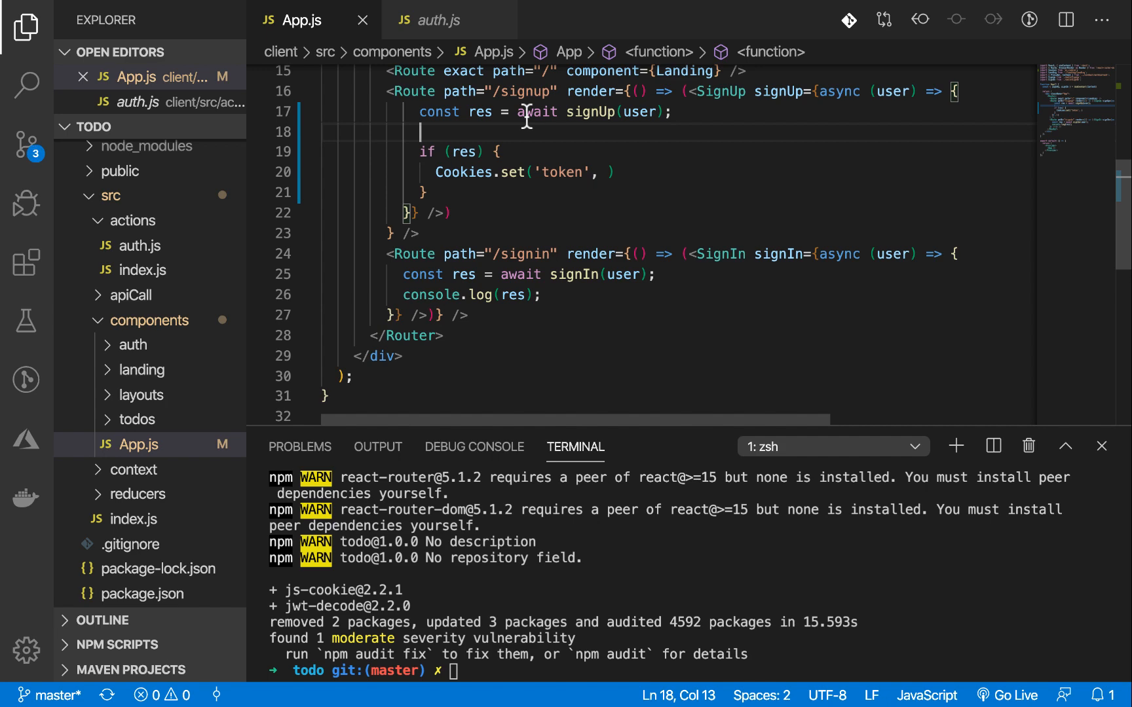
# Add console.log(res) to the signup handler
pyautogui.write('console.log(res)')
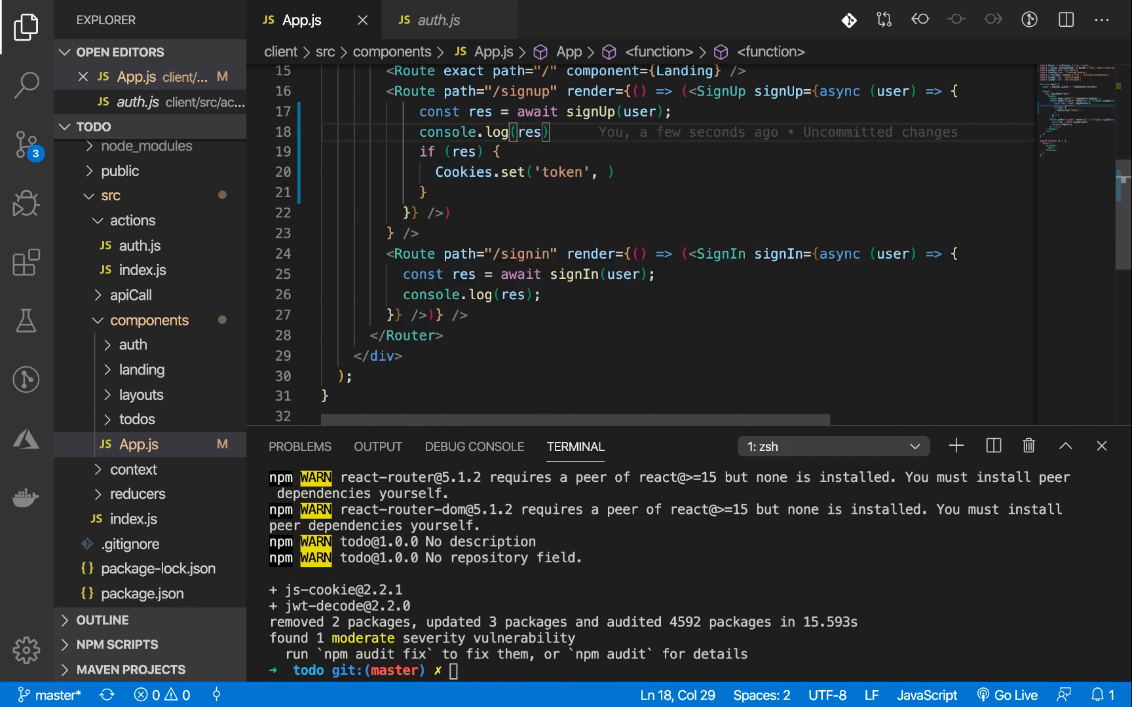
pyautogui.moveTo(435, 172); pyautogui.dragTo(429, 193)
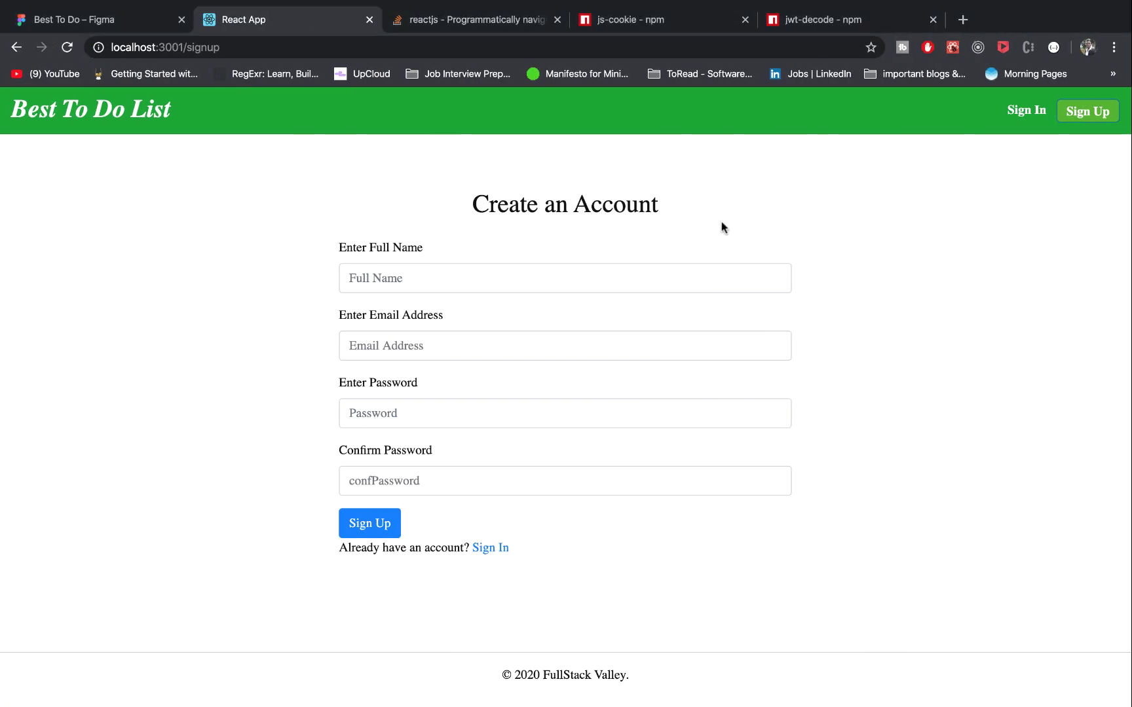
# Show the DevTools console and enter 'james' as the full name on the sign-up form
pyautogui.press('F12')
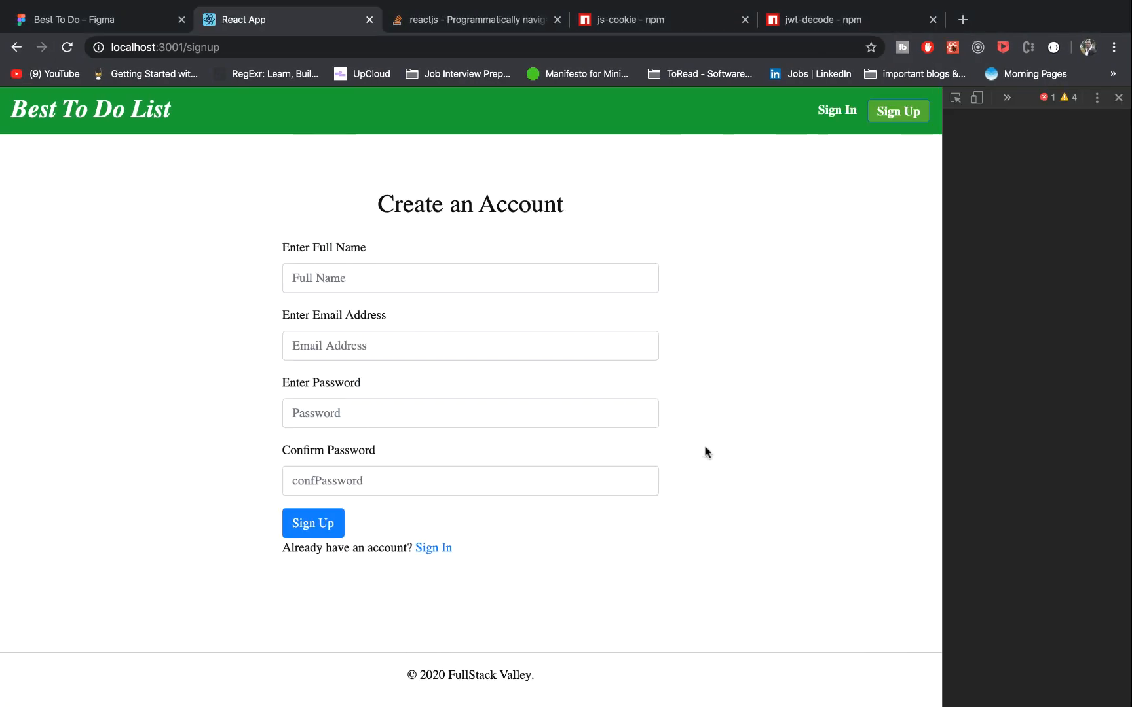
pyautogui.click(1022, 97)
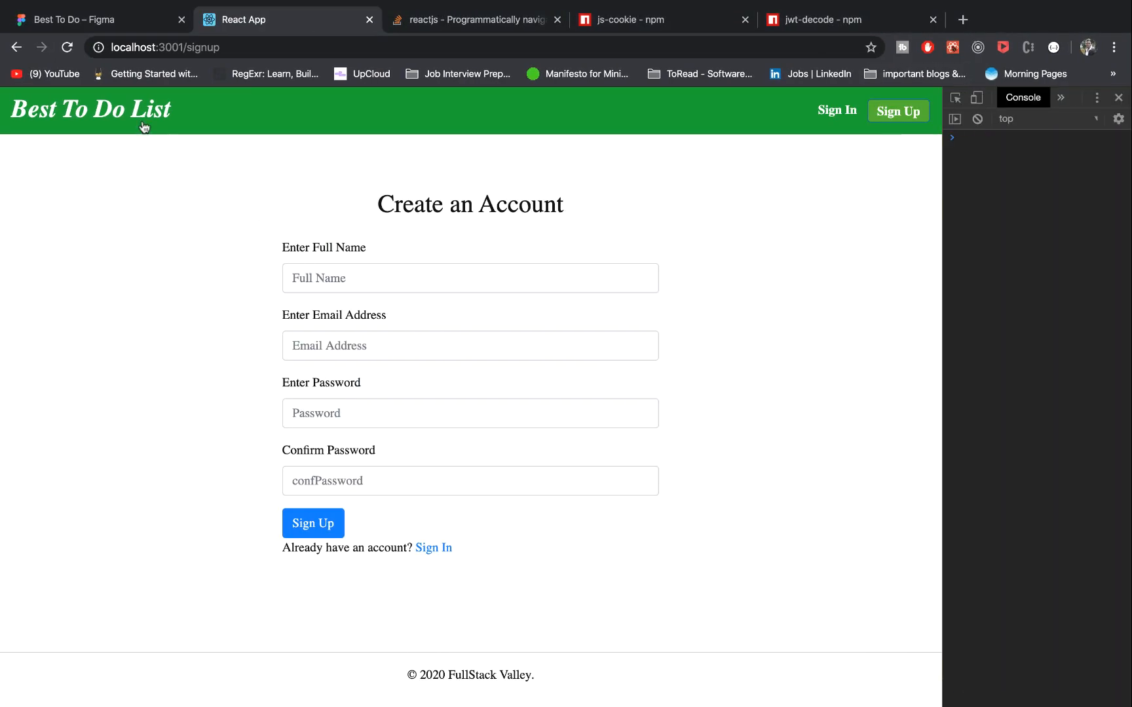
pyautogui.click(470, 279)
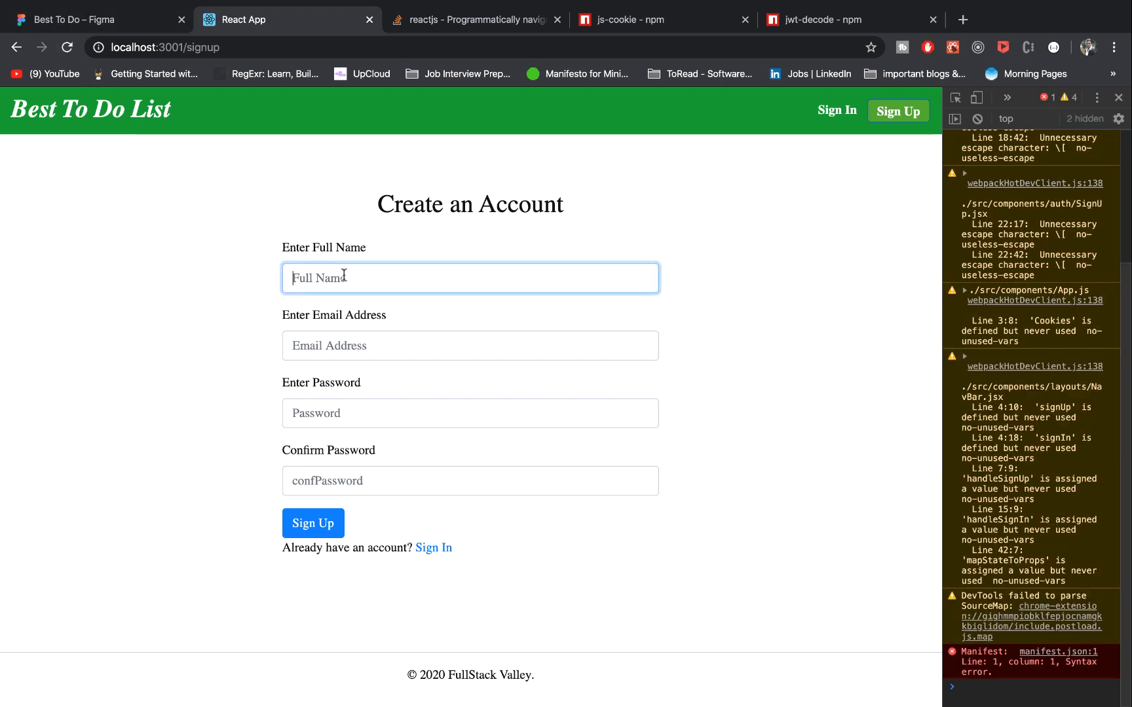
pyautogui.write('james')
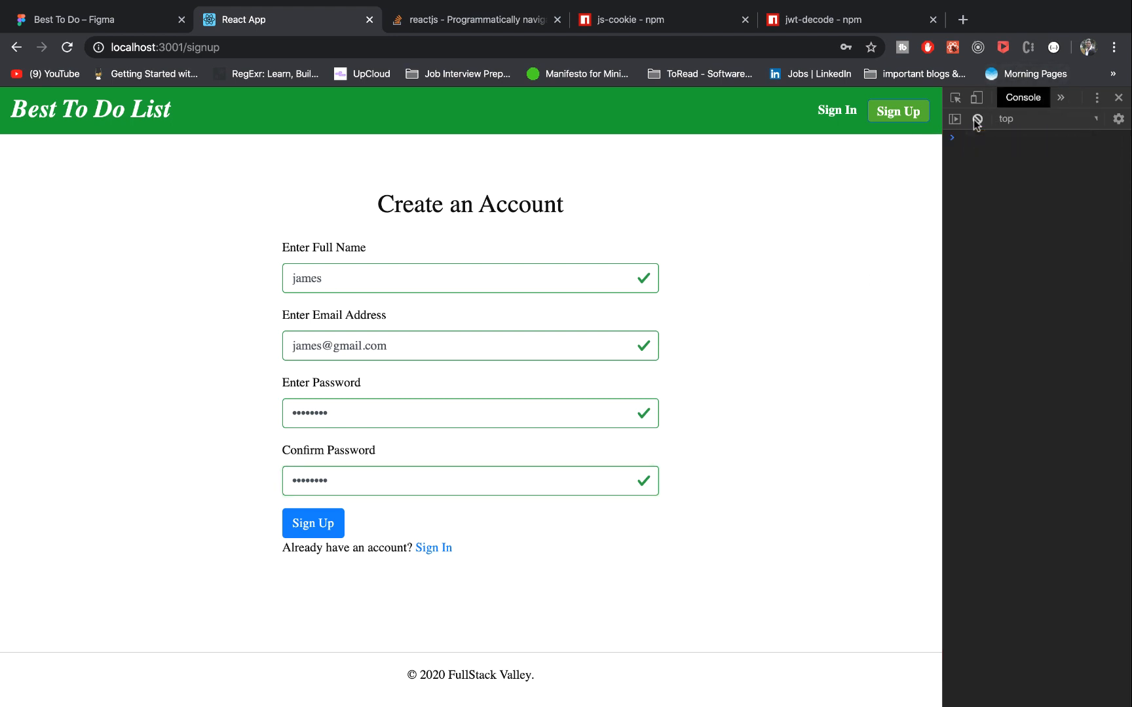
# Clear the console, submit the sign-up form and expand the logged response data with the token
pyautogui.click(313, 523)
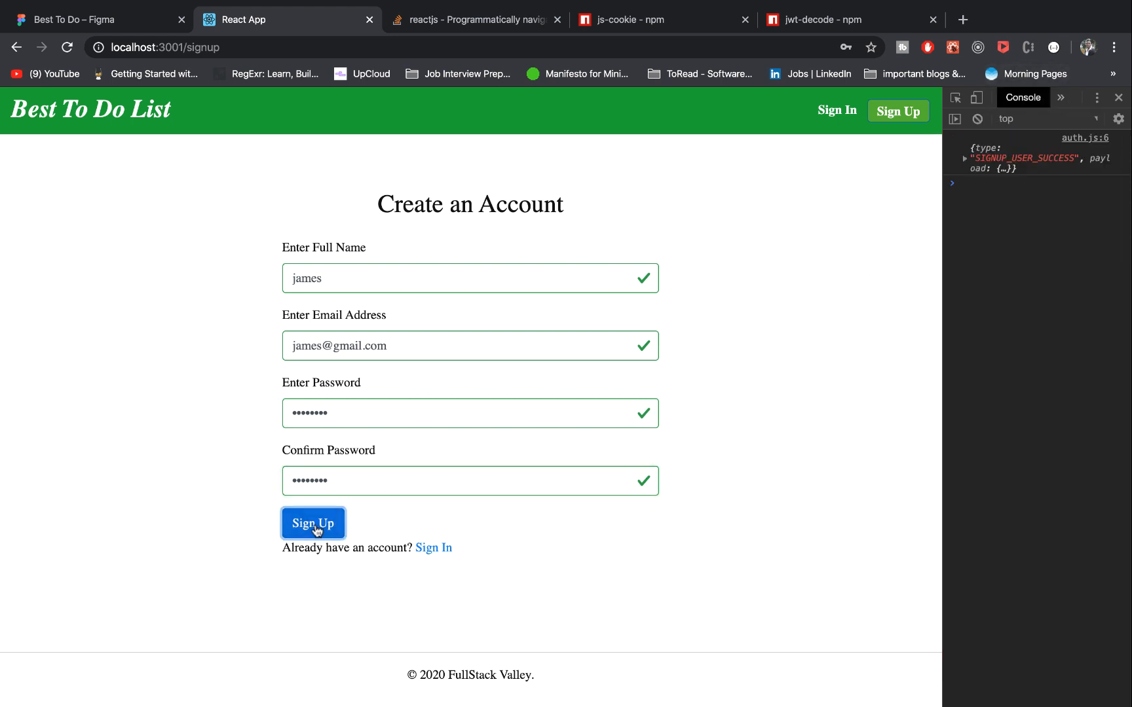
pyautogui.click(313, 524)
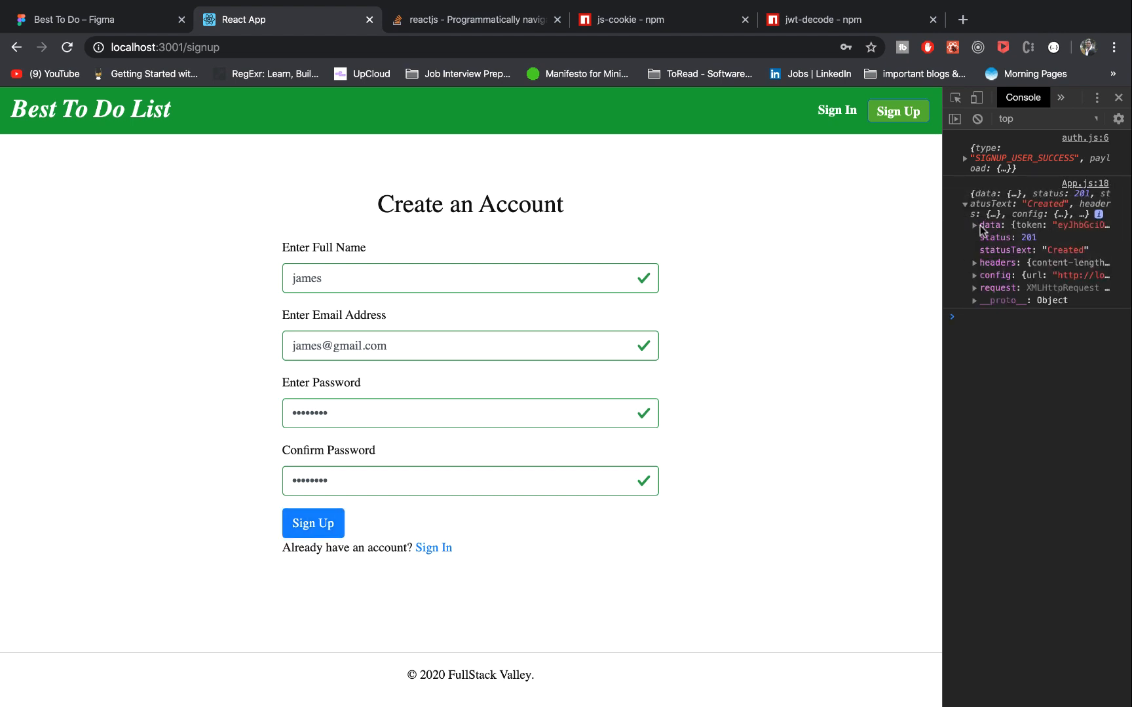
pyautogui.click(974, 226)
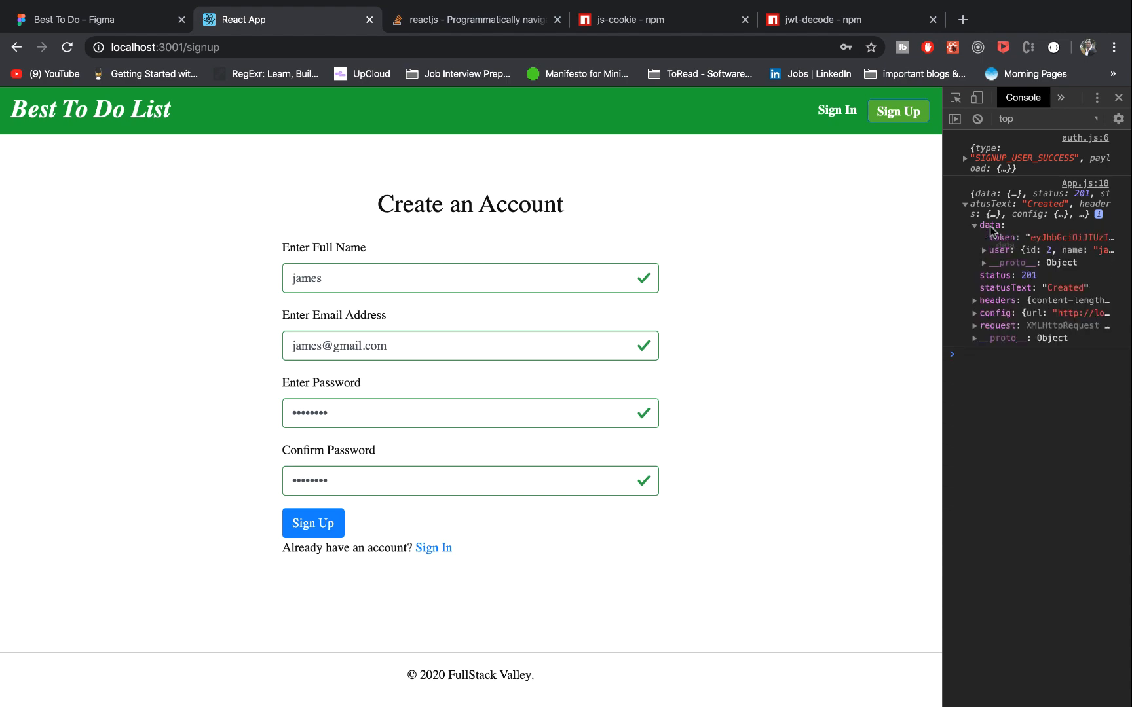
pyautogui.moveTo(1052, 288)
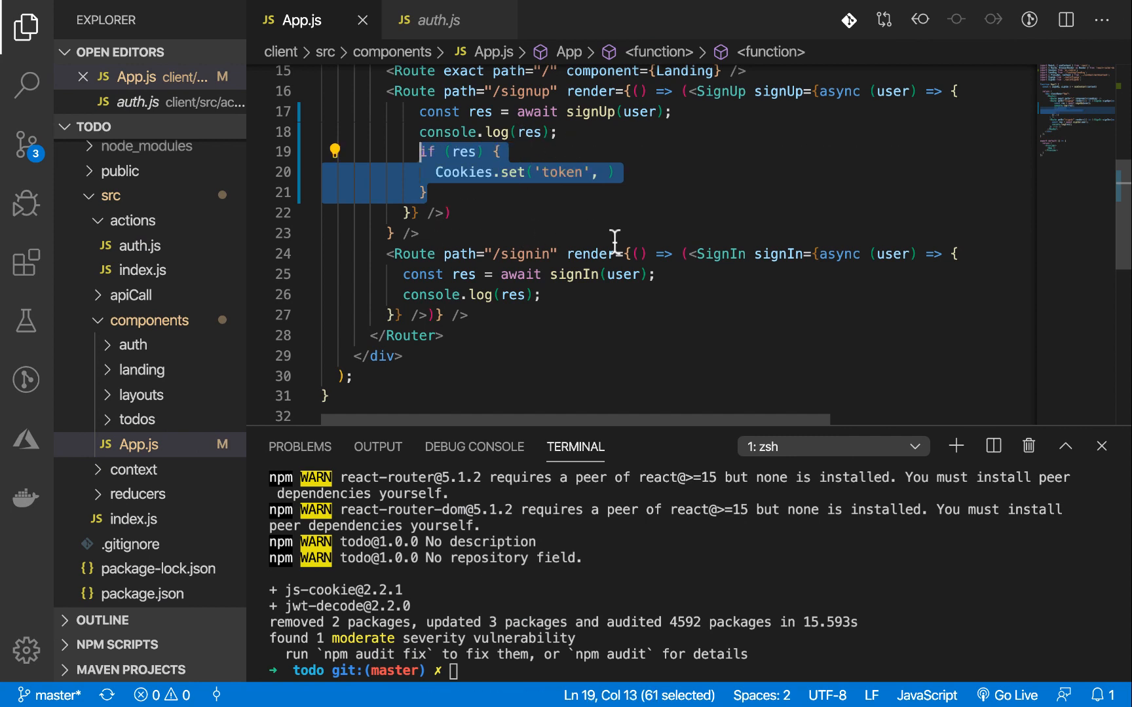
# Complete the call as Cookies.set('token', res.data.token); and check res and Cookies references
pyautogui.click(609, 172)
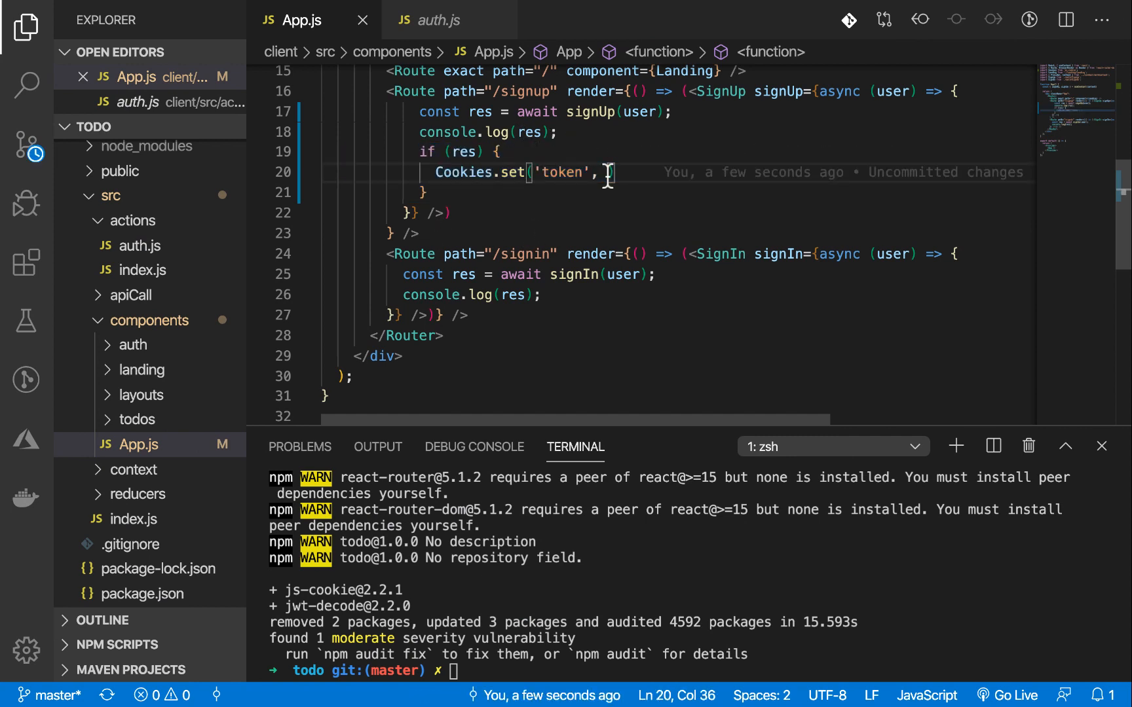
pyautogui.write('res.s')
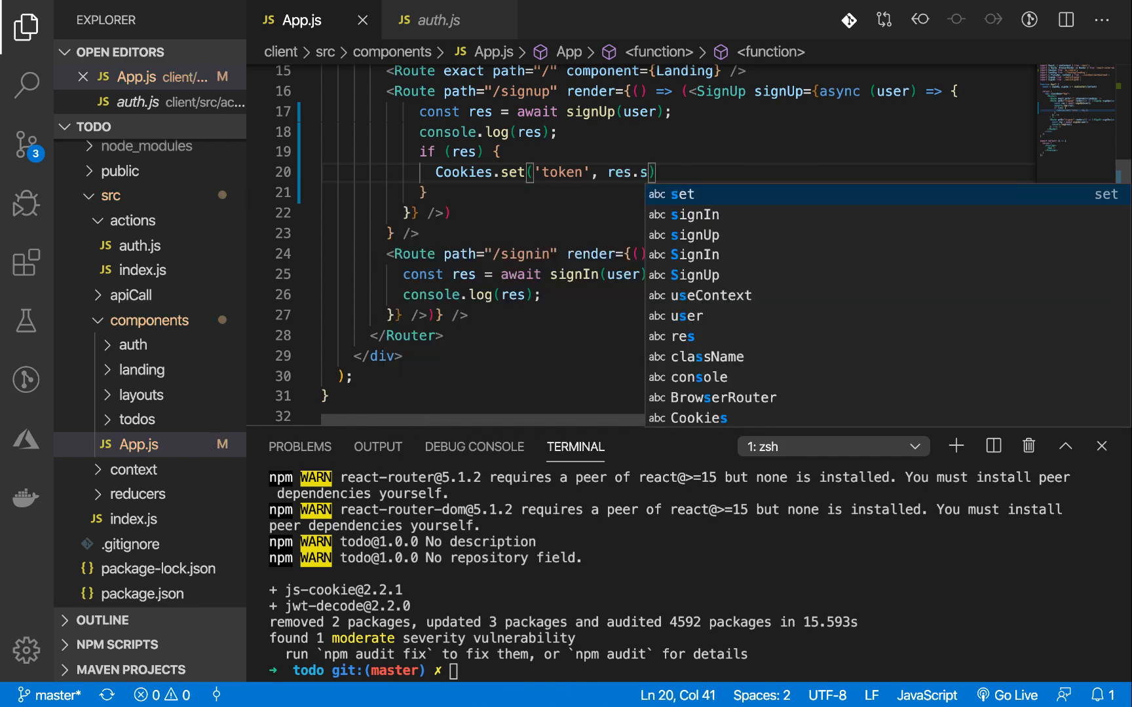
pyautogui.write('data.token);')
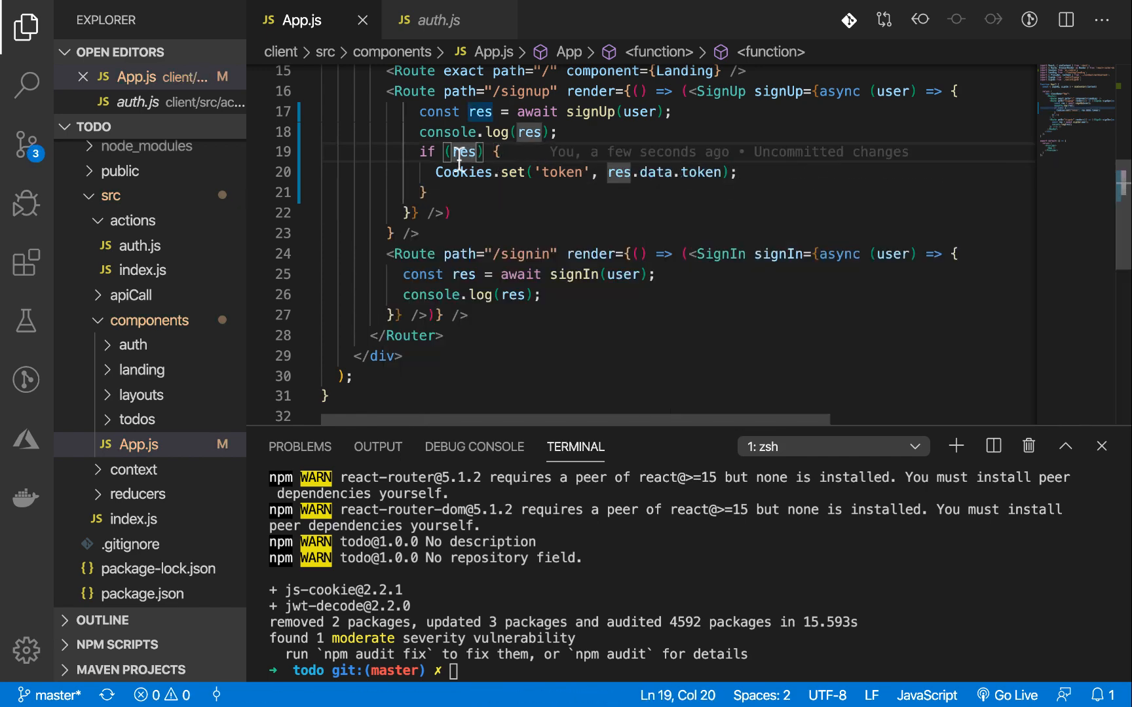
pyautogui.doubleClick(464, 173)
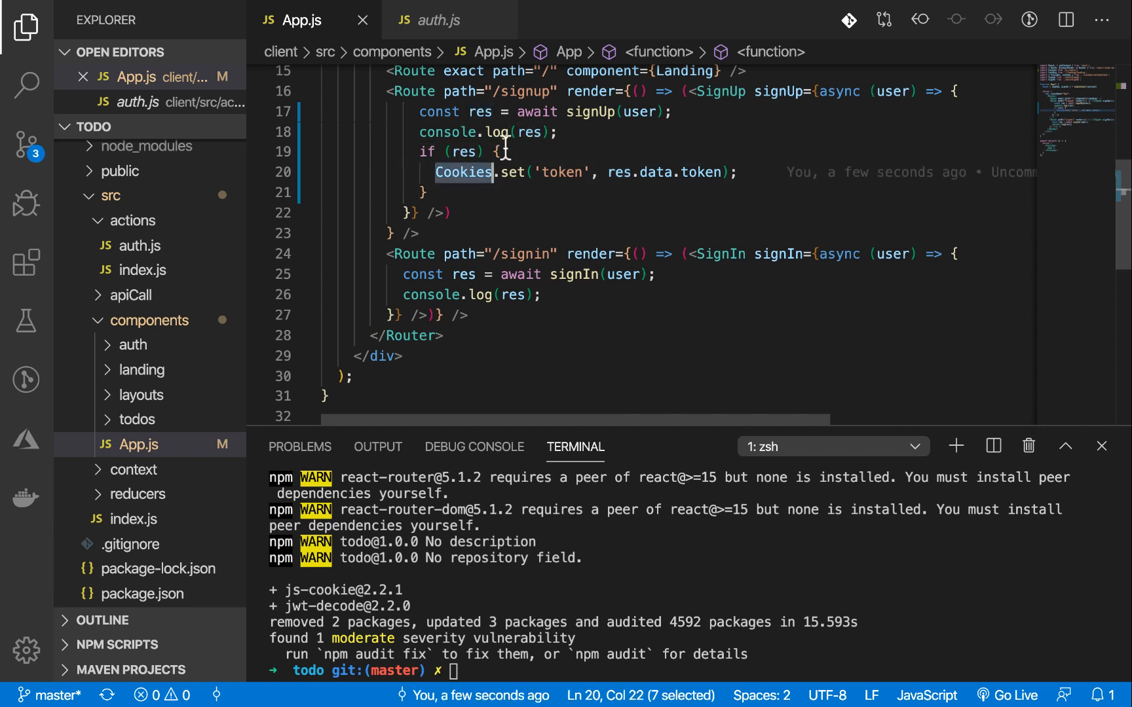
pyautogui.click(569, 134)
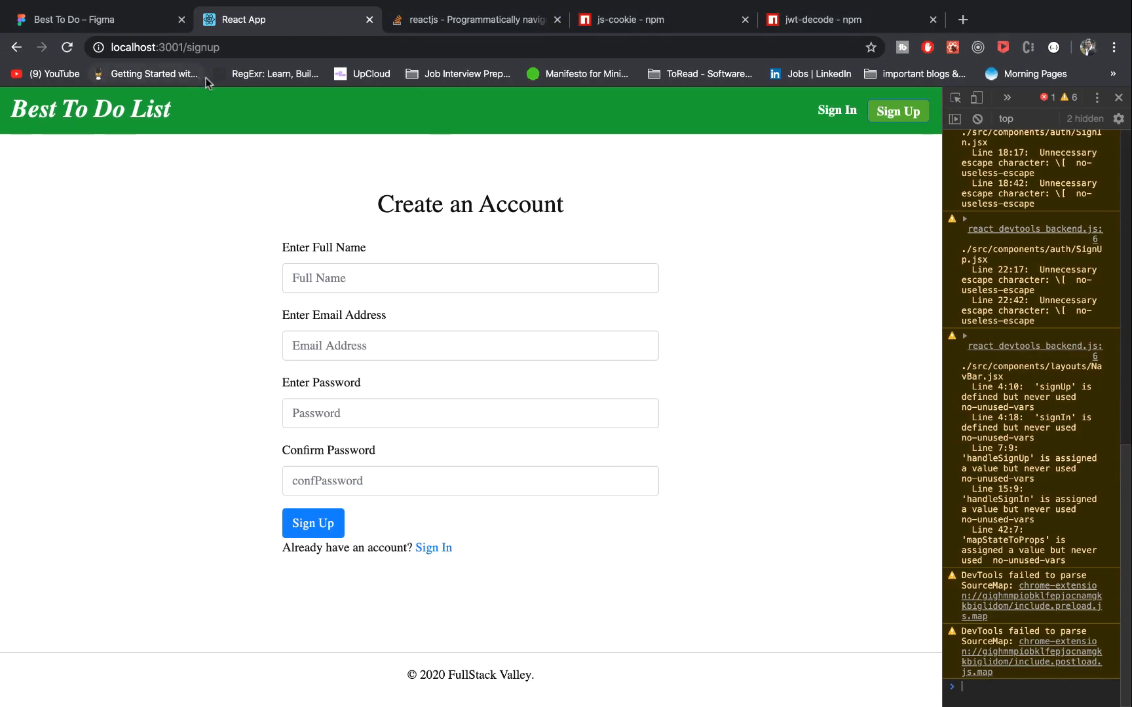
# View the My Todos frame in the Best To Do Figma design, then return to the editor
pyautogui.click(74, 18)
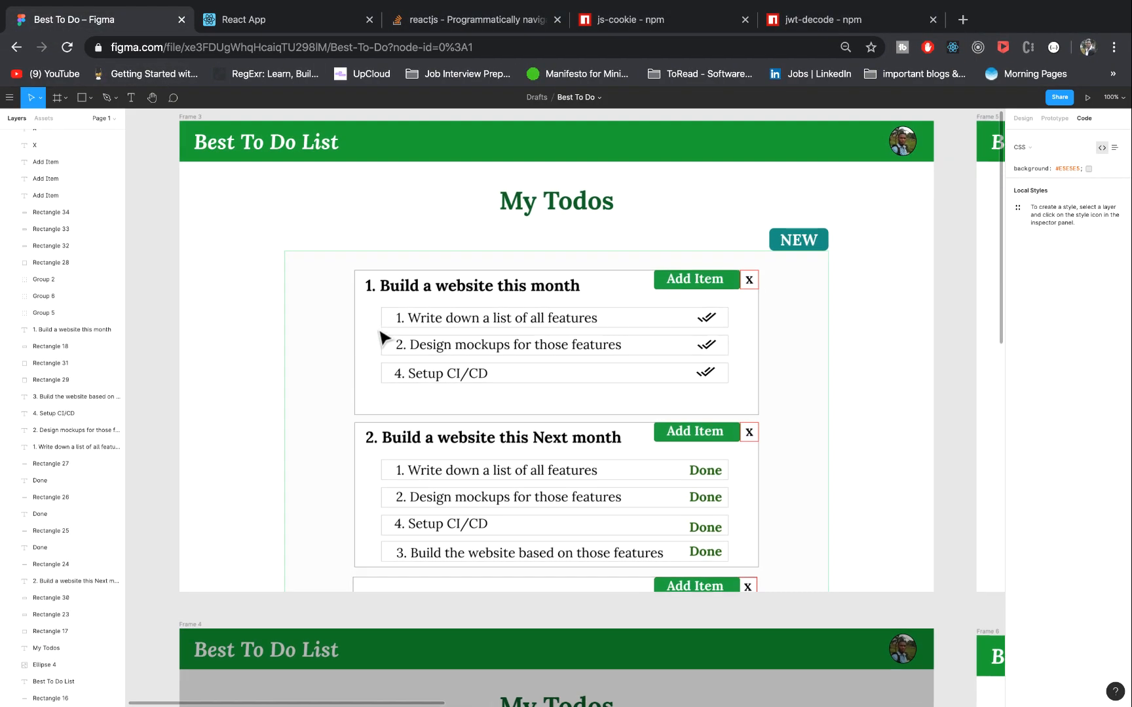
pyautogui.scroll(-3)
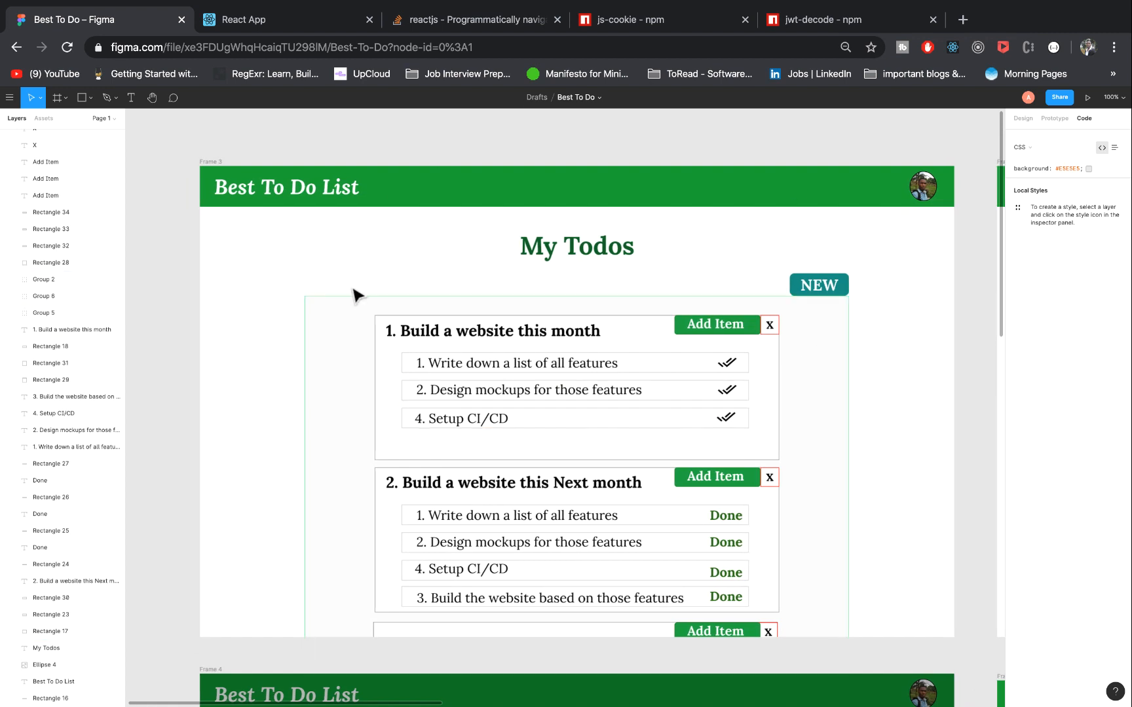
pyautogui.moveTo(887, 351)
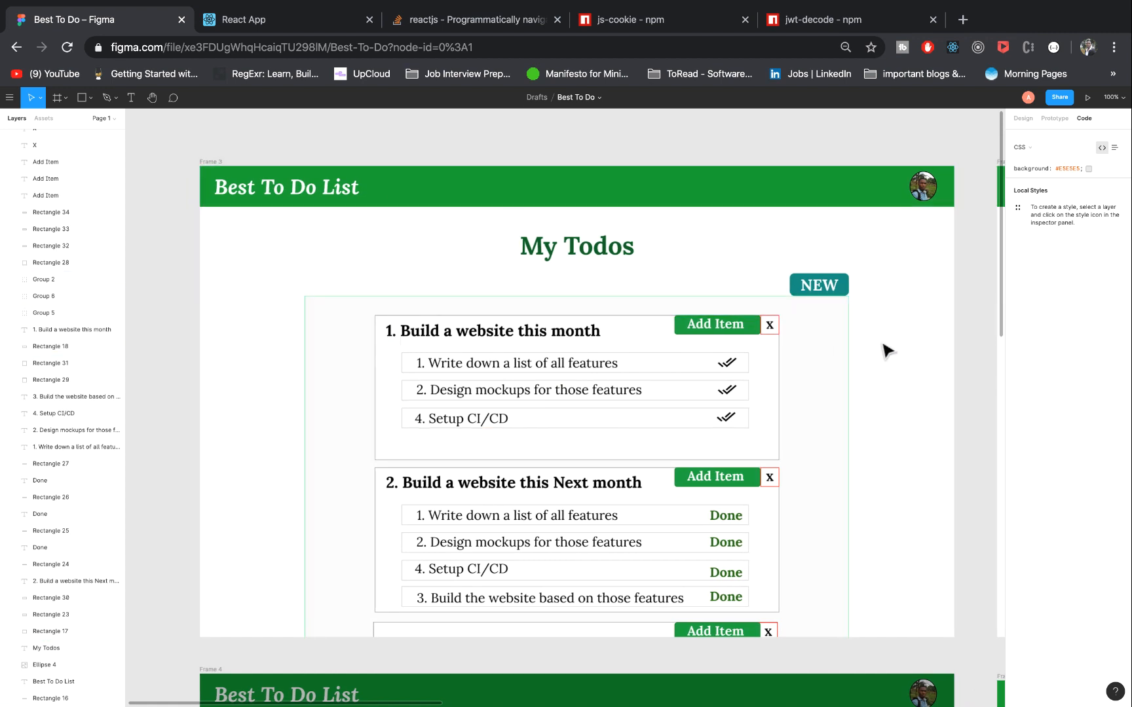
pyautogui.click(248, 19)
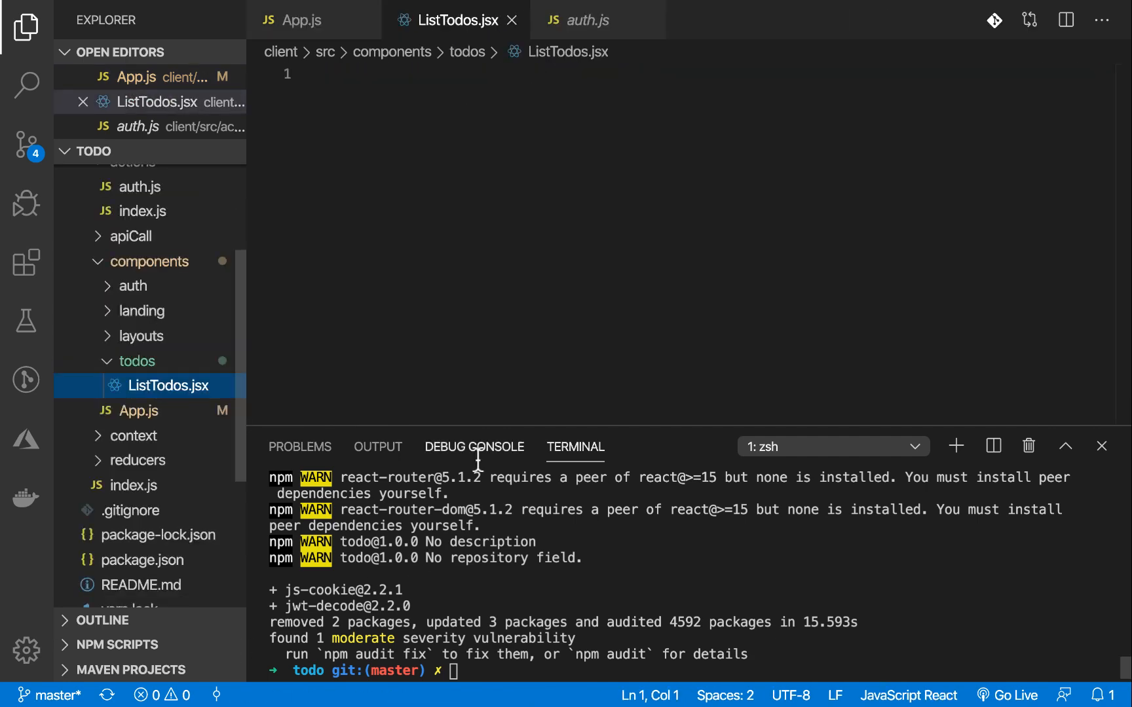
# Scaffold ListTodos with the rafc snippet, rename its wrapper div to Layout and end the export with a semicolon
pyautogui.write('r')
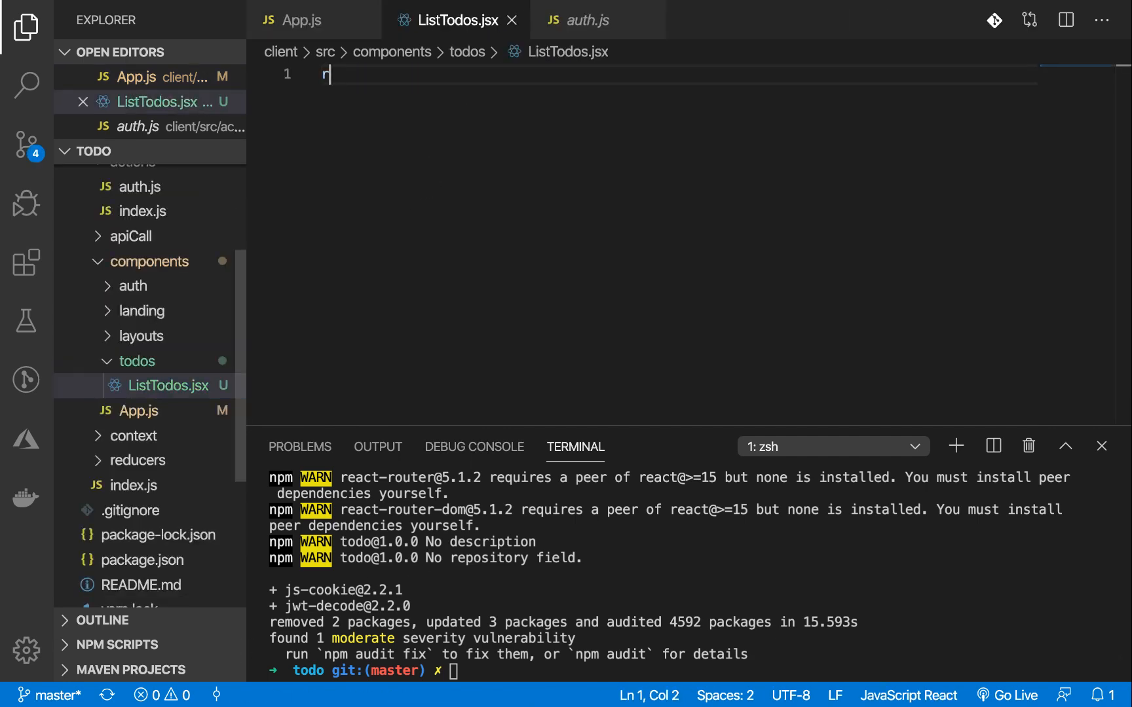
pyautogui.write('afc')
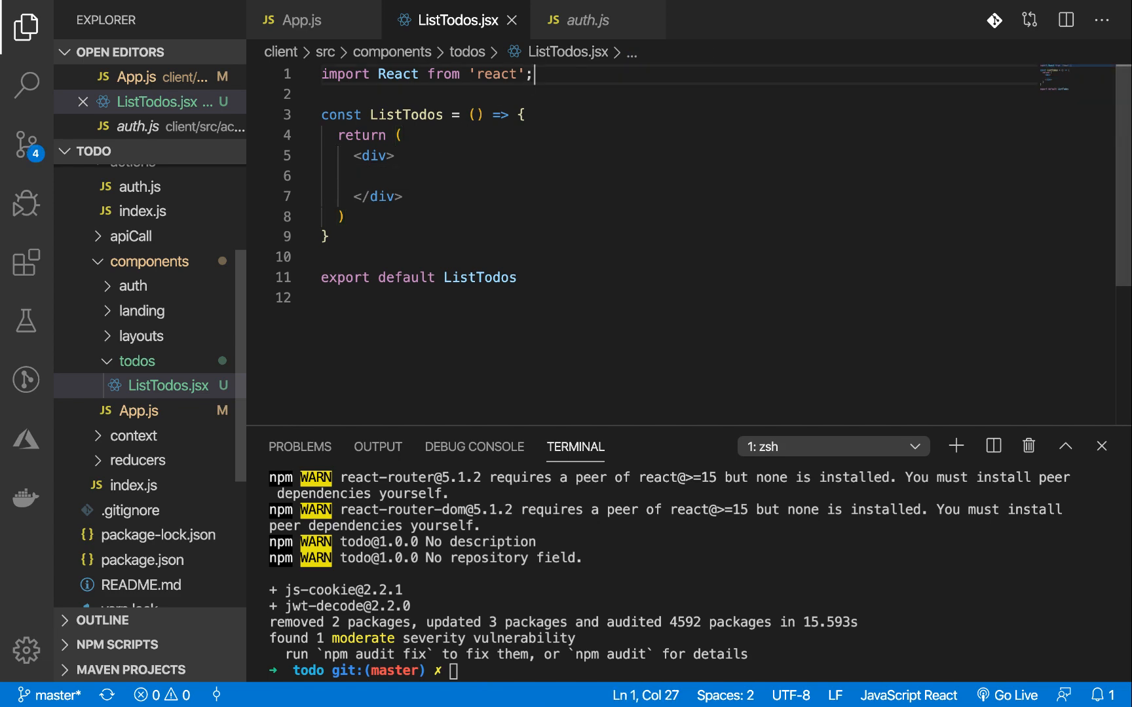
pyautogui.doubleClick(374, 156)
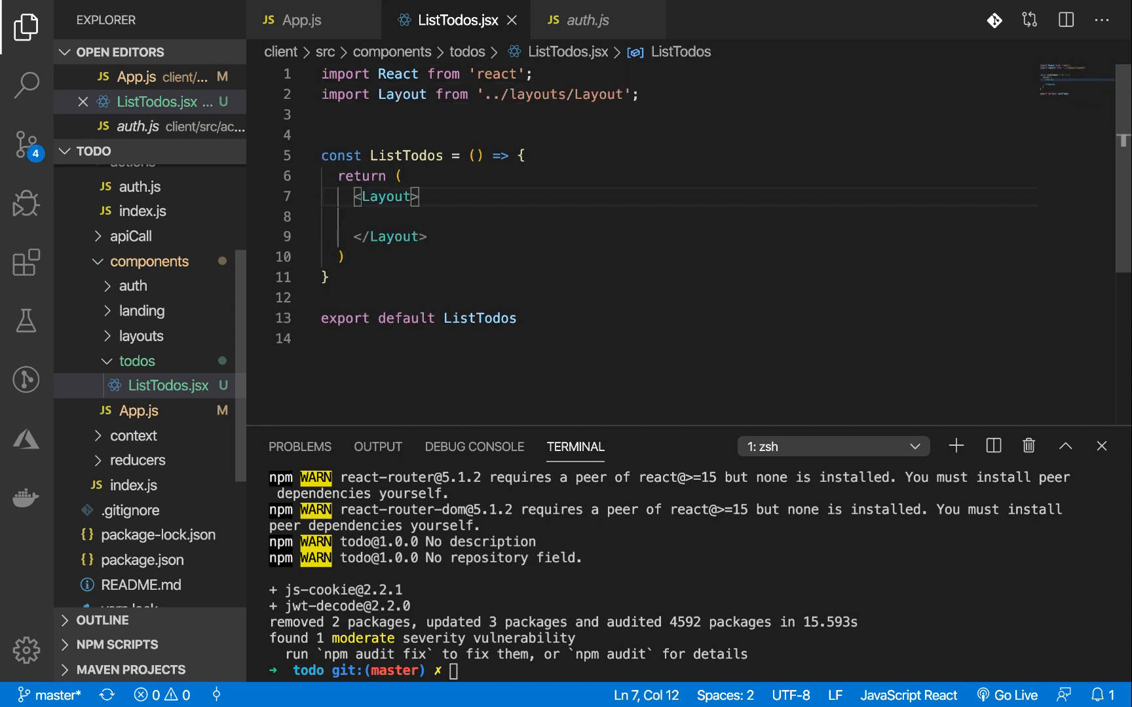
pyautogui.click(373, 218)
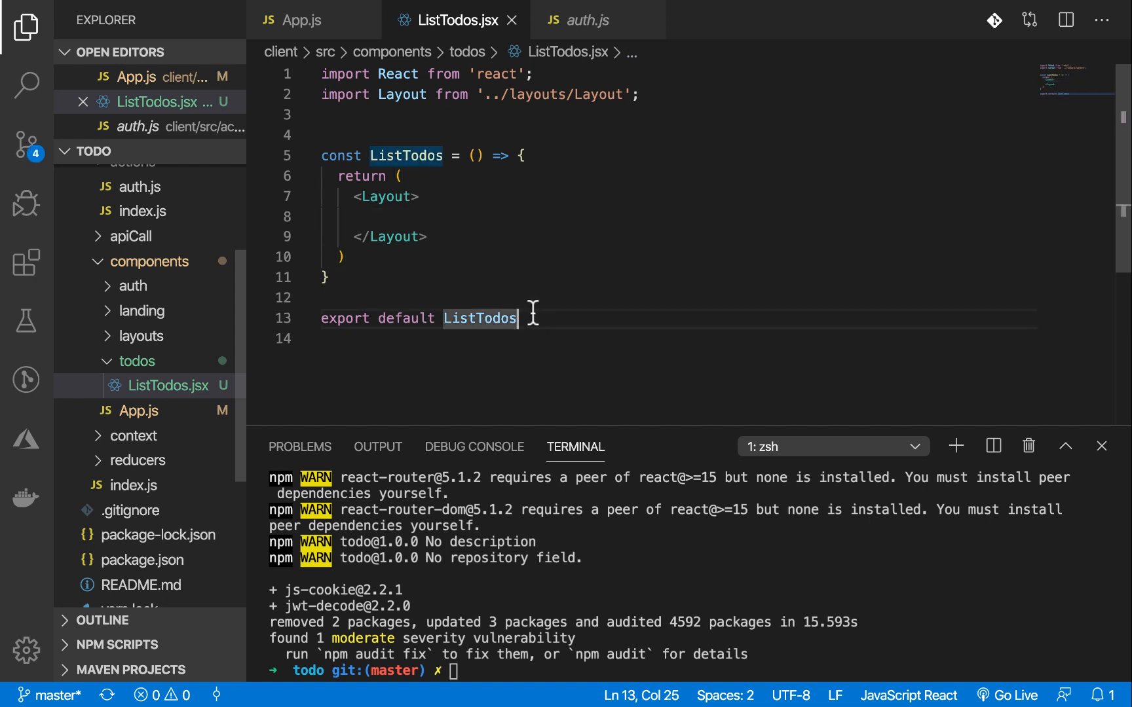
pyautogui.write(';')
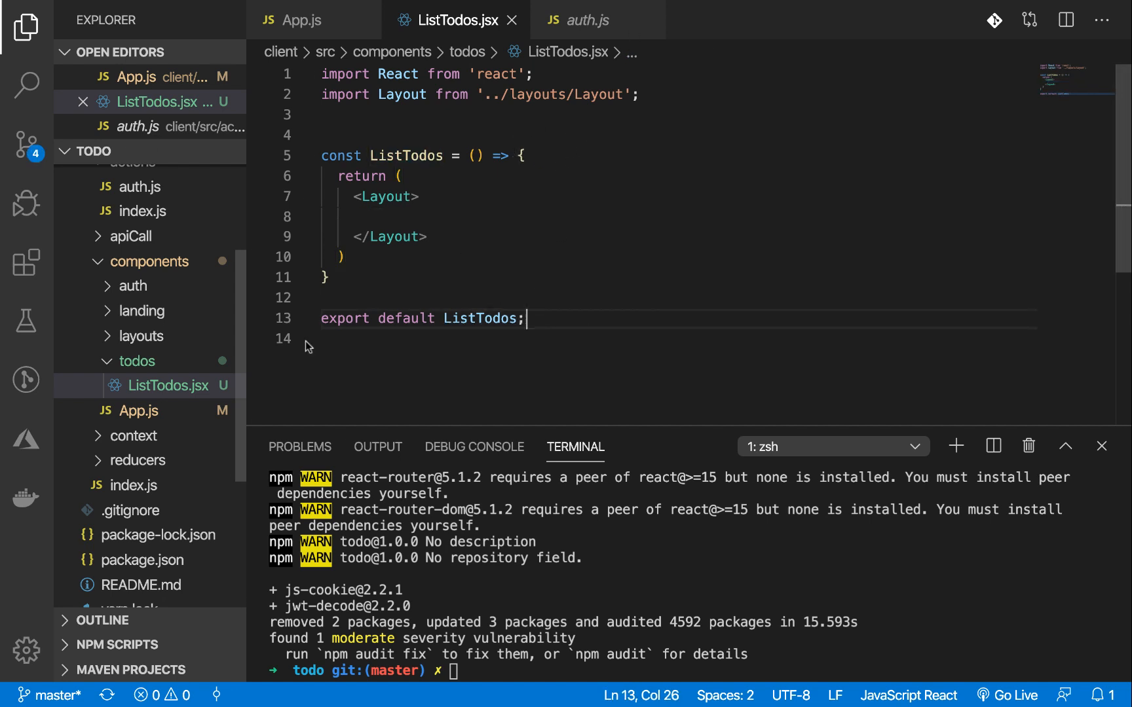
# In App.js add a Route with path "/todos" rendering <ListTodos />
pyautogui.click(303, 19)
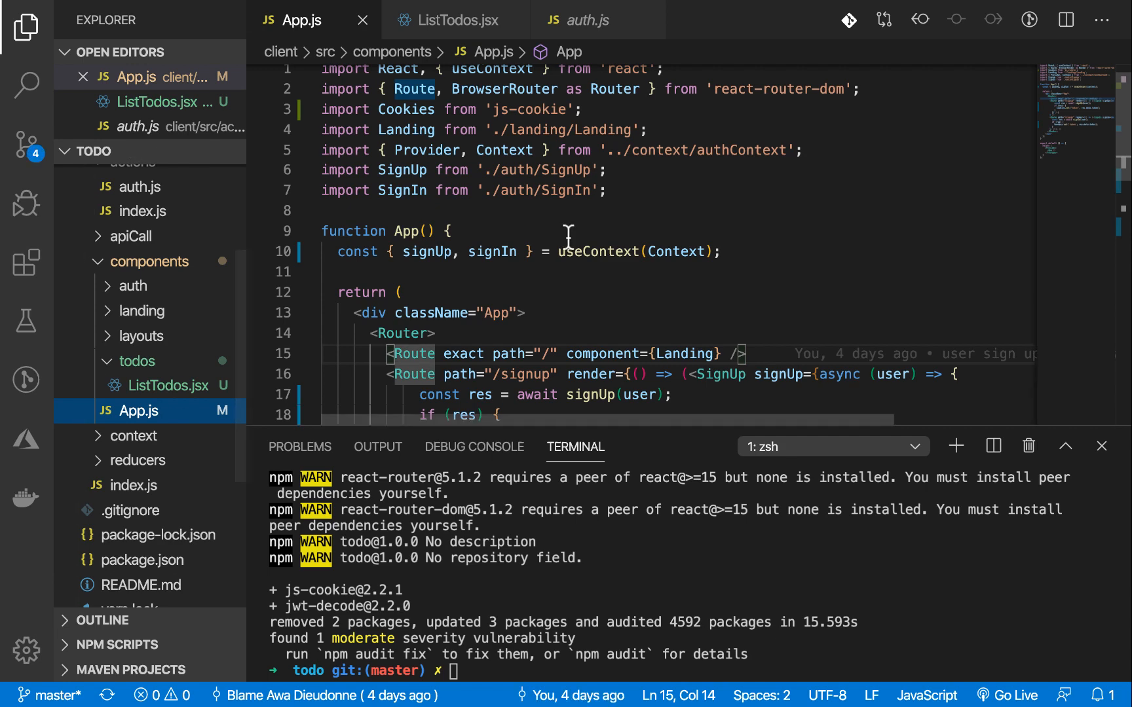
pyautogui.scroll(-3)
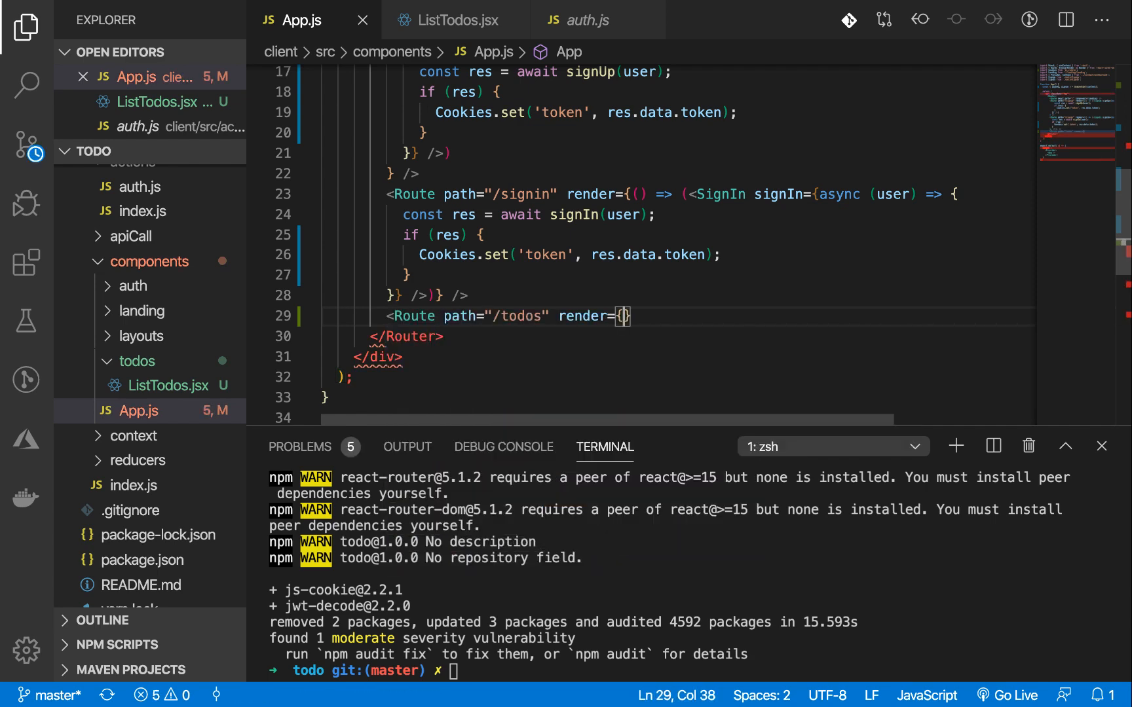
pyautogui.write('() =>')
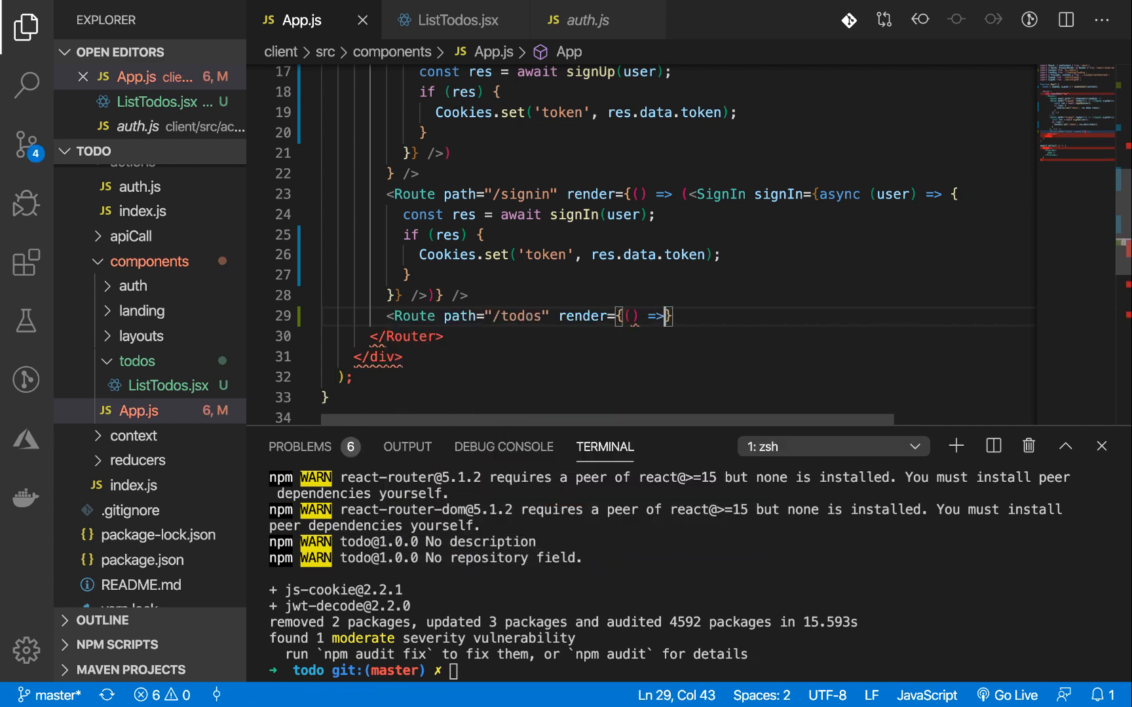
pyautogui.write('()')
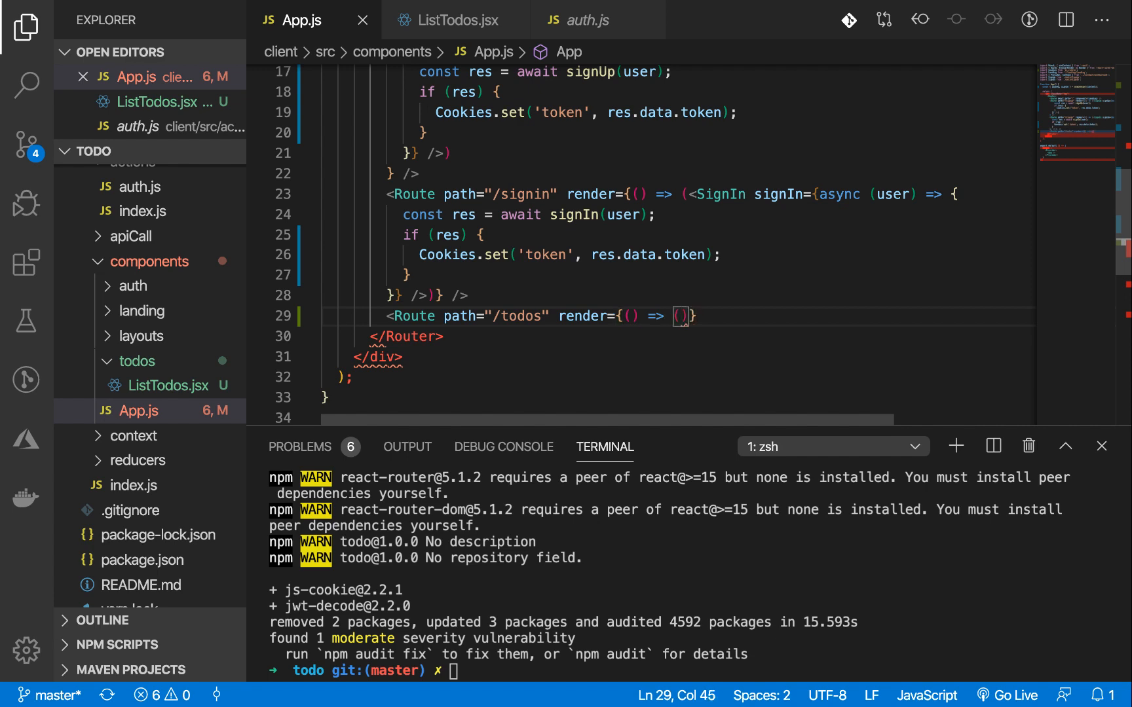
pyautogui.write('<T')
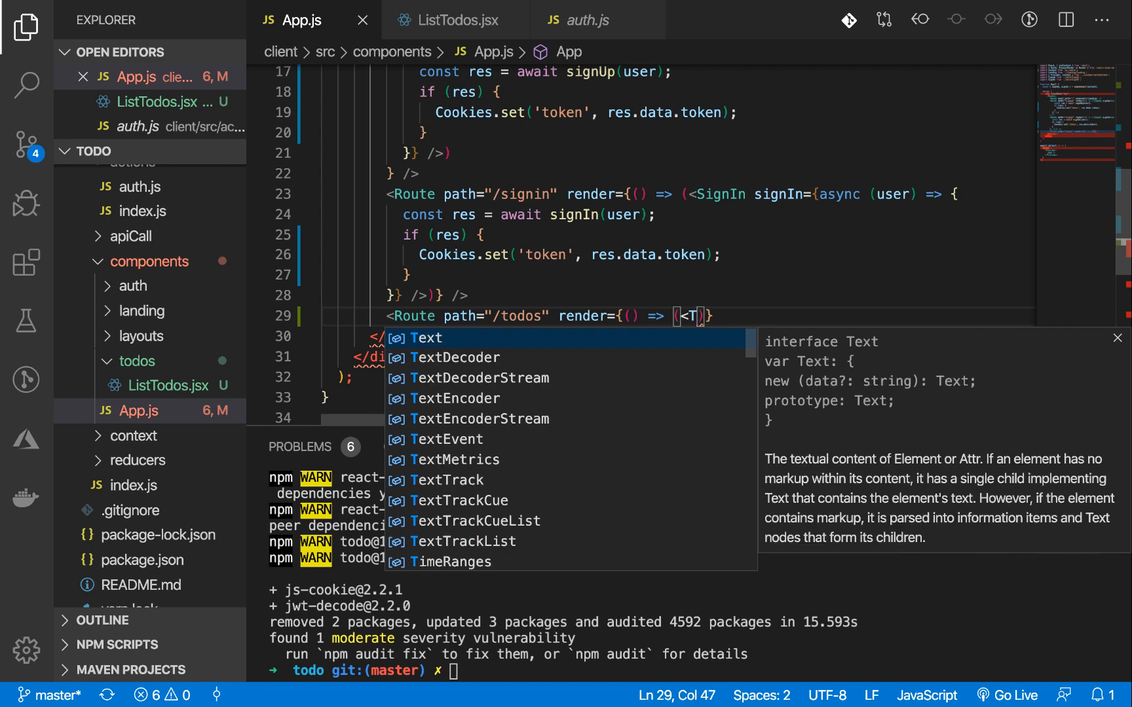
pyautogui.write('istTodos />')
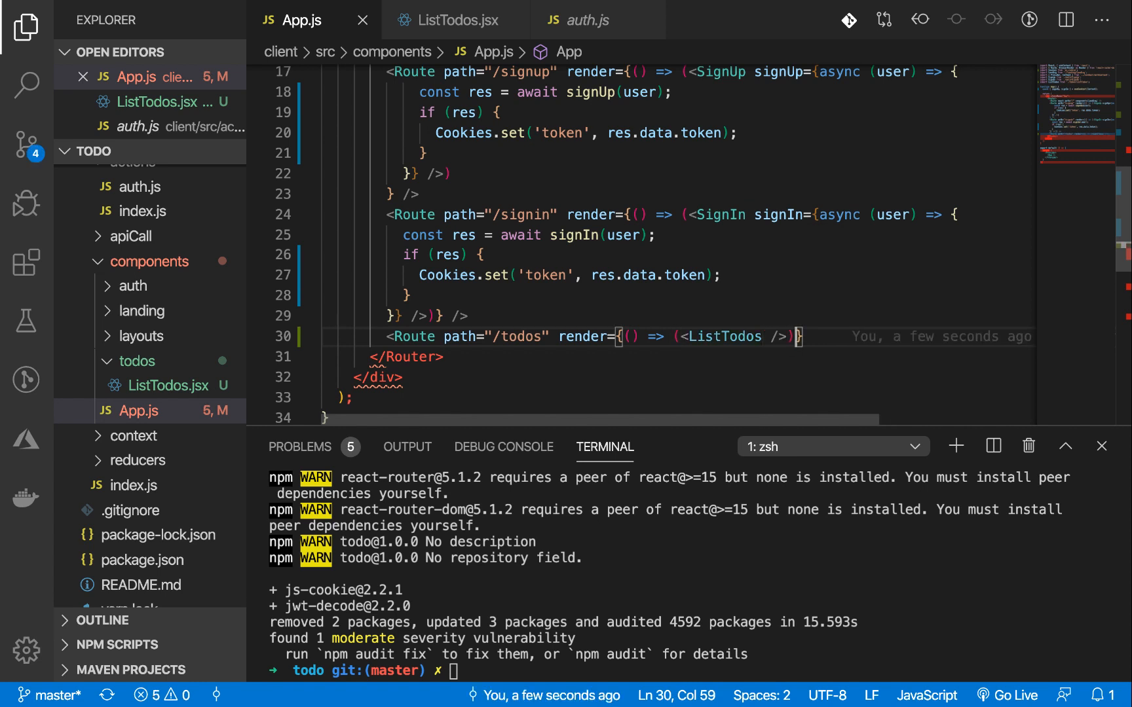
pyautogui.write('/')
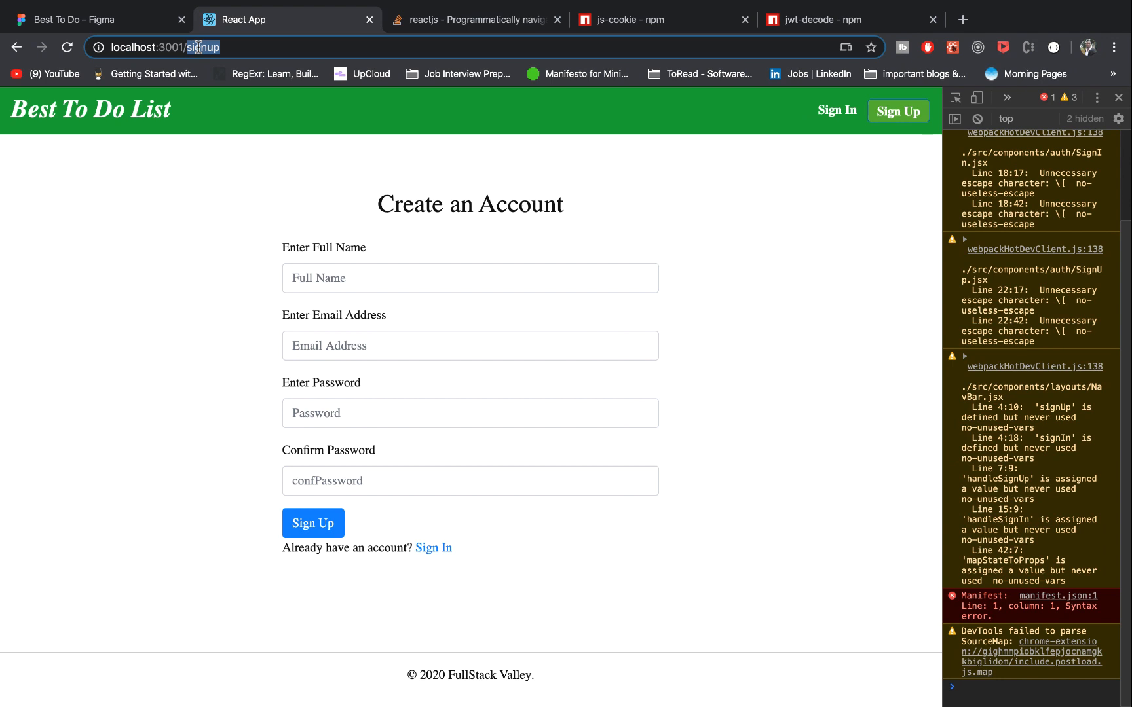
# Load localhost:3001/todos, hide DevTools, then go back to the previous page
pyautogui.write('todos')
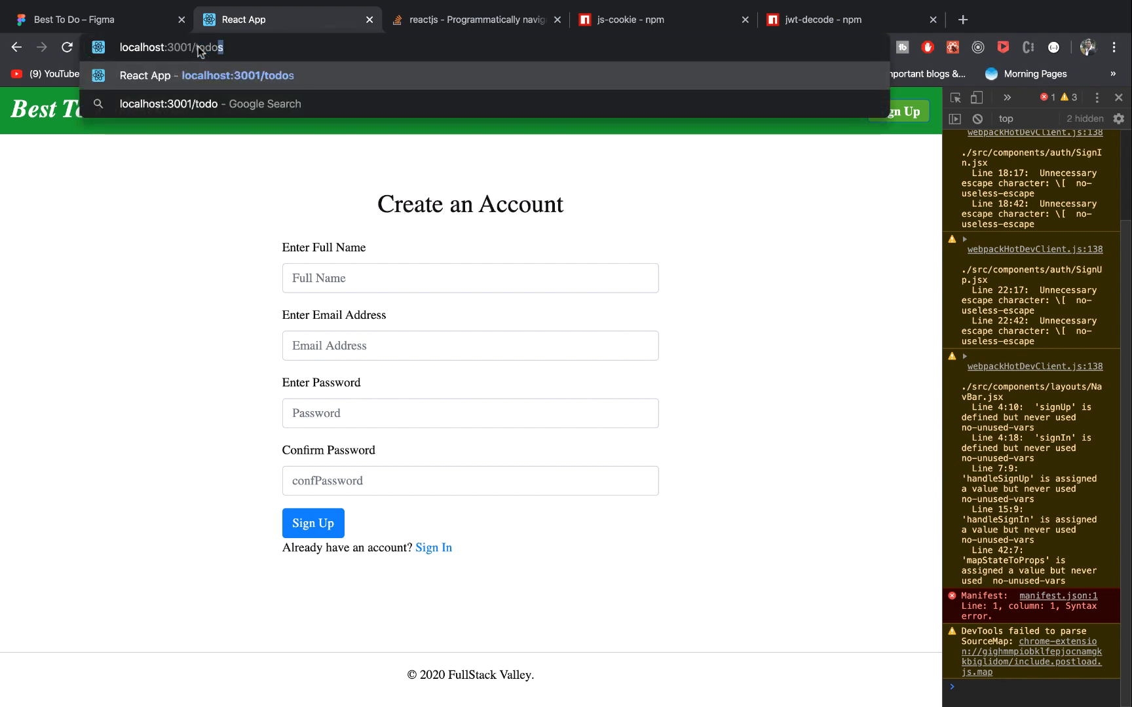
pyautogui.press('Enter')
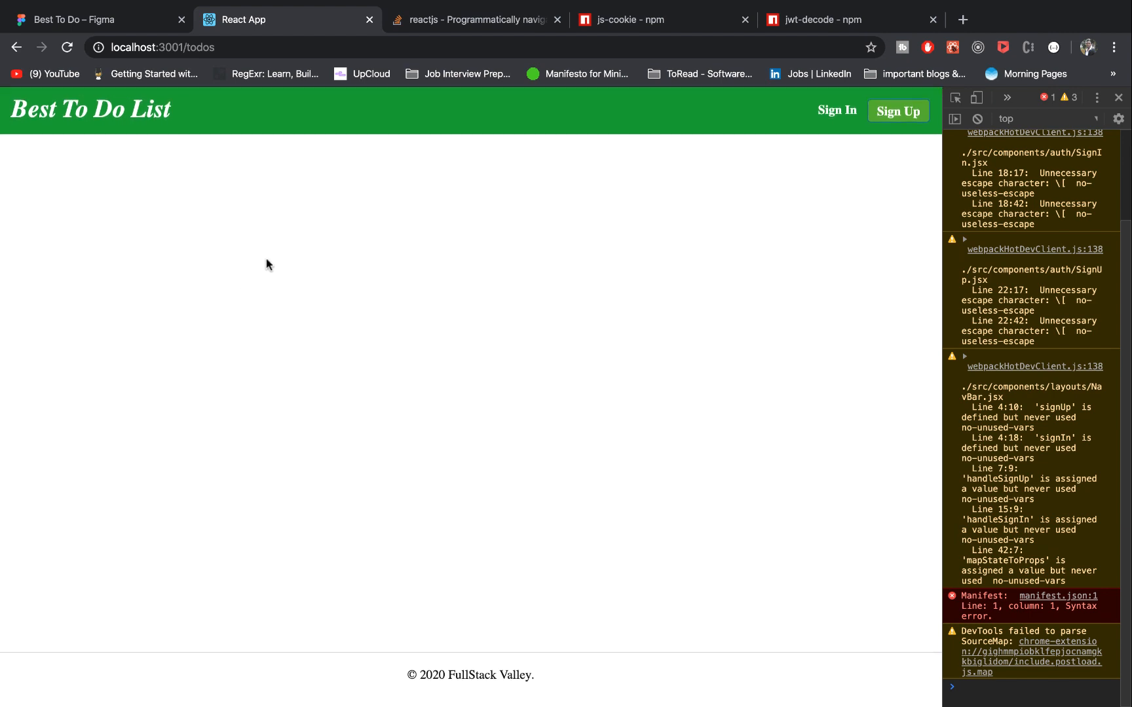
pyautogui.click(1118, 97)
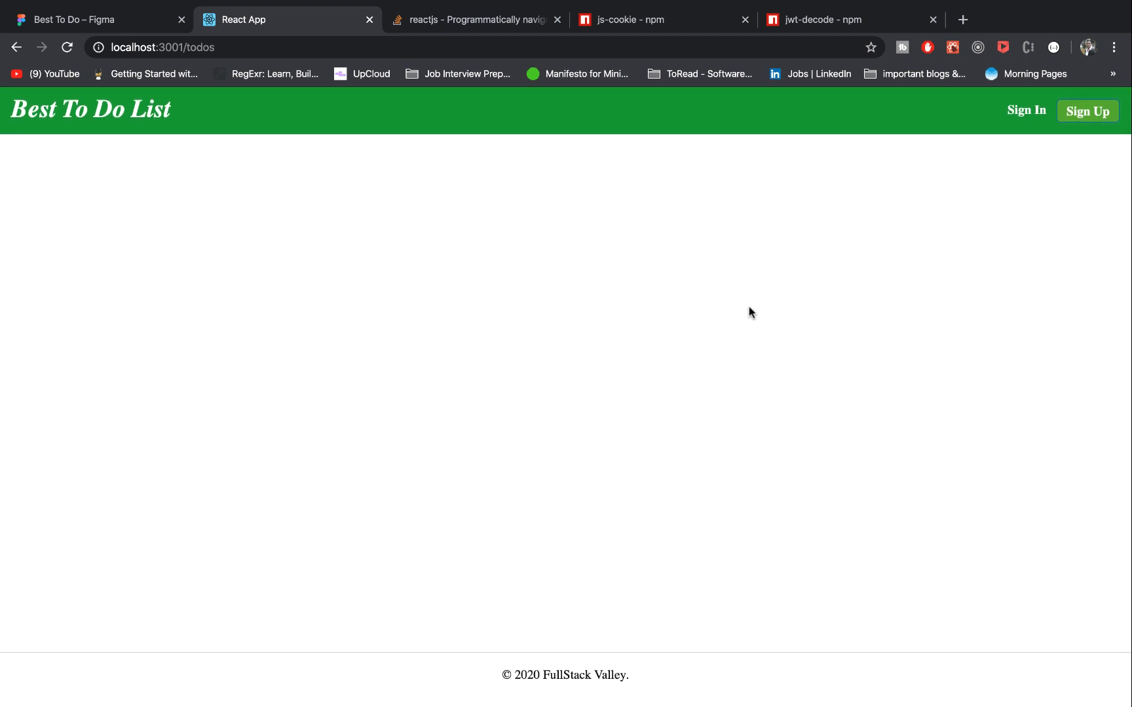
pyautogui.moveTo(1047, 95)
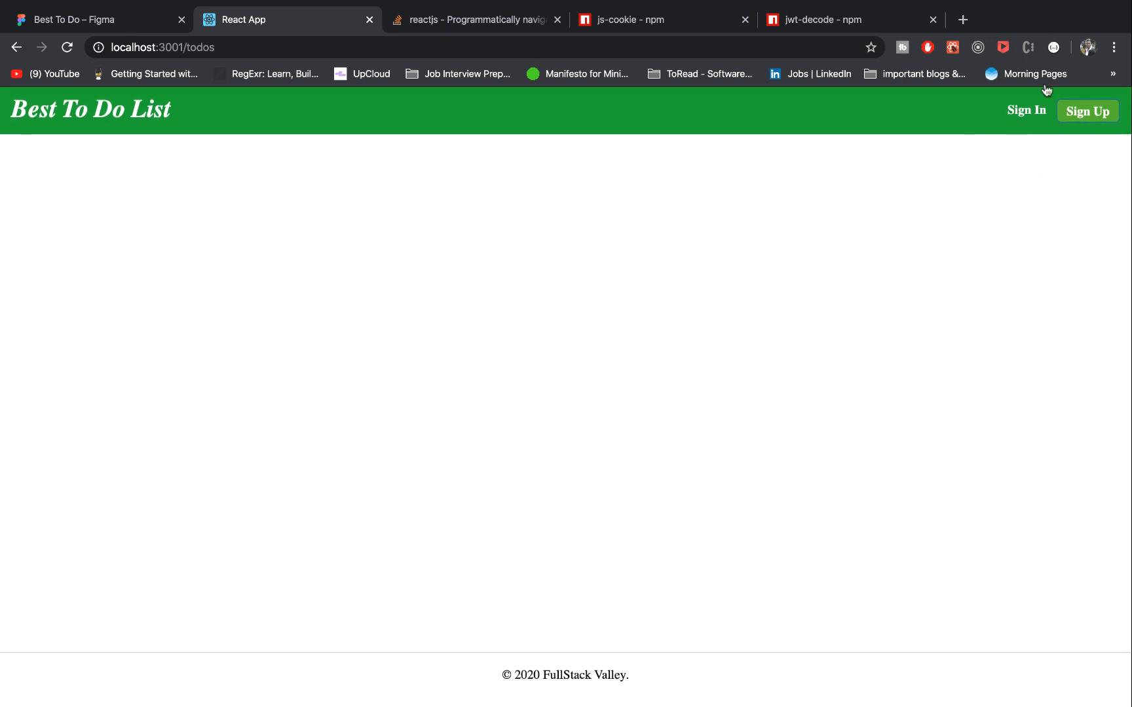
pyautogui.moveTo(100, 82)
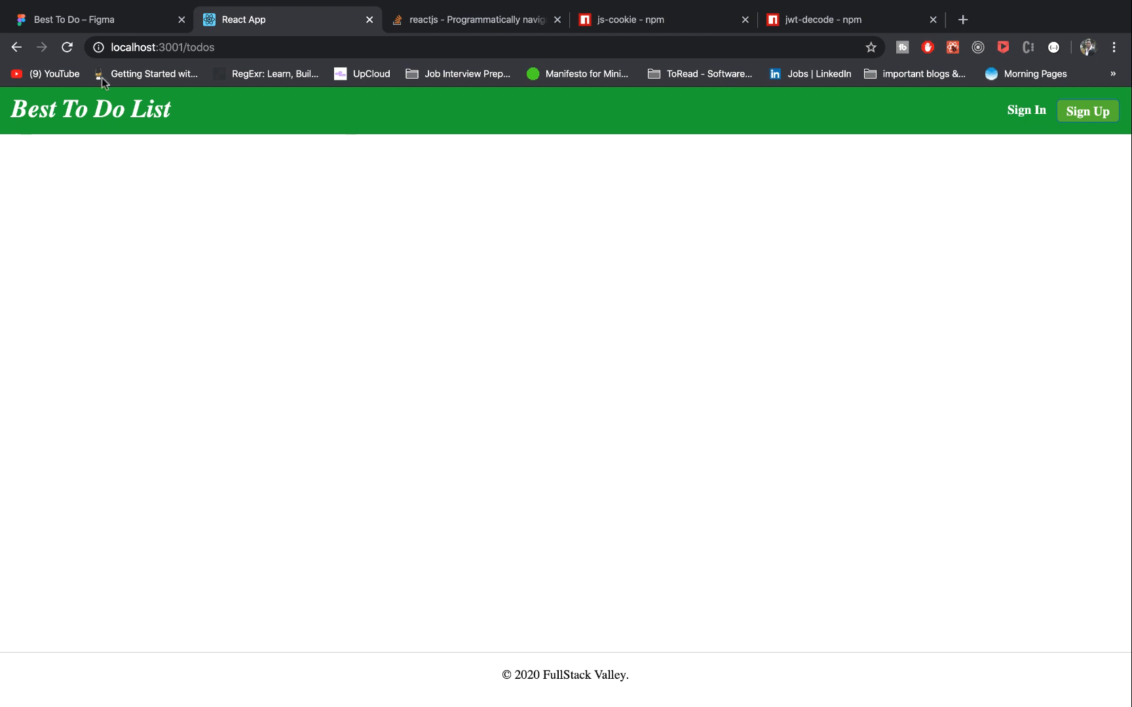
pyautogui.moveTo(406, 297)
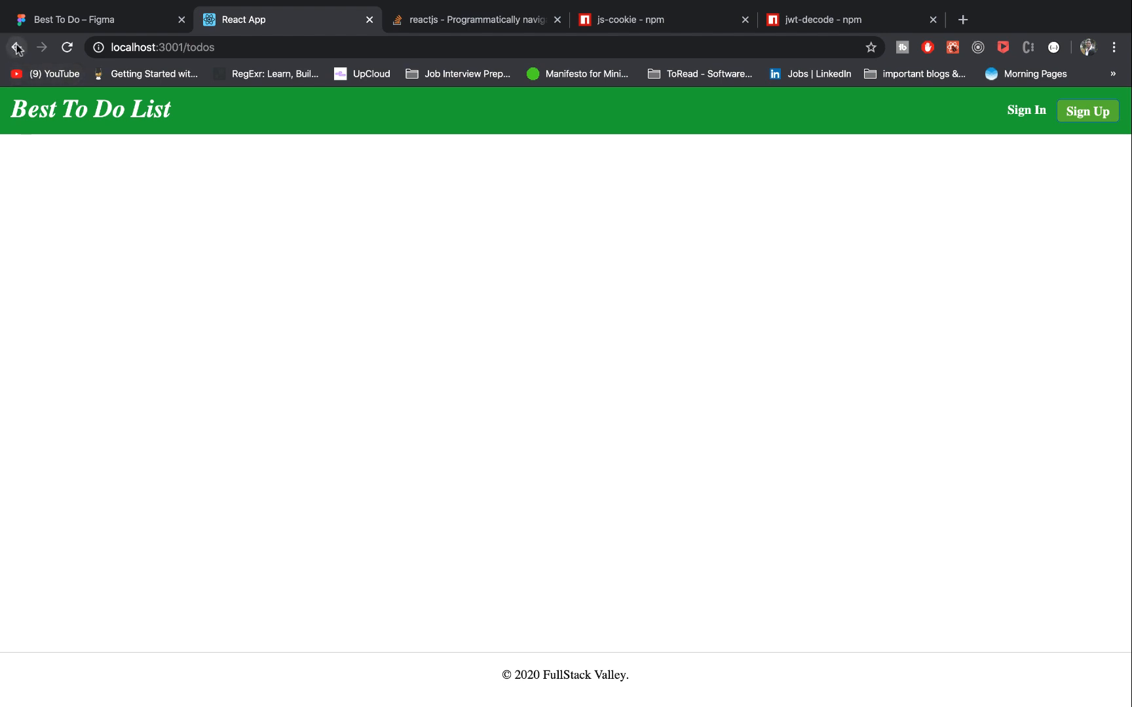
pyautogui.moveTo(17, 47)
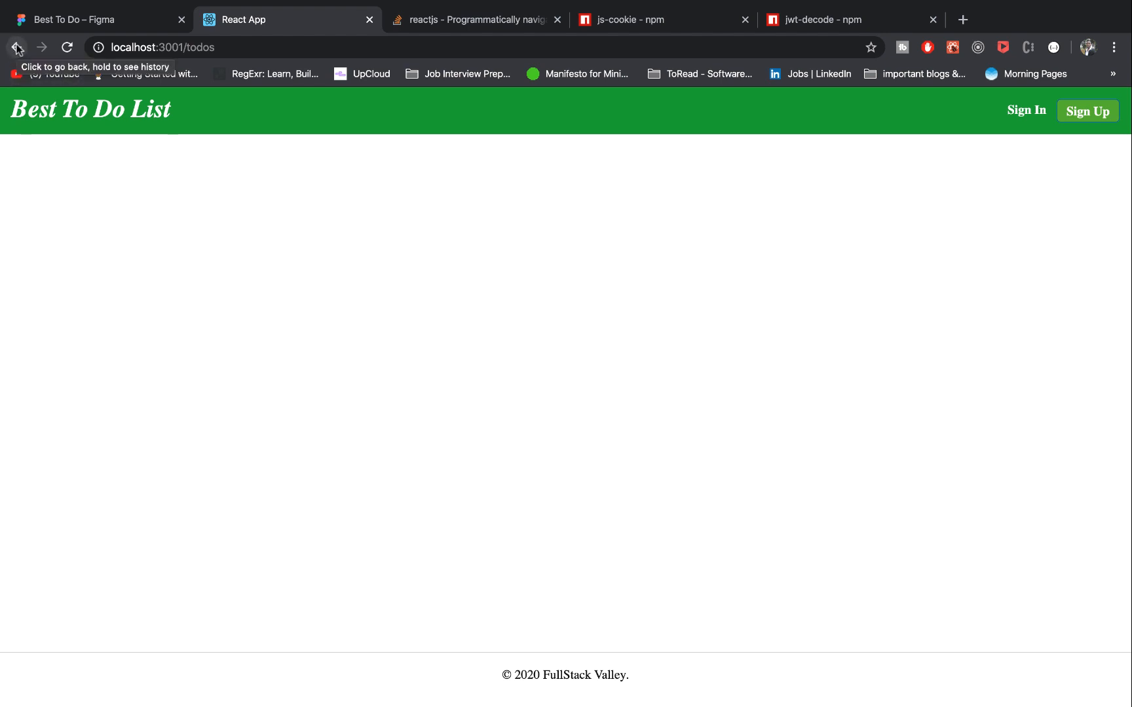
pyautogui.click(1087, 111)
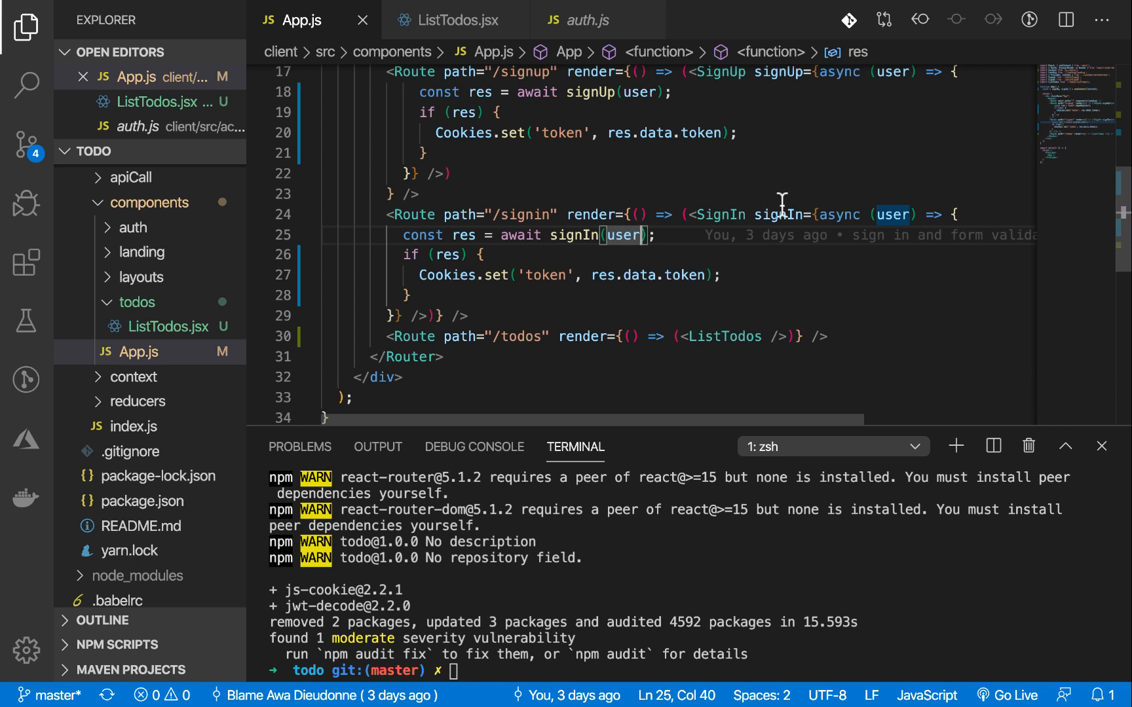
pyautogui.moveTo(584, 214)
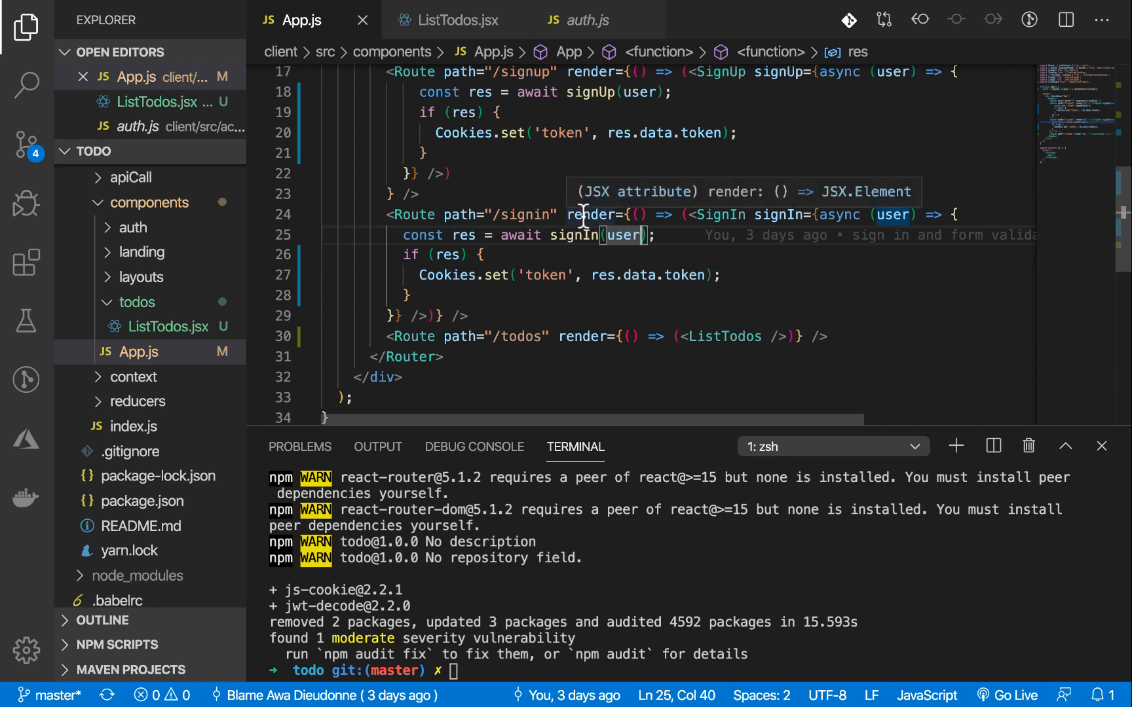
# Destructure { history } in the /signin Route's render function parameters
pyautogui.click(639, 215)
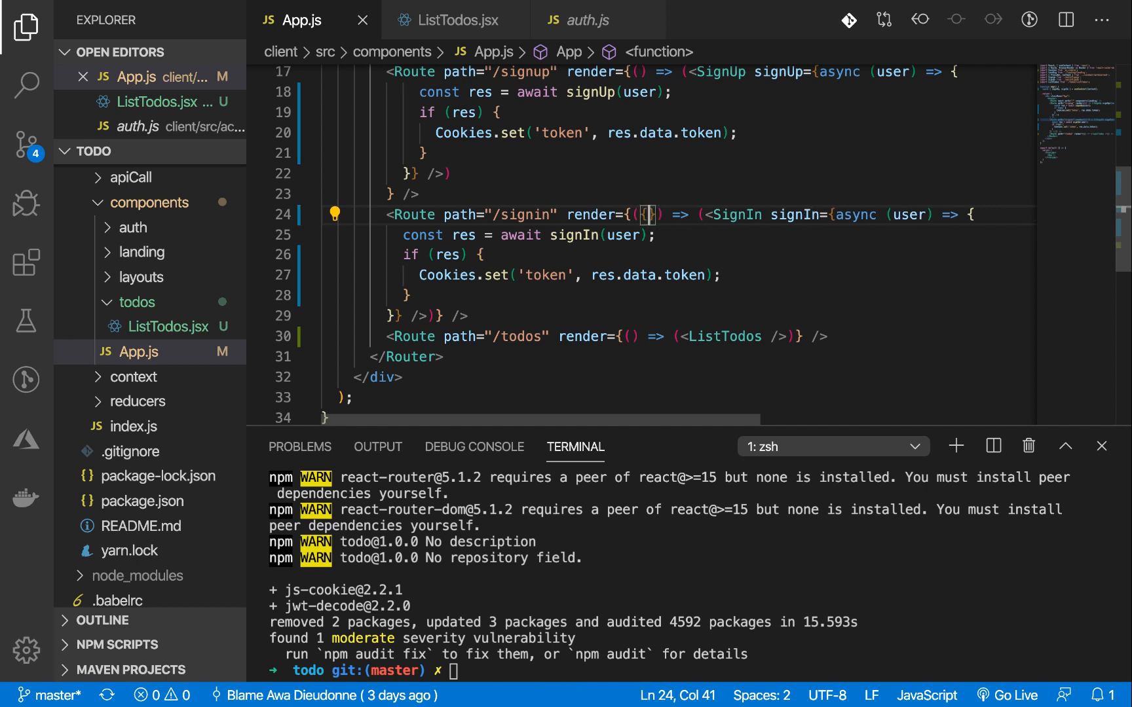
pyautogui.write('history')
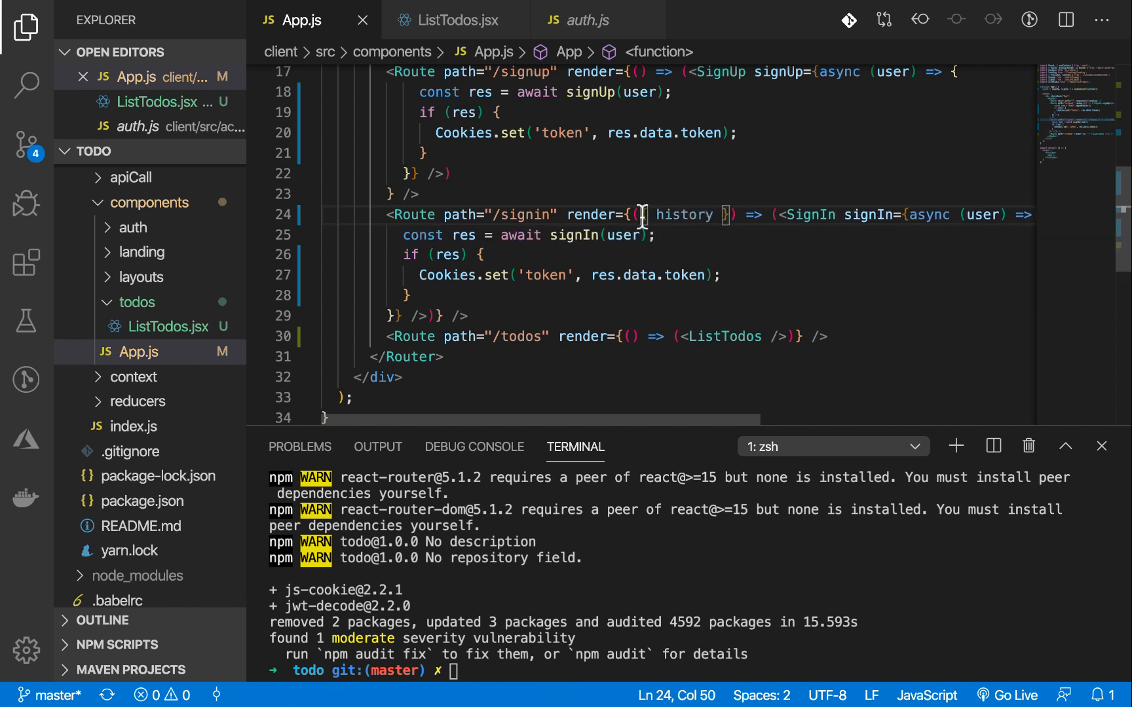
pyautogui.doubleClick(685, 215)
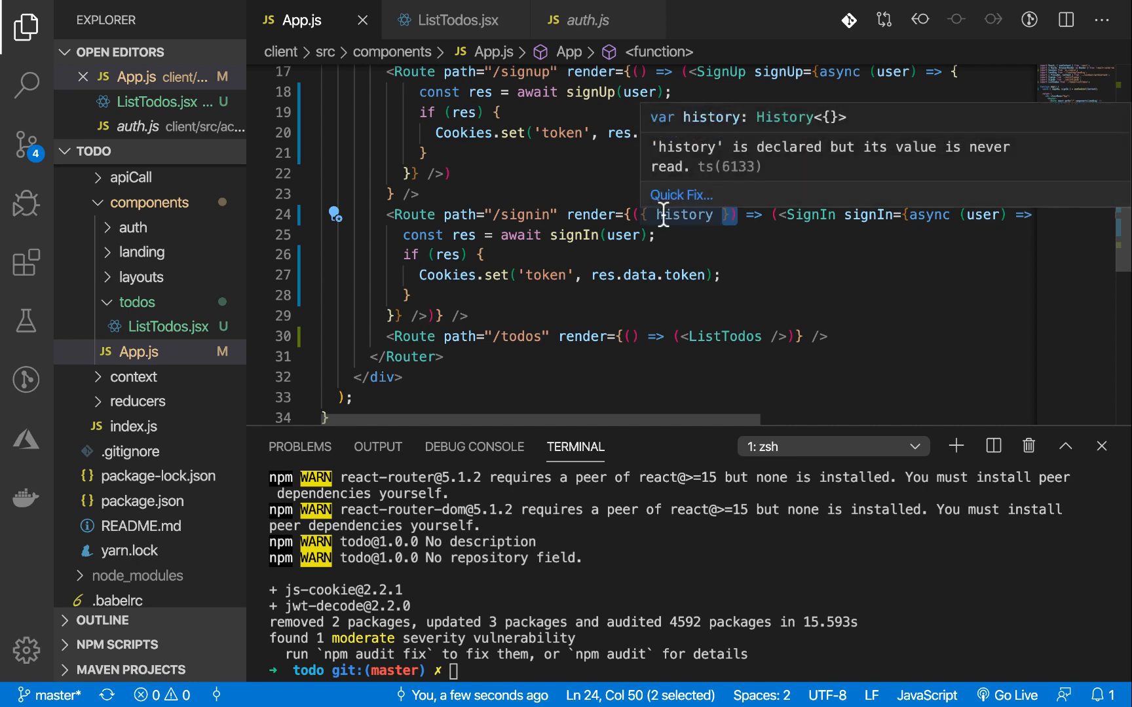
pyautogui.doubleClick(685, 215)
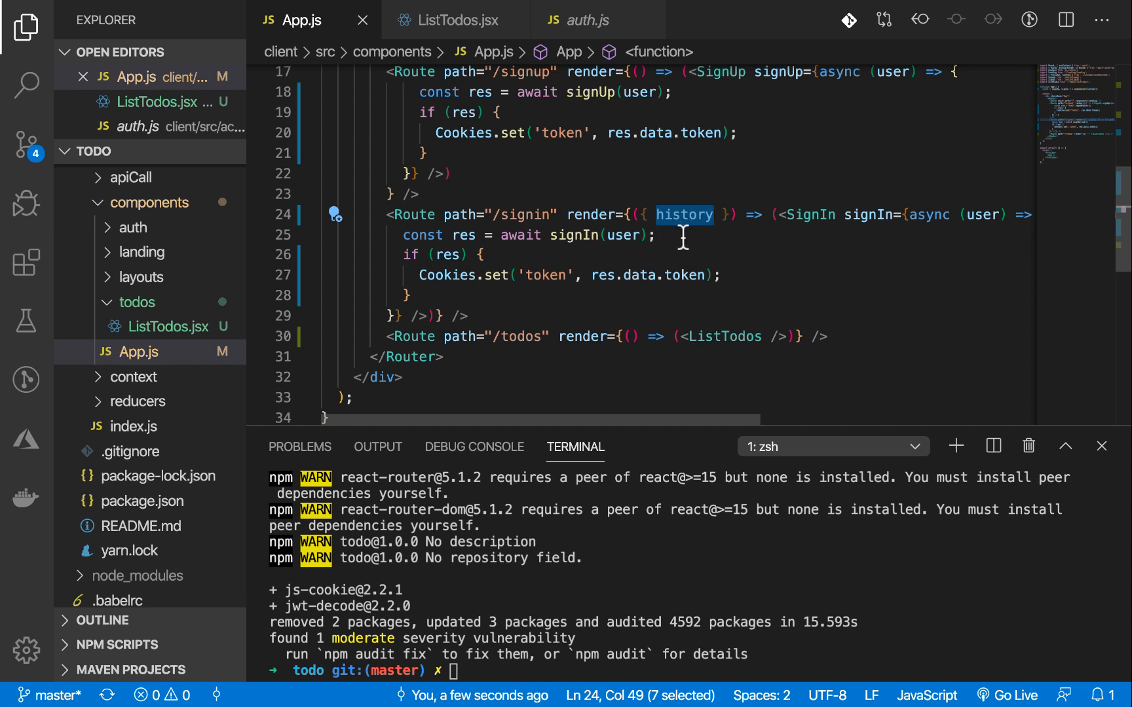
# Call history.push('/todos') right after Cookies.set stores the token
pyautogui.click(495, 254)
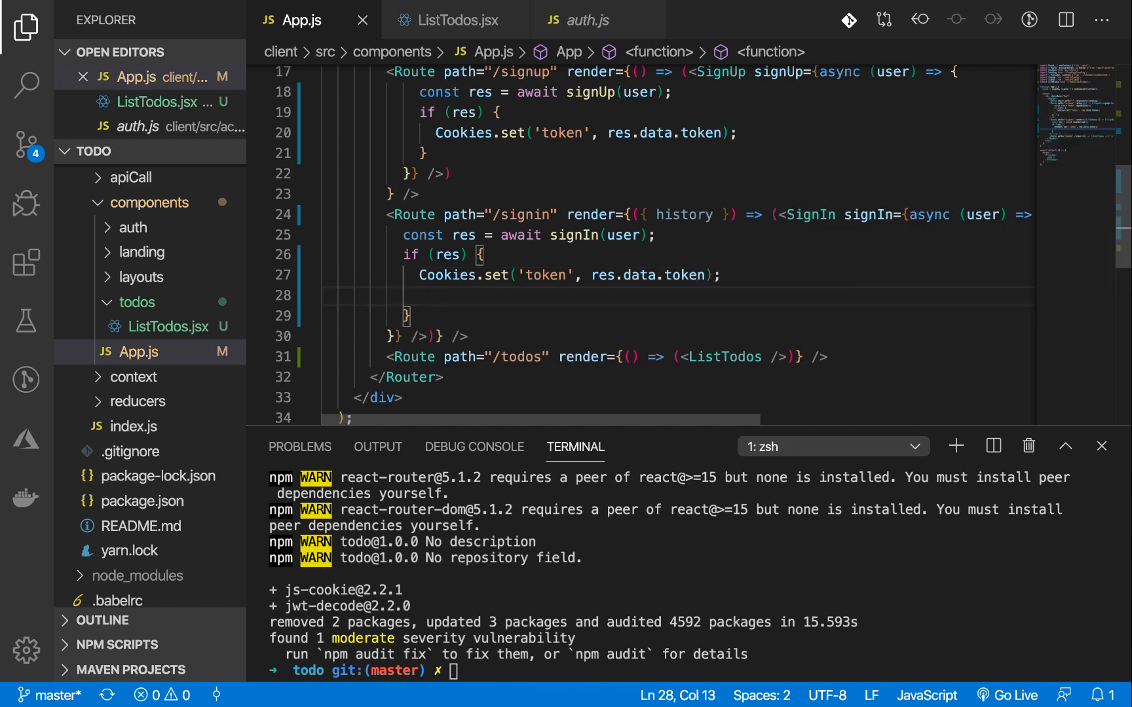
pyautogui.write('history')
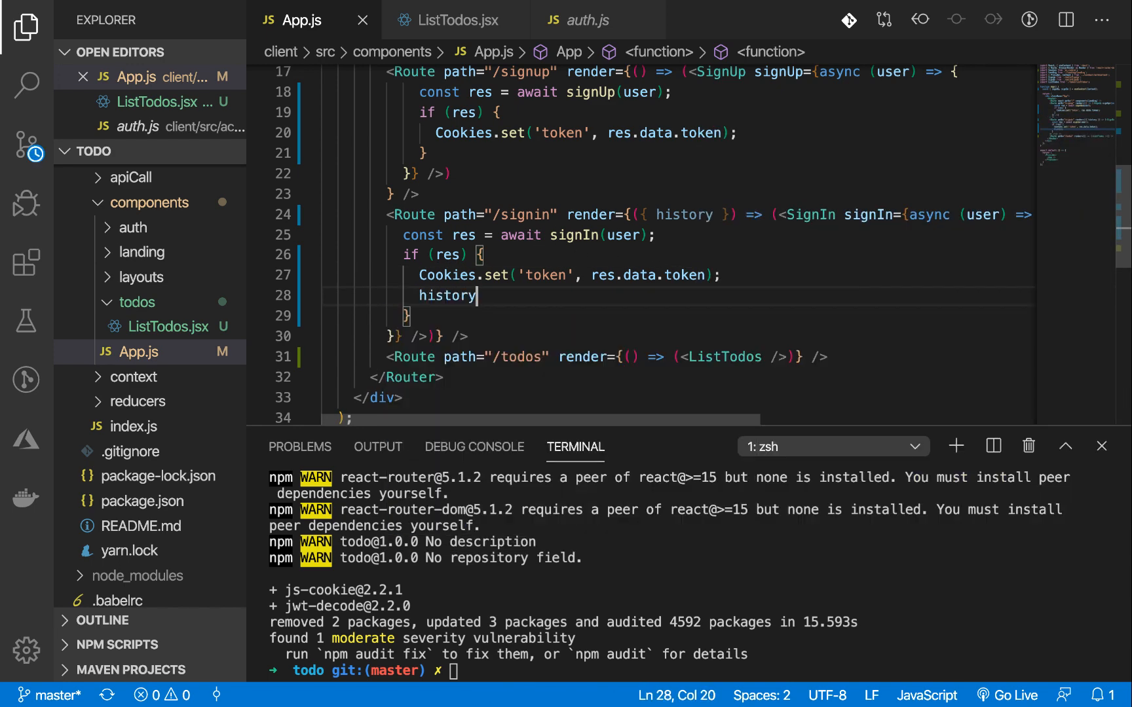
pyautogui.write('.psu')
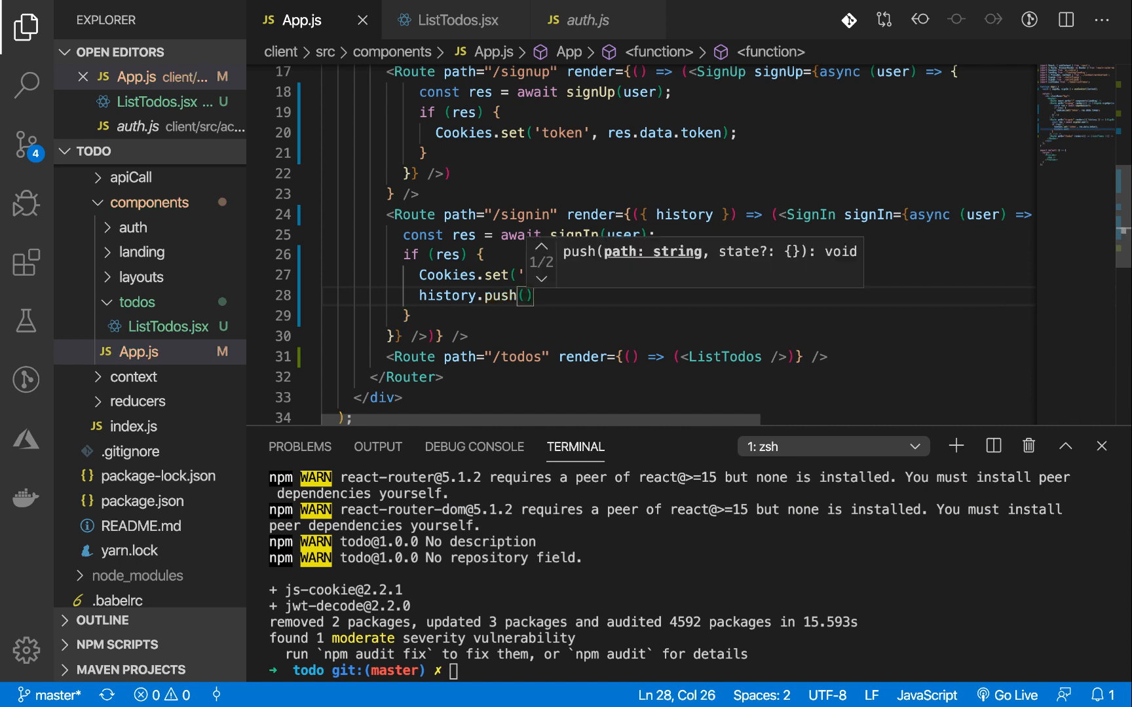
pyautogui.write("'/t'")
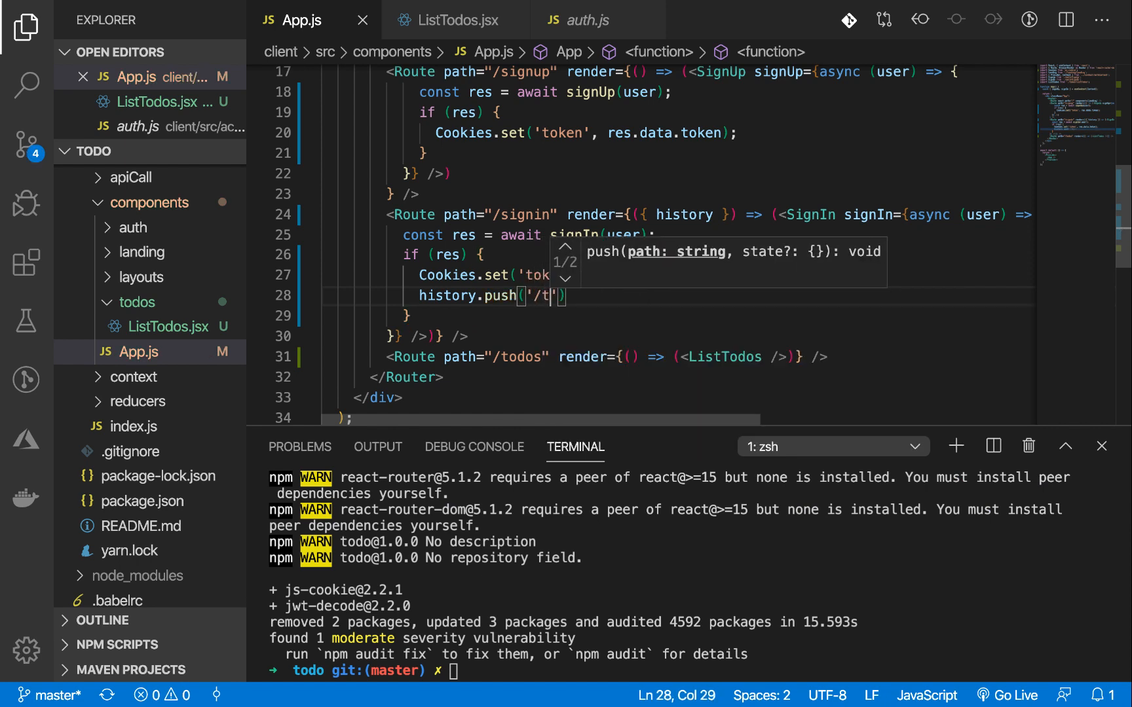
pyautogui.write('odos')
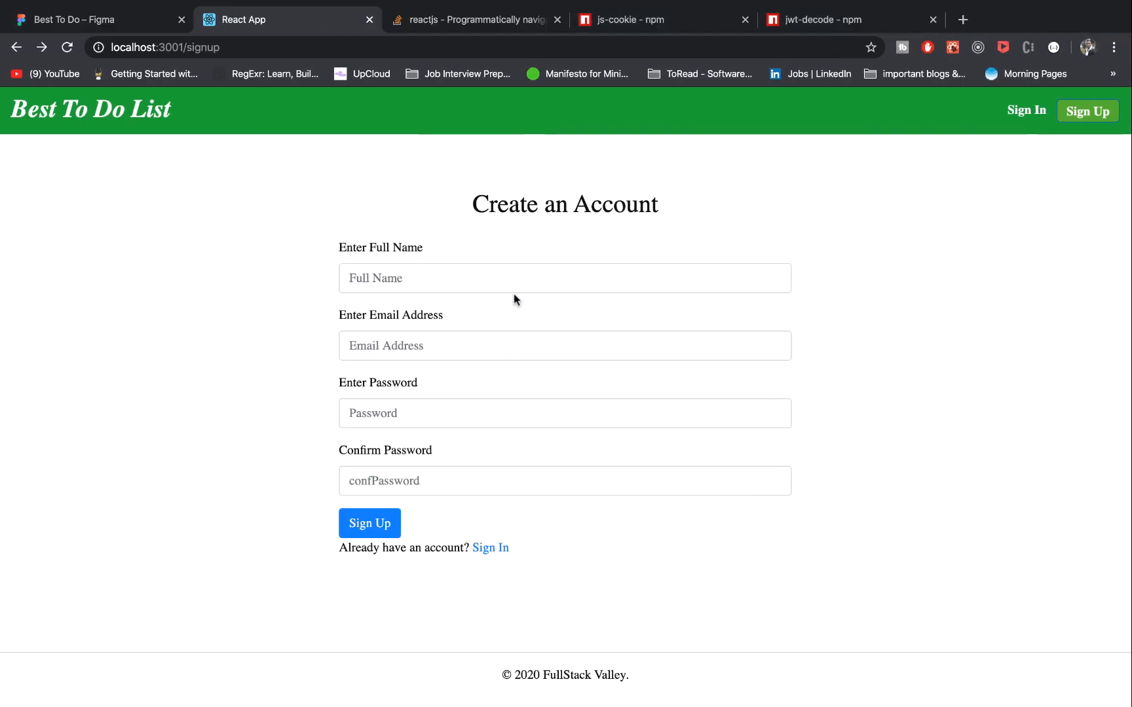
pyautogui.click(490, 548)
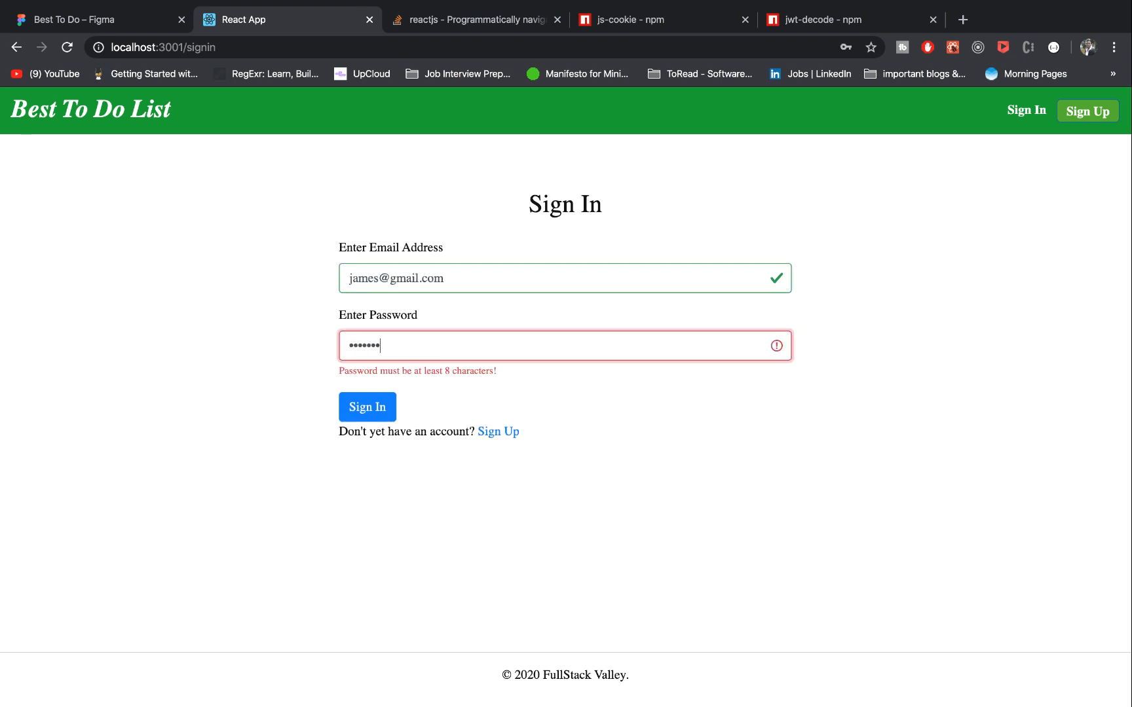
pyautogui.write('x')
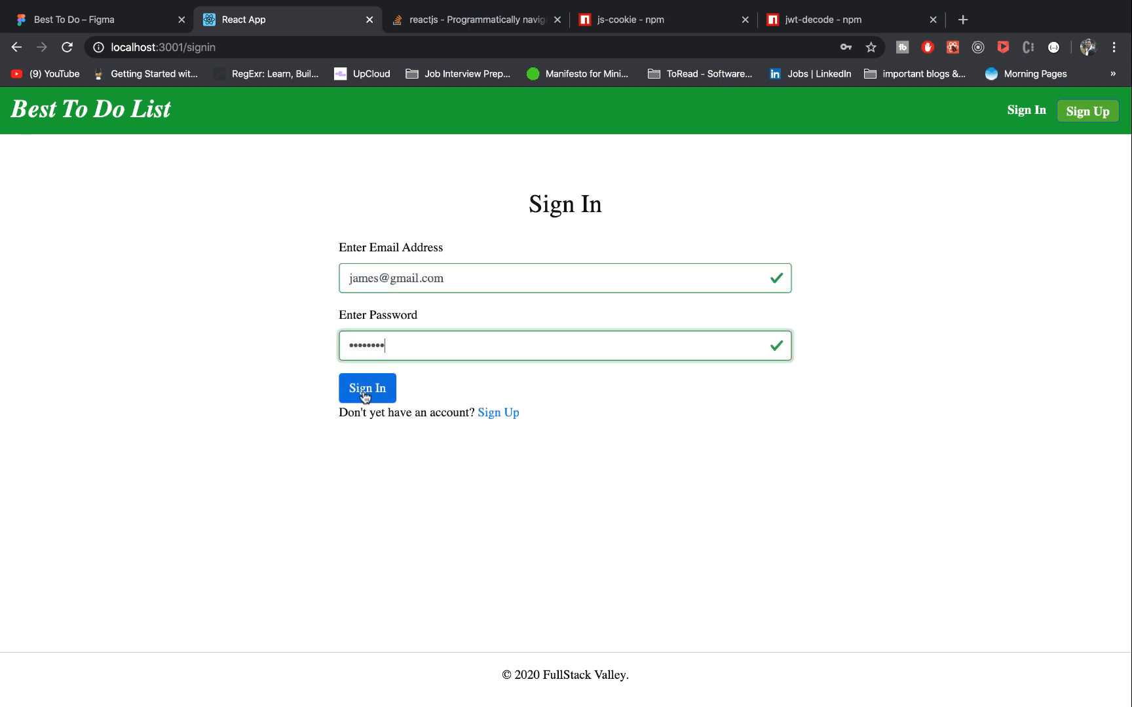
pyautogui.click(367, 387)
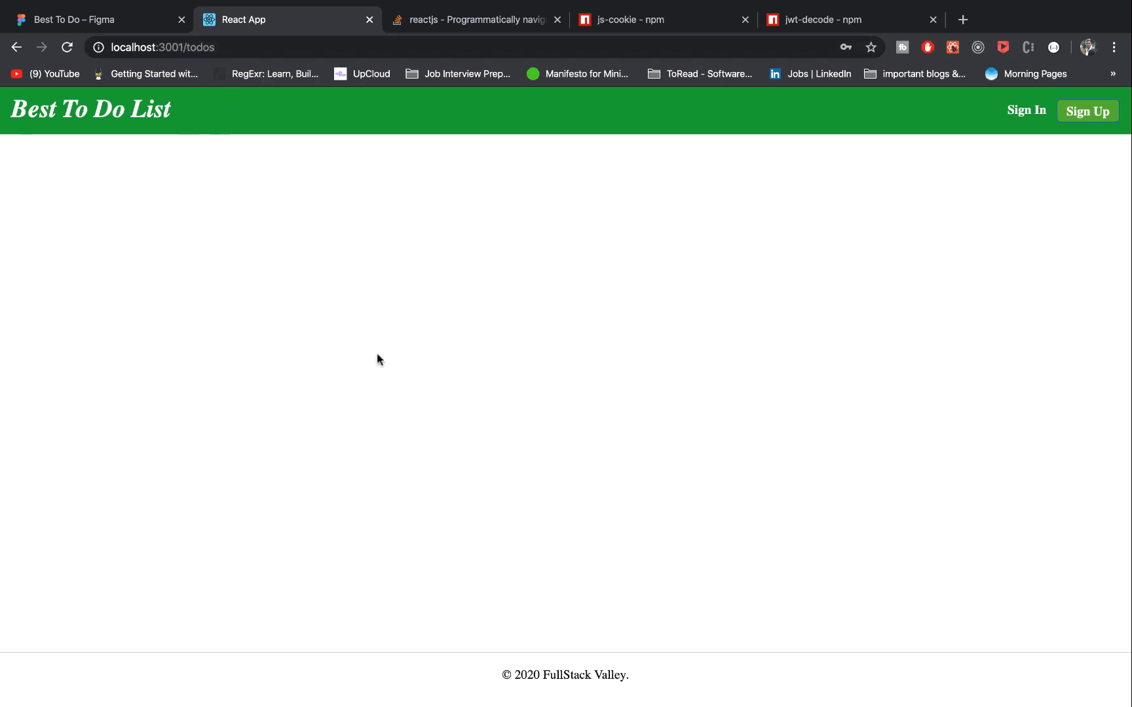
pyautogui.moveTo(411, 384)
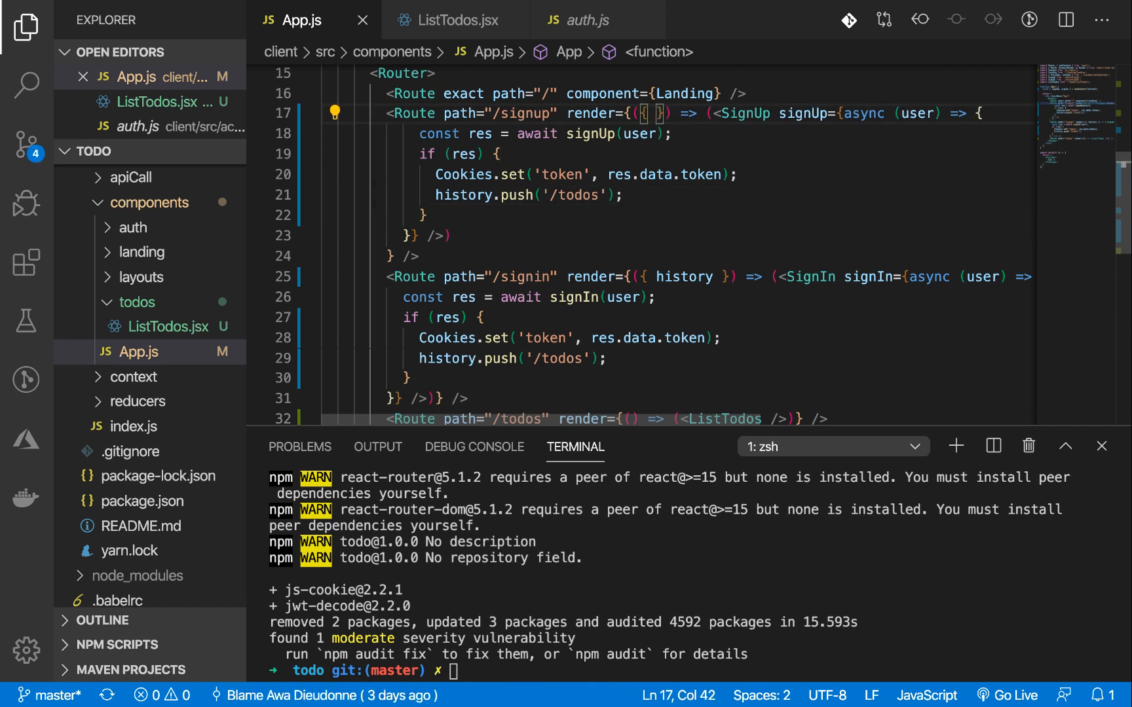
# Add ({ history }) to the /signup Route render so its history.push('/todos') works
pyautogui.write('histr')
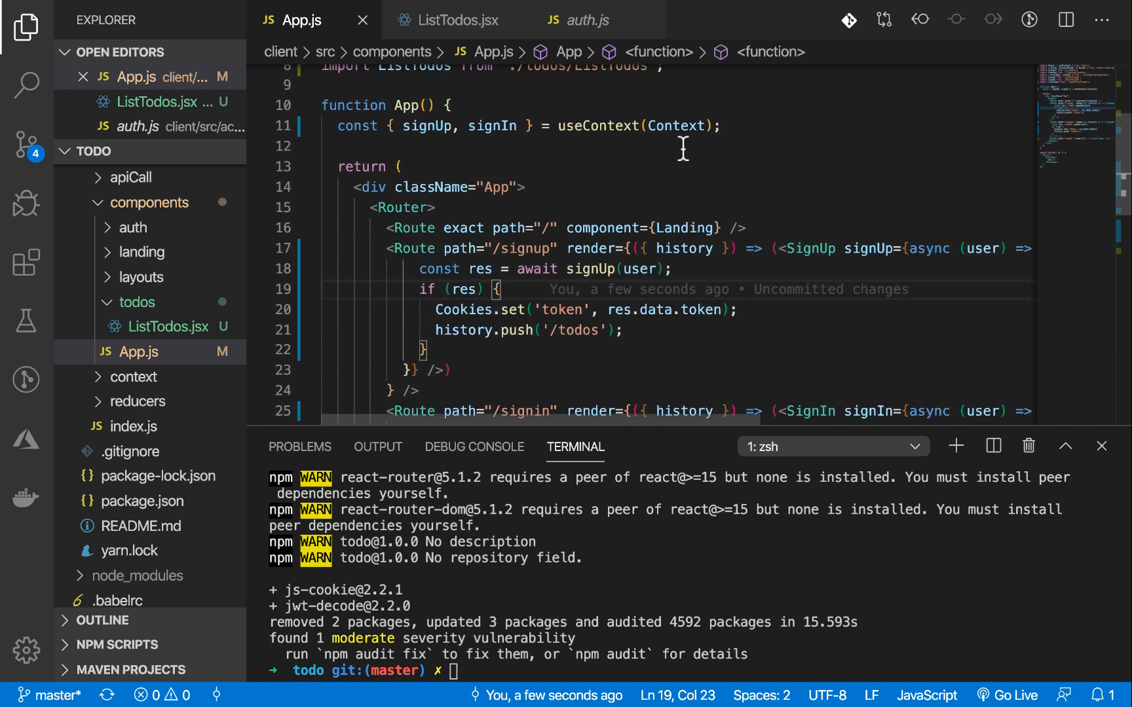
pyautogui.scroll(-3)
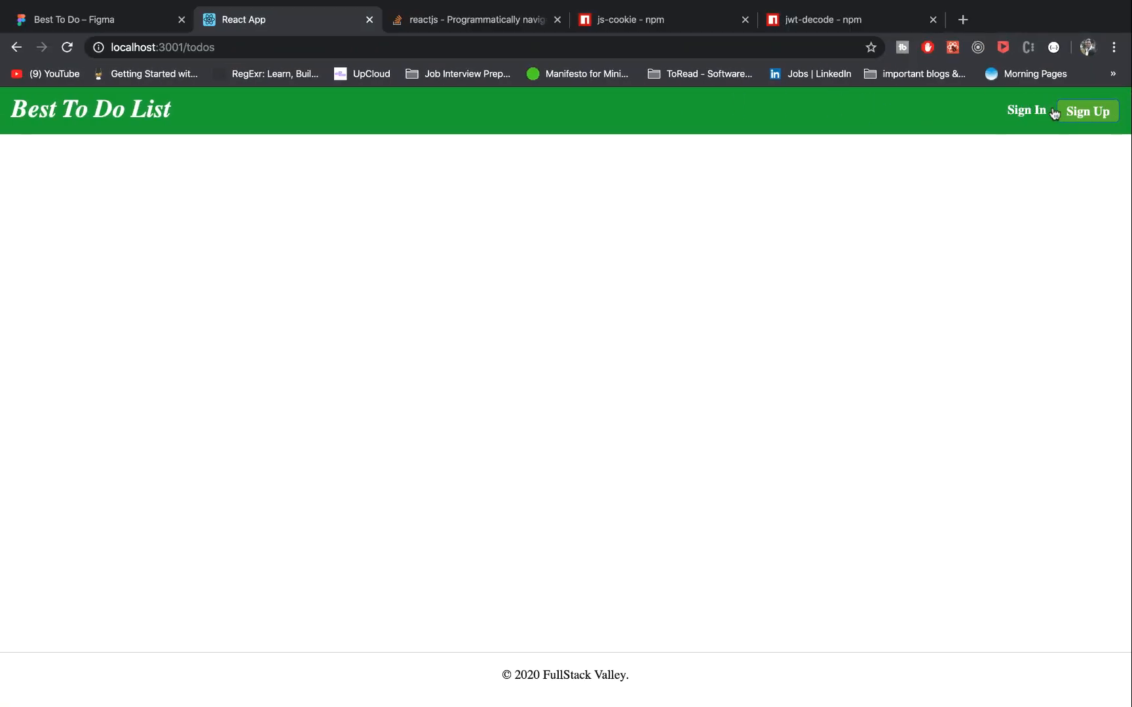
pyautogui.moveTo(978, 517)
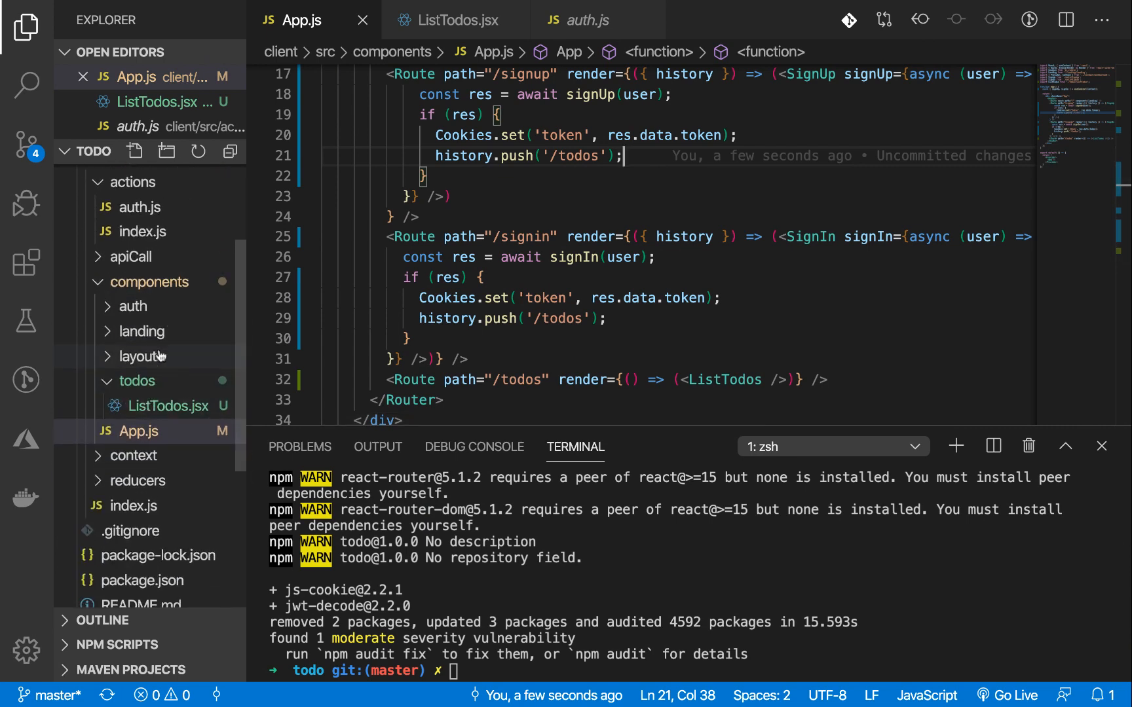
# Open components/layouts/NavBar.jsx and import Cookies from js-cookie and jwtDecode from jwt-decode
pyautogui.click(141, 356)
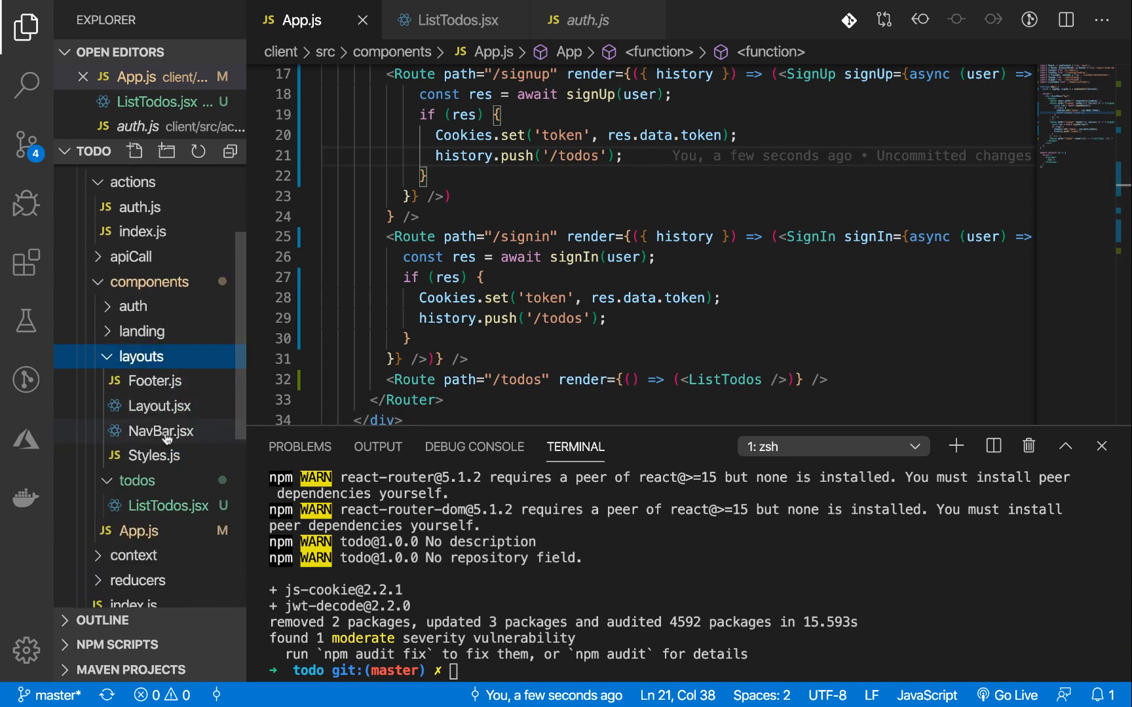
pyautogui.click(161, 431)
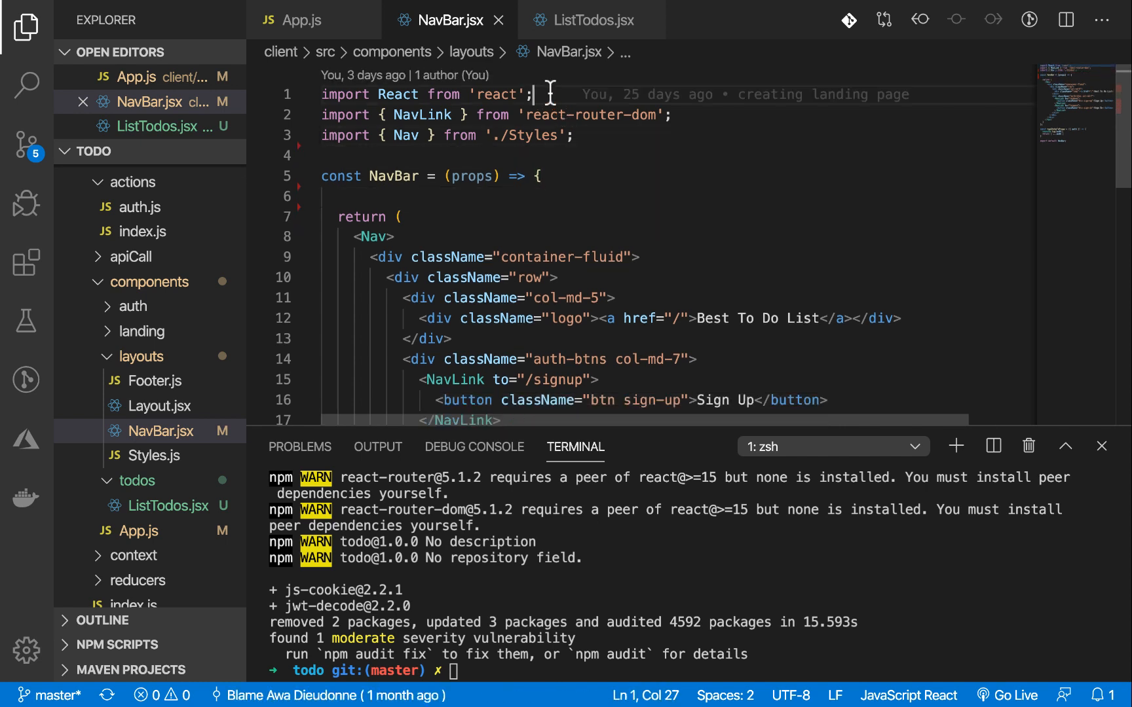
pyautogui.write("import jwtDecode from 'jwt-decode';")
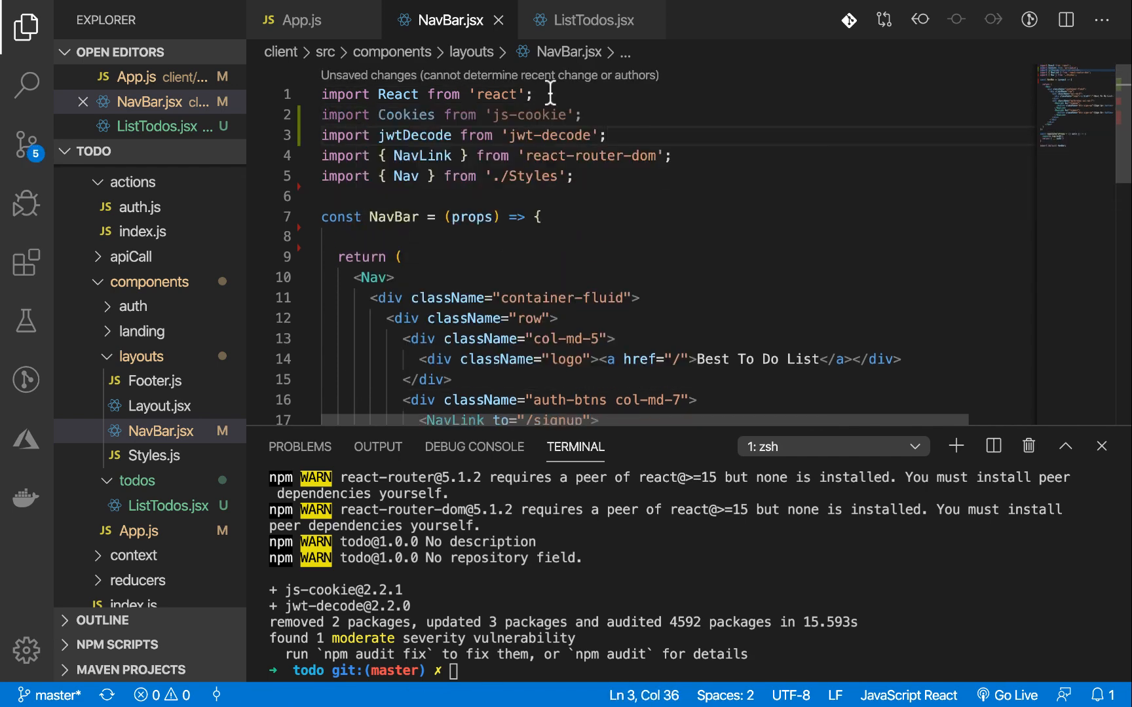
pyautogui.scroll(-3)
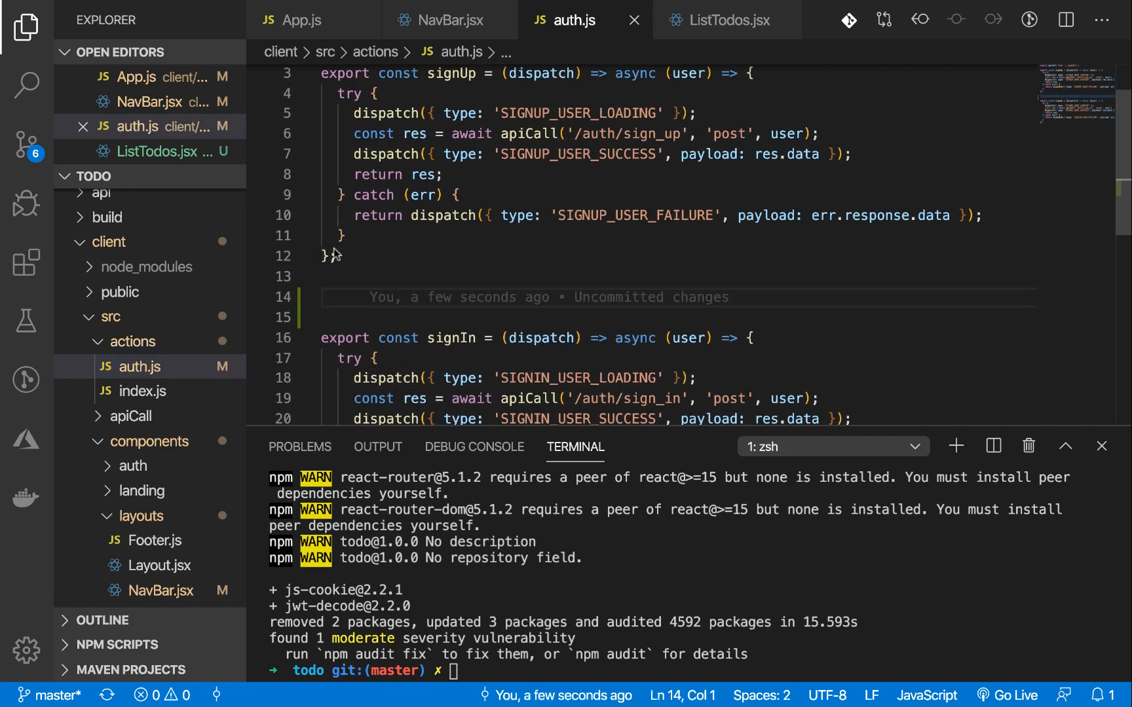
# Export a setCurrentUser action: (dispatch) => (Cookies, jwtDecode) => { } in actions/auth.js
pyautogui.write('e')
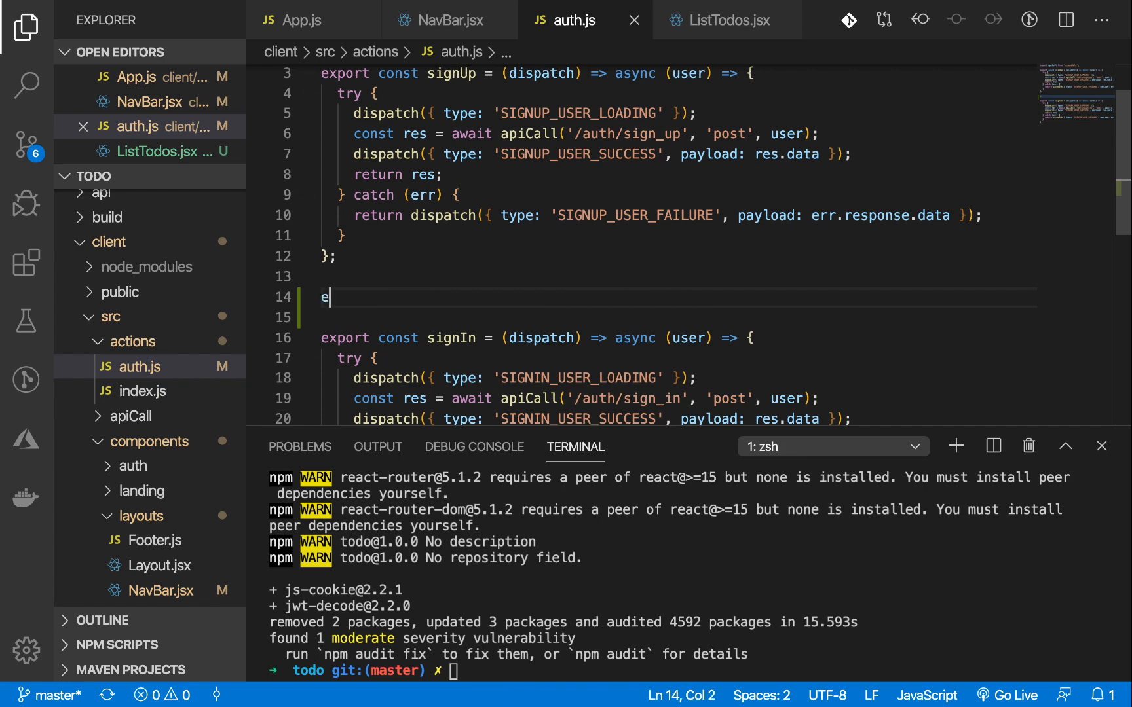
pyautogui.write('export const setCurrentUser = (dispatch) => (Cookies, jwtDecode) => {')
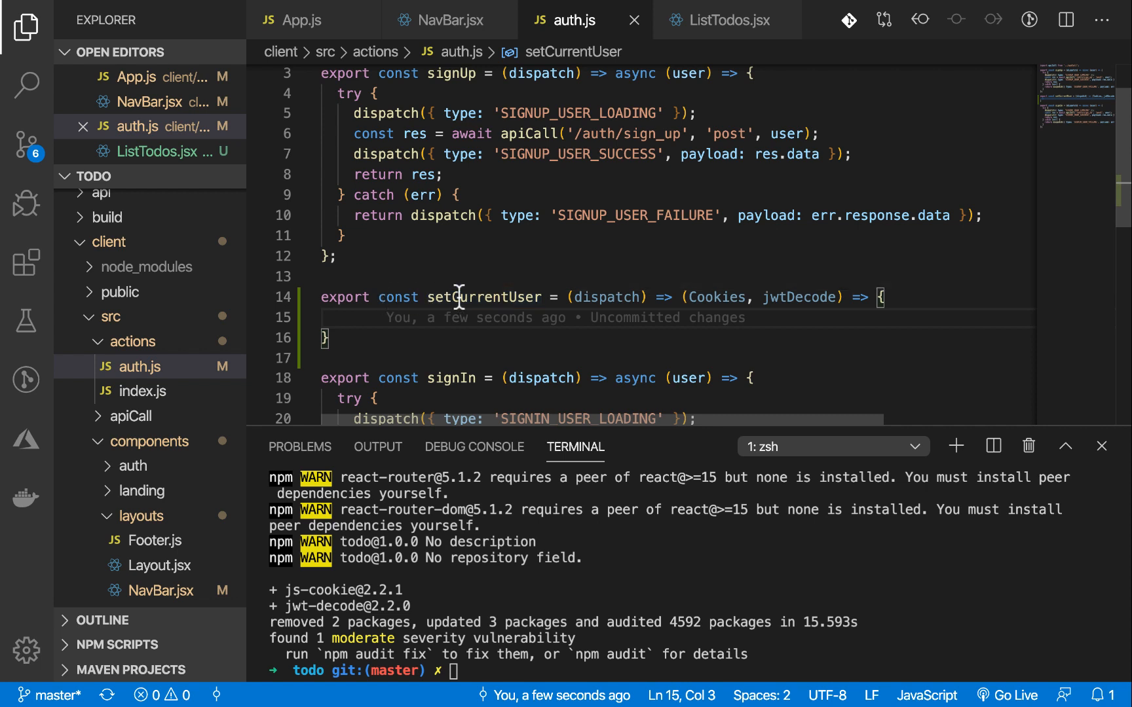
pyautogui.doubleClick(484, 297)
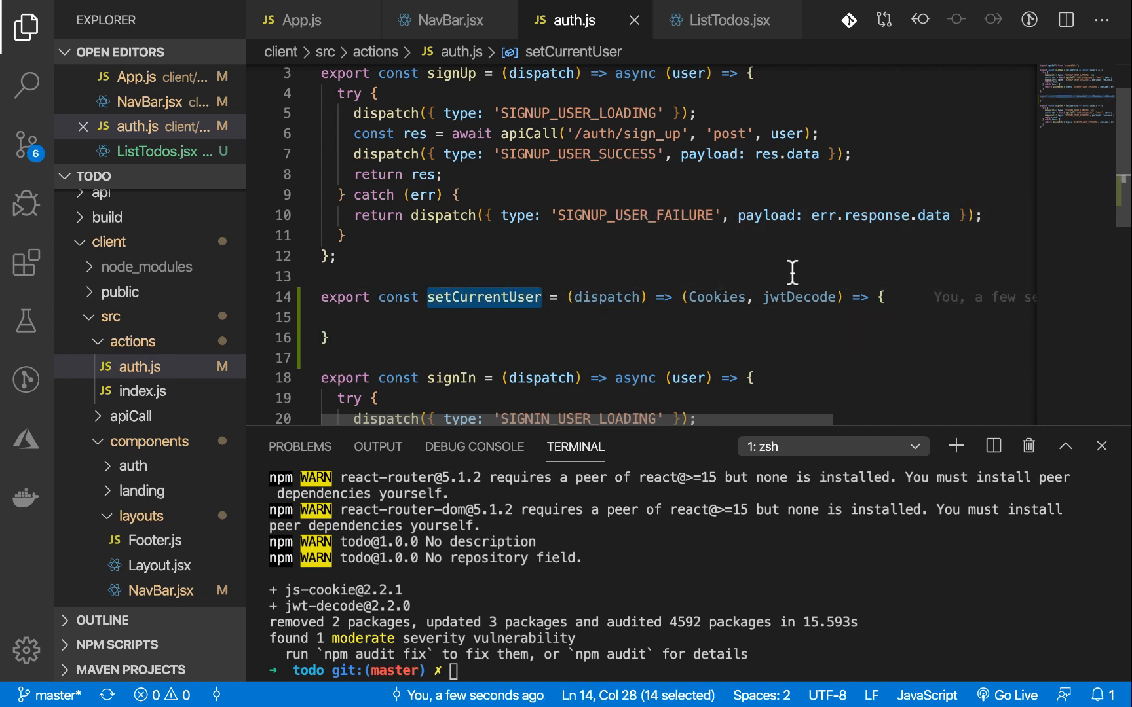
pyautogui.doubleClick(717, 297)
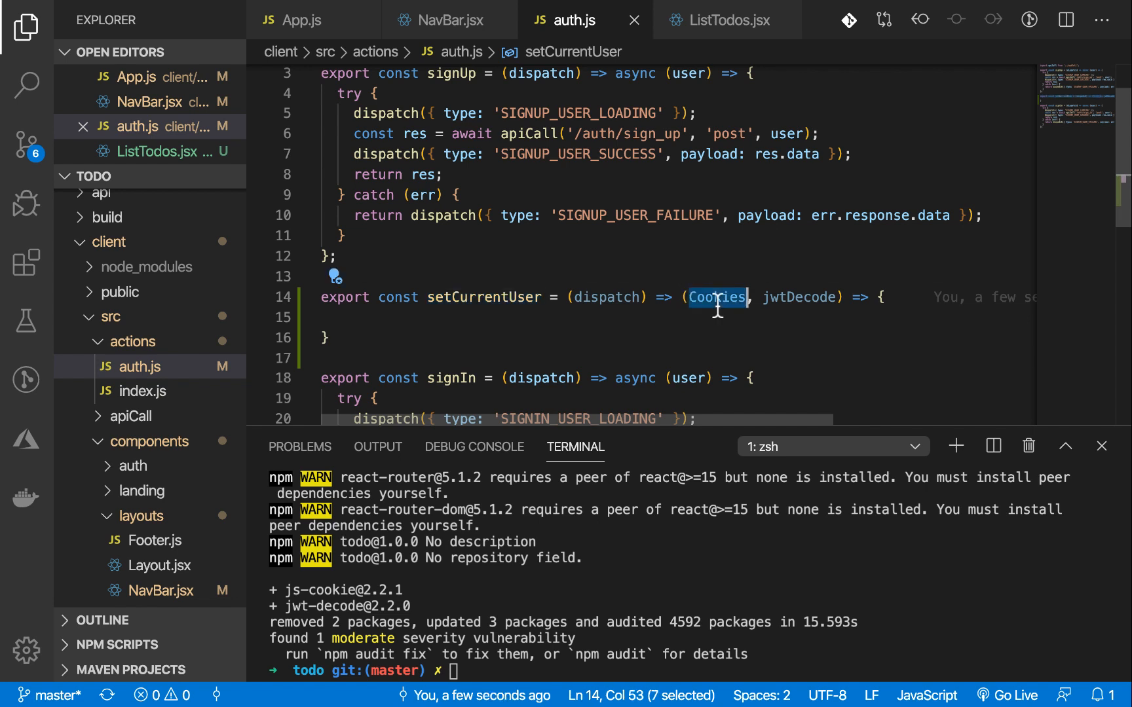
pyautogui.doubleClick(800, 298)
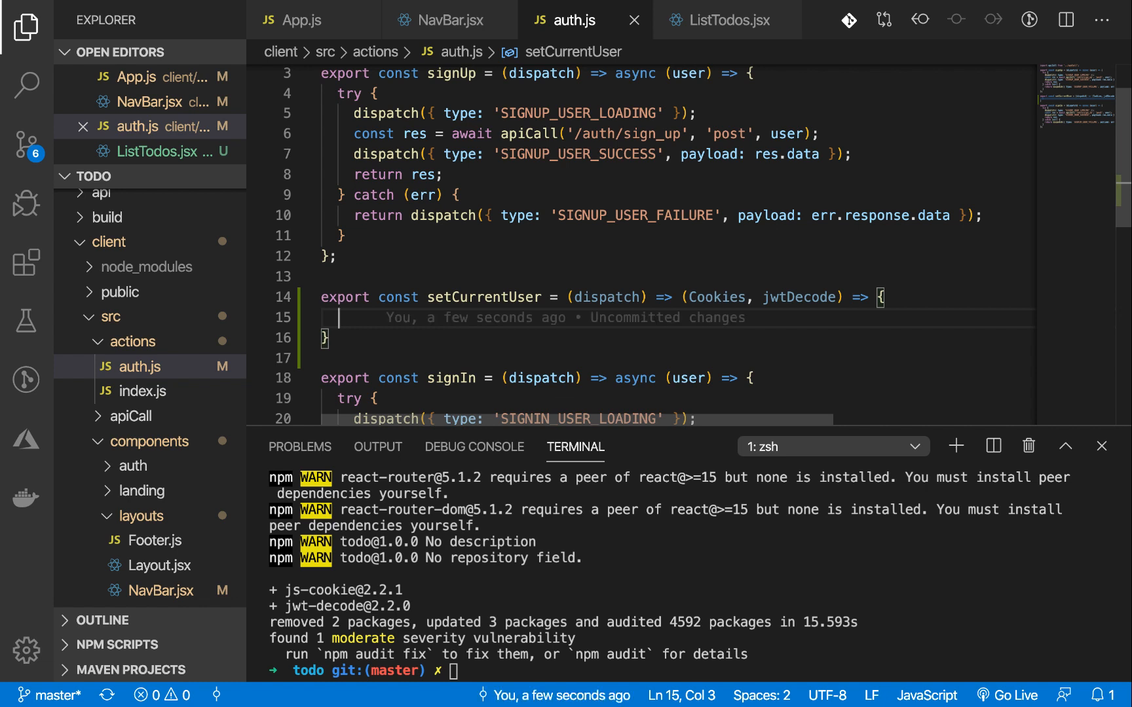
# Decode the token cookie into a const named payload via jwtDecode(Cookies.get('token'))
pyautogui.write('co')
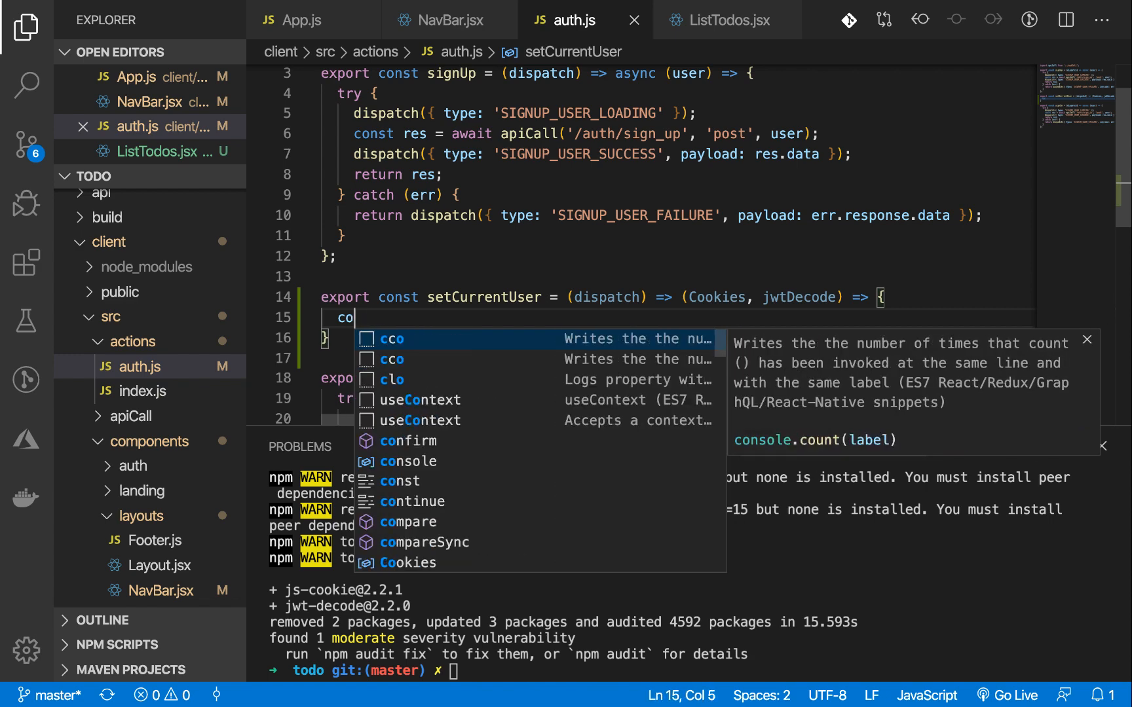
pyautogui.write('const')
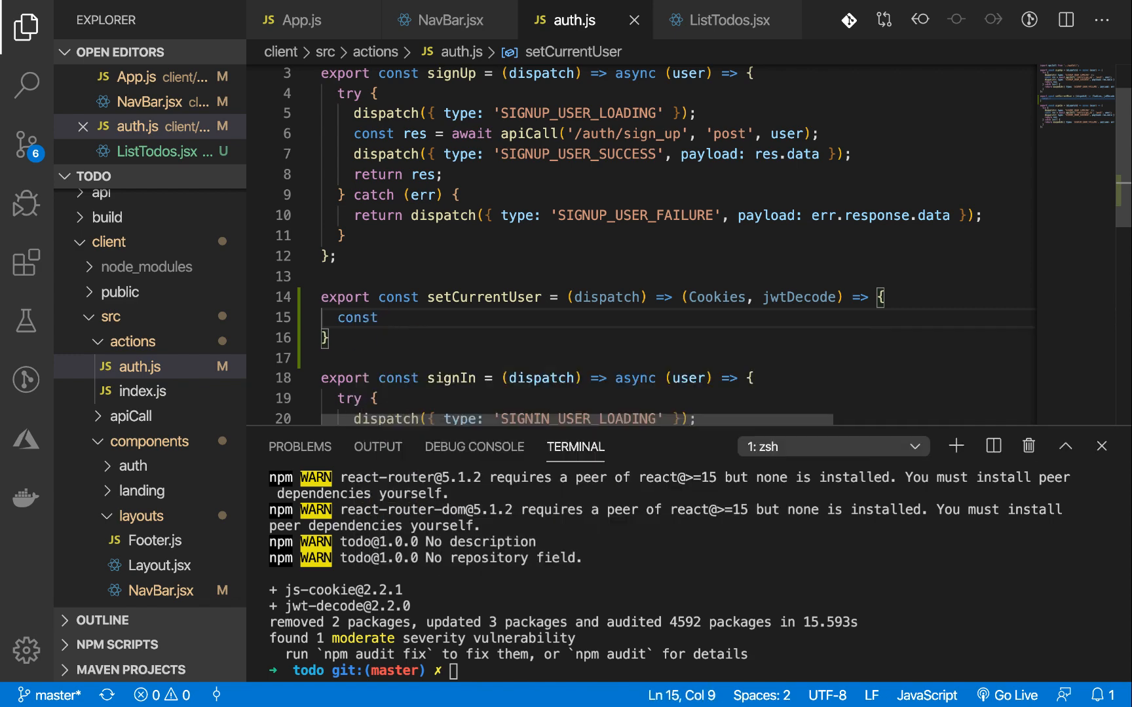
pyautogui.write("user = jwtDecode(Cookies.get('token'));")
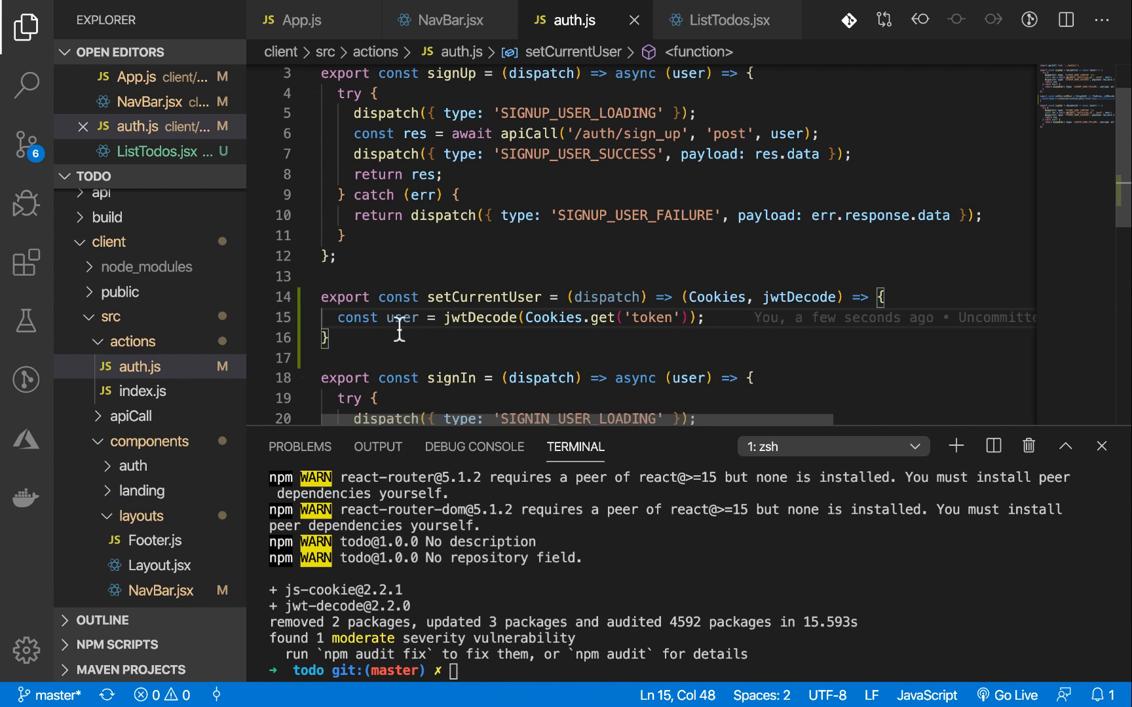
pyautogui.doubleClick(402, 317)
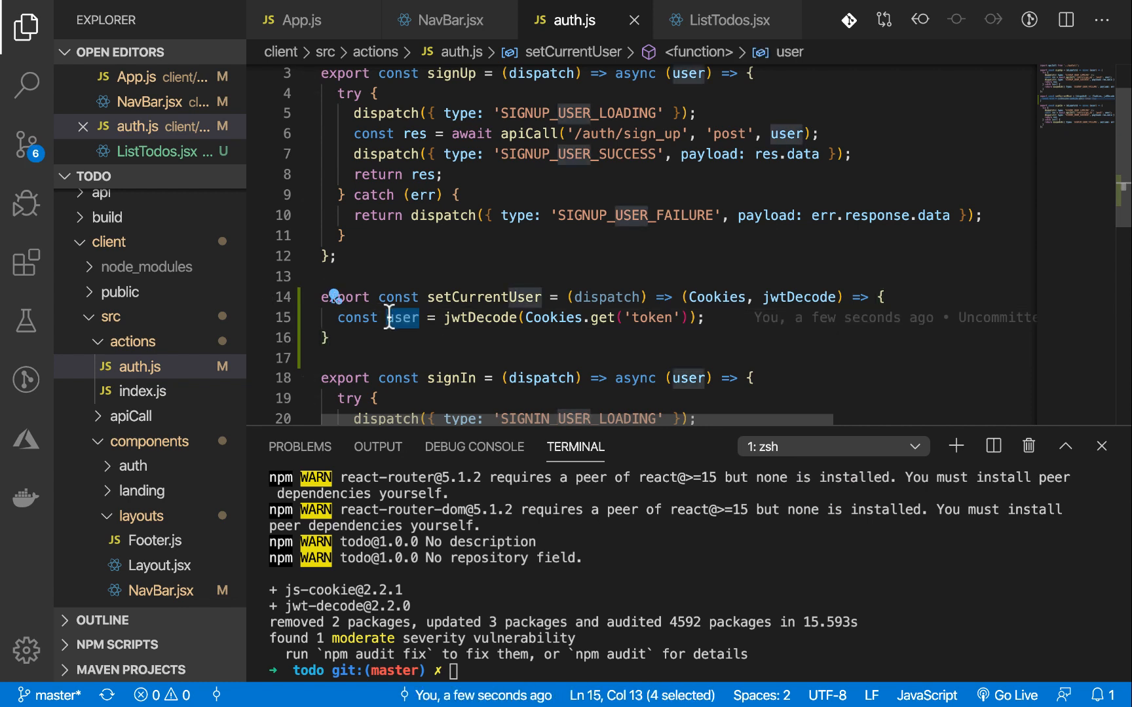
pyautogui.moveTo(825, 297)
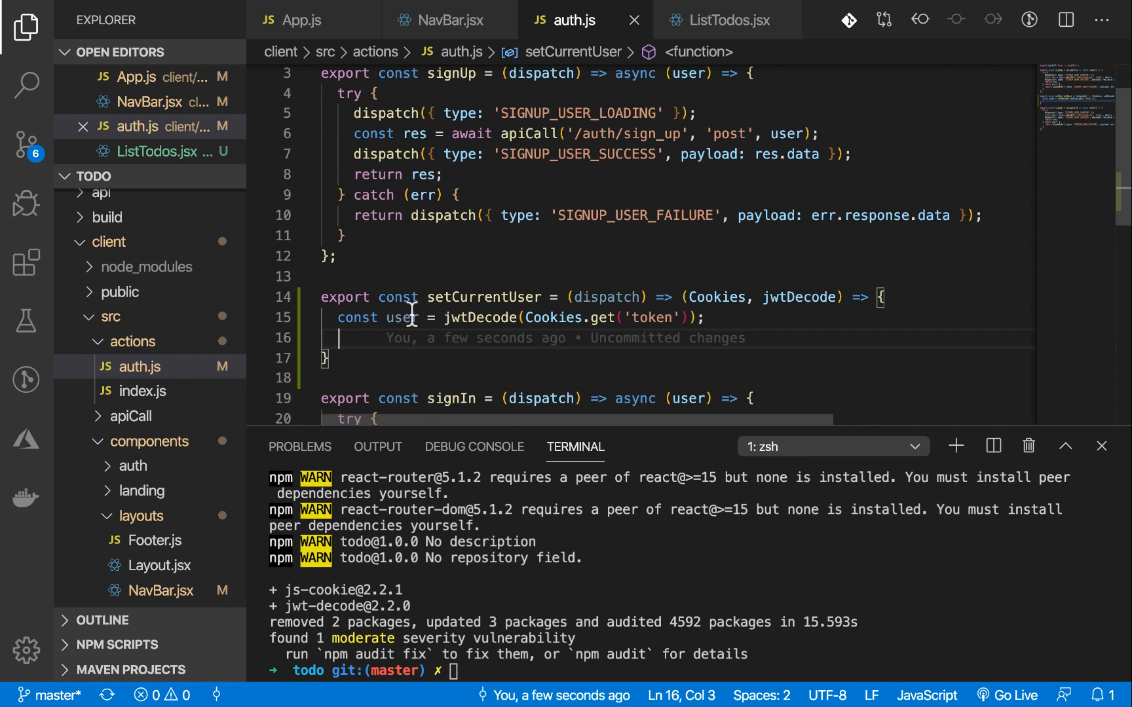
pyautogui.write('payloa')
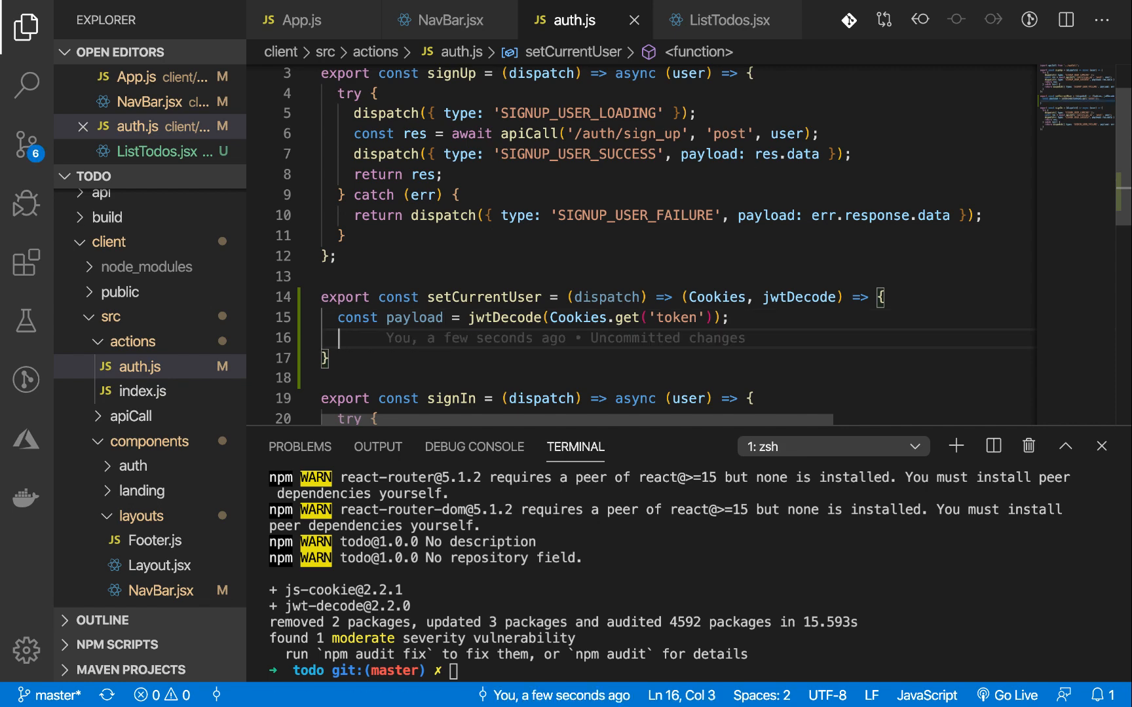
# Dispatch { type: 'SET_CURRENT_USER_SUCCESS', payload } inside a try block
pyautogui.write('dia')
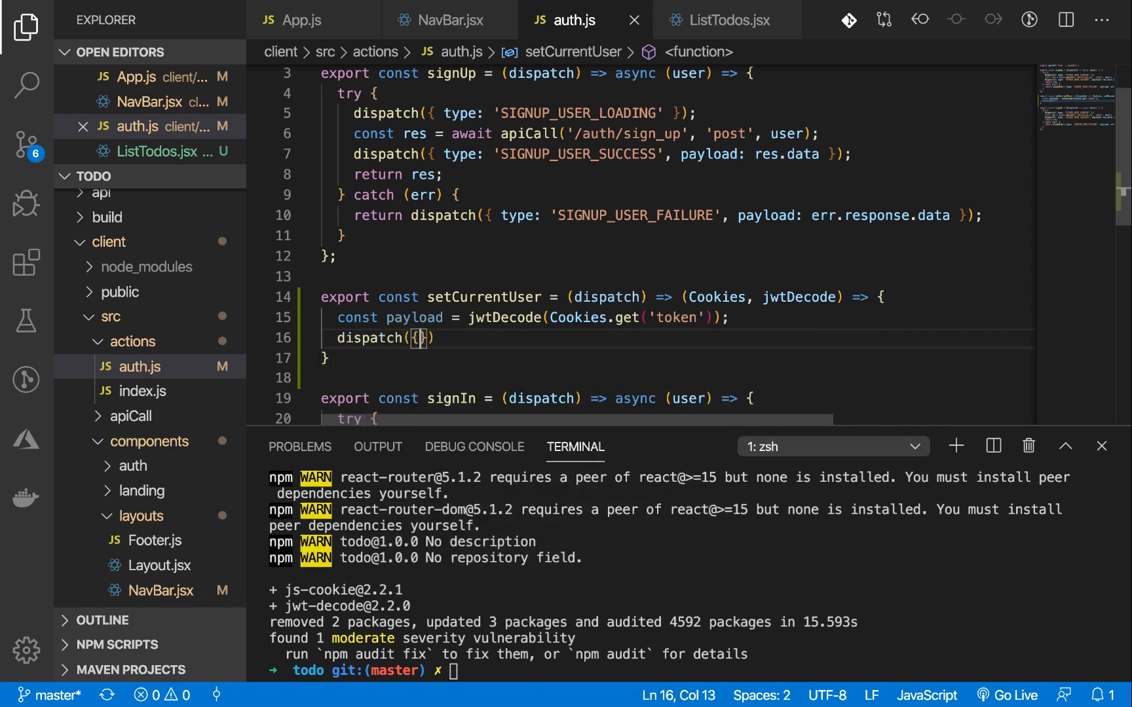
pyautogui.write('type:')
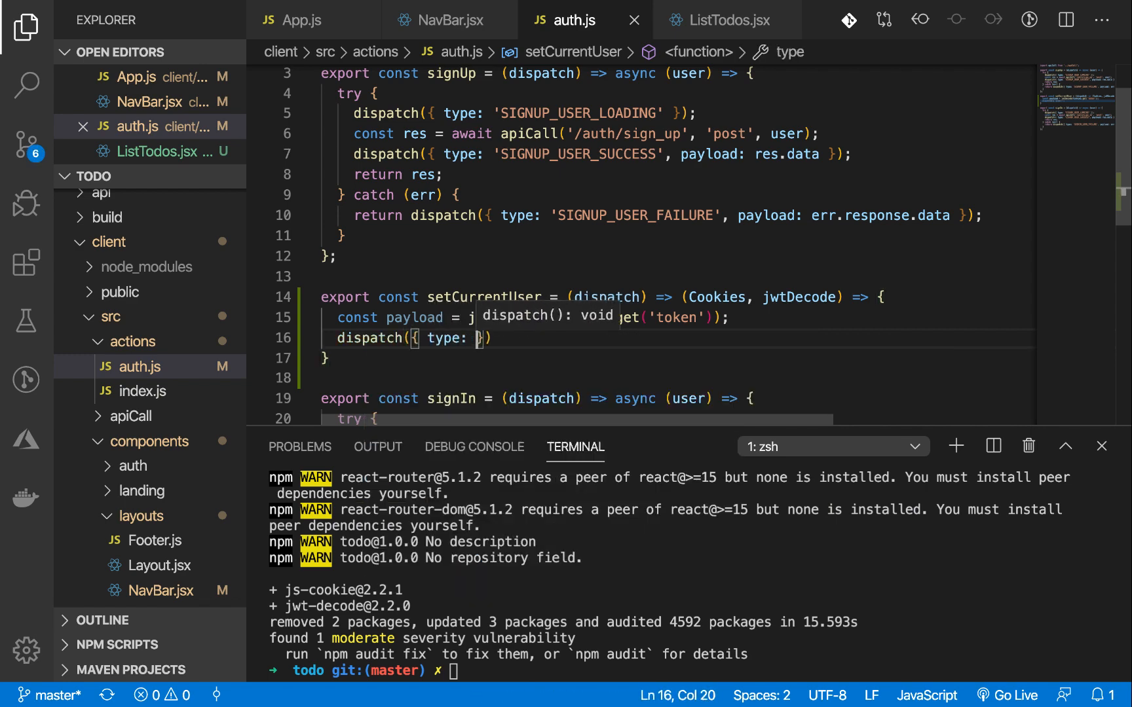
pyautogui.write("'")
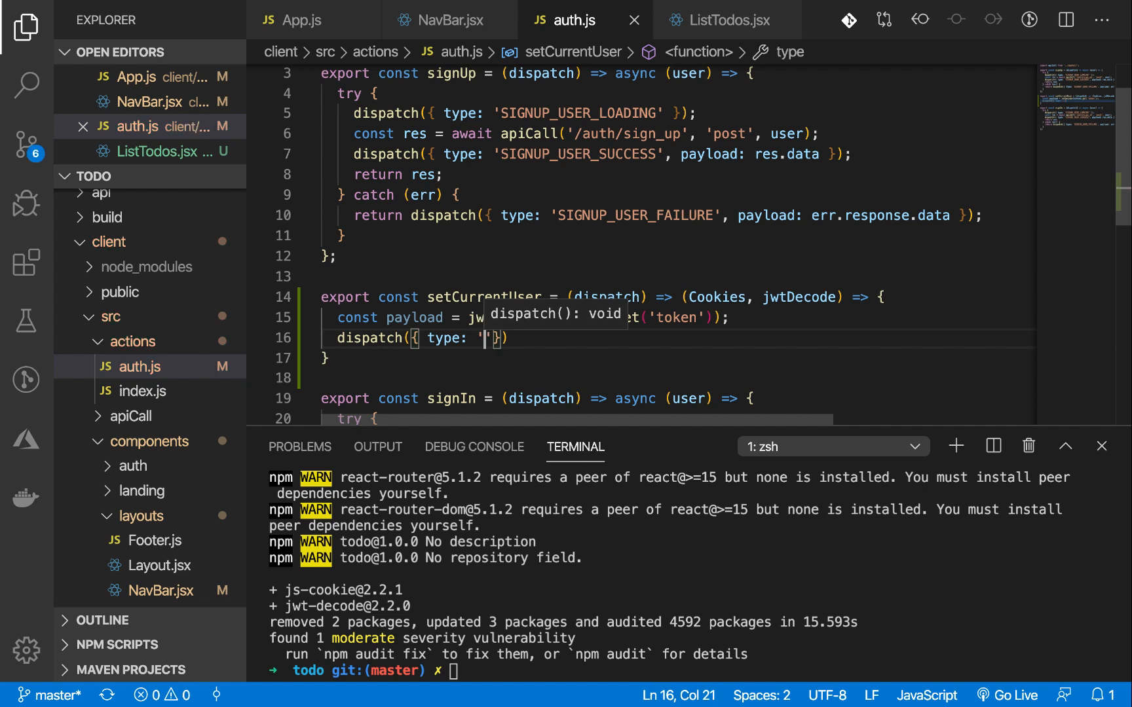
pyautogui.write("SET_CURRENT_USER', payload")
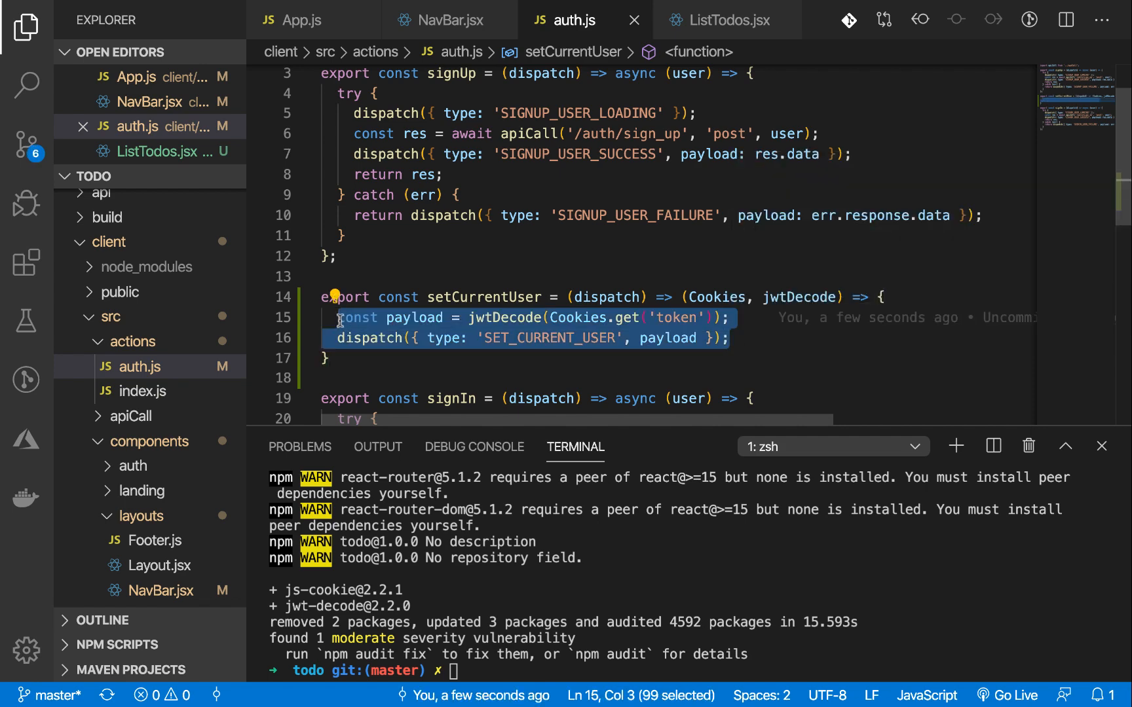
pyautogui.write('try {')
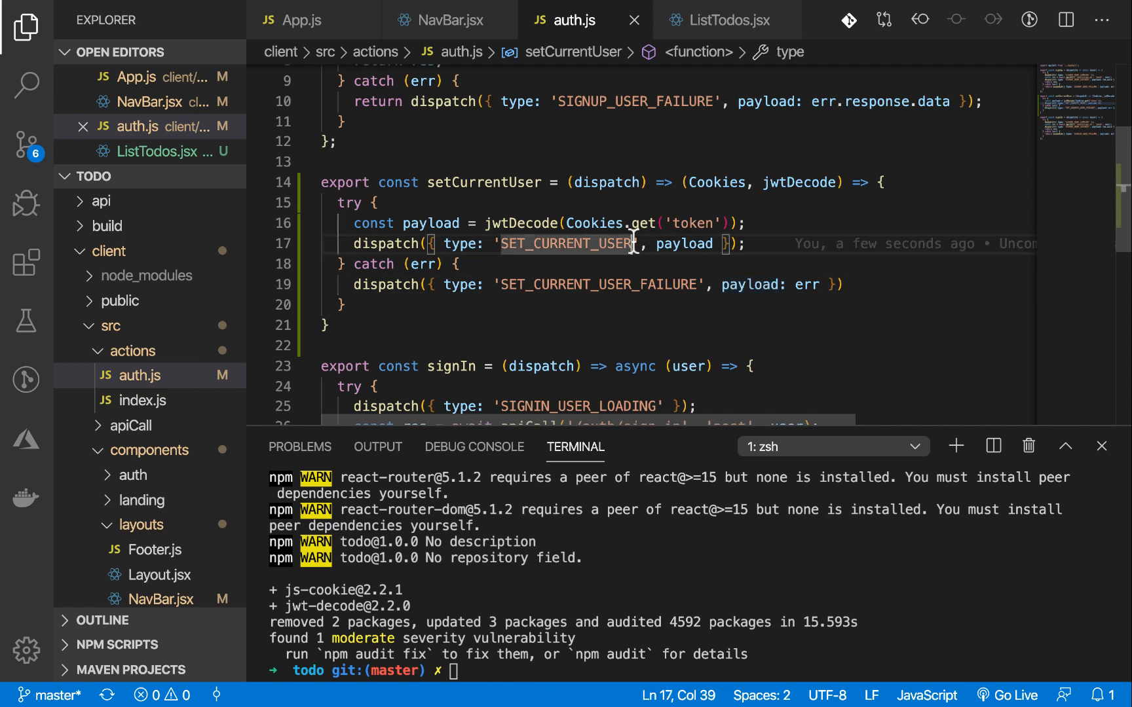
pyautogui.write('_SUCCESS')
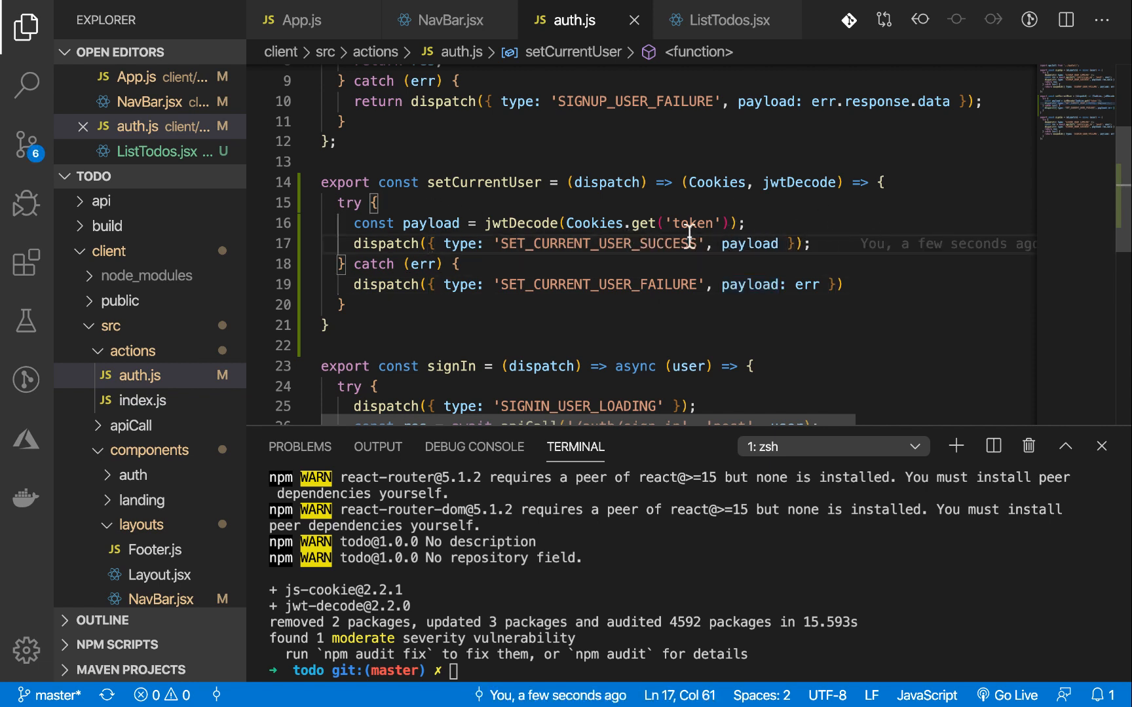
# Dispatch { type: 'SET_CURRENT_USER_LOADING' } as the first line of the try block
pyautogui.click(747, 224)
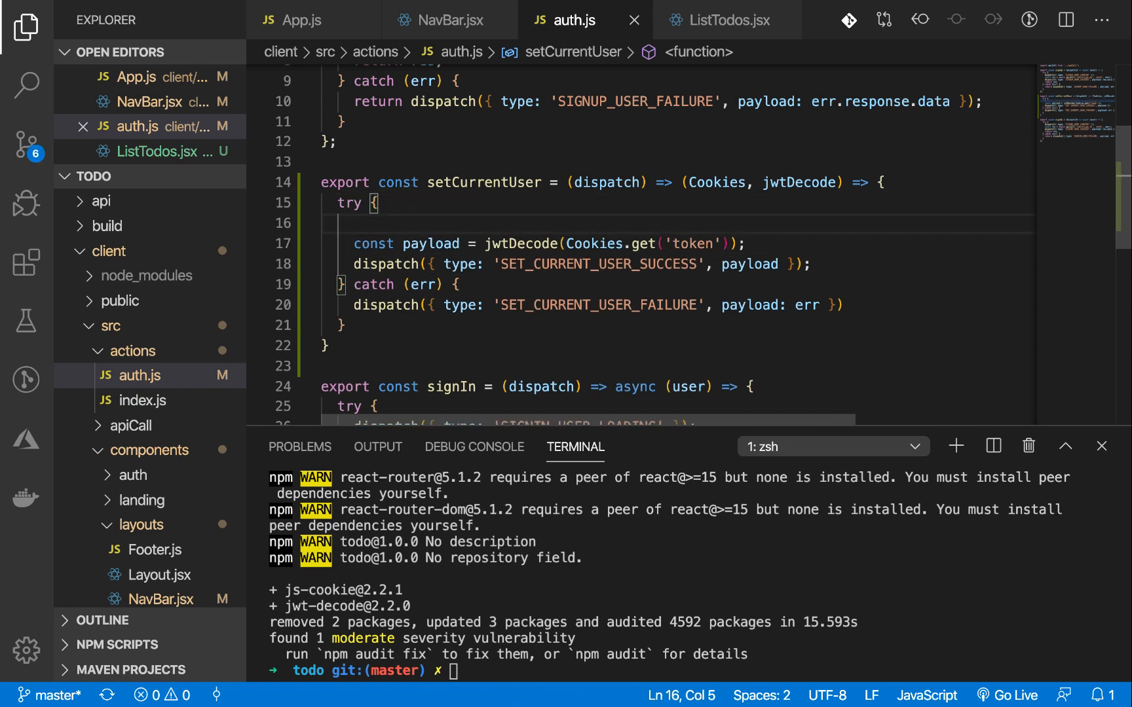
pyautogui.write('dispatch')
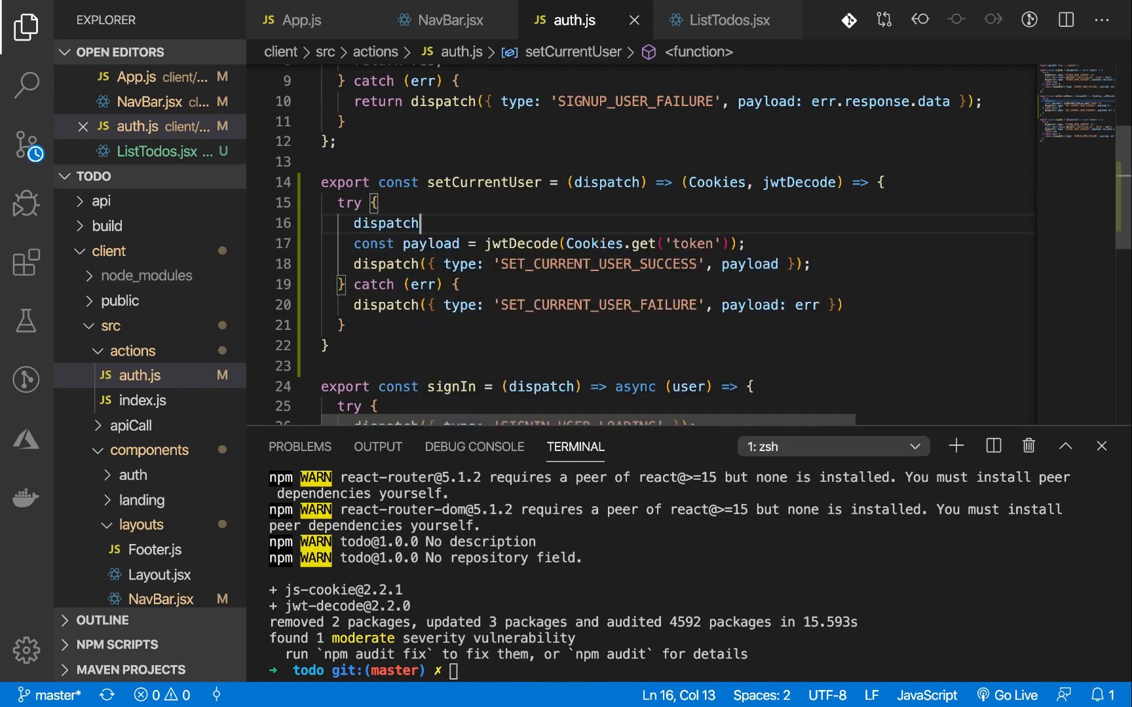
pyautogui.write("({ type: 'SET_CURRENT_USER_LOADING' })")
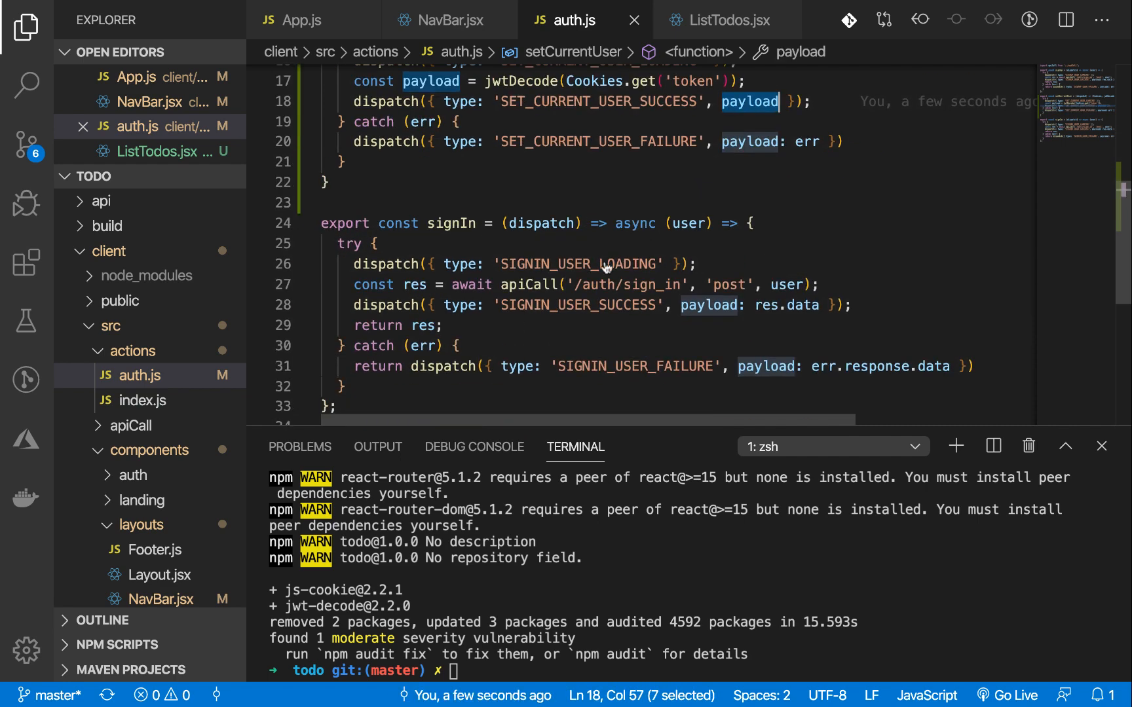
pyautogui.scroll(-3)
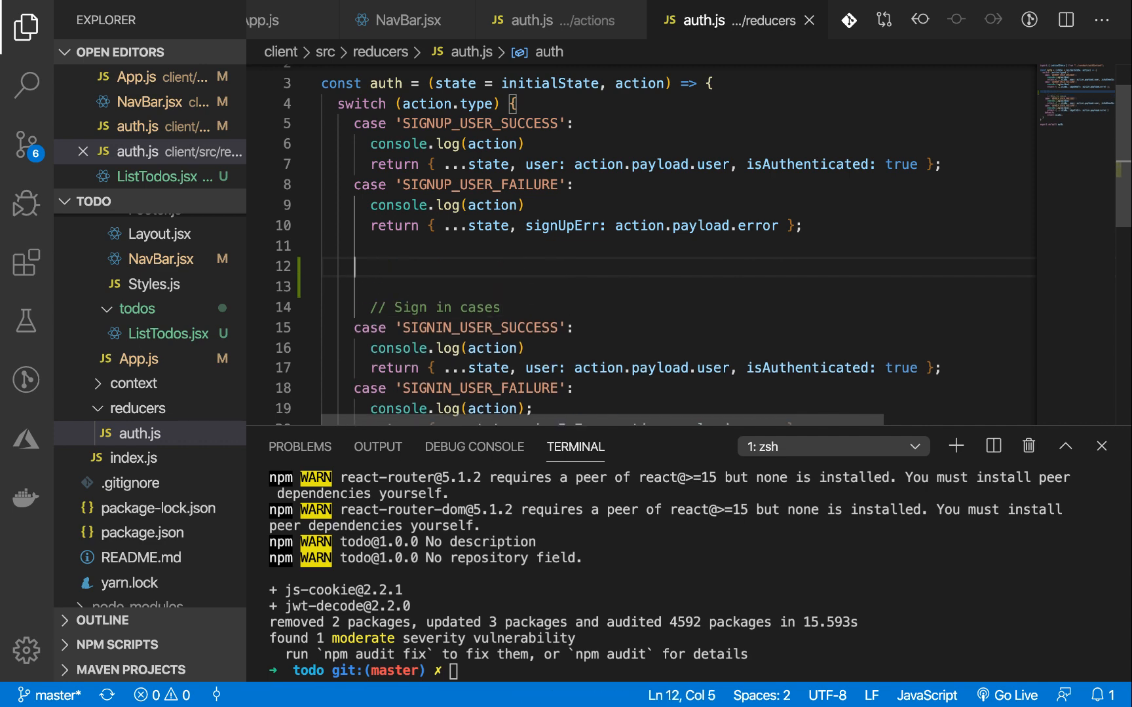
# Add case 'SET_CURRENT_USER_SUCCESS' returning { ...state, user: action.payload } in reducers/auth.js
pyautogui.write("case 'SET_CURRENT_USER':")
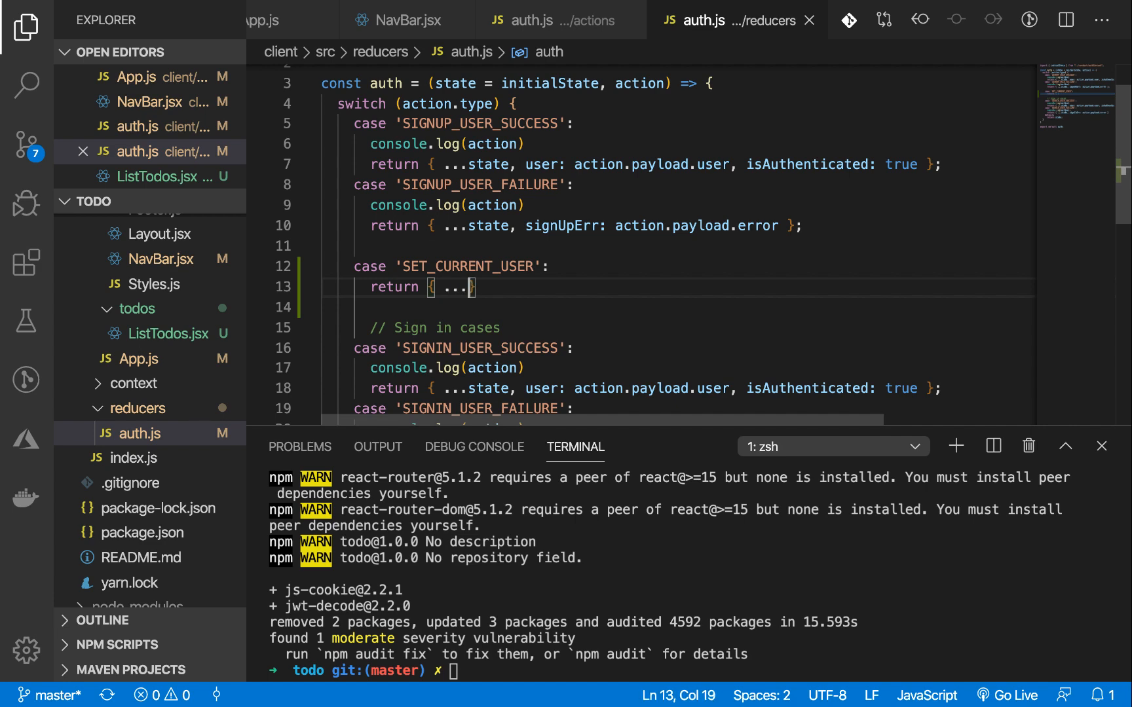
pyautogui.write('state,')
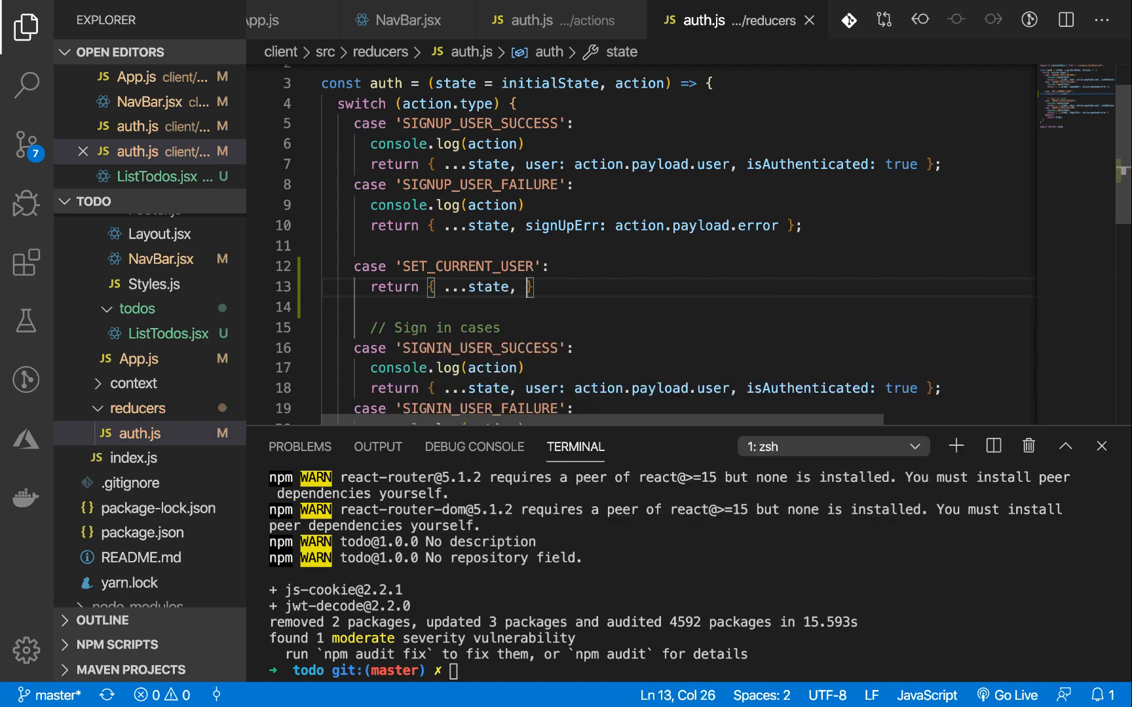
pyautogui.write('user: action.payload };')
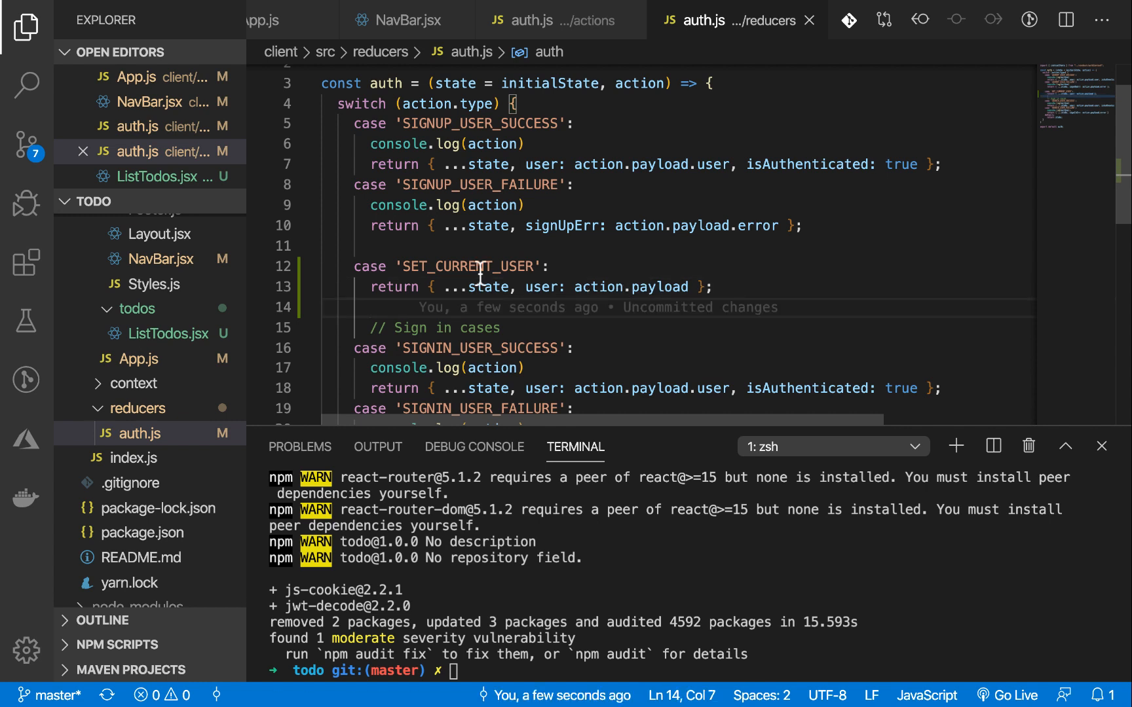
pyautogui.write('_')
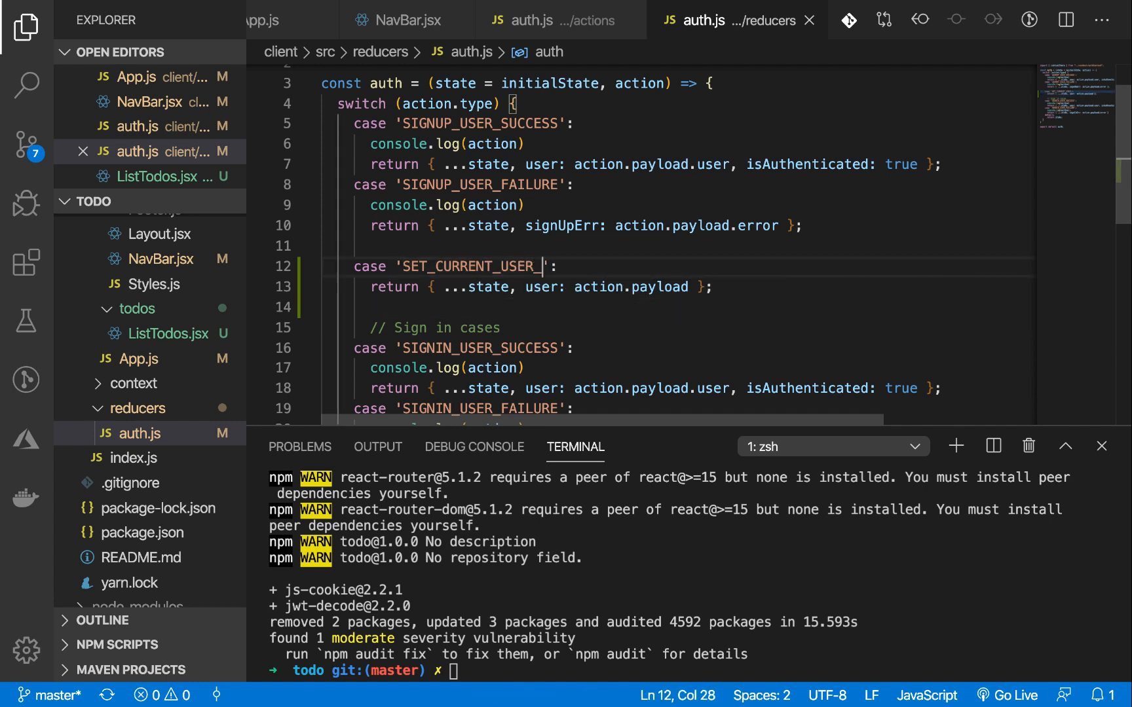
pyautogui.write('SUCCESS')
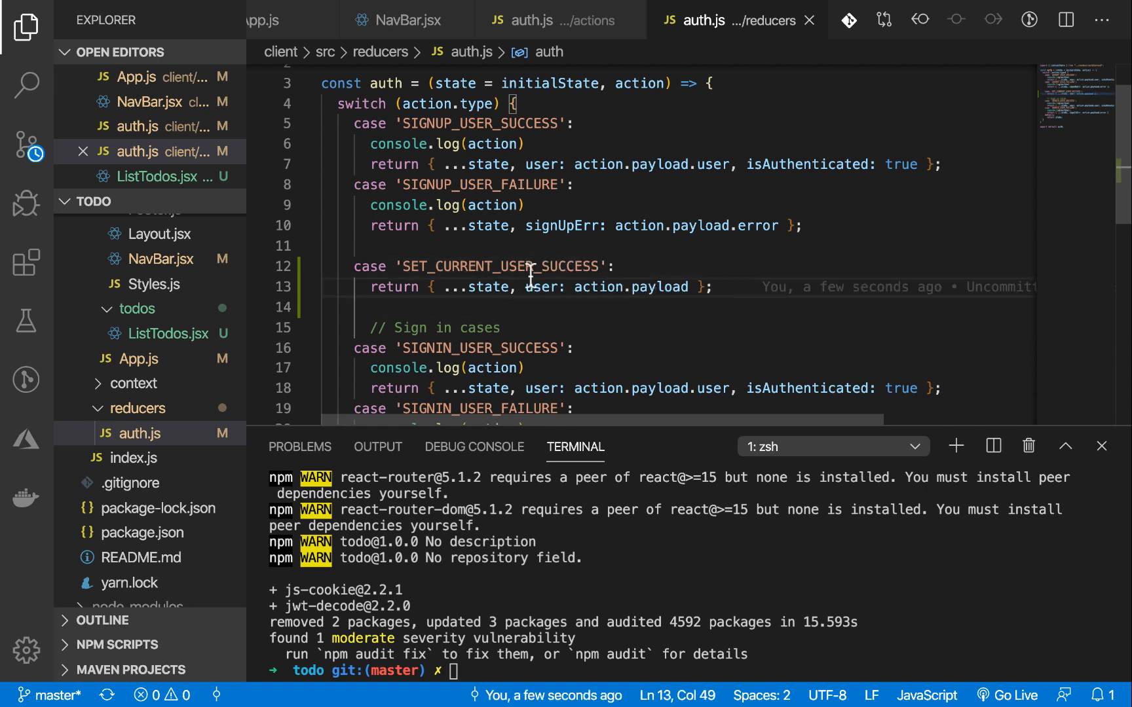
pyautogui.doubleClick(597, 286)
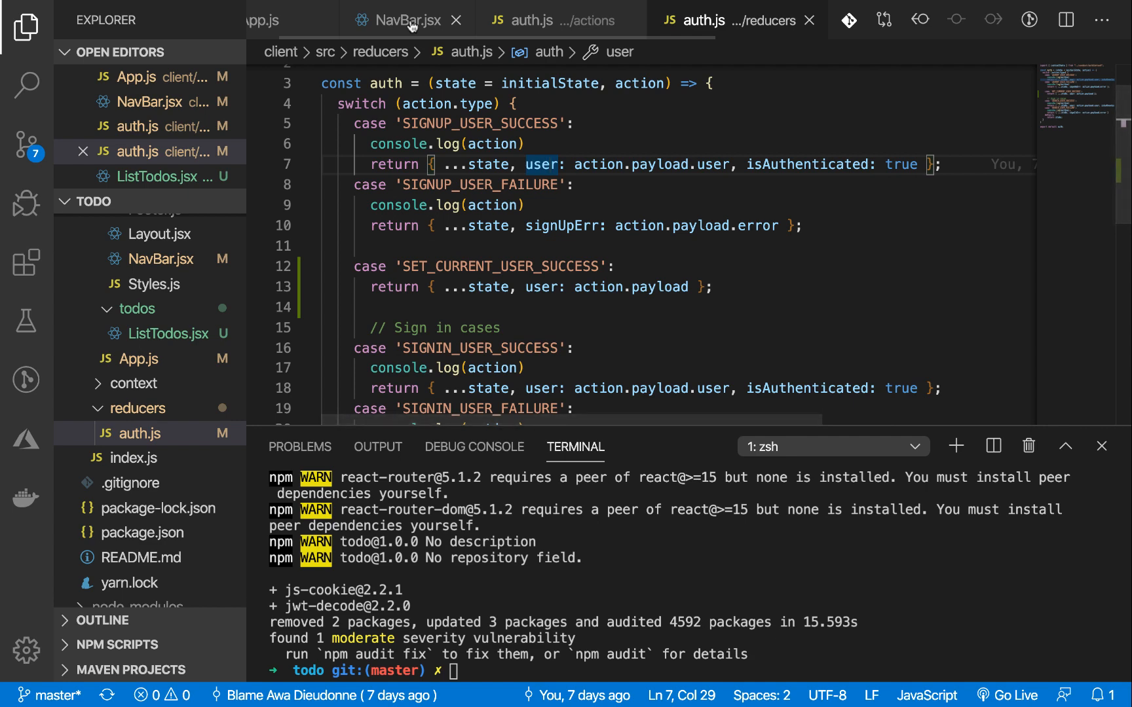
# In NavBar.jsx, add const { state, setCurrentUser } = useContext(Context) with Context auto-imported
pyautogui.click(412, 21)
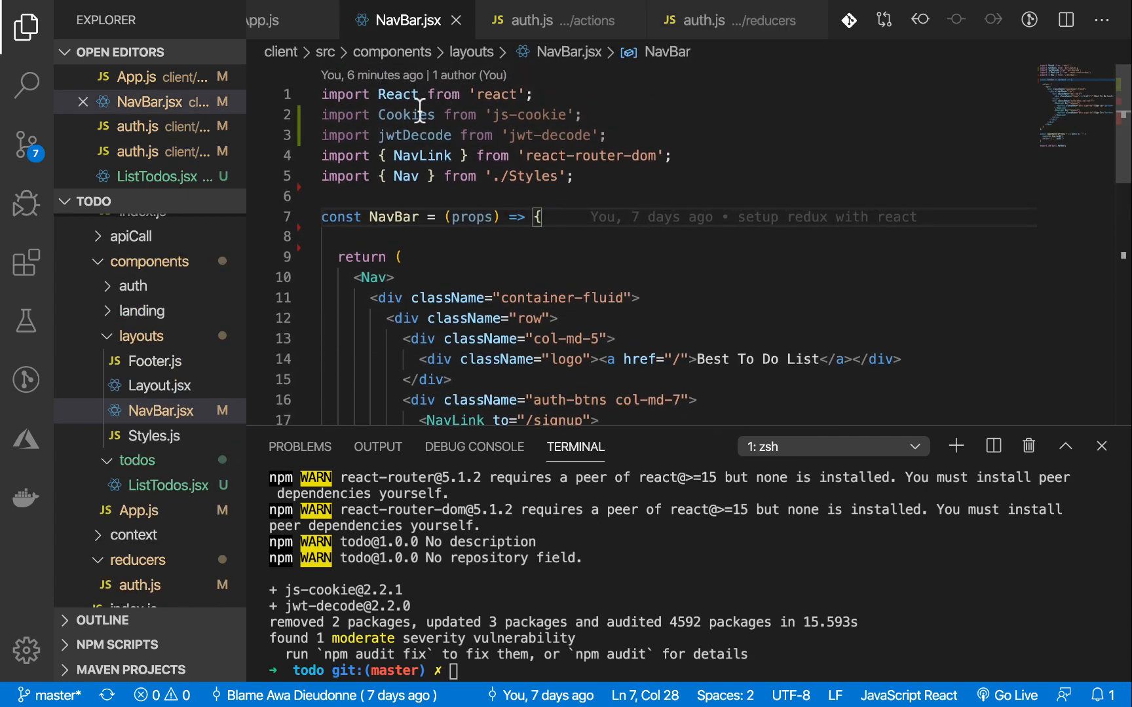
pyautogui.write(', { useContext, useEffect')
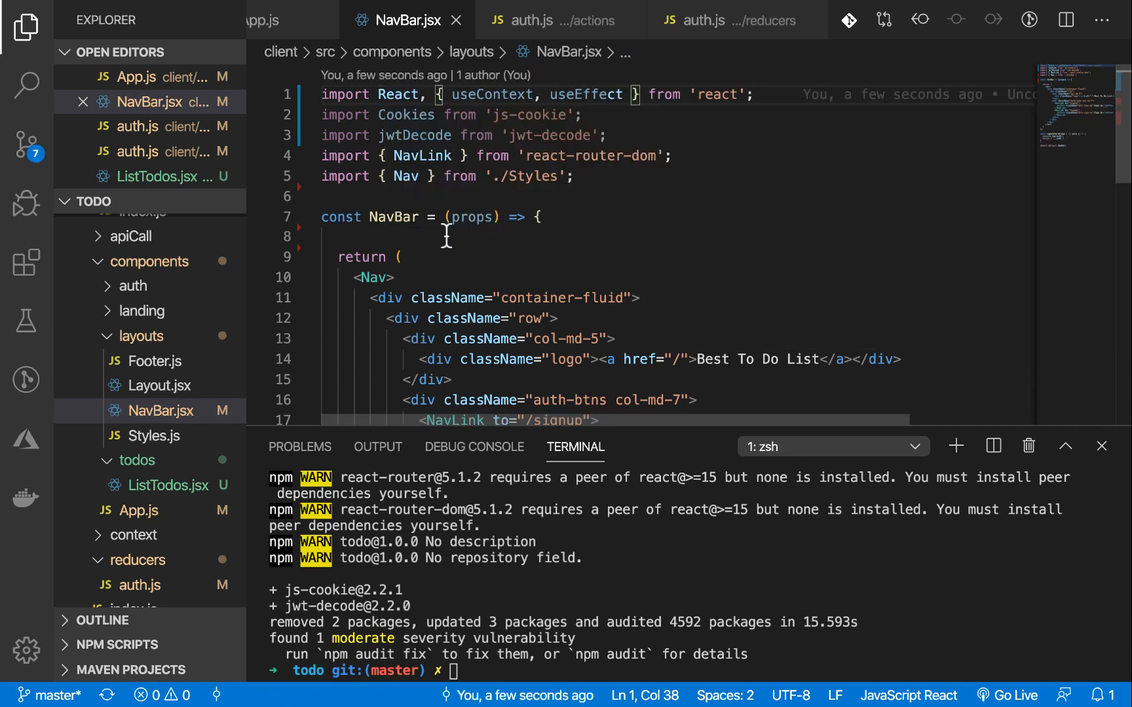
pyautogui.write('c')
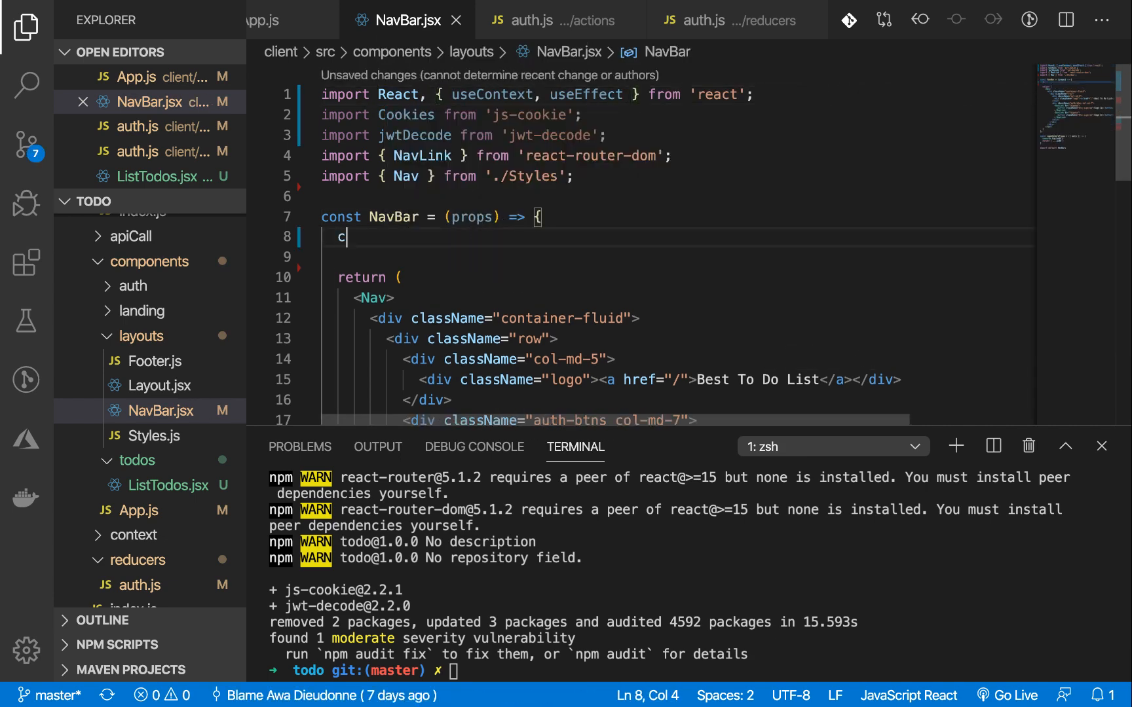
pyautogui.write('onst { state, setCurrentUser } = useContext(Co')
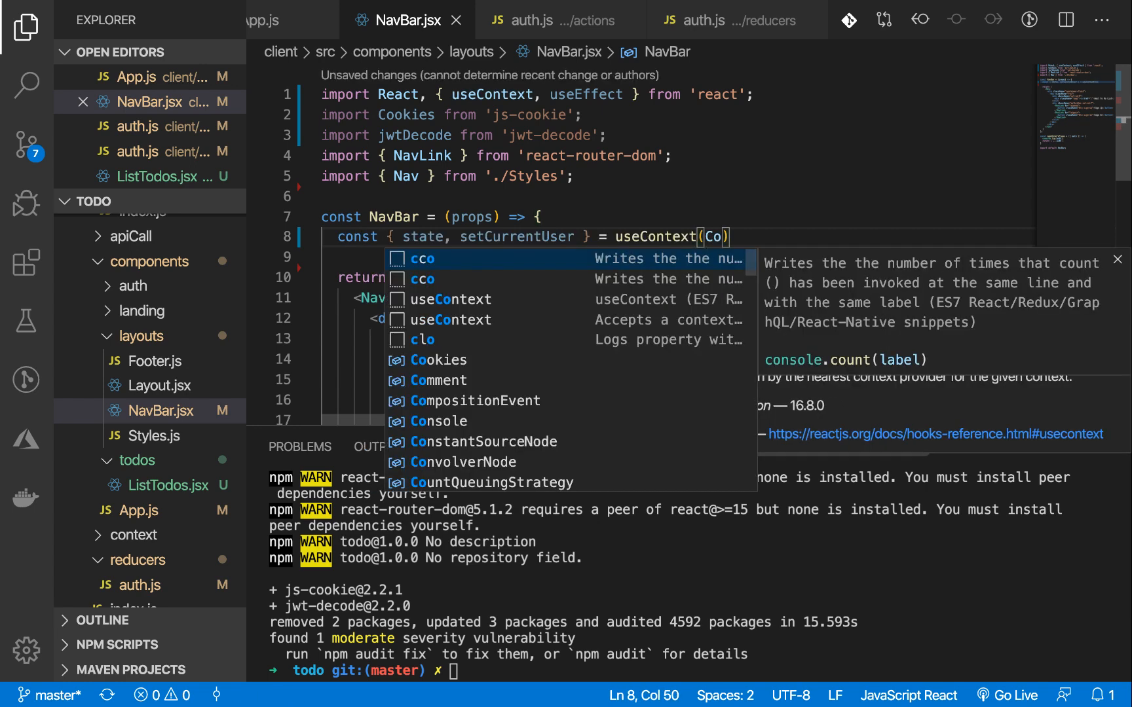
pyautogui.write('nte')
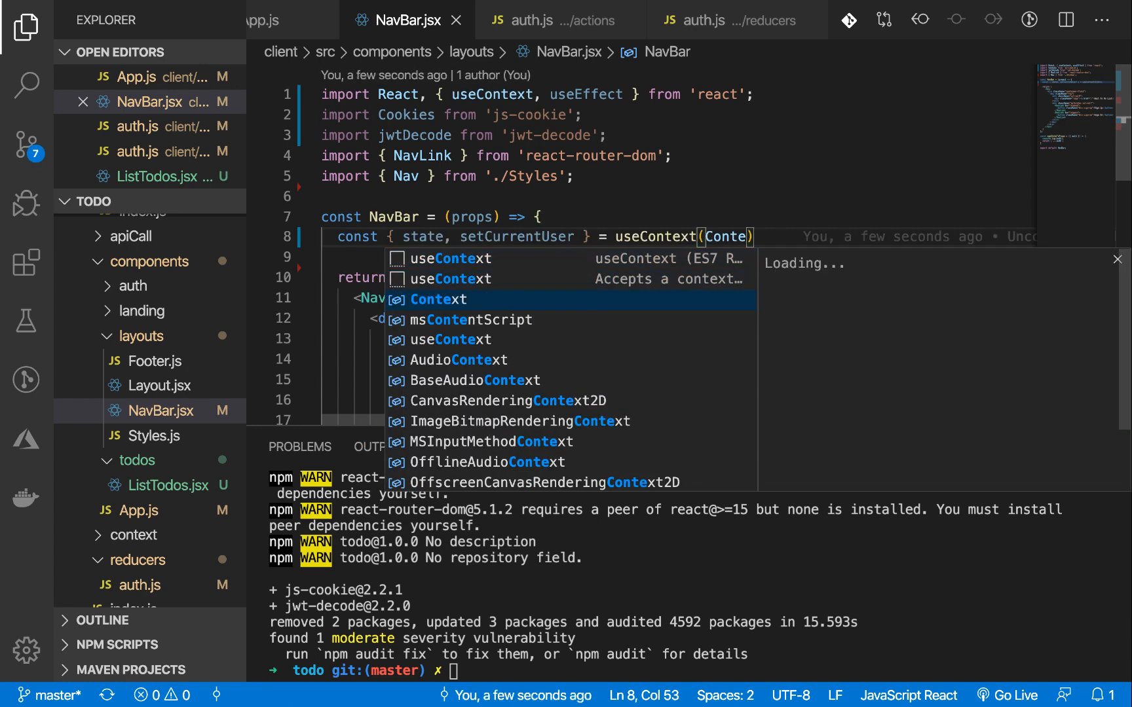
pyautogui.click(439, 299)
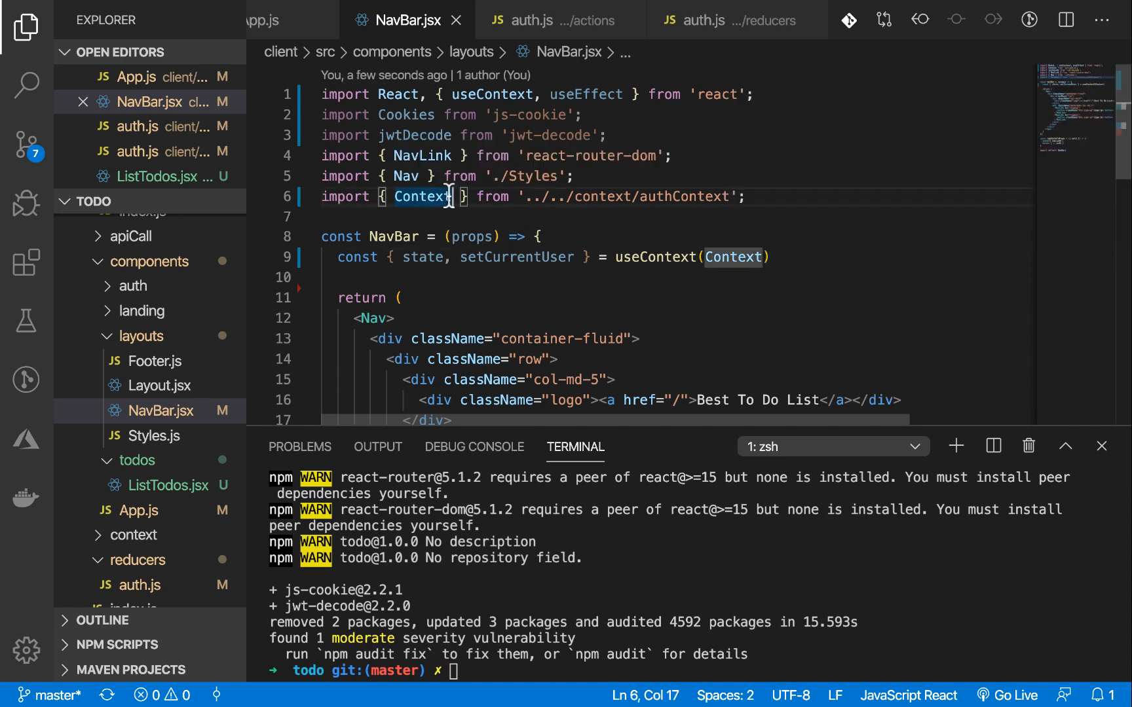
# Alias the import as AuthContext, use it in useContext, and remove the unused props parameter
pyautogui.write('as')
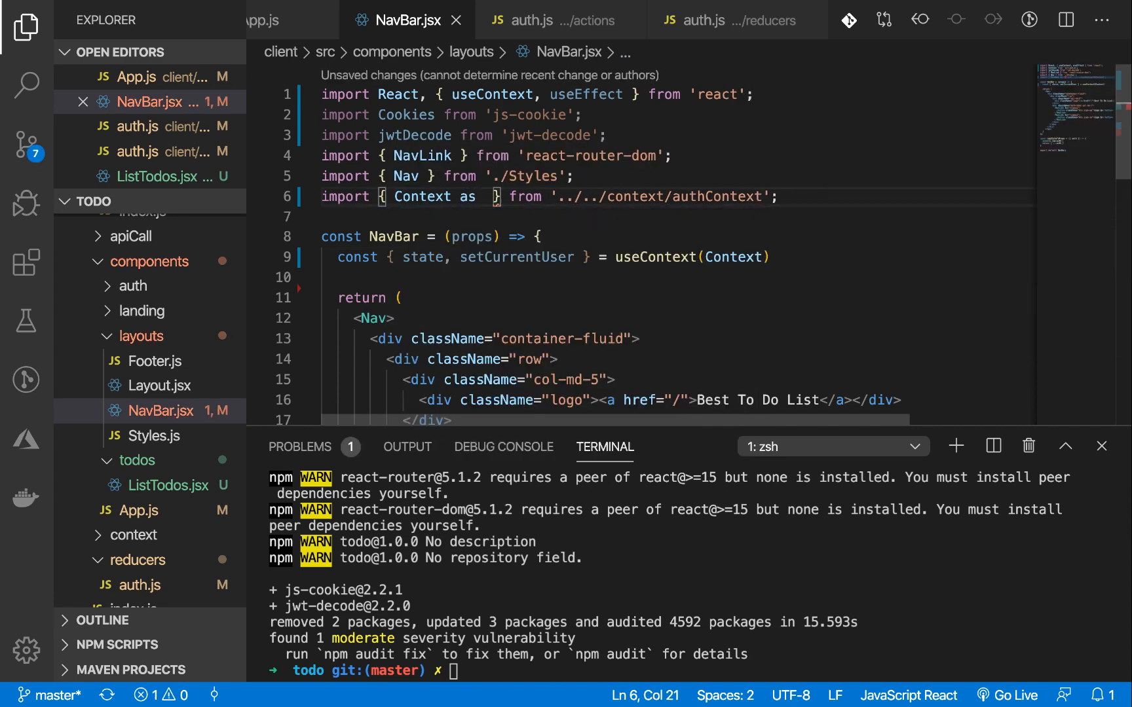
pyautogui.write('AuthContext')
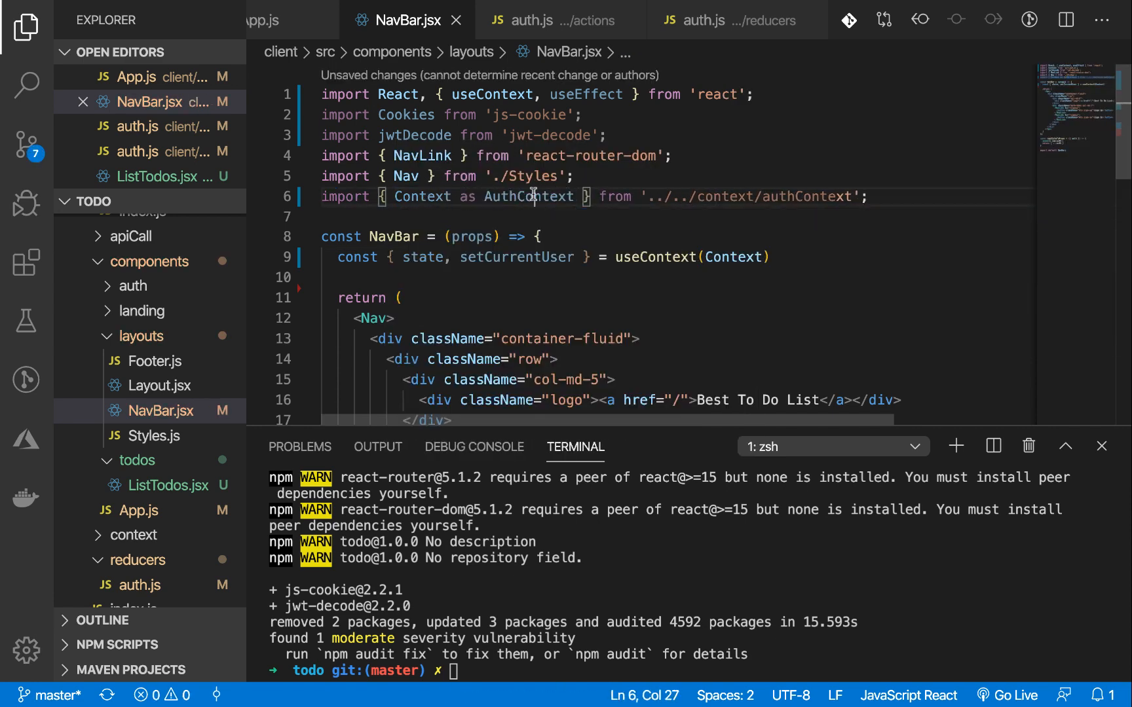
pyautogui.doubleClick(528, 197)
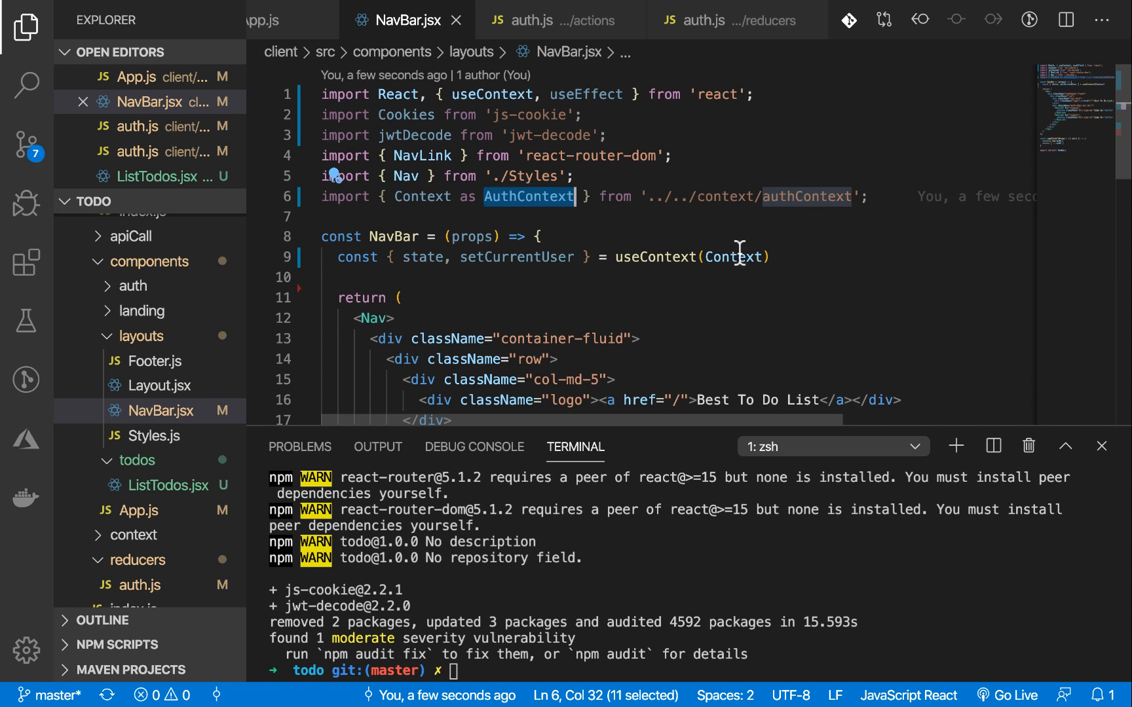
pyautogui.write('AuthContext')
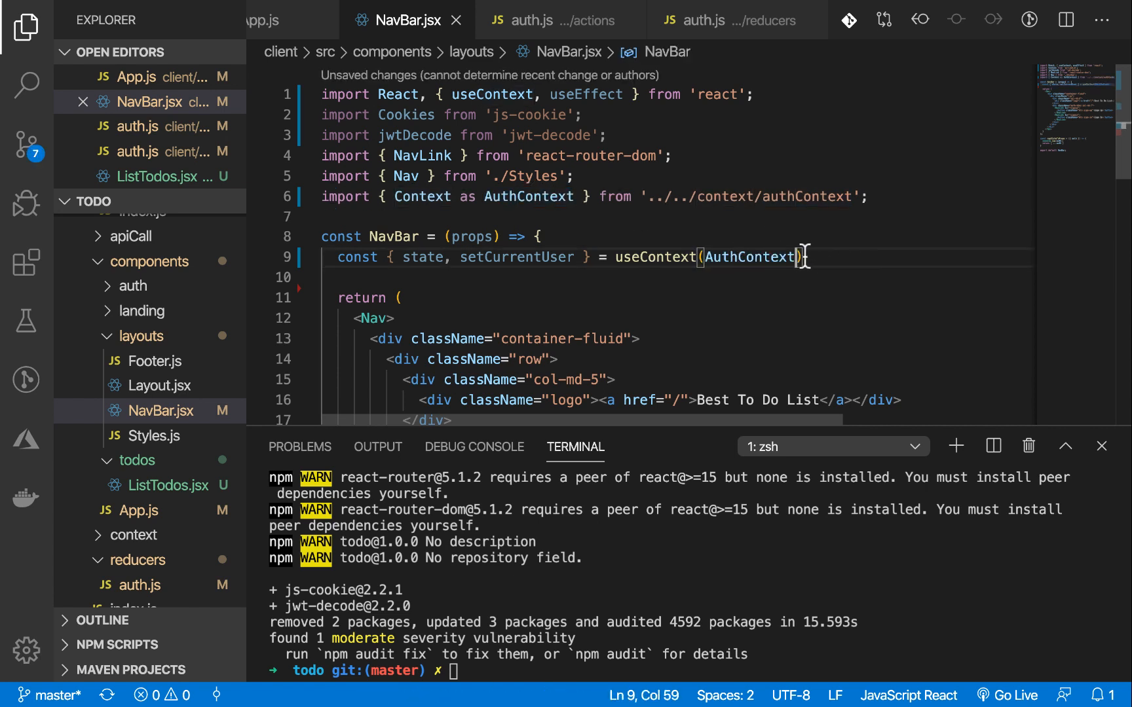
pyautogui.click(505, 237)
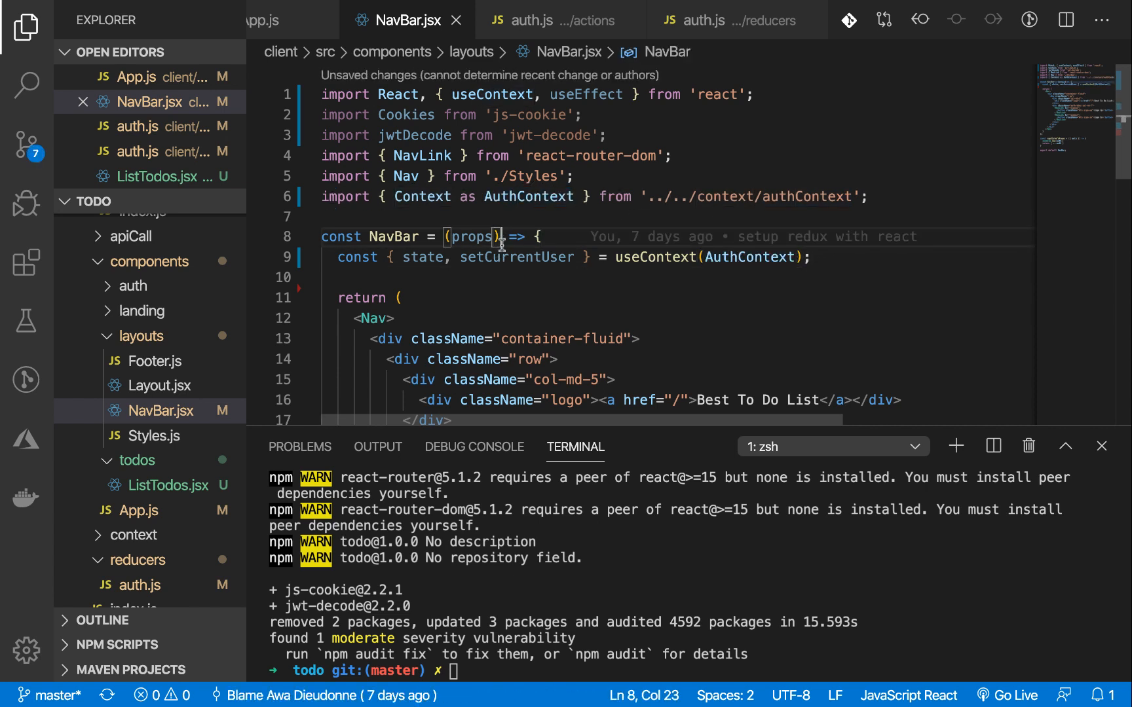
pyautogui.doubleClick(471, 237)
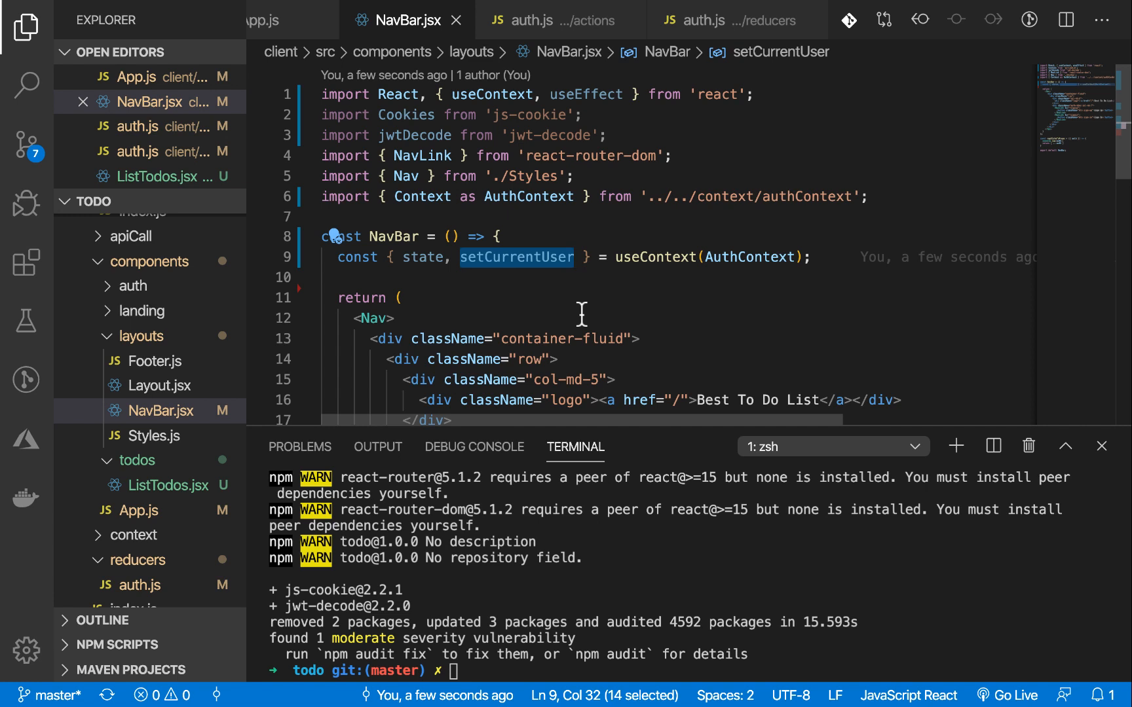
pyautogui.moveTo(135, 461)
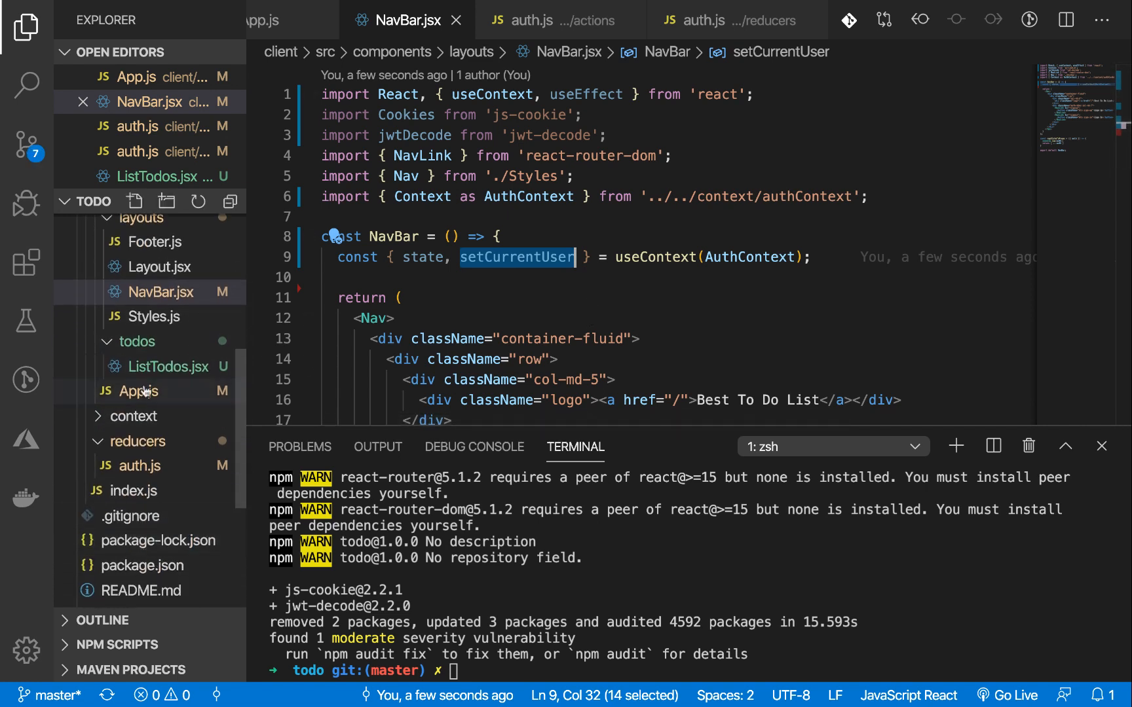
# In authContext.js, import setCurrentUser and pass it to createDataContext with signUp and signIn
pyautogui.click(181, 491)
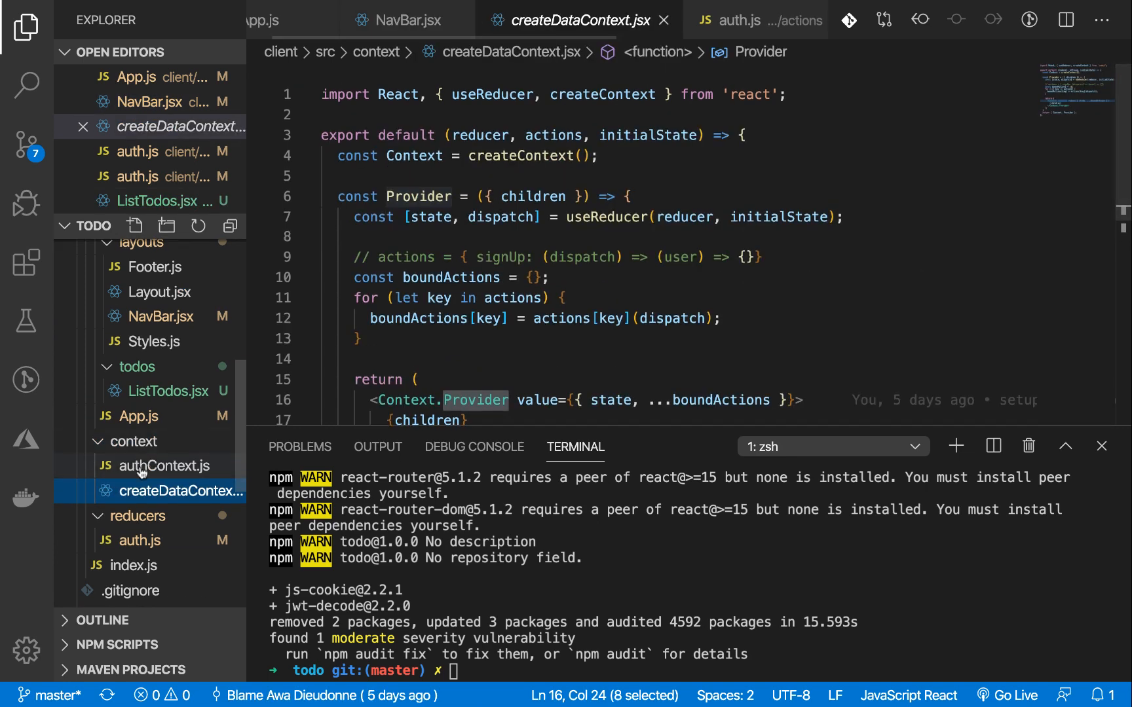
pyautogui.click(163, 466)
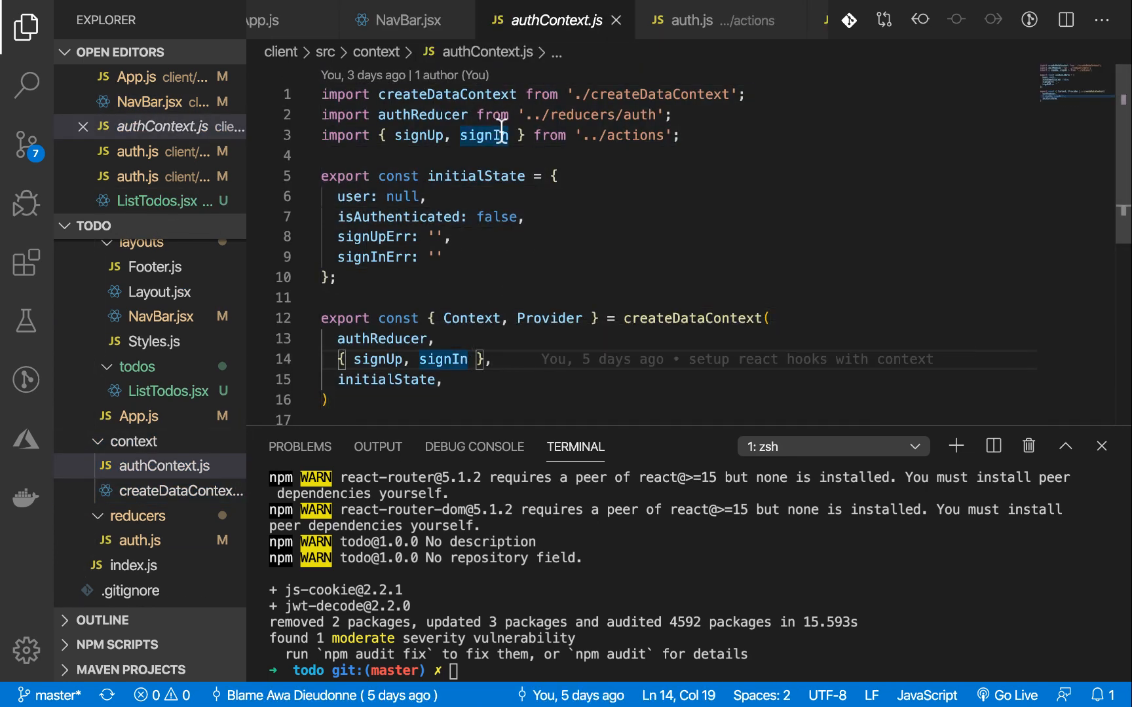
pyautogui.write(', setCurrentUser')
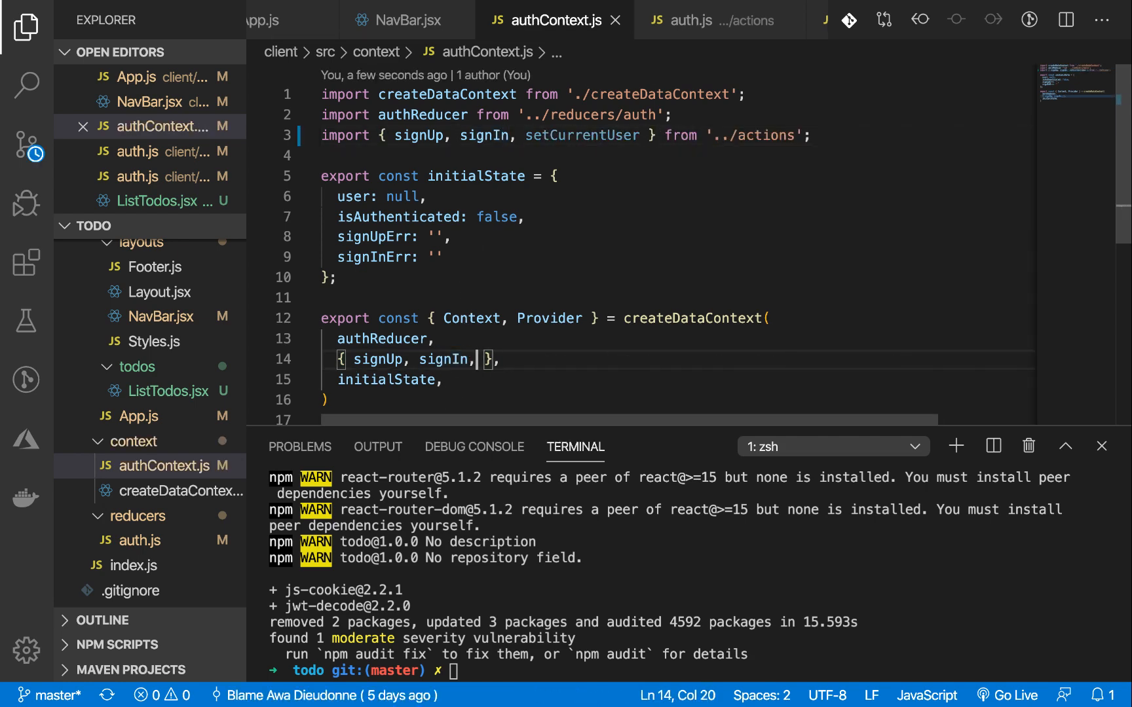
pyautogui.write('setCurrentUser')
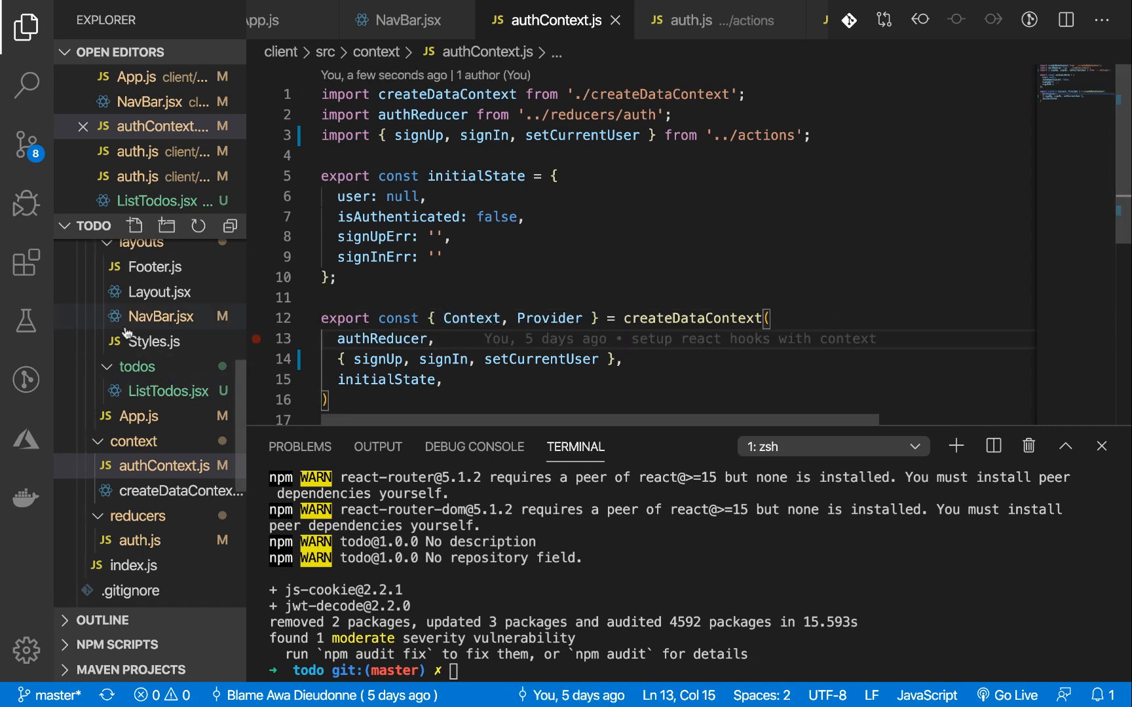
pyautogui.click(163, 390)
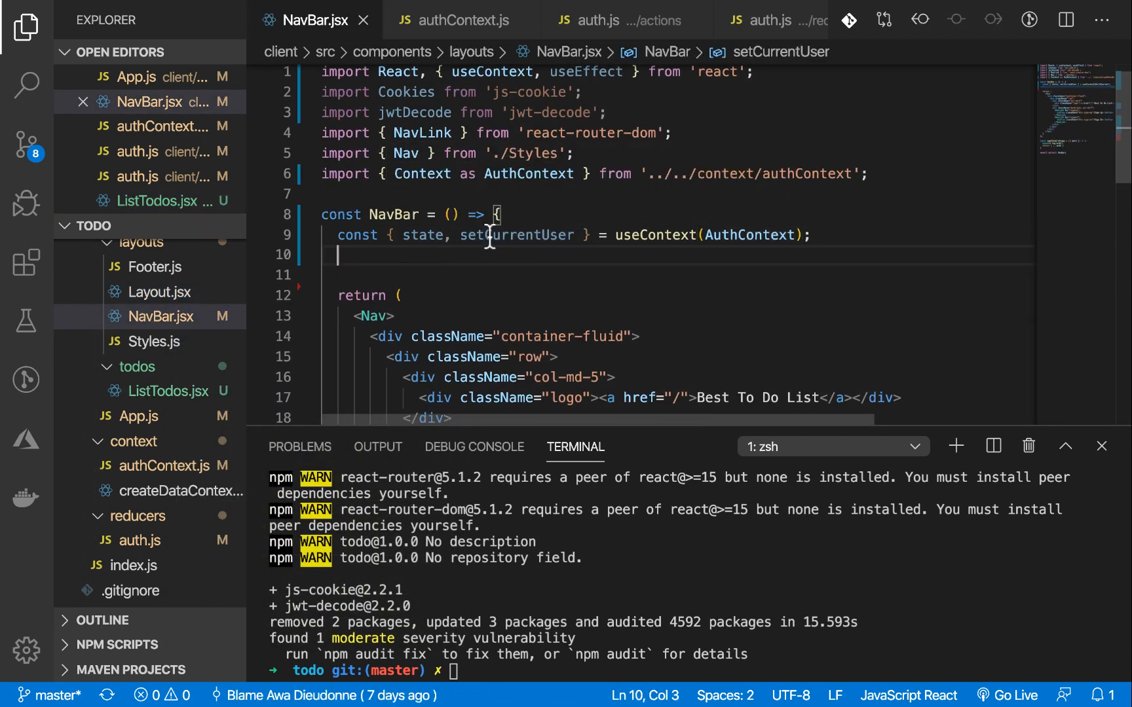
# Add a mount-only useEffect that calls setCurrentUser(Cookies, jwtDecode)
pyautogui.write('j')
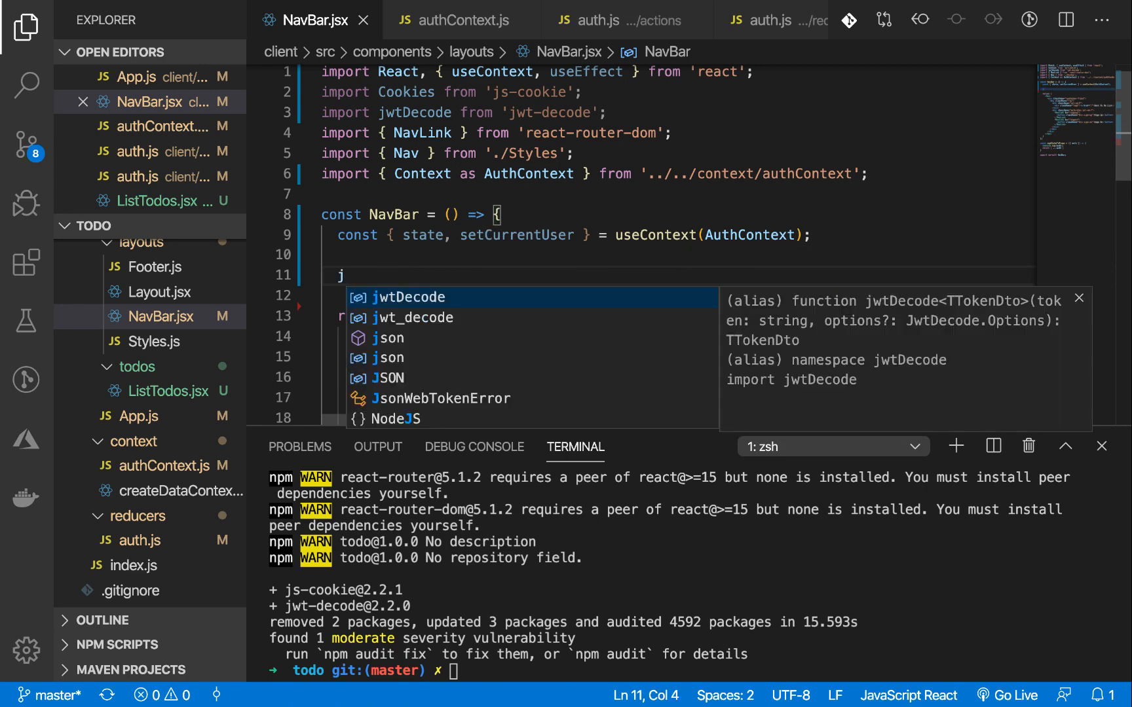
pyautogui.write('setCurrentUser')
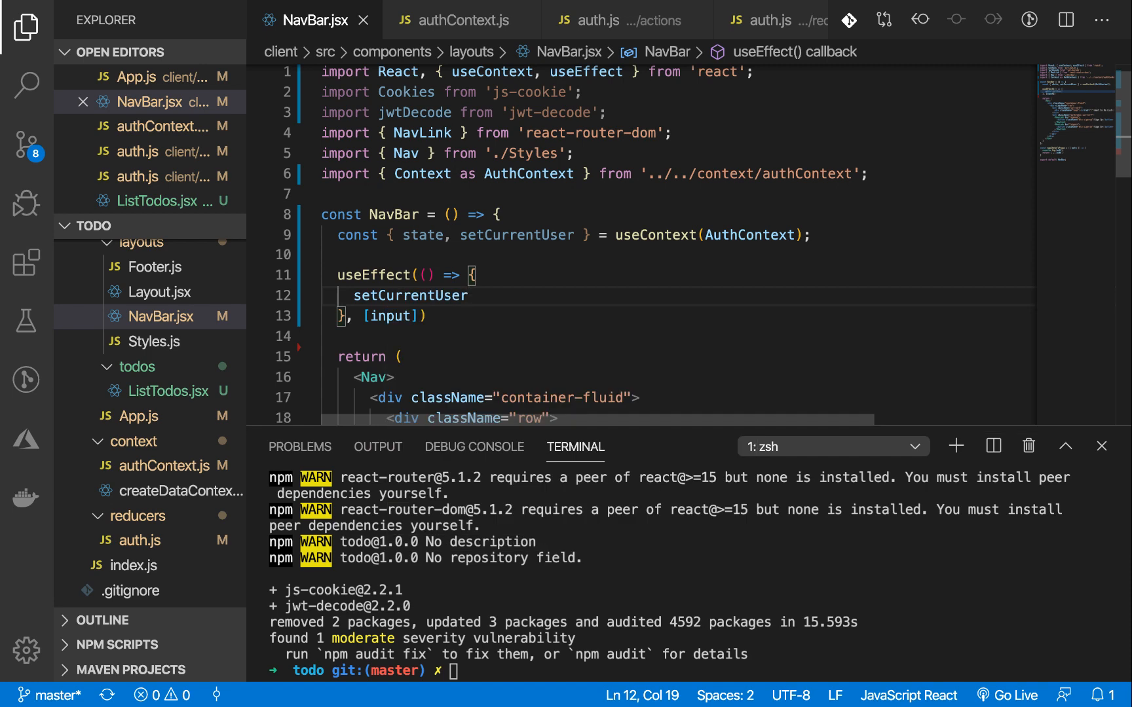
pyautogui.write('();')
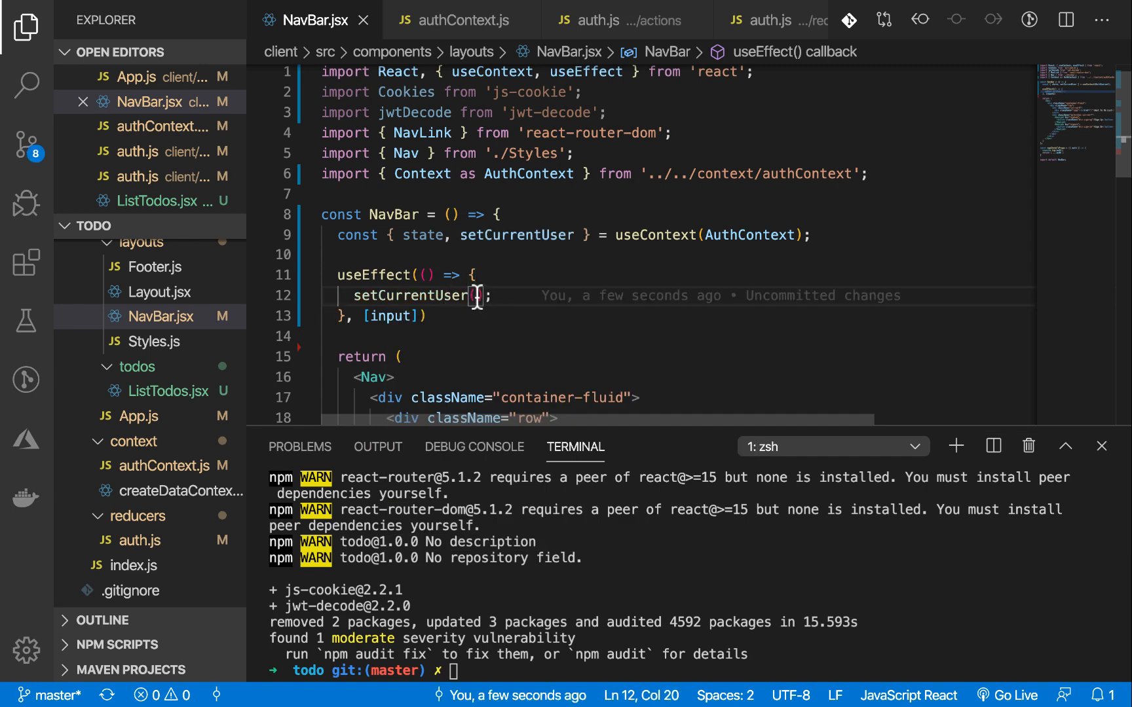
pyautogui.write('Cook')
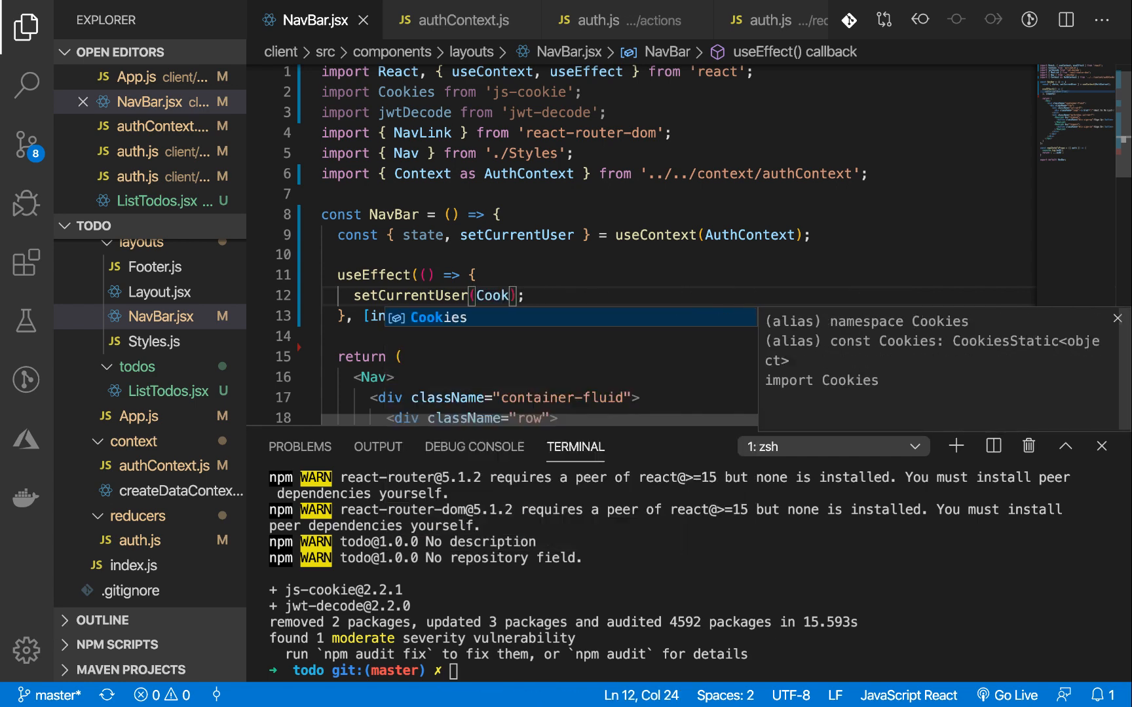
pyautogui.write('i')
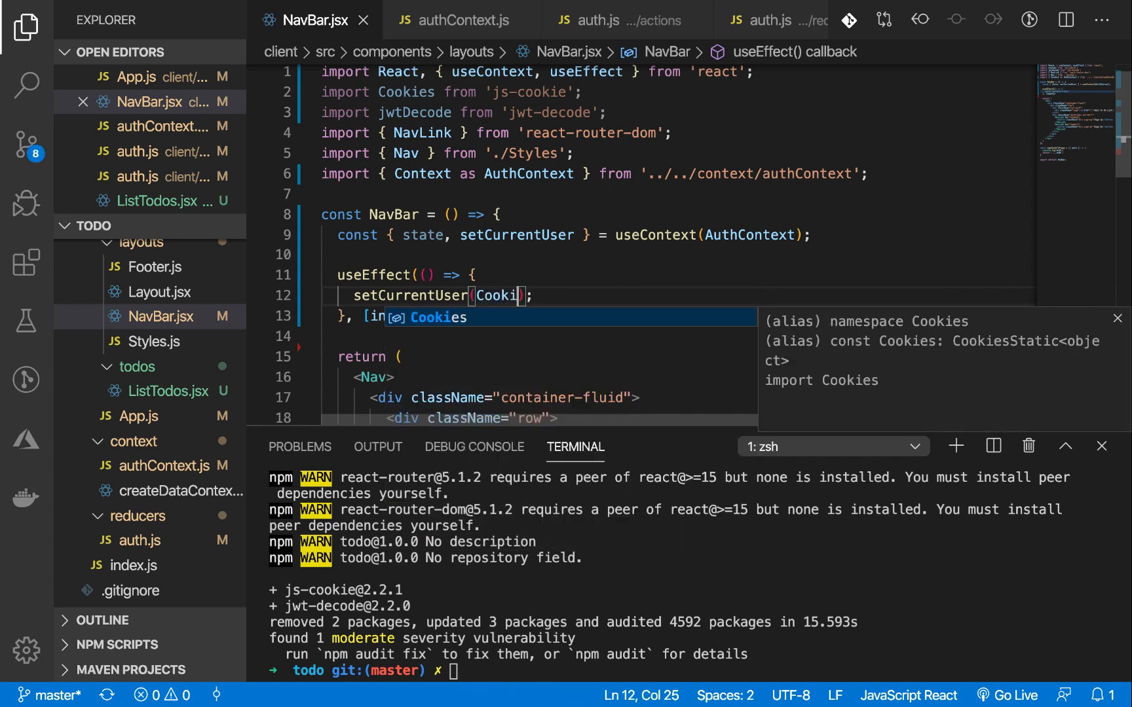
pyautogui.write('Cookies,')
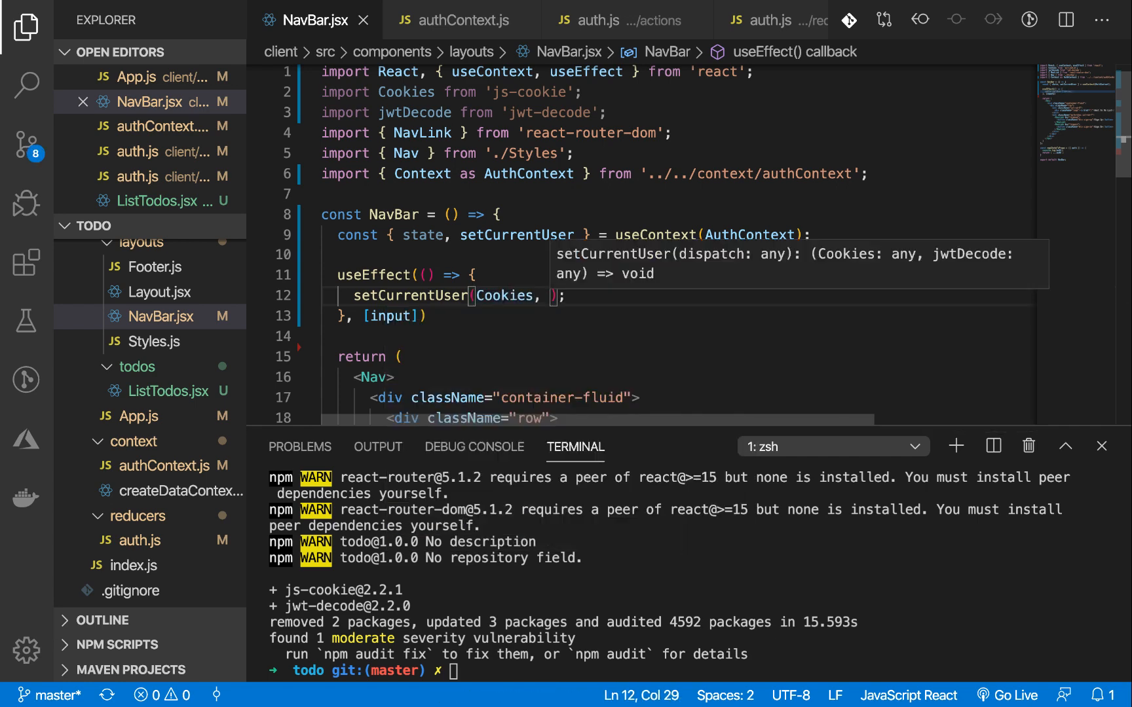
pyautogui.write('jwtDecode')
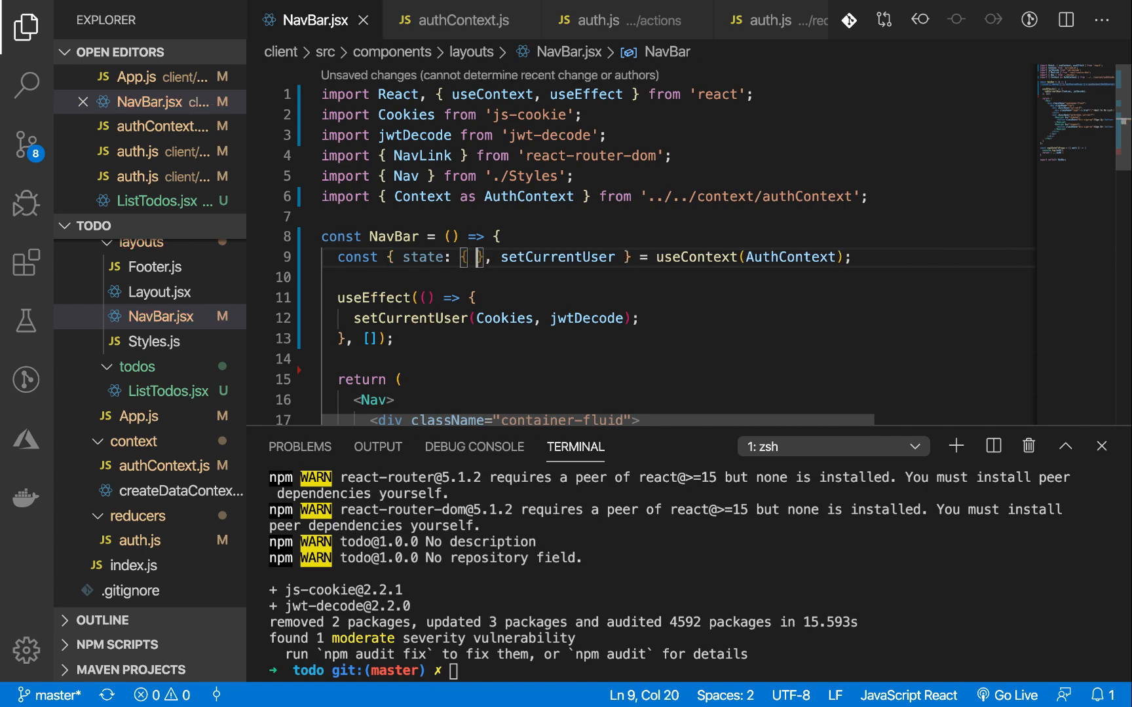
# Destructure state: { user } from useContext(AuthContext) in NavBar
pyautogui.write('user')
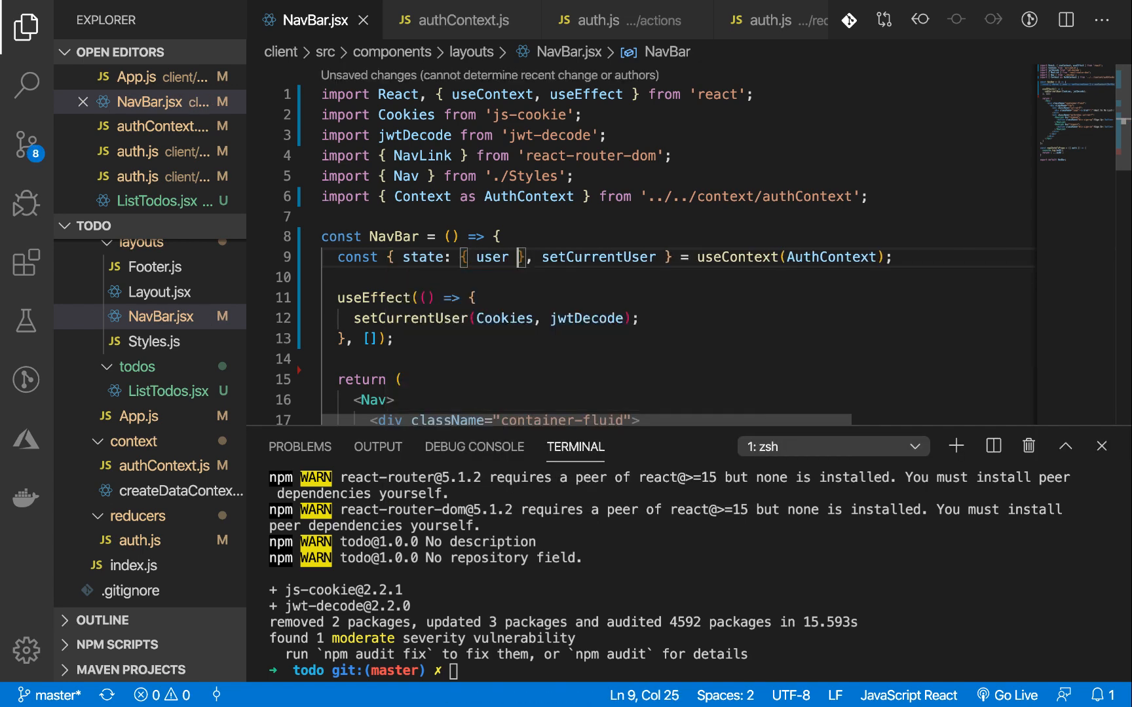
pyautogui.doubleClick(491, 258)
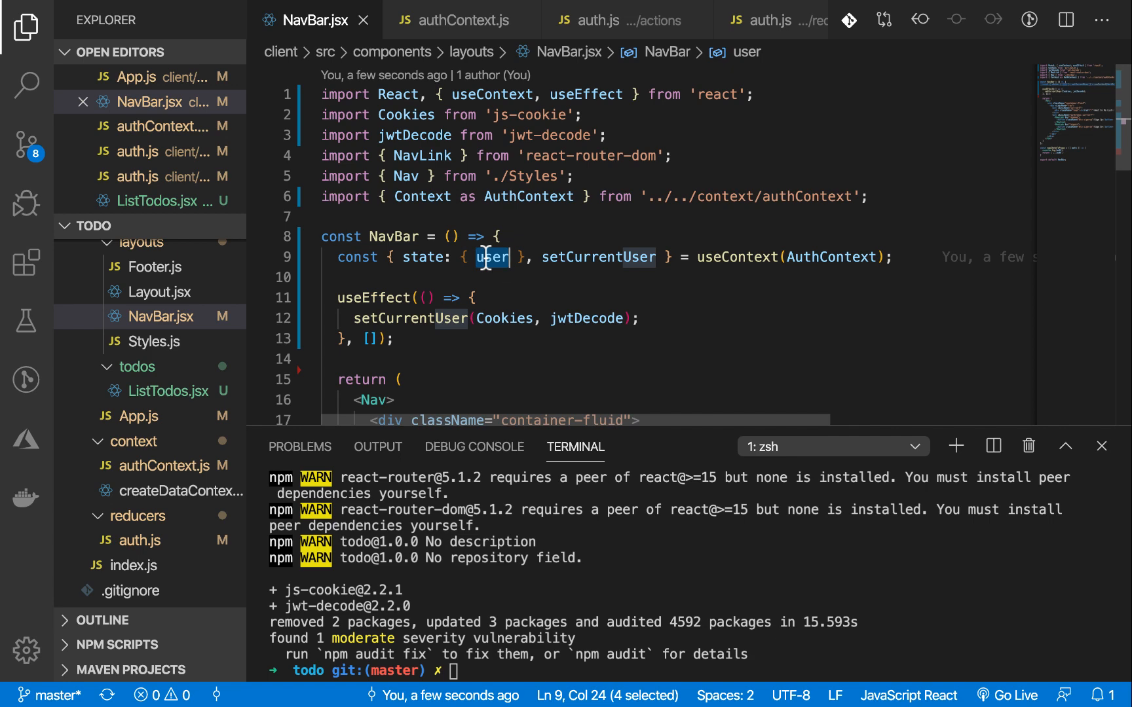
pyautogui.scroll(-3)
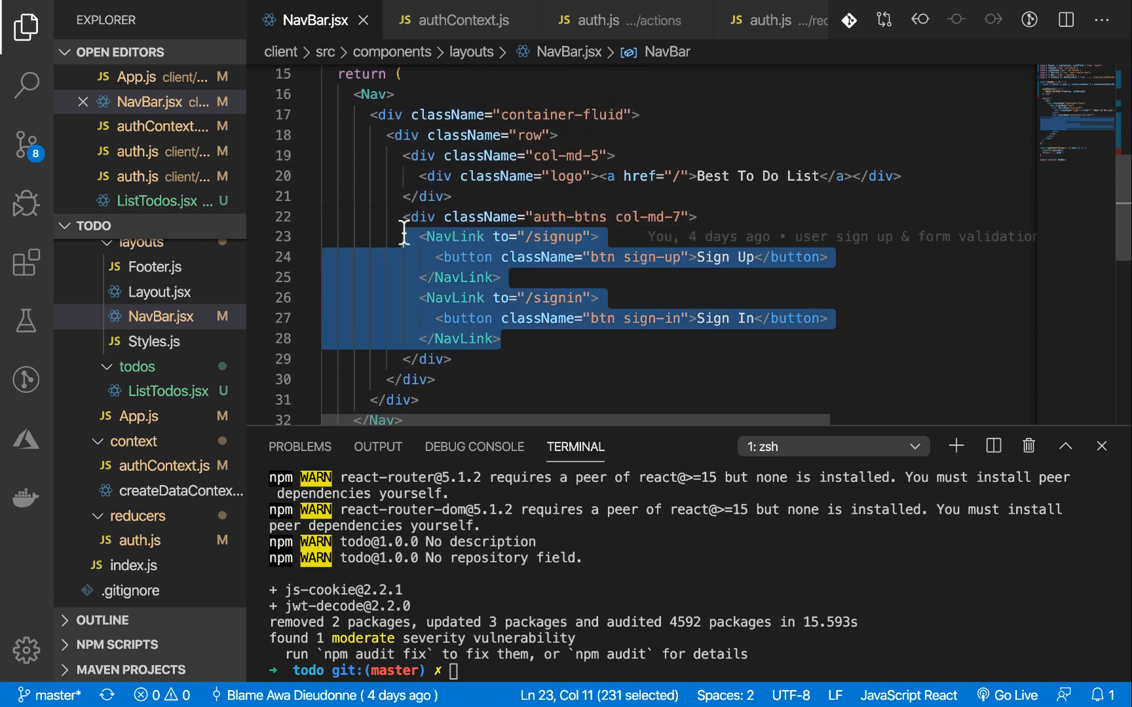
# Cut the Sign Up/Sign In NavLinks and start a {user ? ( ternary inside auth-btns
pyautogui.press('Delete')
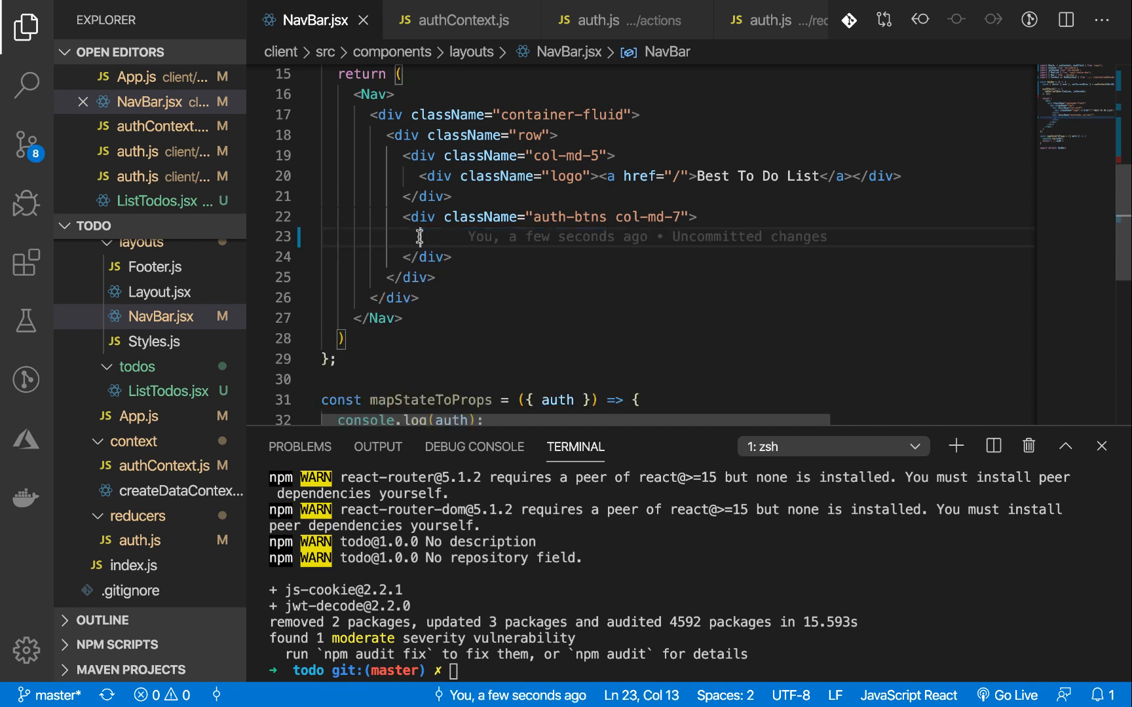
pyautogui.write('{')
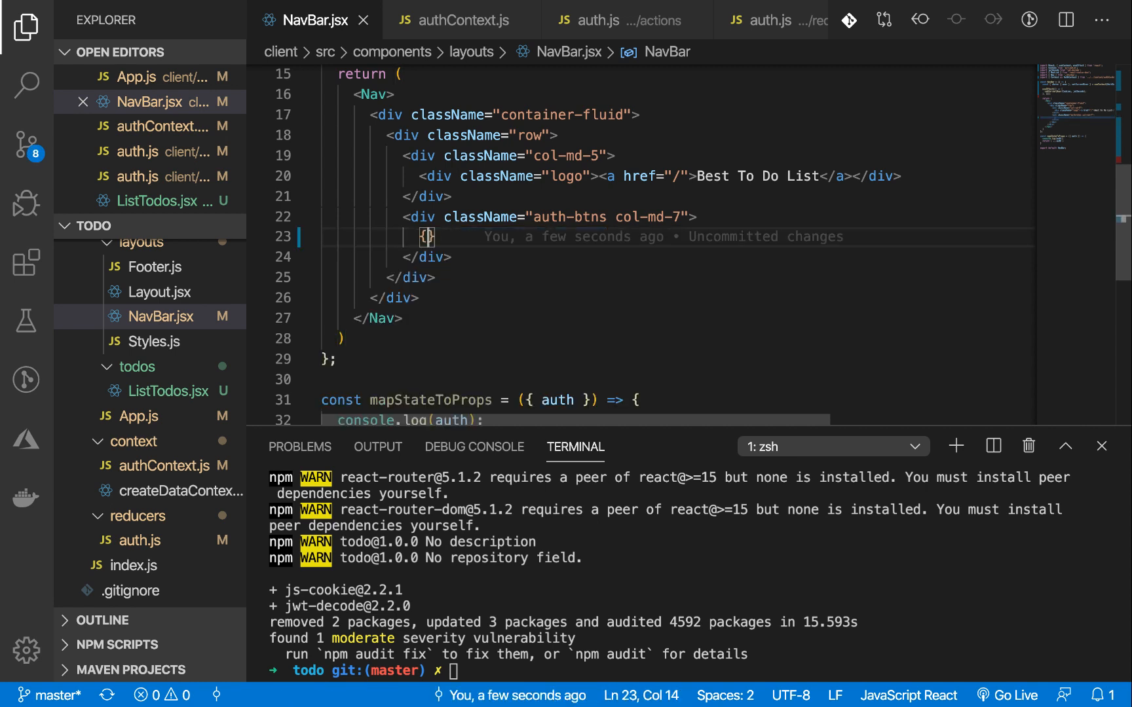
pyautogui.write('user ?')
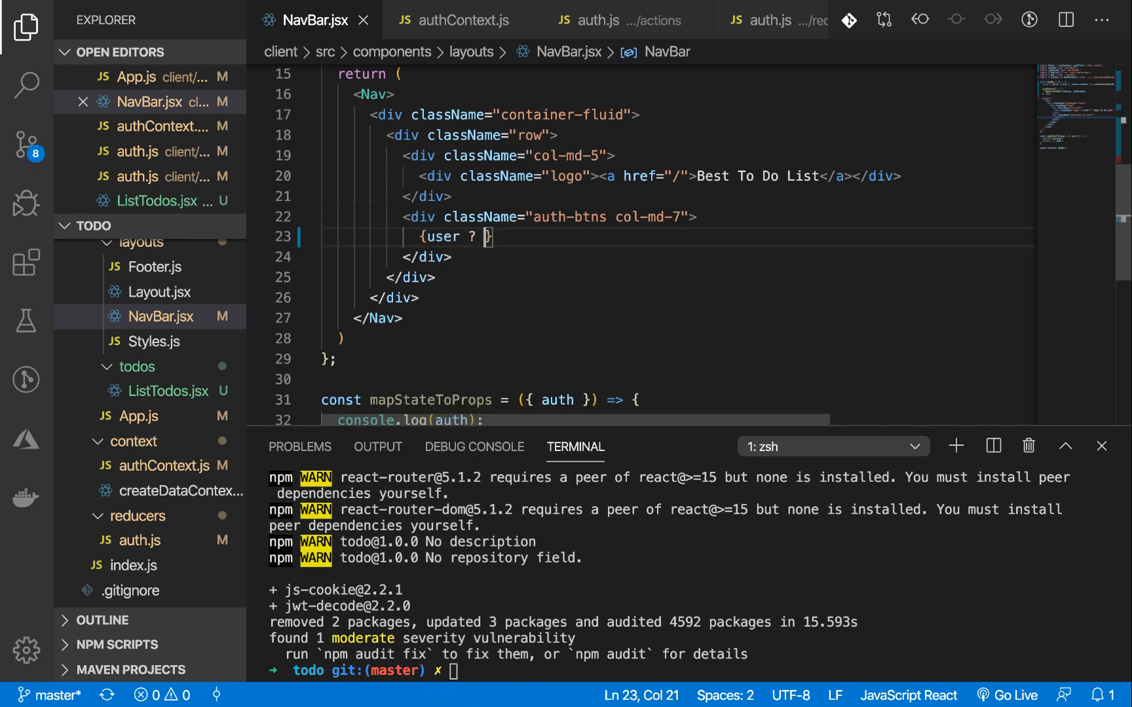
pyautogui.write('(')
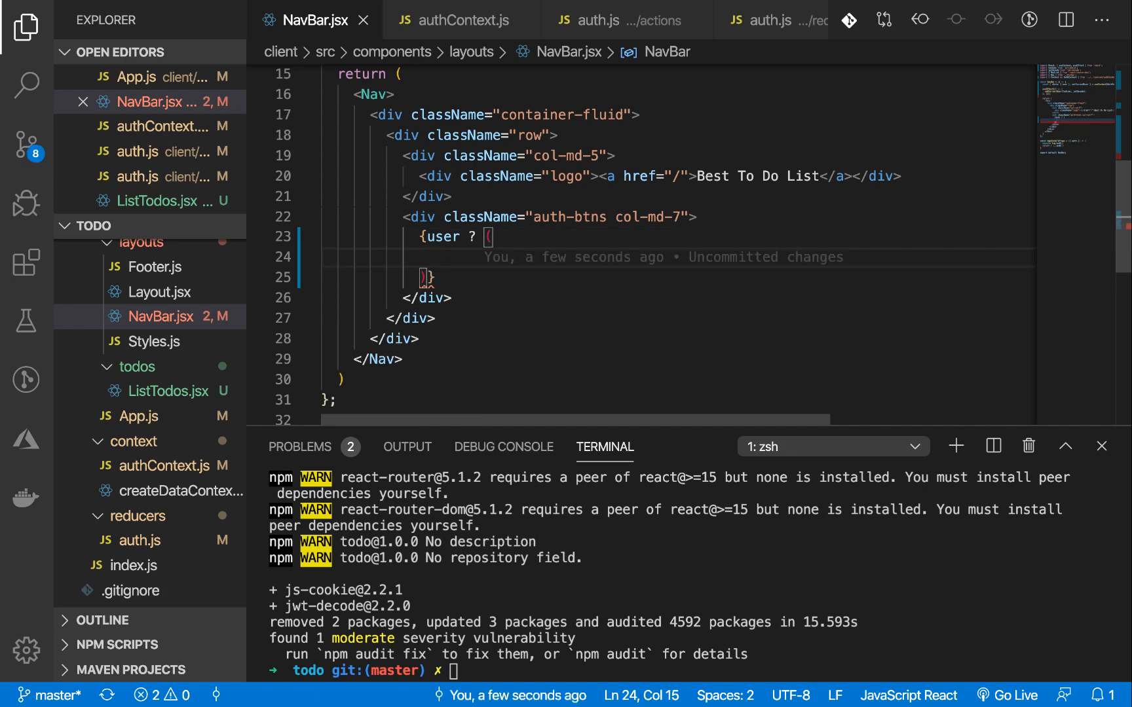
# Render <div>{user.email}</div> when signed in and an empty <></> fragment otherwise
pyautogui.write('di')
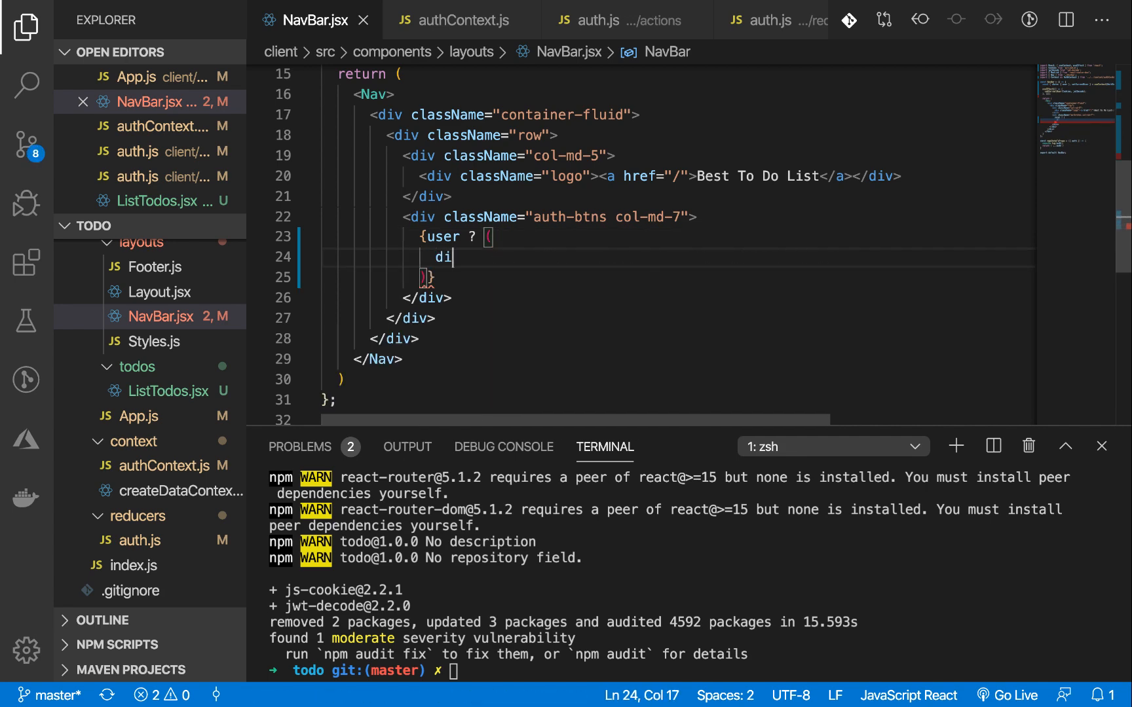
pyautogui.write('v')
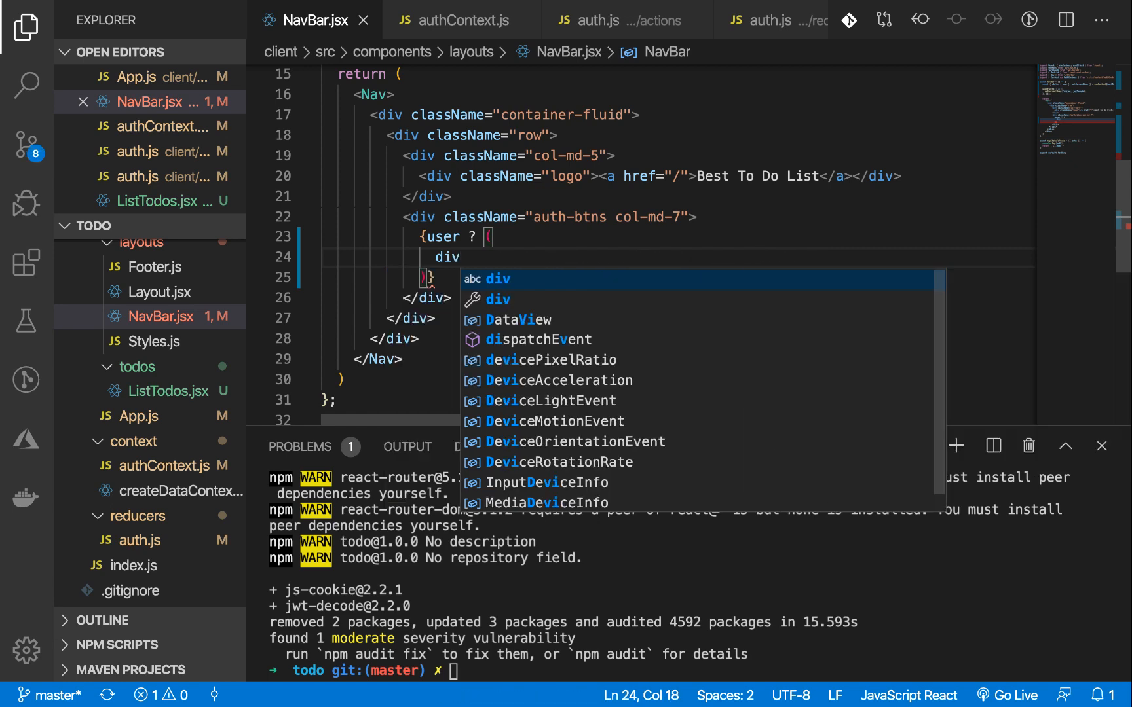
pyautogui.press('Backspace')
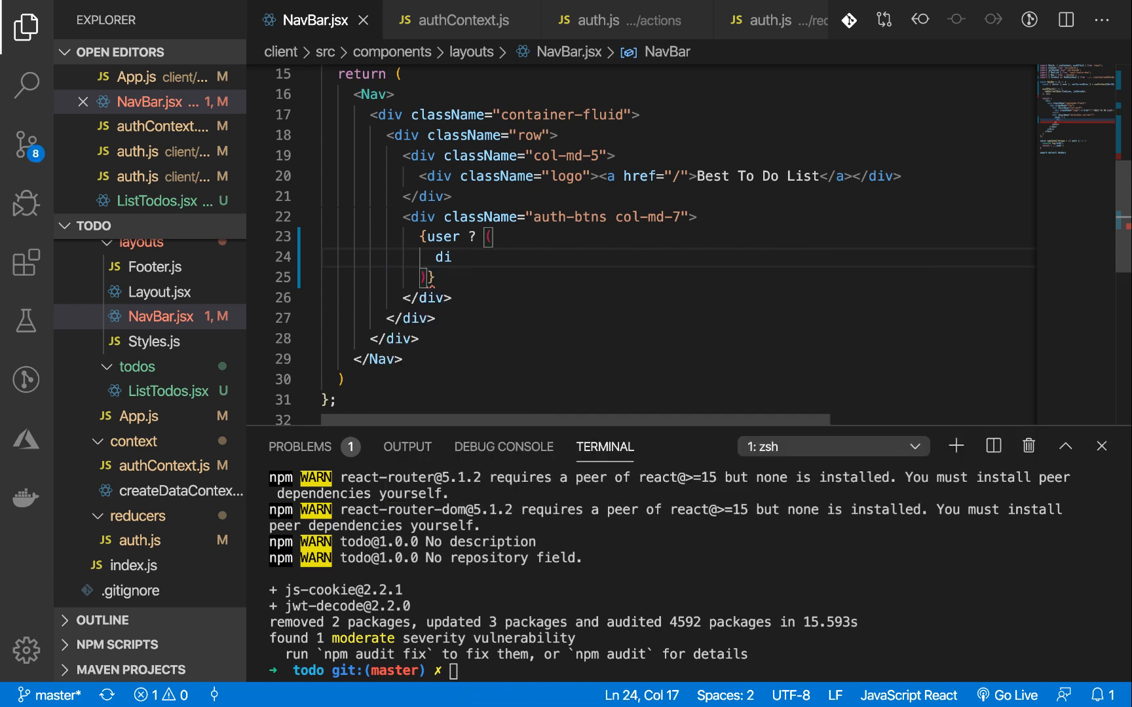
pyautogui.write('v>{</div>')
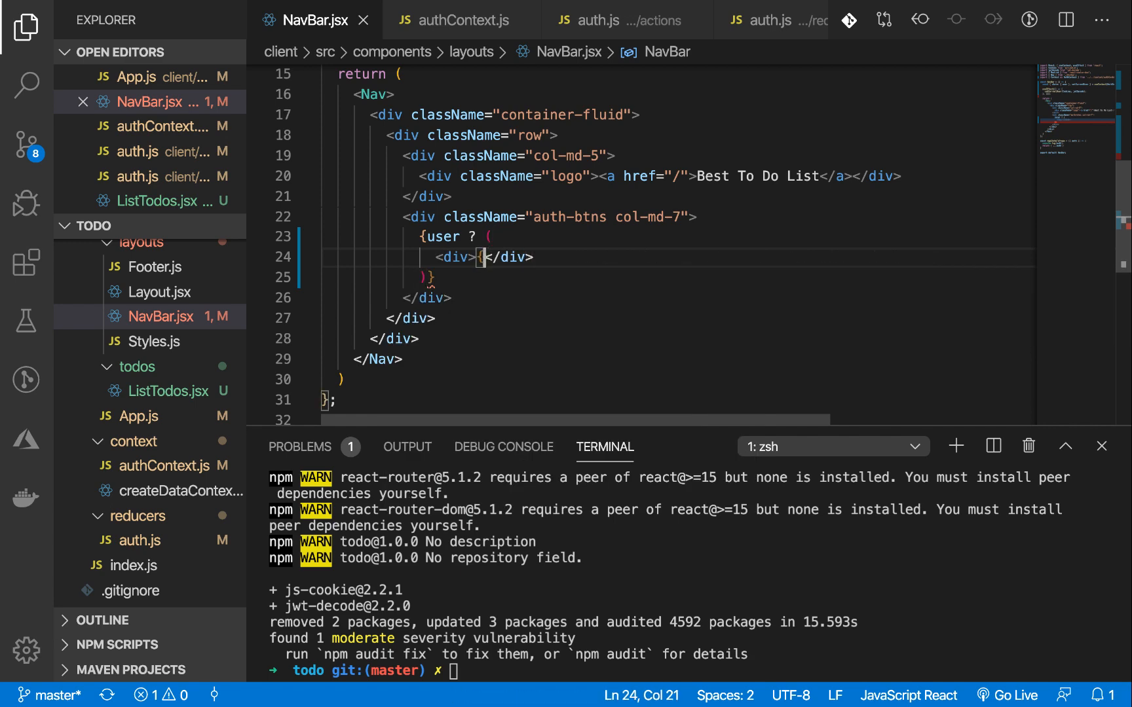
pyautogui.write('user.e')
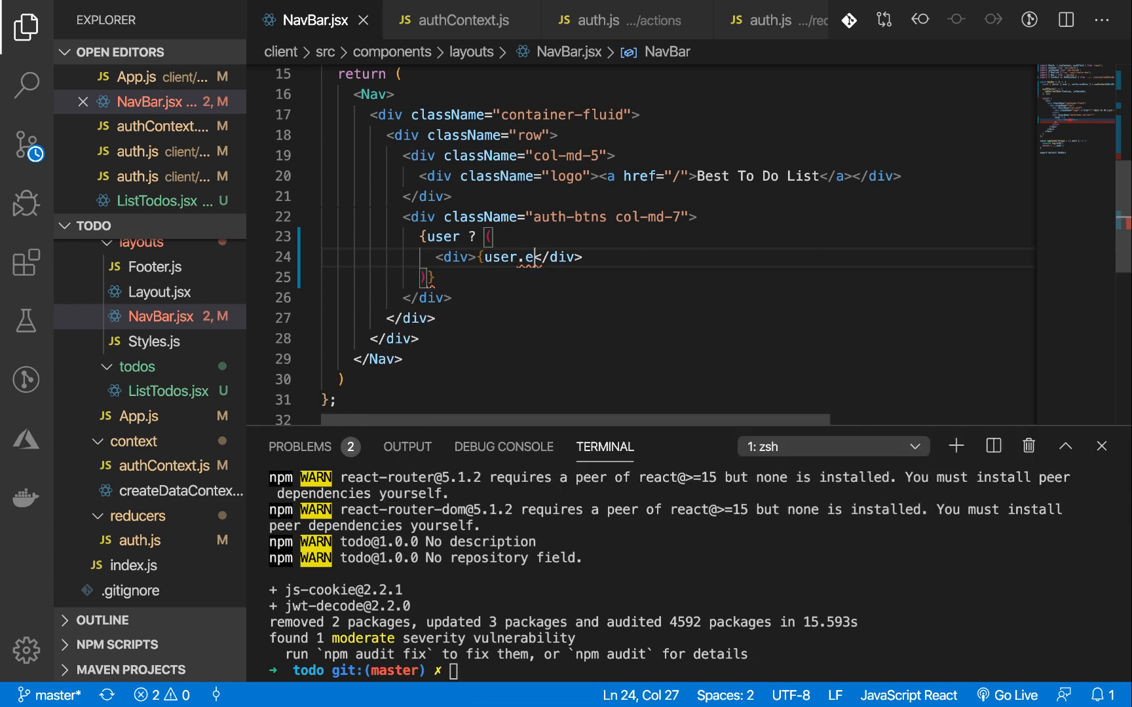
pyautogui.write('mail}')
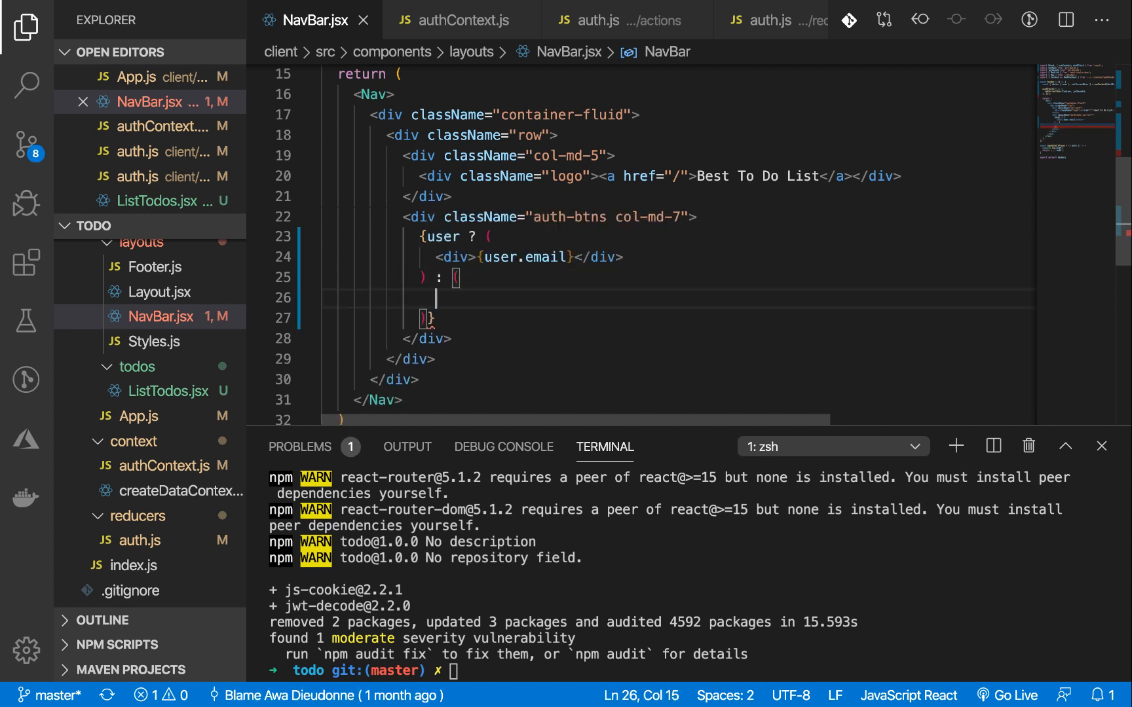
pyautogui.write('<></>')
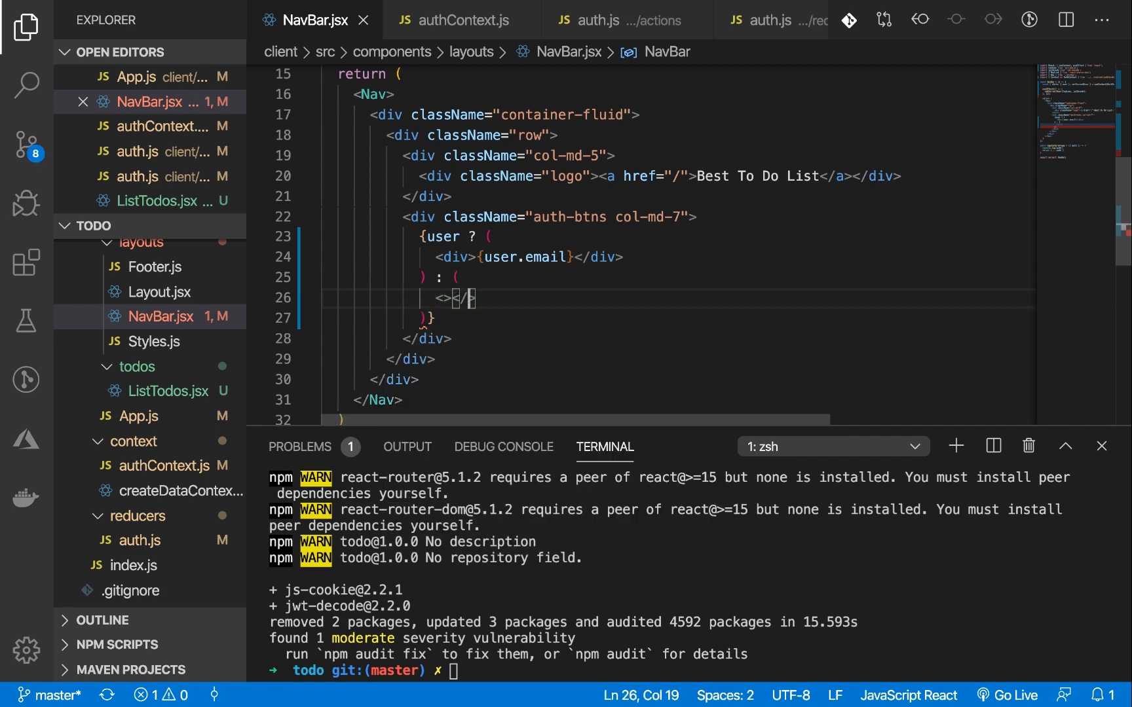
pyautogui.press('Enter')
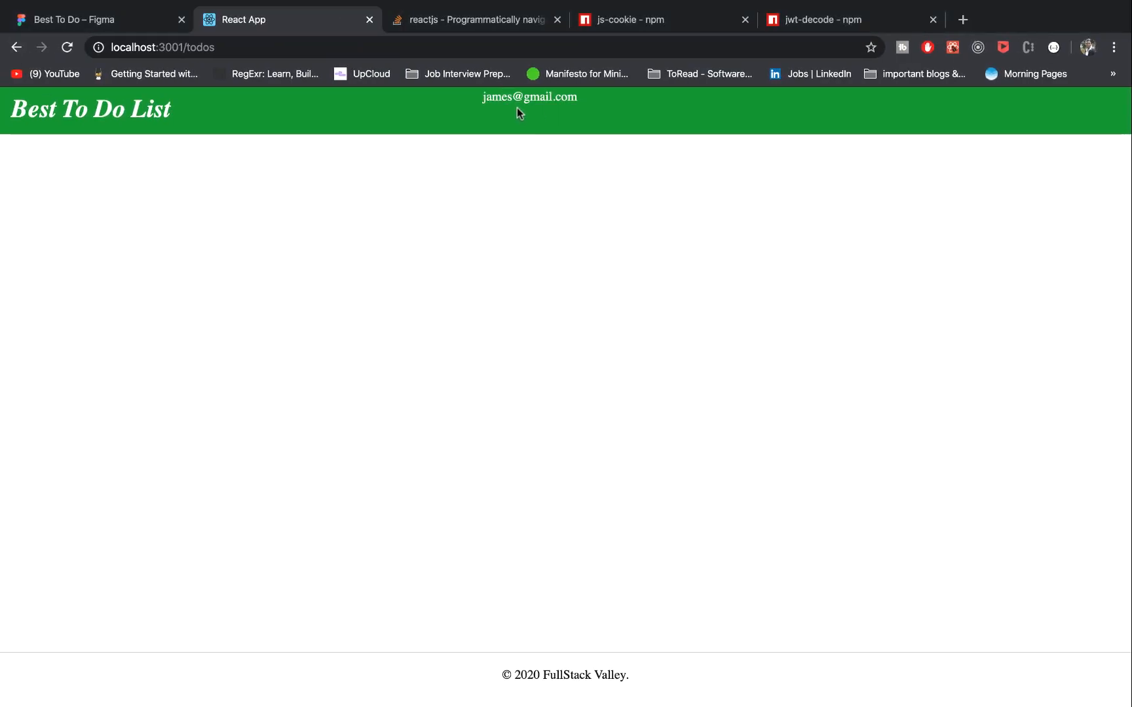
# Reload localhost:3001/todos in Chrome to see the signed-in email in the navbar
pyautogui.doubleClick(497, 97)
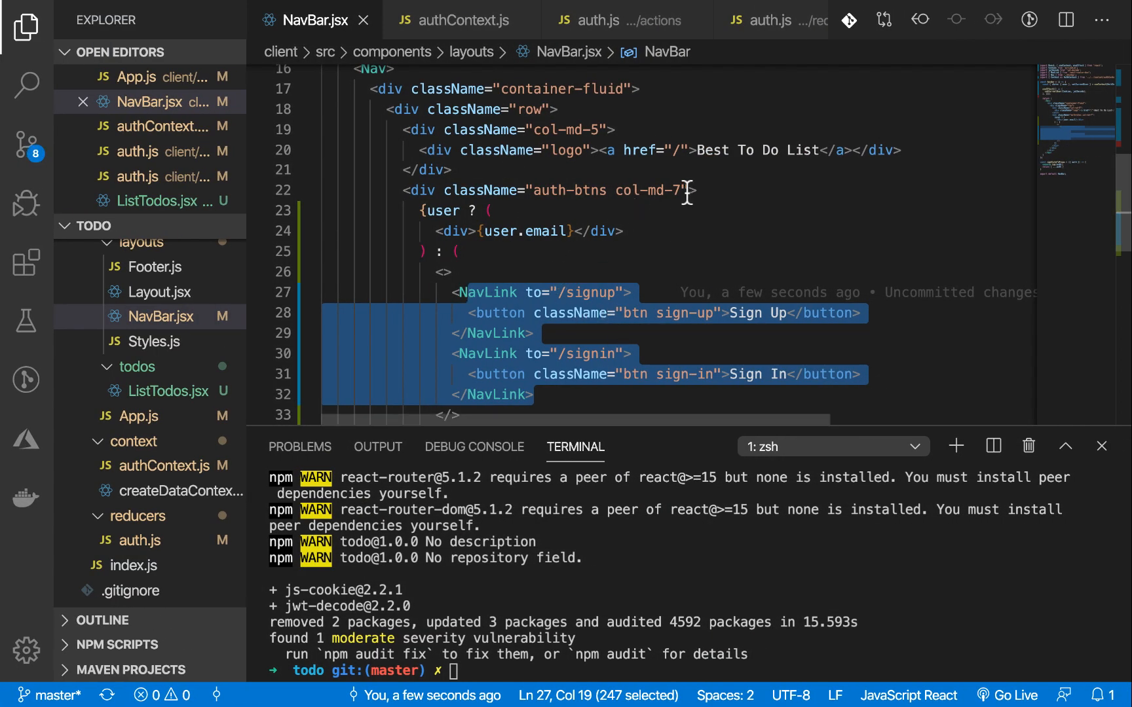
pyautogui.moveTo(707, 221)
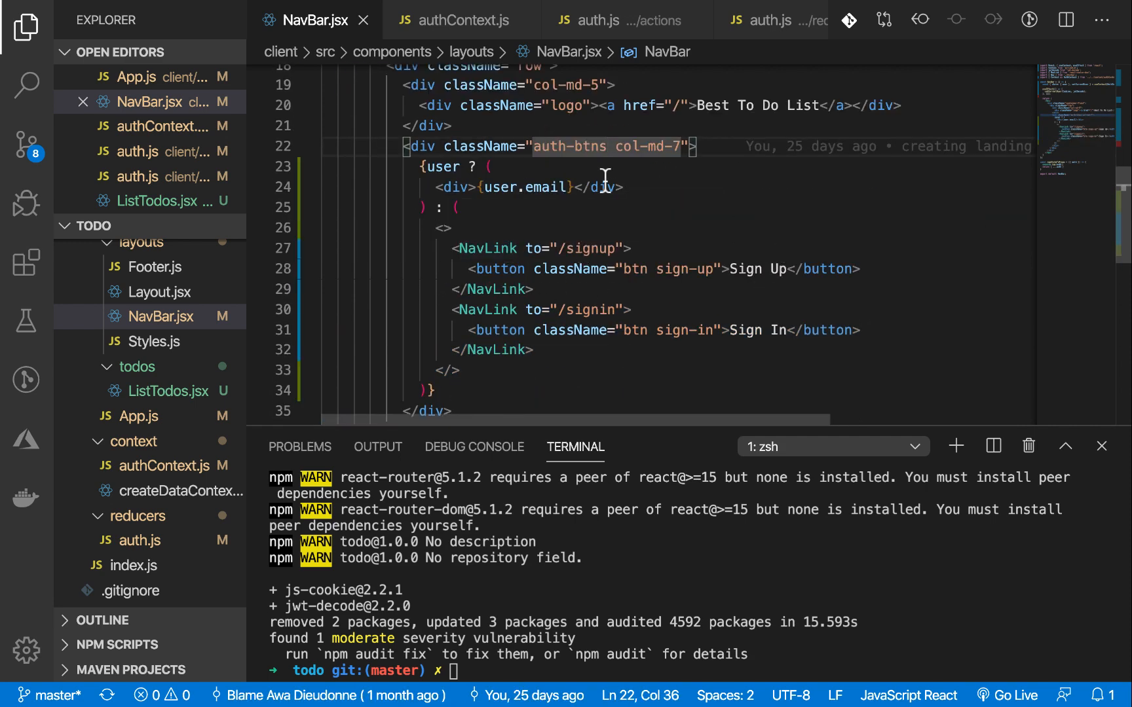
# Add className="mt-3" to the email div in NavBar.jsx, with the NavLink buttons back in the signed-out fragment
pyautogui.click(476, 220)
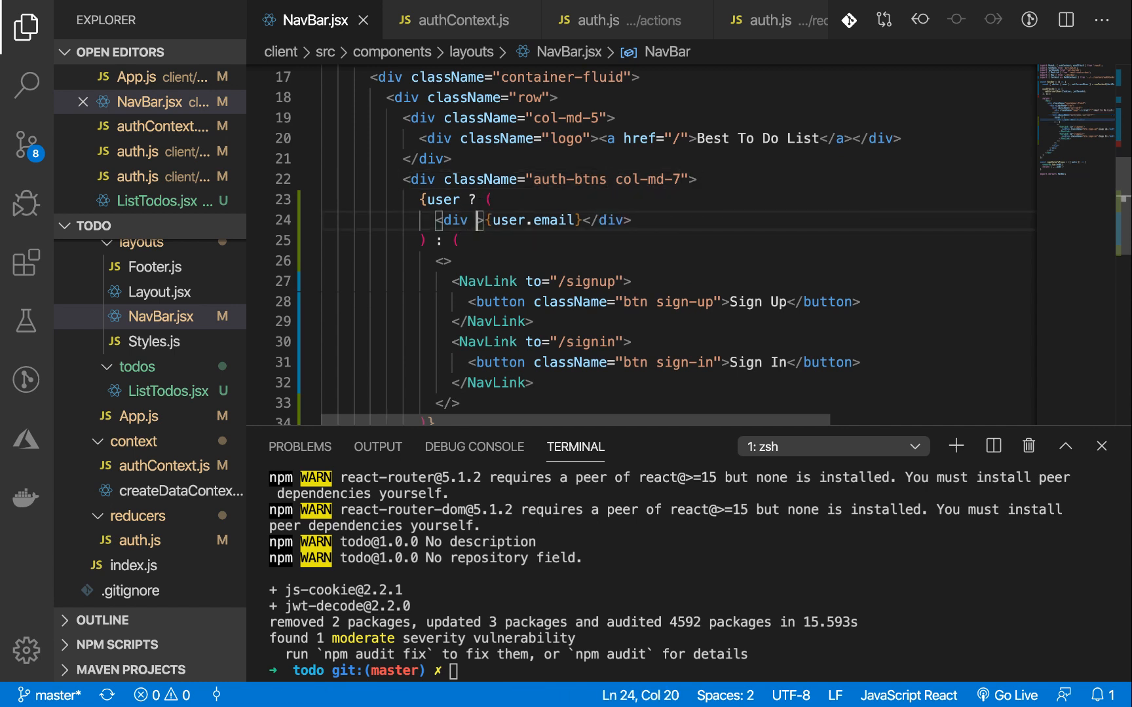
pyautogui.write('className=""')
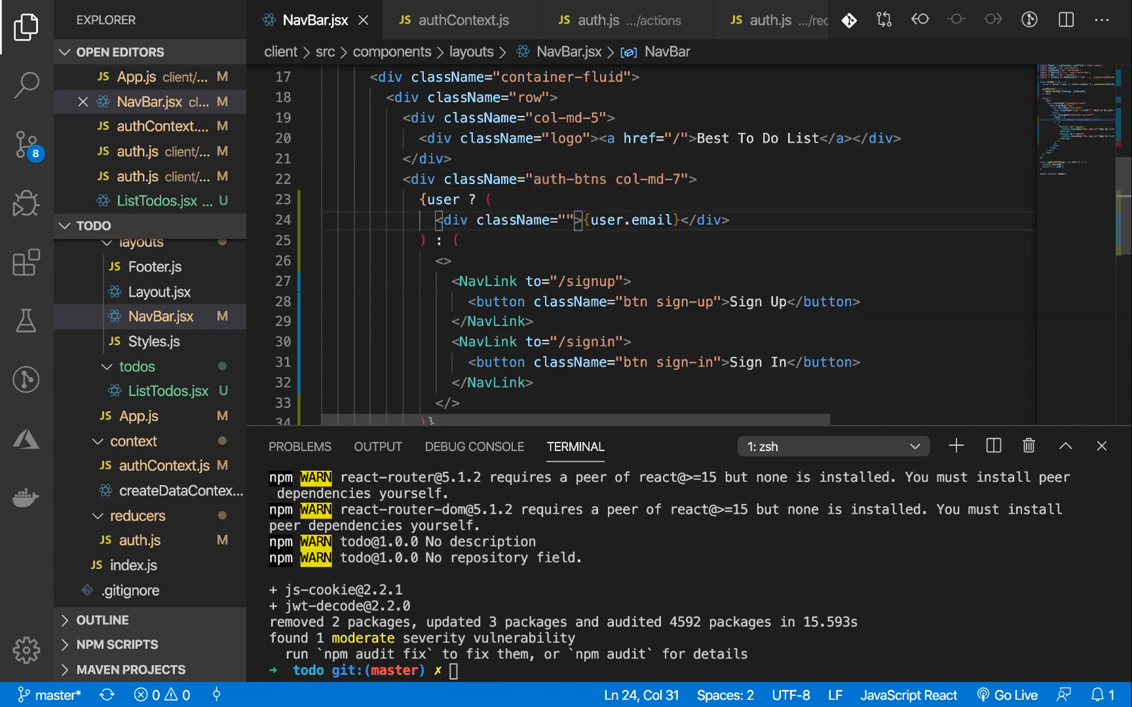
pyautogui.write('mt-3')
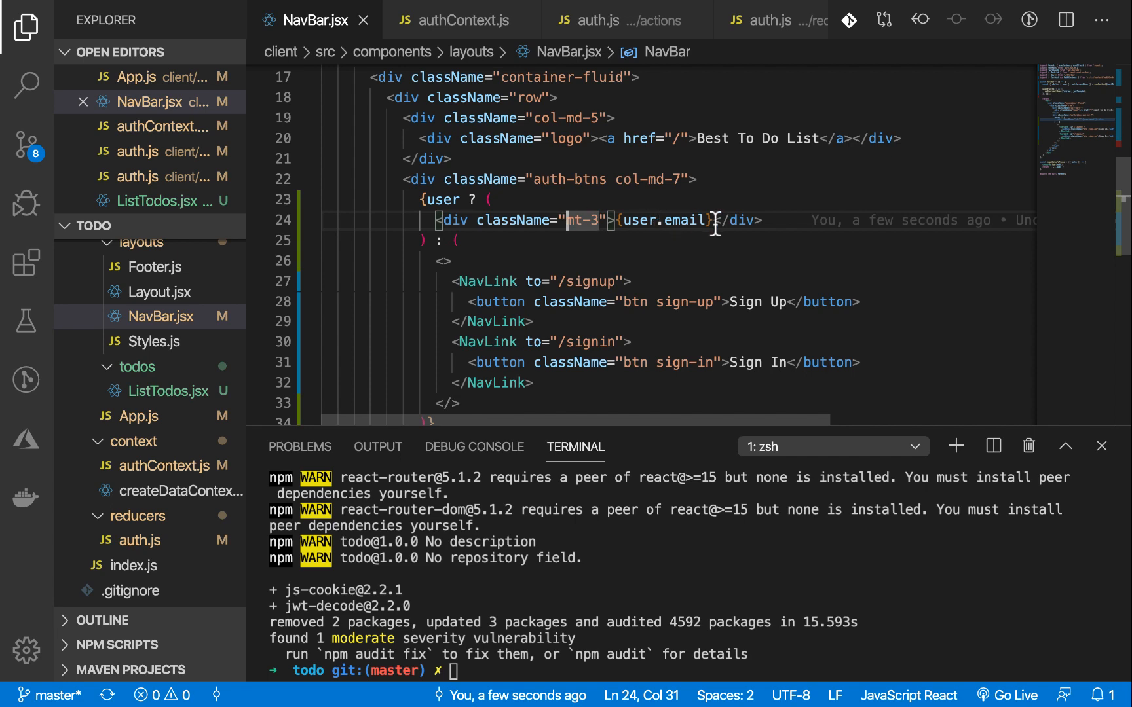
pyautogui.write('fl')
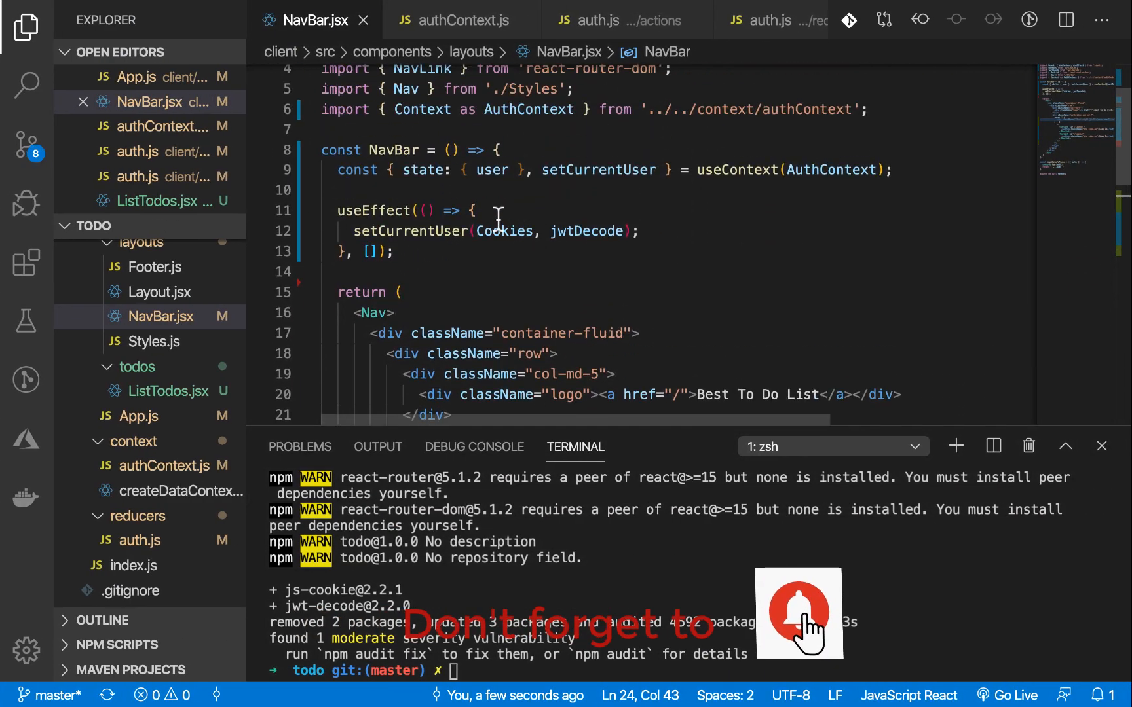
# Add a Cookies.remove('') call at the top of NavBar's useEffect callback
pyautogui.write('co')
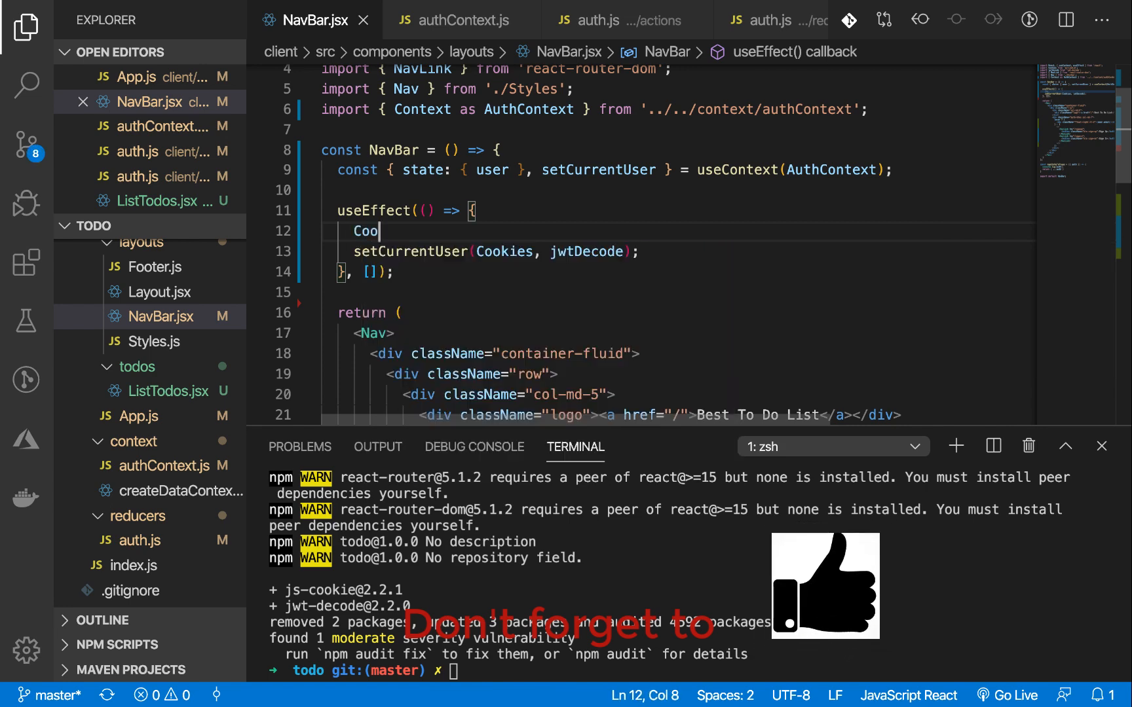
pyautogui.write('kies')
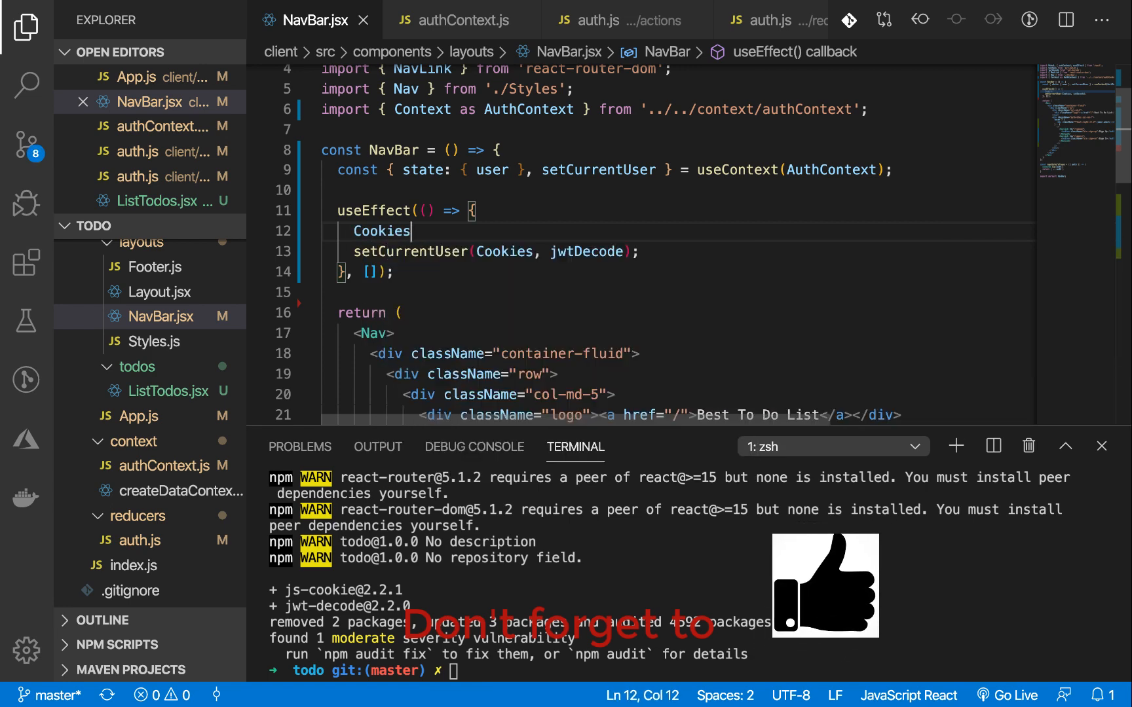
pyautogui.write('.remove')
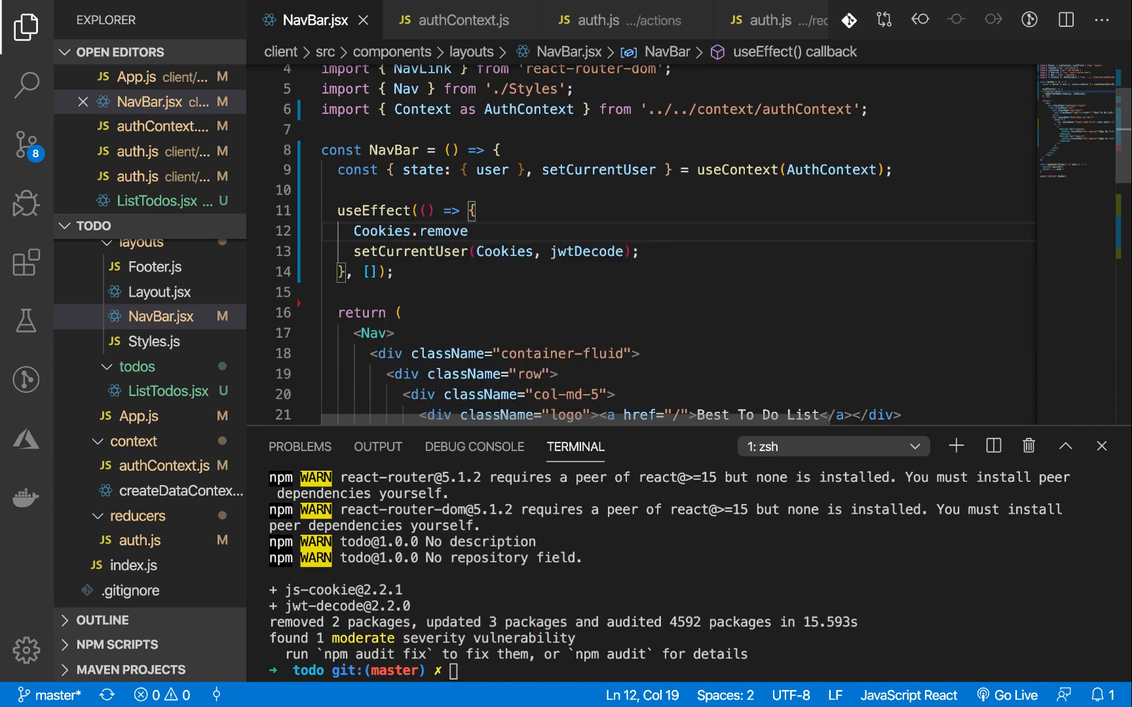
pyautogui.write("('')")
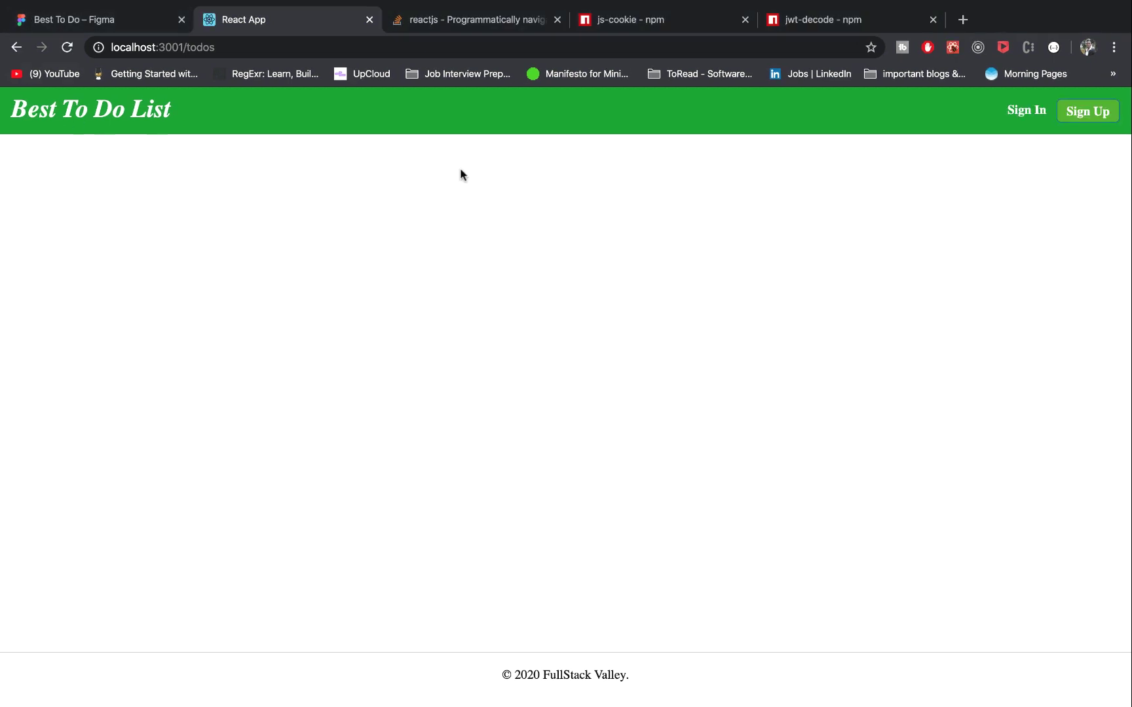
pyautogui.moveTo(1027, 110)
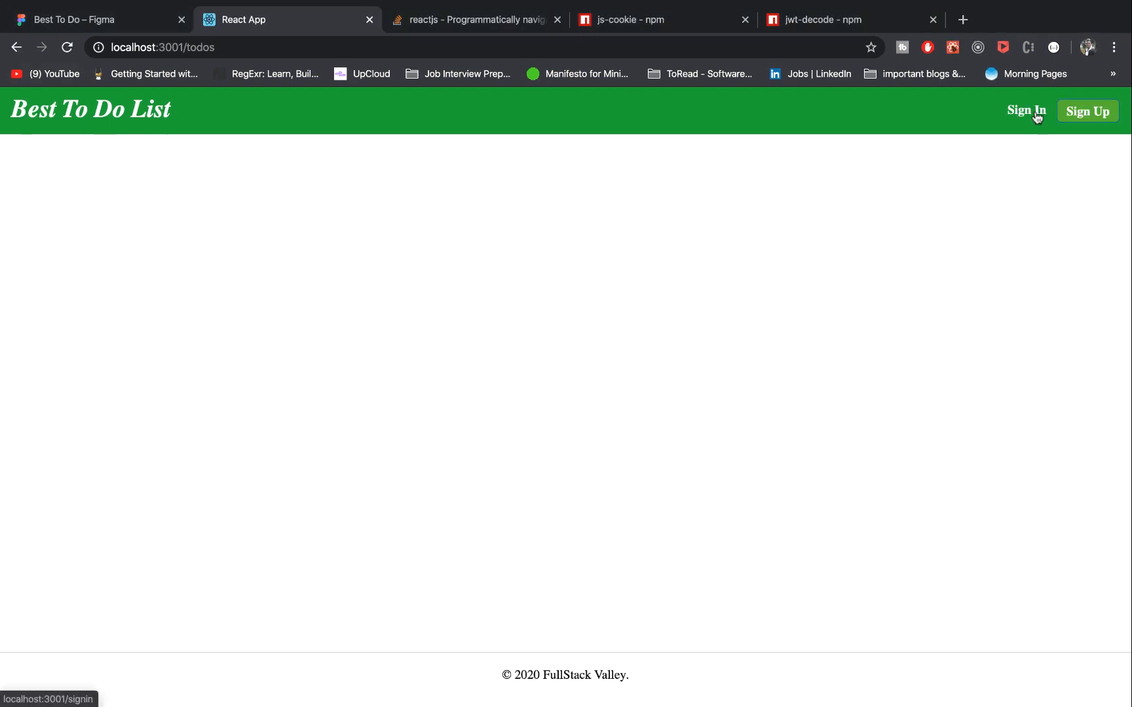
# Sign in from the navbar with the email and password, landing on /todos with the email shown
pyautogui.click(1027, 110)
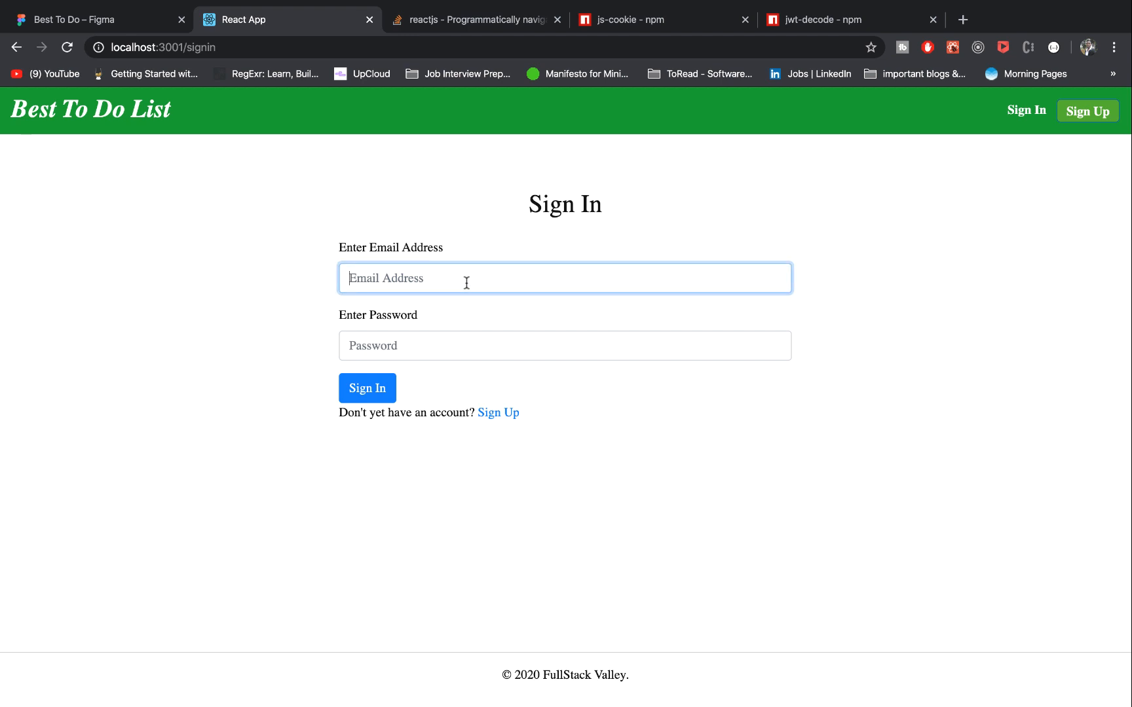
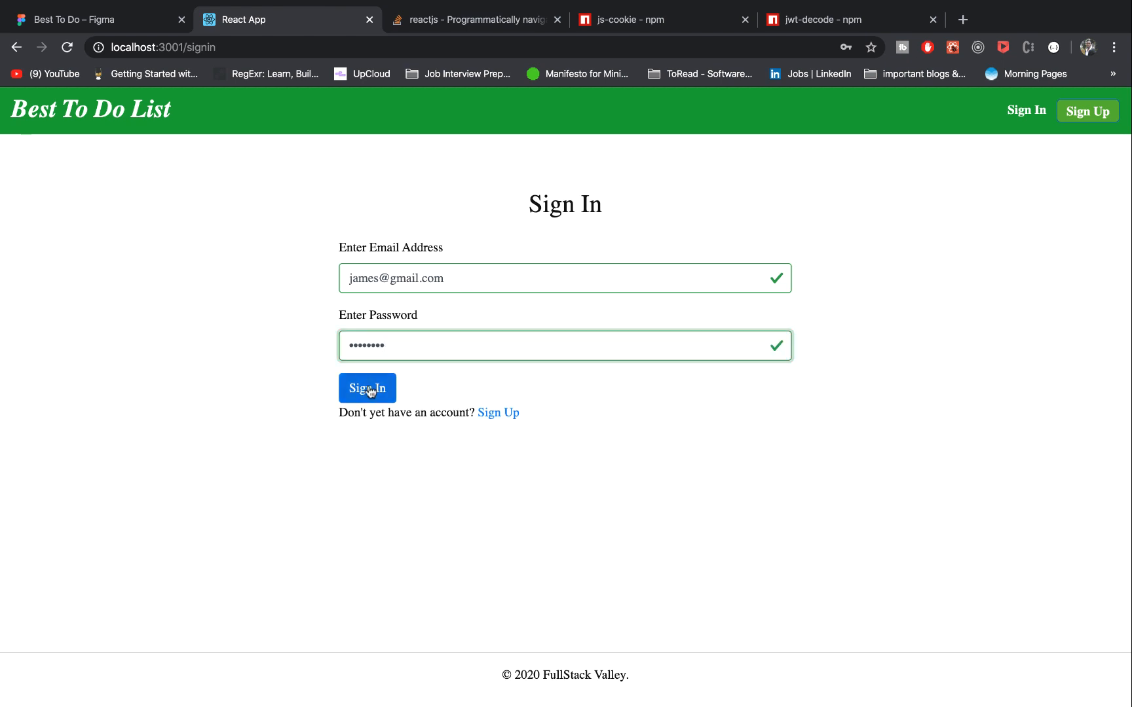
pyautogui.click(367, 388)
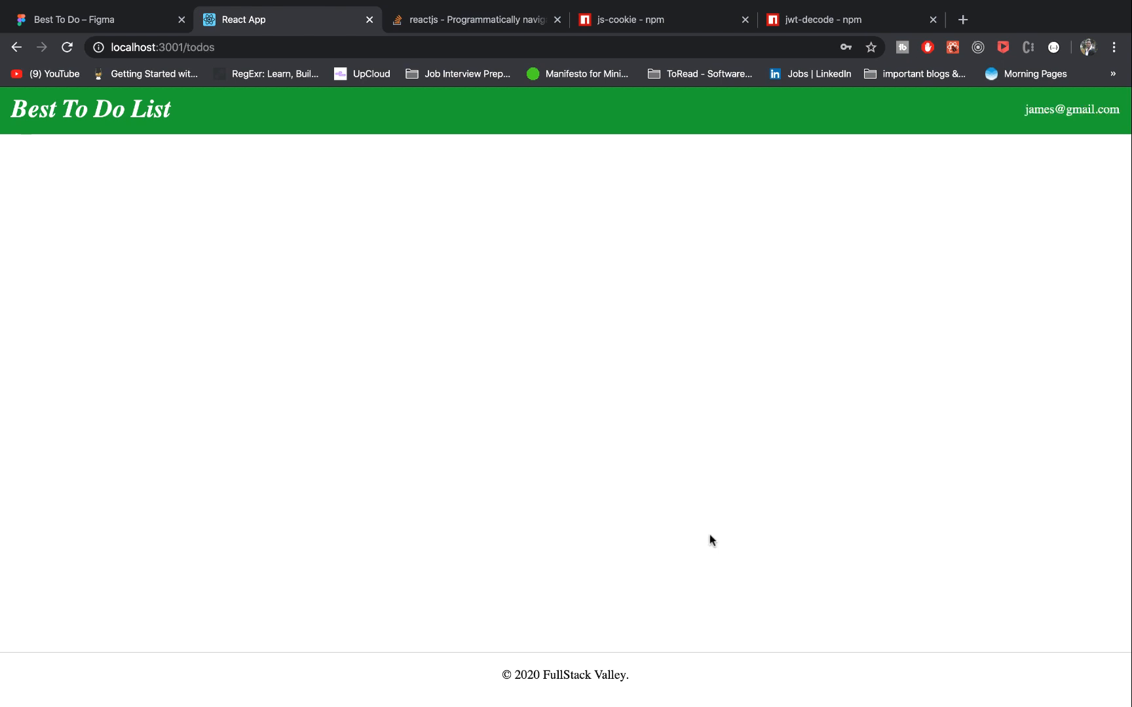
pyautogui.moveTo(1029, 125)
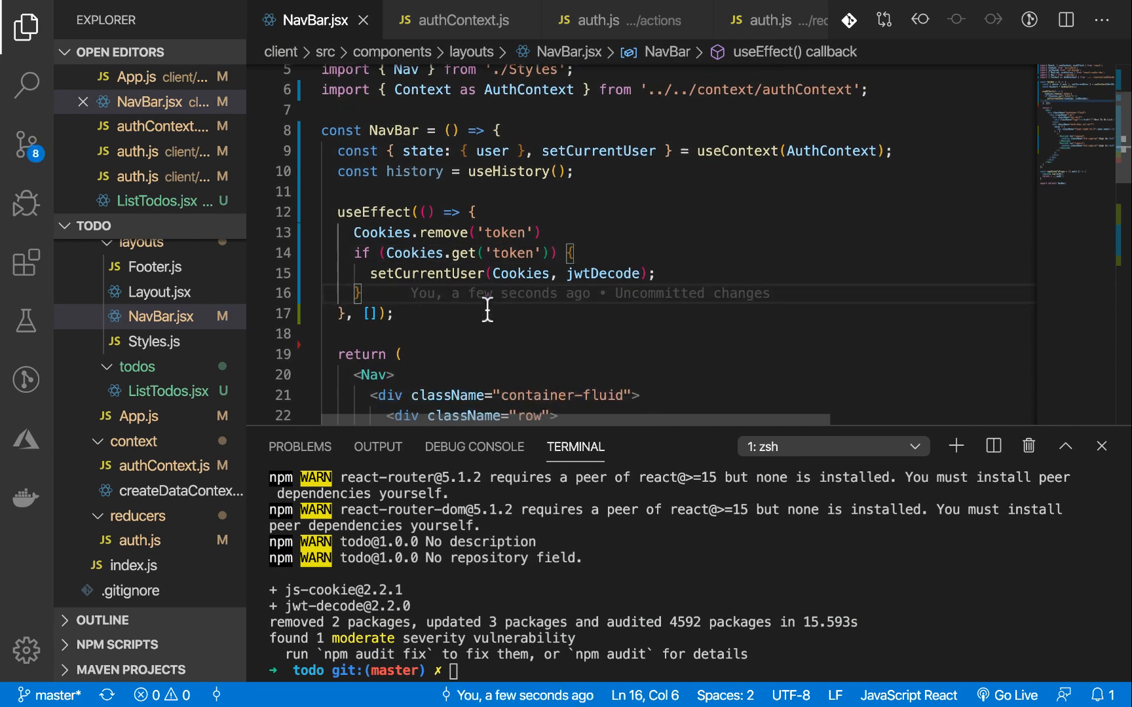
# Wrap setCurrentUser in an if (Cookies.get('token')) check in NavBar.jsx's useEffect
pyautogui.scroll(-3)
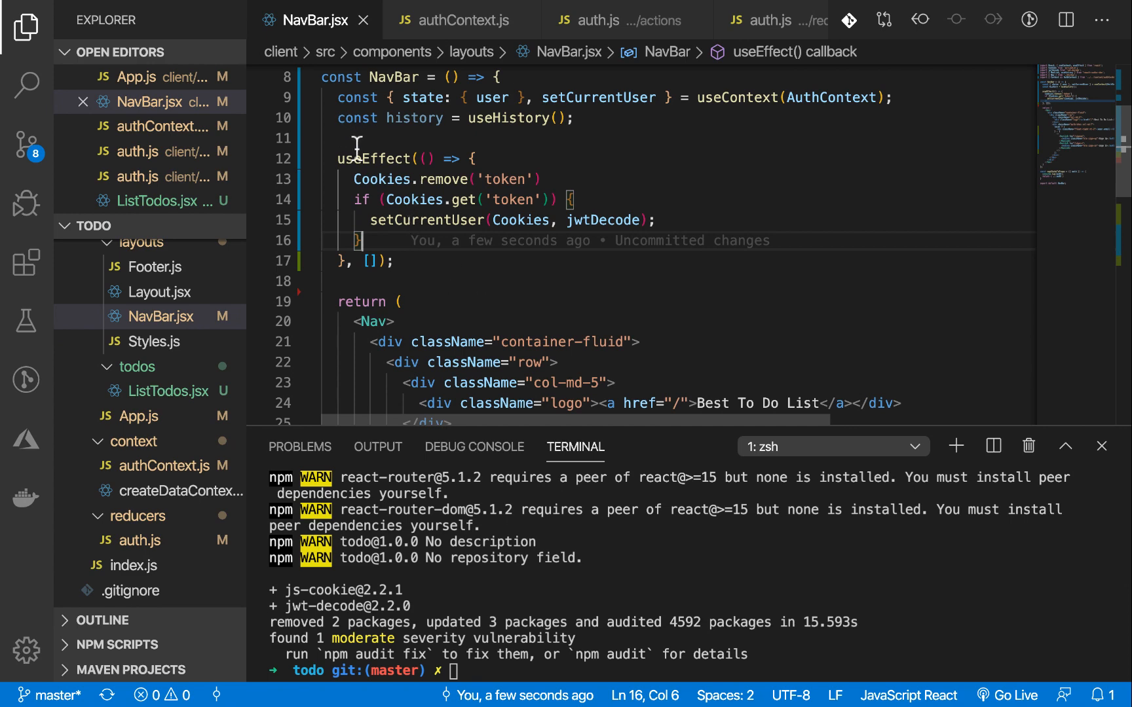
pyautogui.doubleClick(374, 158)
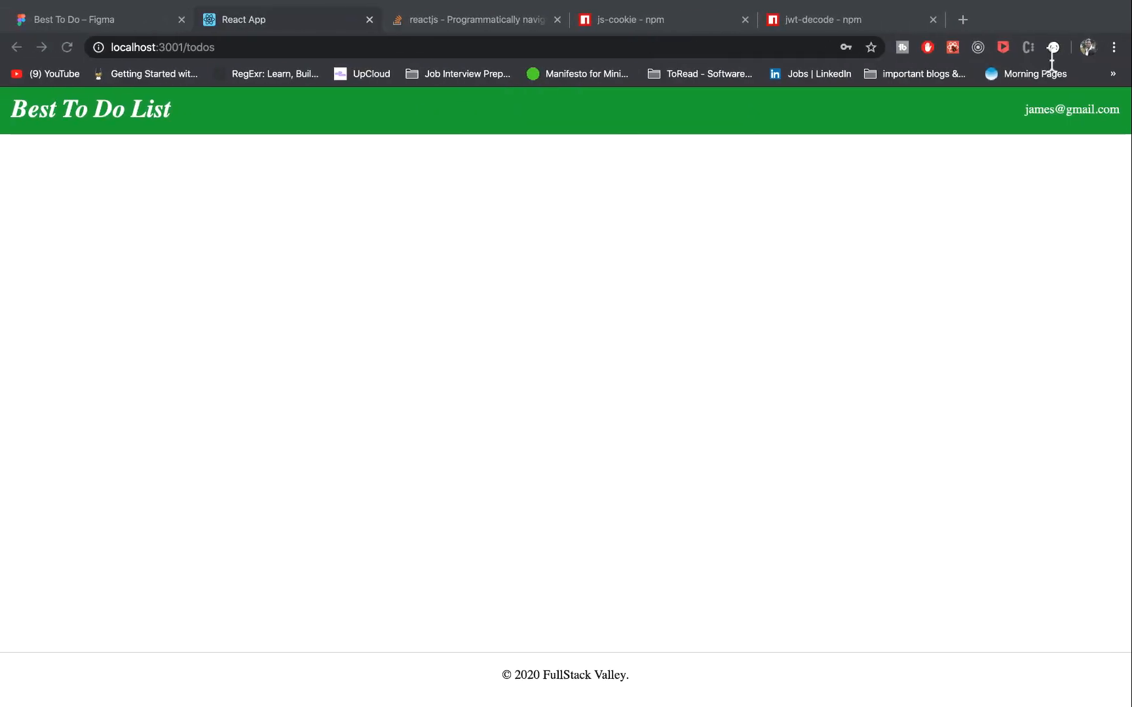
pyautogui.click(67, 47)
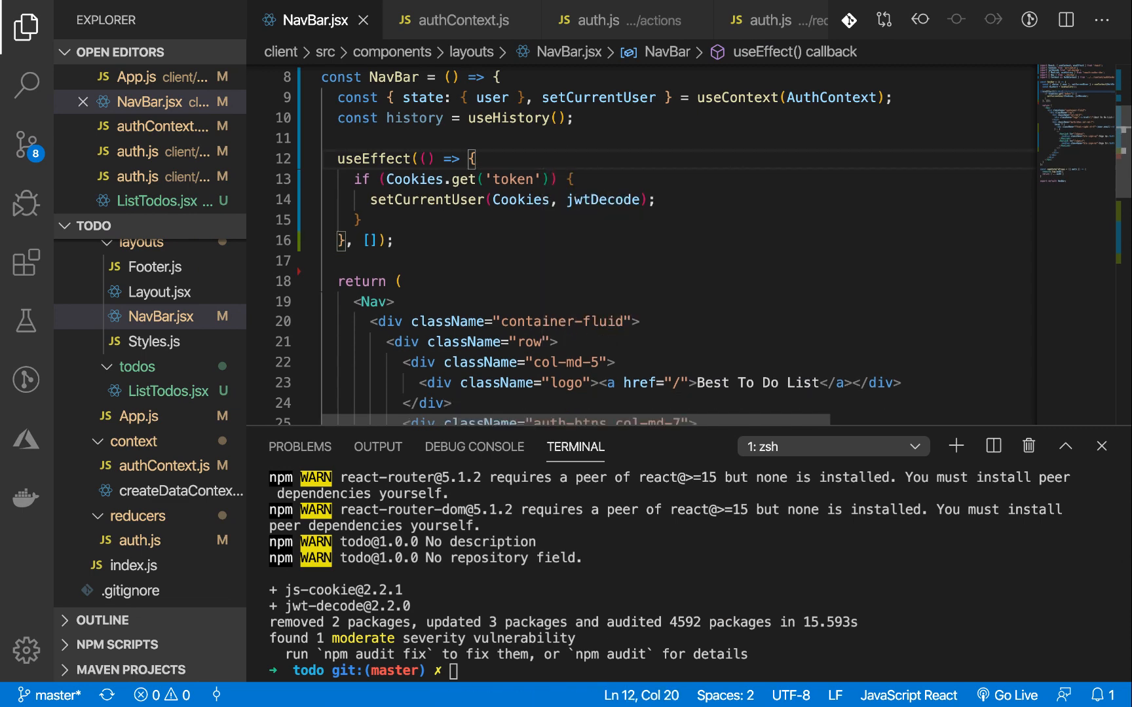
pyautogui.moveTo(686, 202)
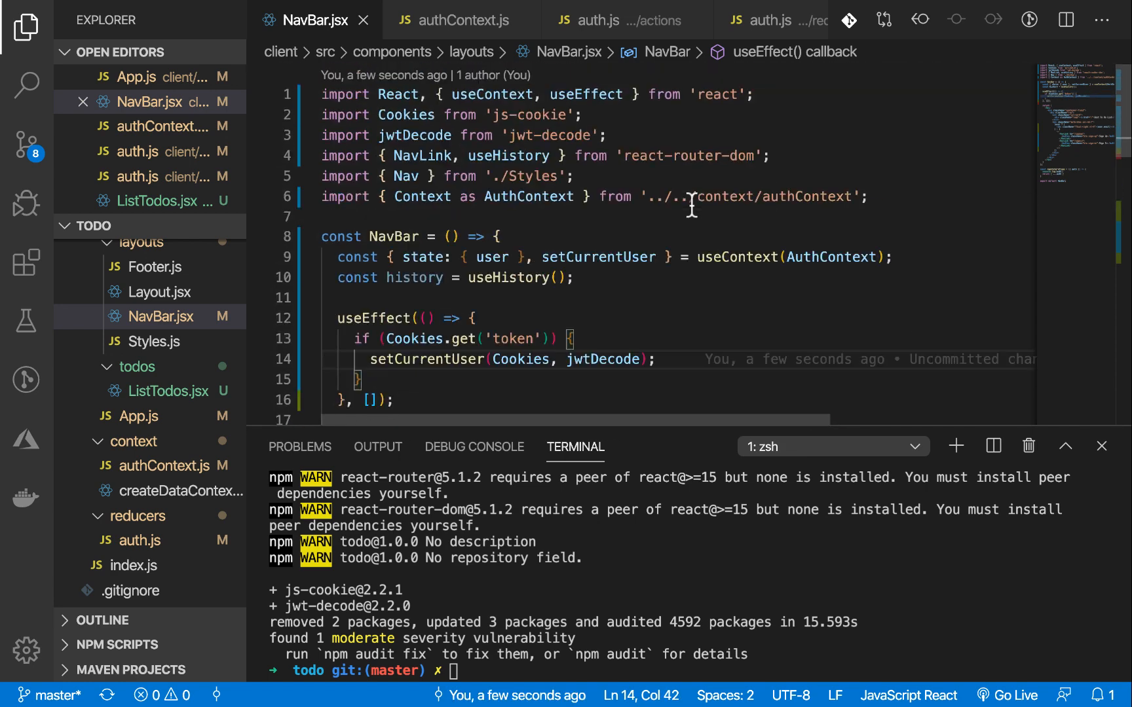
# Remove the Cookies.remove('token') line from NavBar.jsx's useEffect and save
pyautogui.scroll(-3)
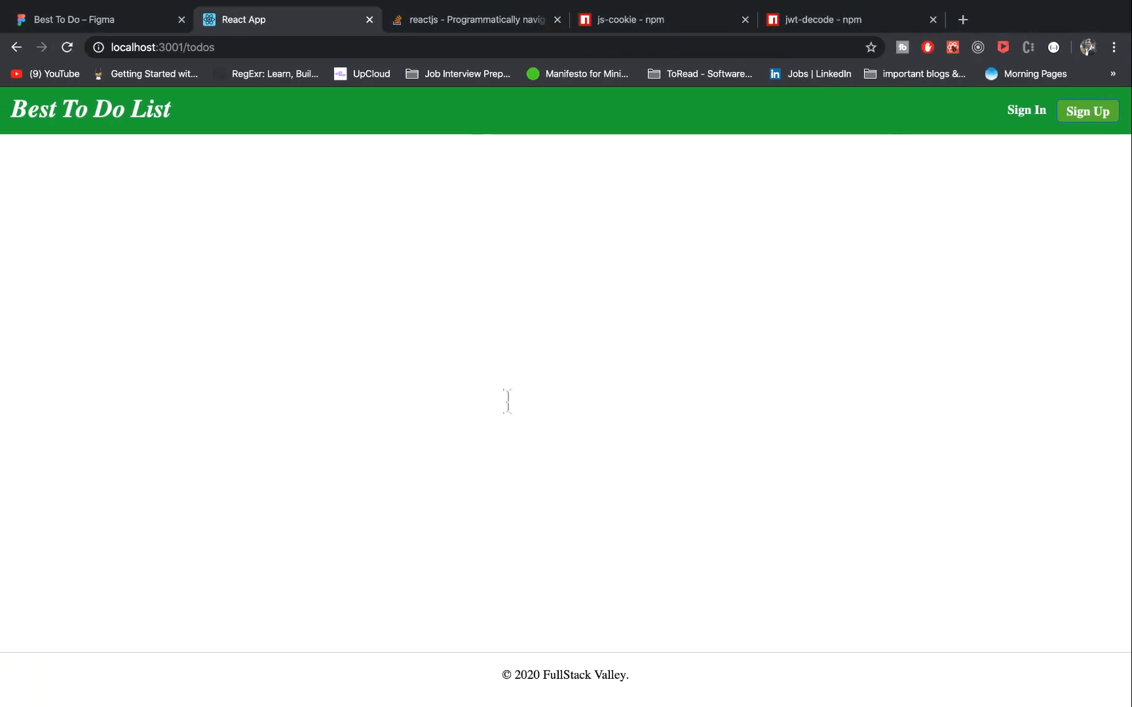
pyautogui.moveTo(961, 361)
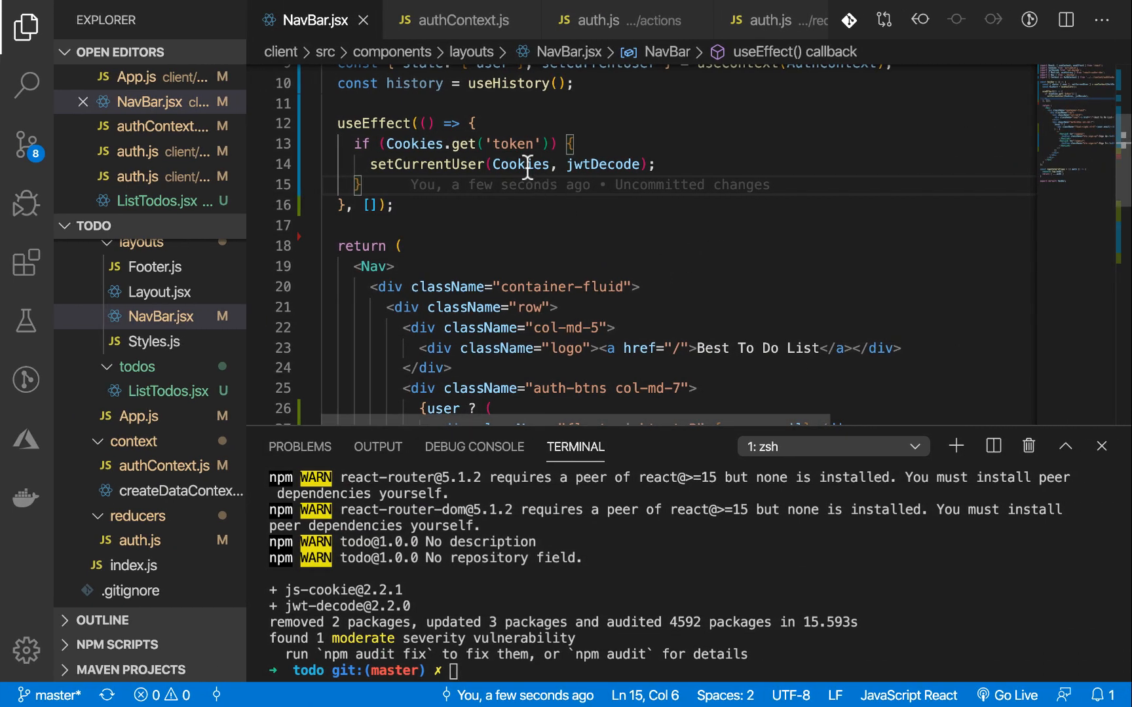
pyautogui.moveTo(523, 165)
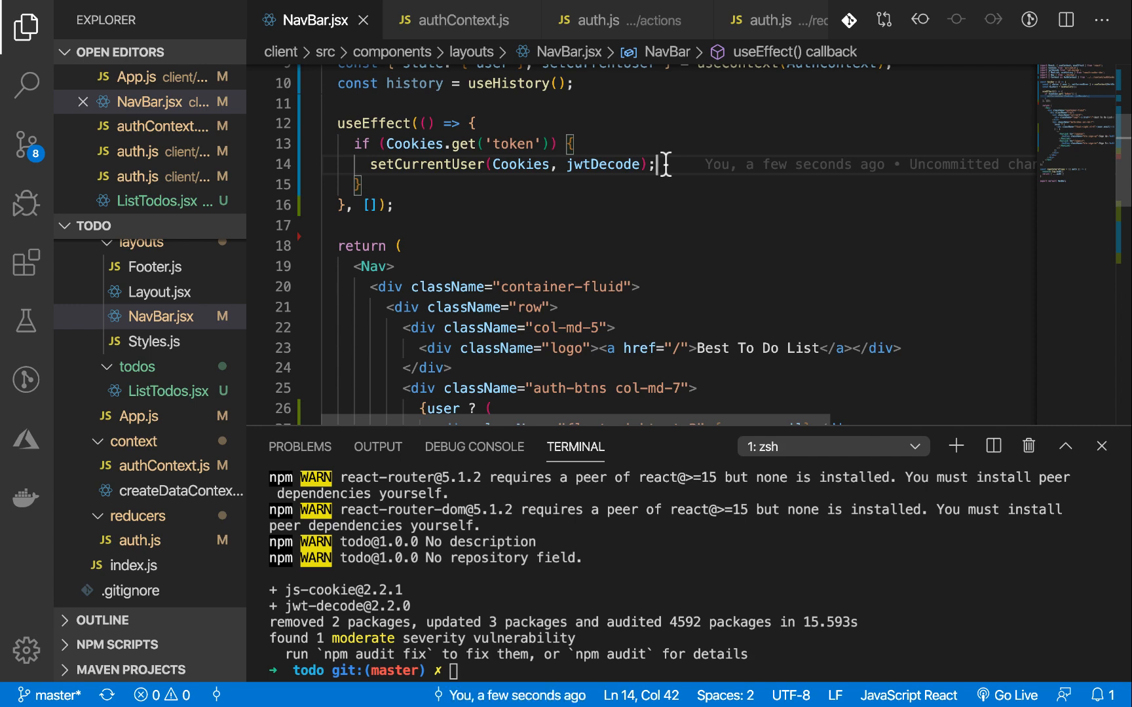
# Review NavBar.jsx and authContext.js for how the current user is stored
pyautogui.scroll(-3)
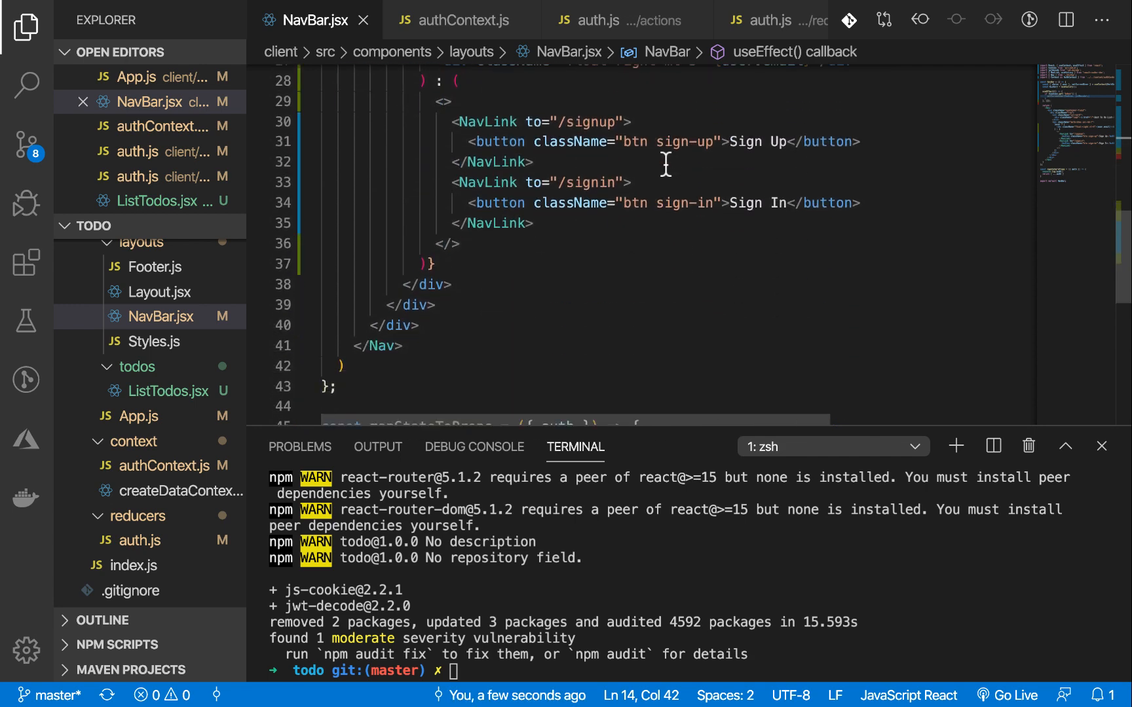
pyautogui.click(460, 21)
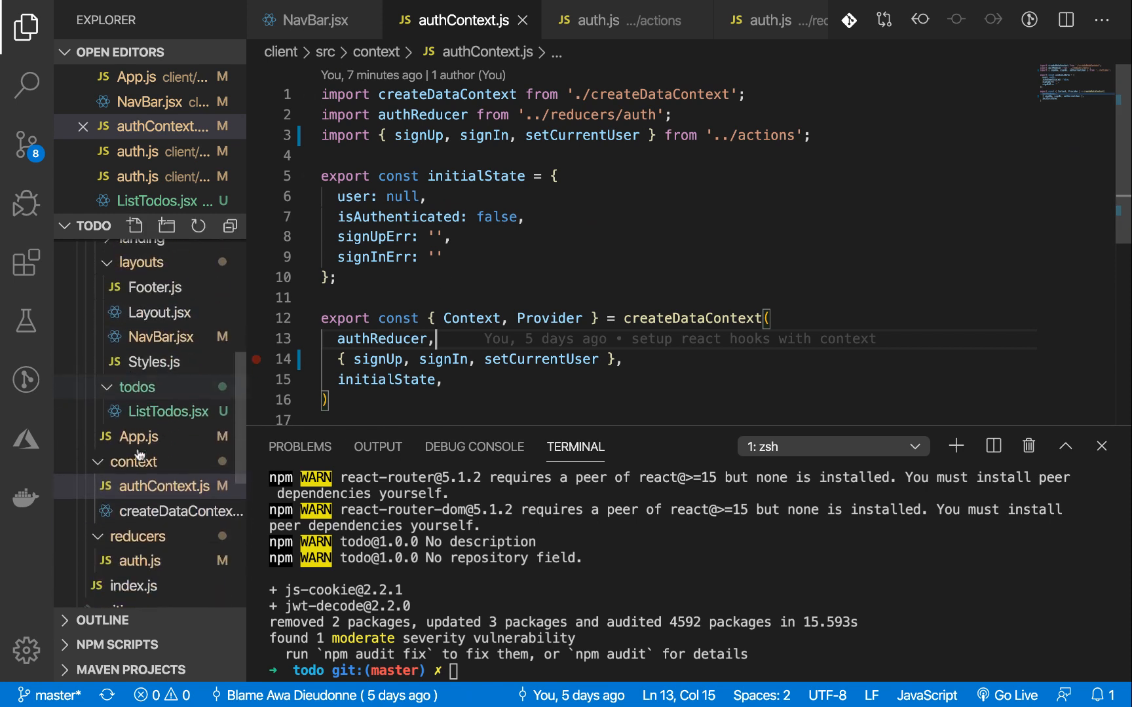
pyautogui.scroll(-3)
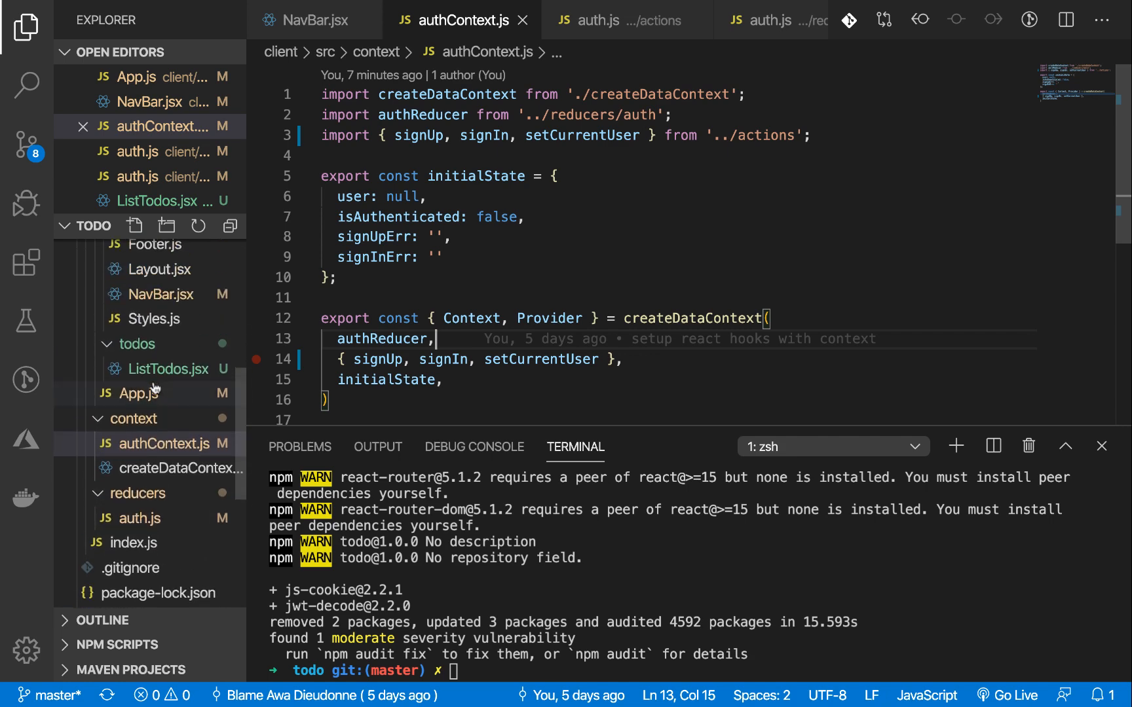
# In App.js, inspect the Cookies.set call that saves the token on sign-in
pyautogui.click(131, 393)
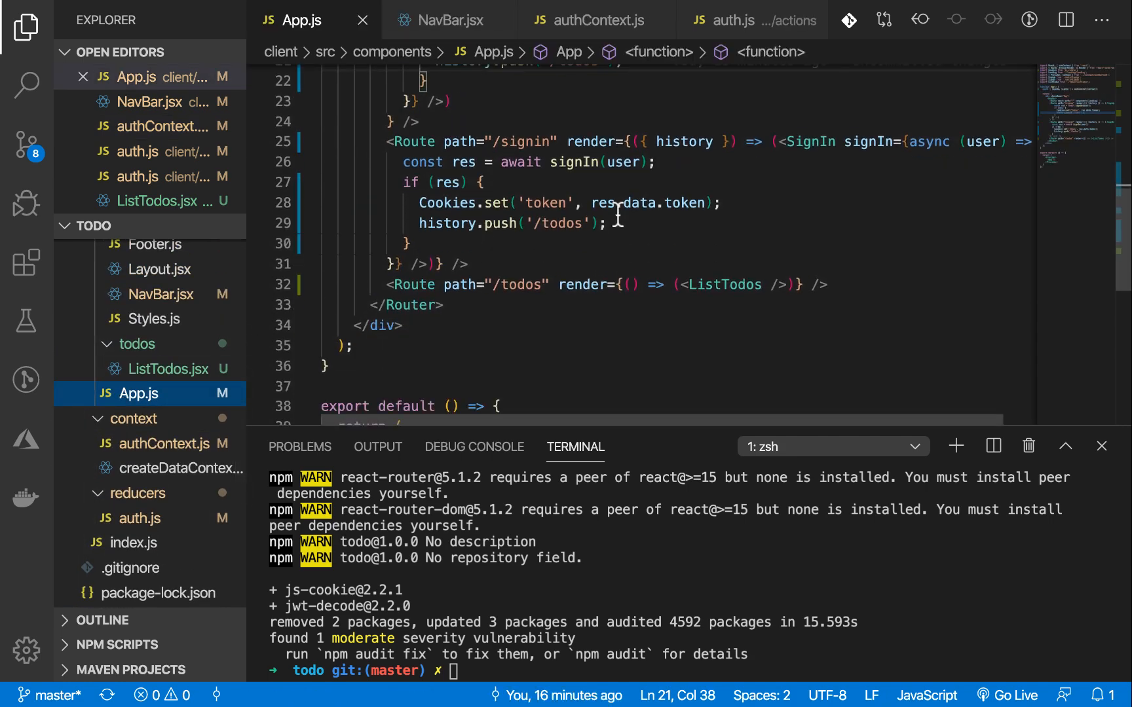
pyautogui.doubleClick(546, 203)
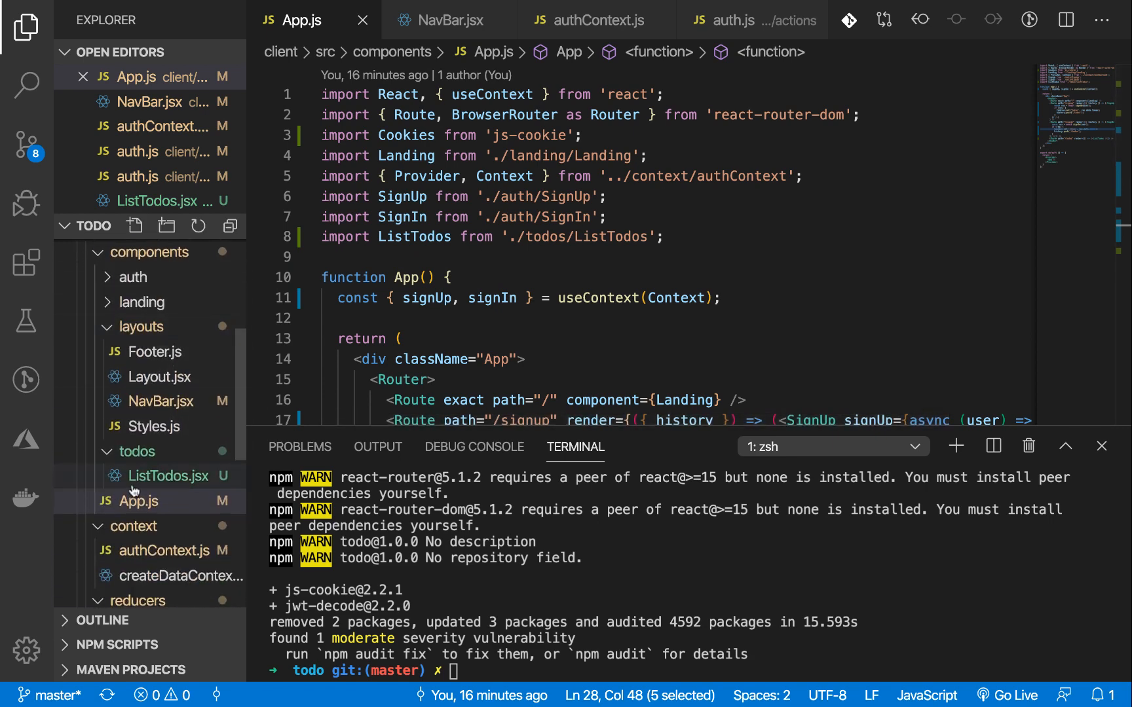
pyautogui.scroll(-3)
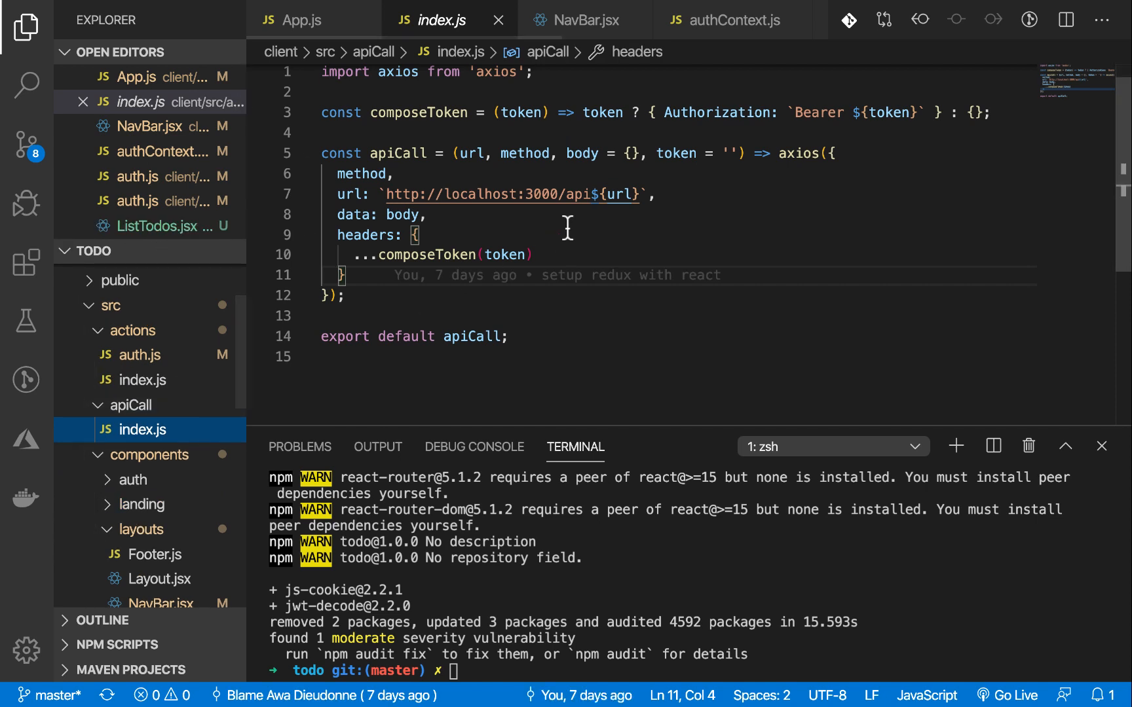
# Inspect composeToken in apiCall/index.js: token used to build the Bearer Authorization header
pyautogui.doubleClick(603, 113)
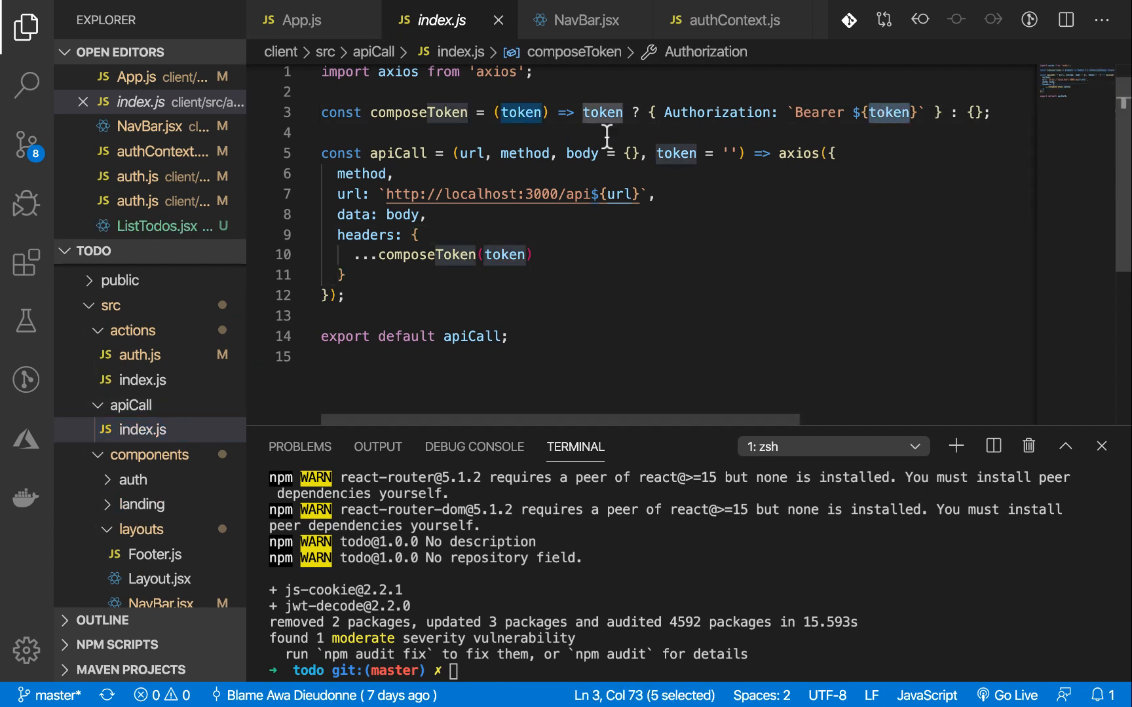
pyautogui.moveTo(419, 233)
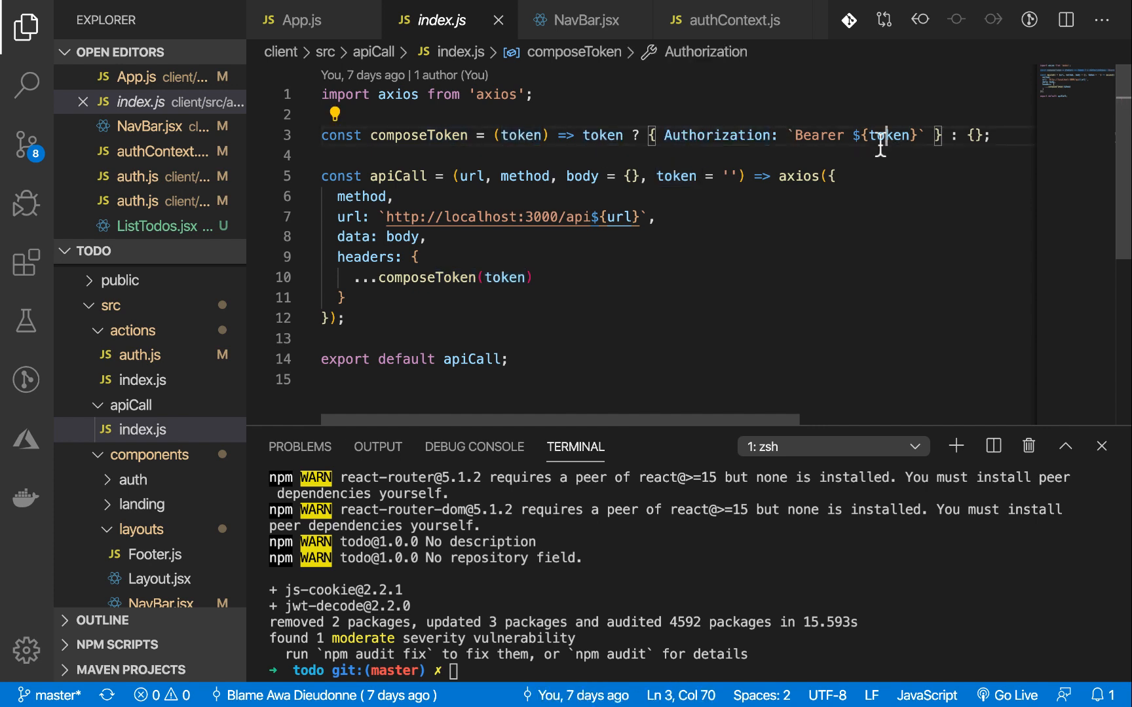
pyautogui.doubleClick(889, 137)
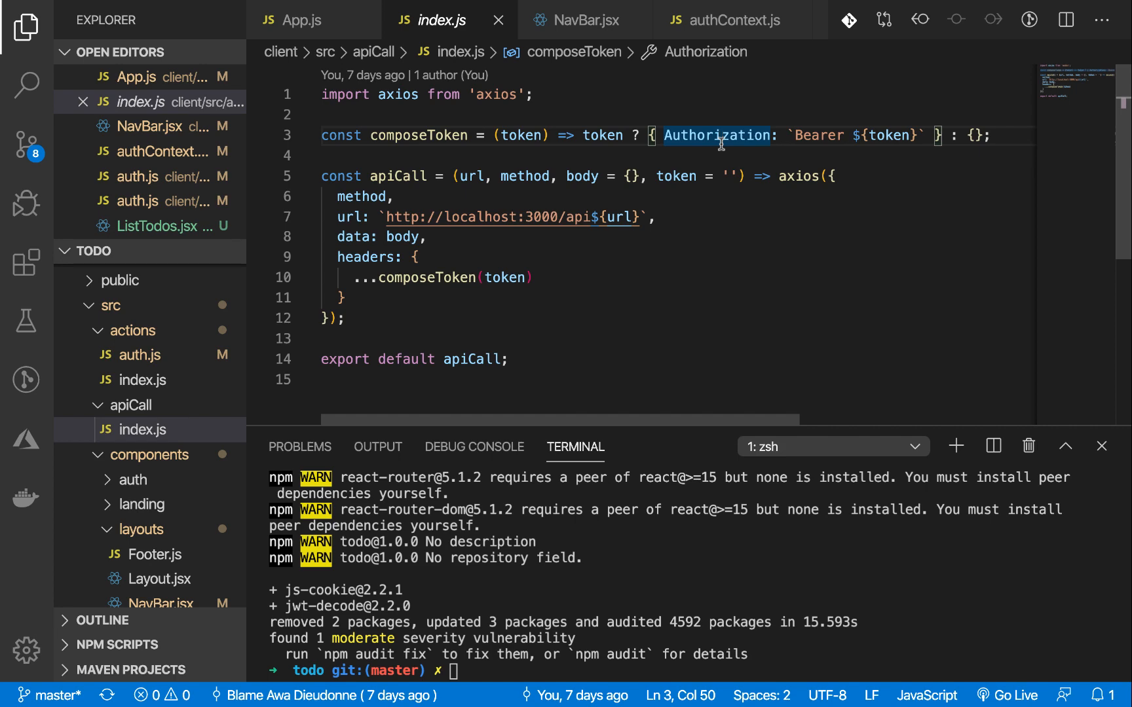
pyautogui.doubleClick(716, 136)
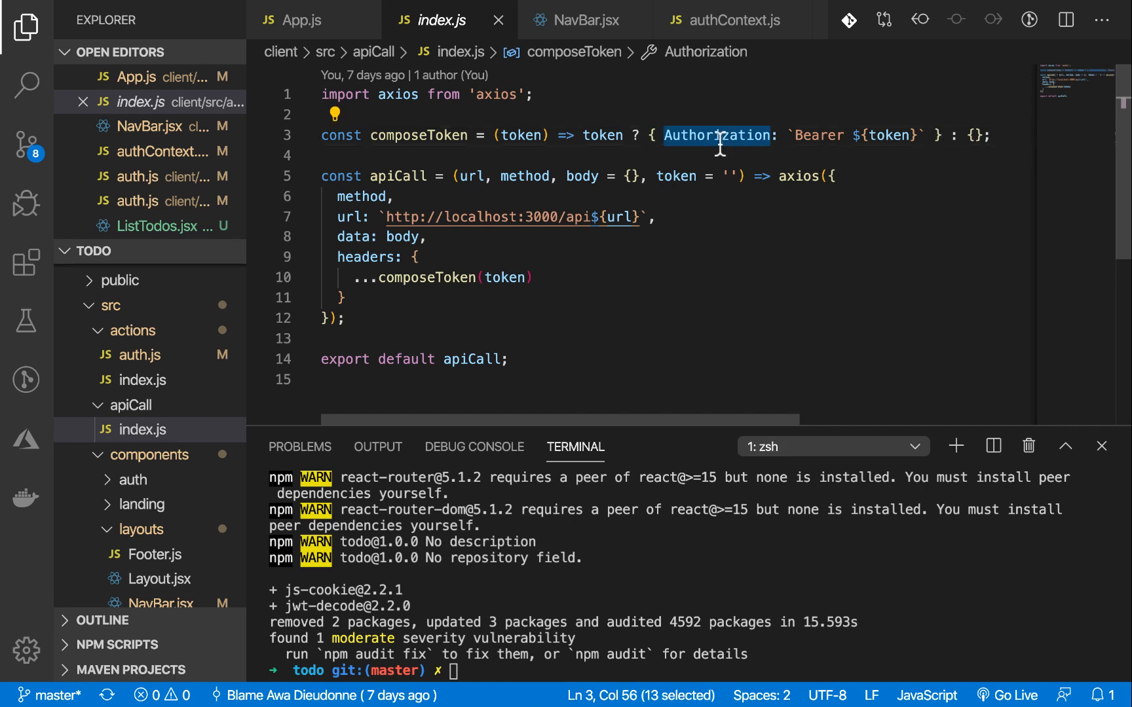